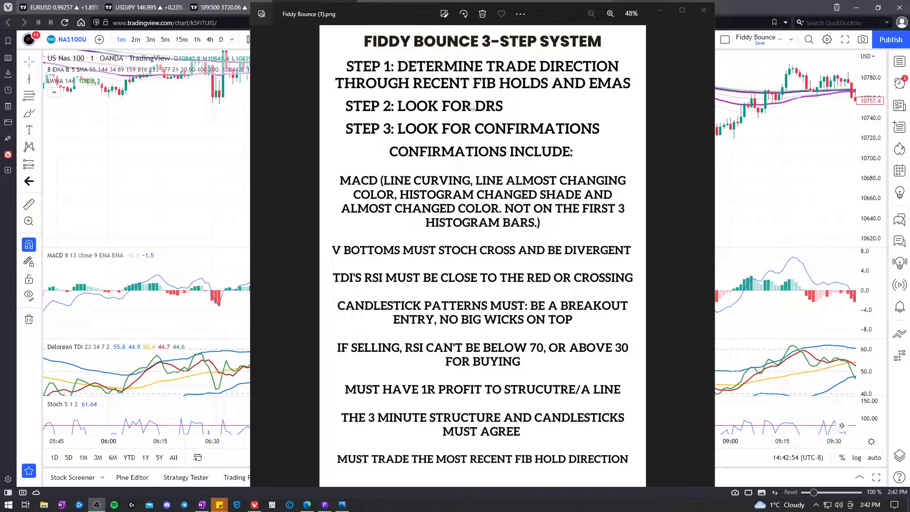
mouse_move(544, 137)
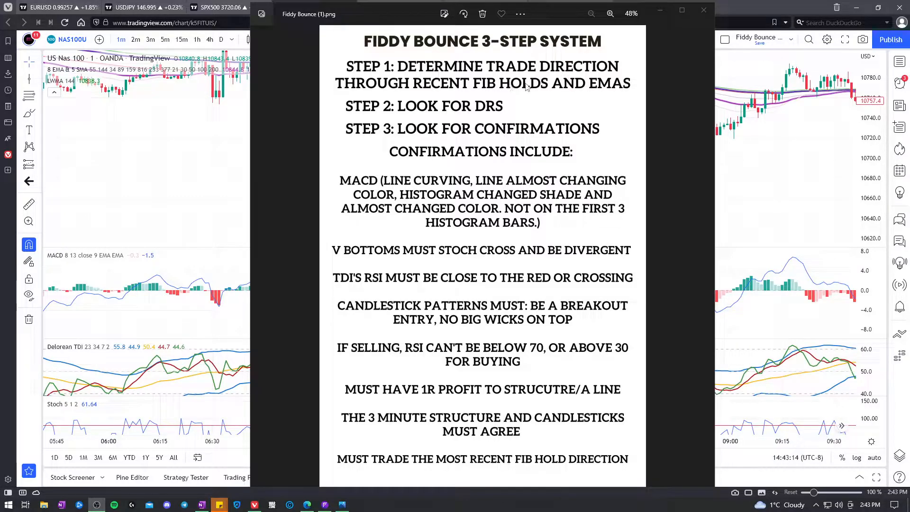
mouse_move(598, 90)
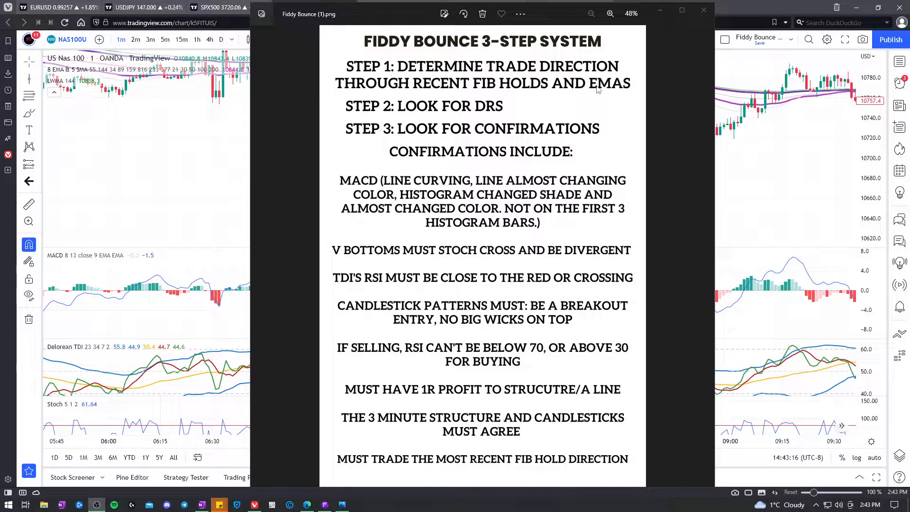
mouse_move(519, 95)
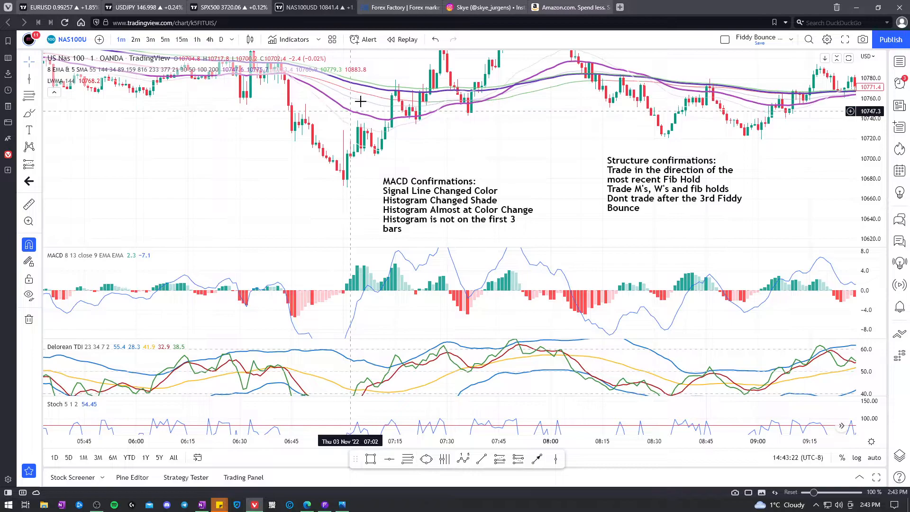
mouse_move(346, 148)
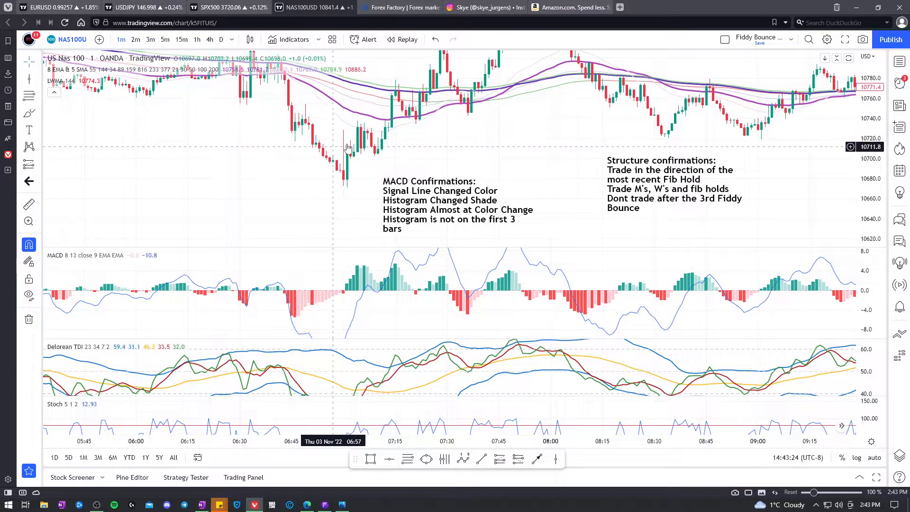
mouse_move(399, 194)
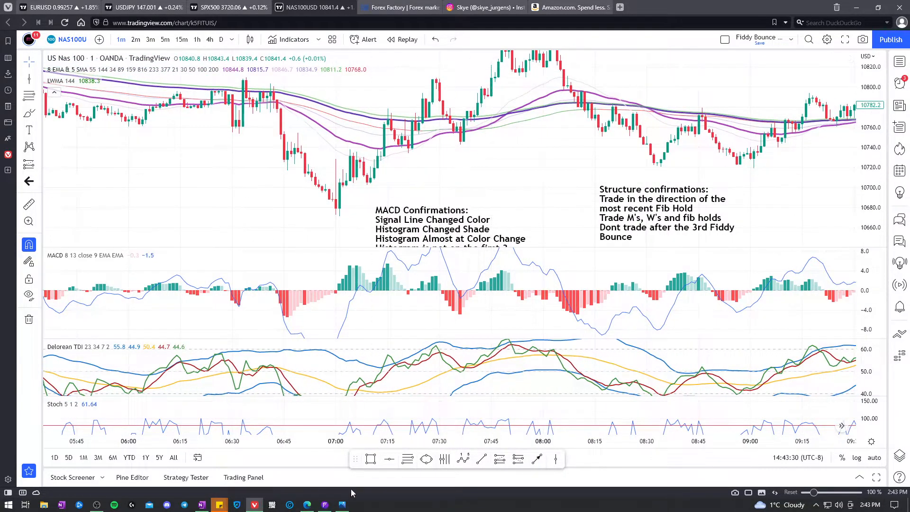
Step: Show the Fiddy Bounce checklist image, then bring the NAS100 chart back in front of it
click(341, 503)
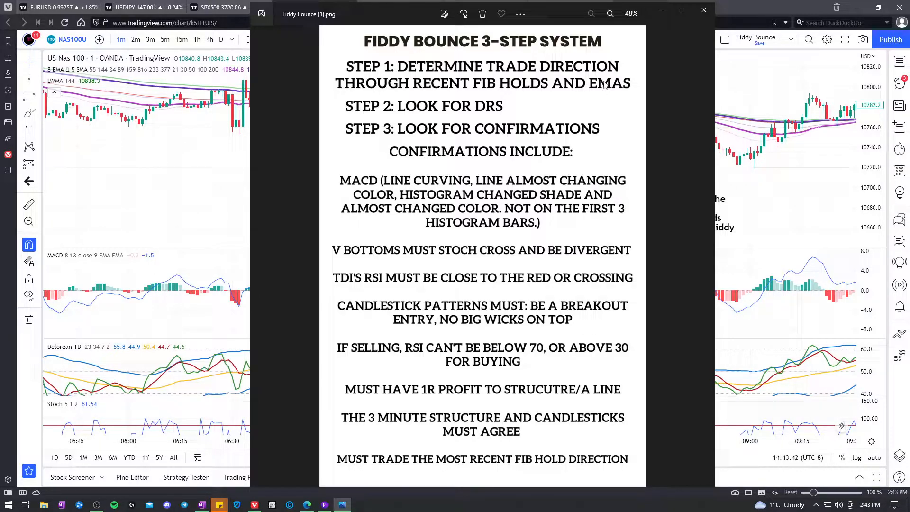
mouse_move(135, 163)
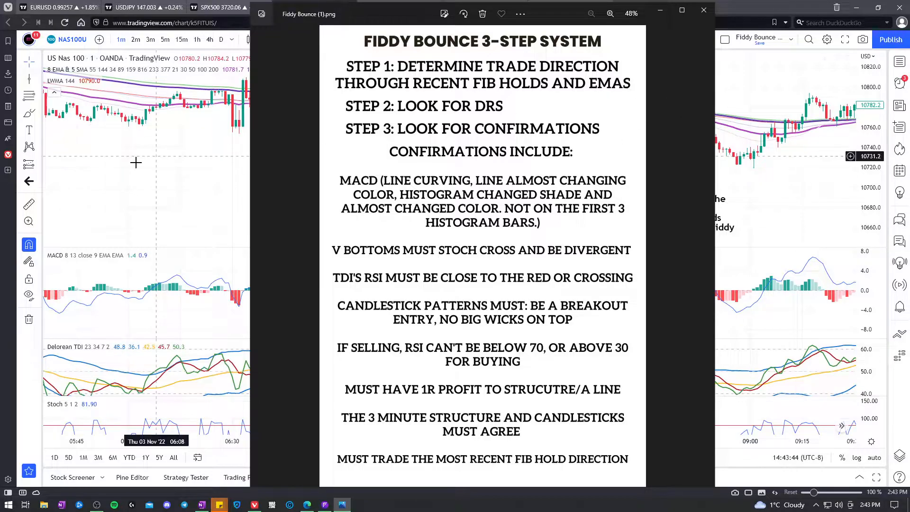
click(702, 11)
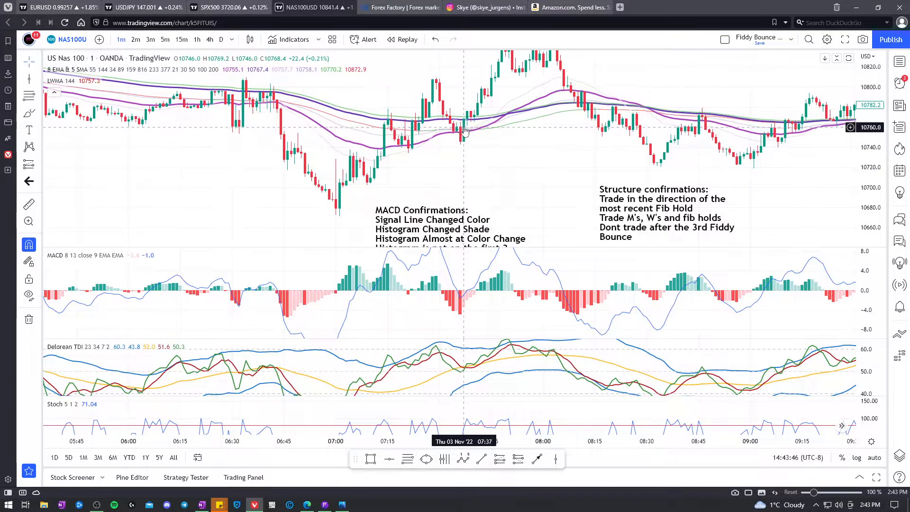
mouse_move(432, 126)
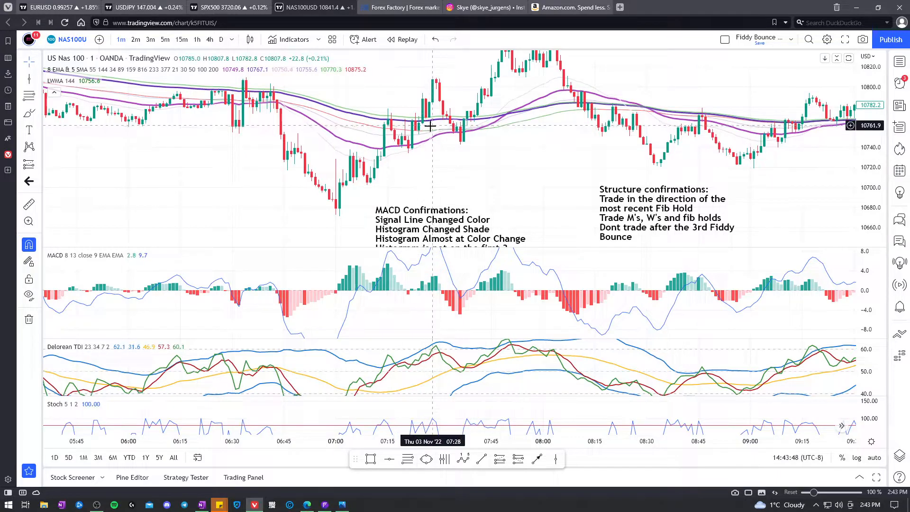
mouse_move(391, 163)
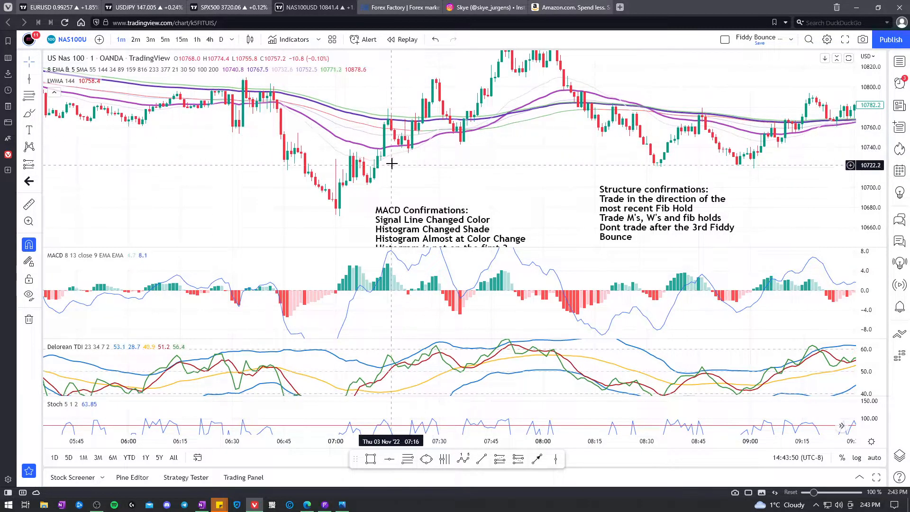
mouse_move(467, 139)
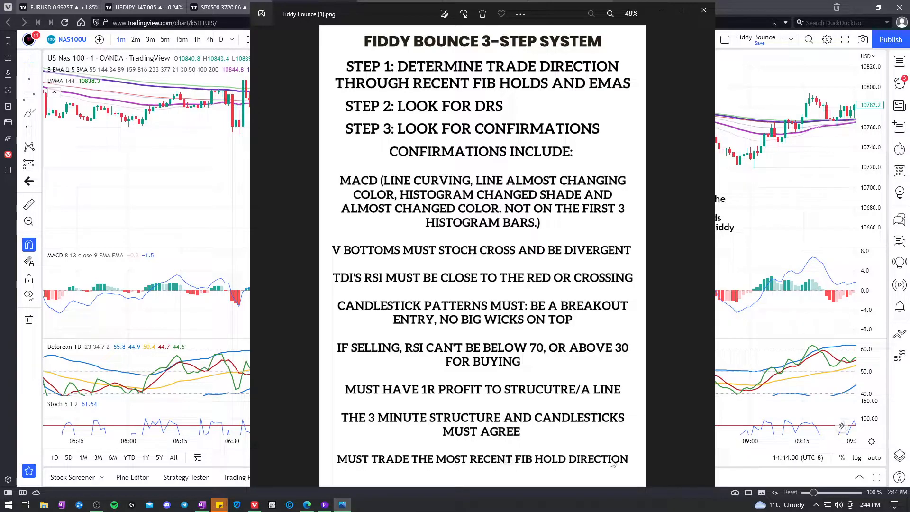
click(704, 10)
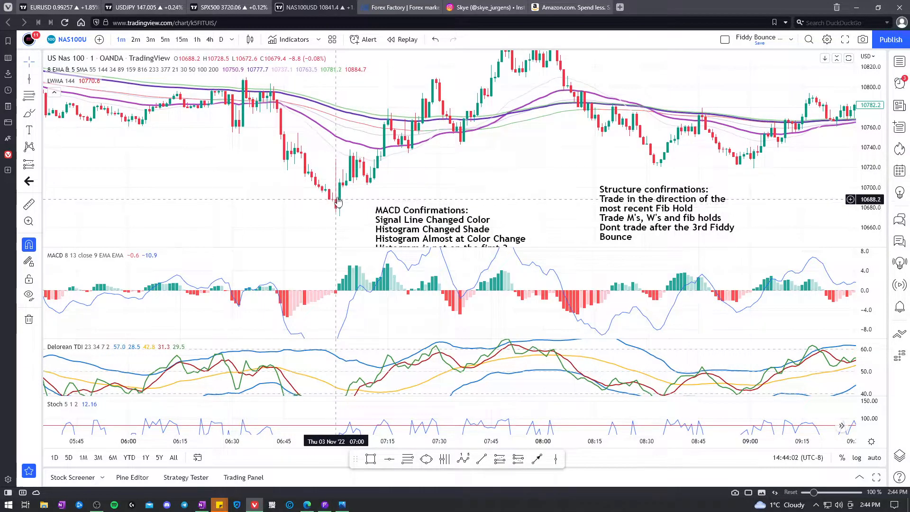
mouse_move(388, 134)
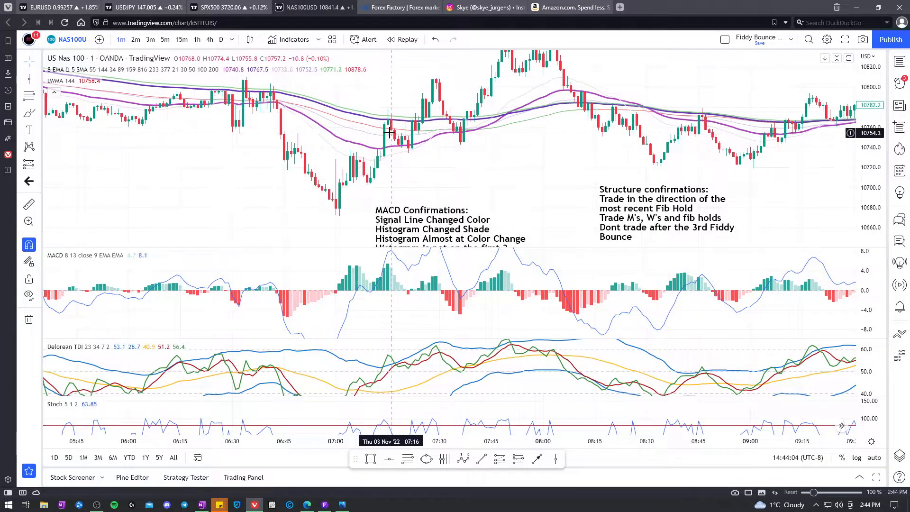
mouse_move(383, 159)
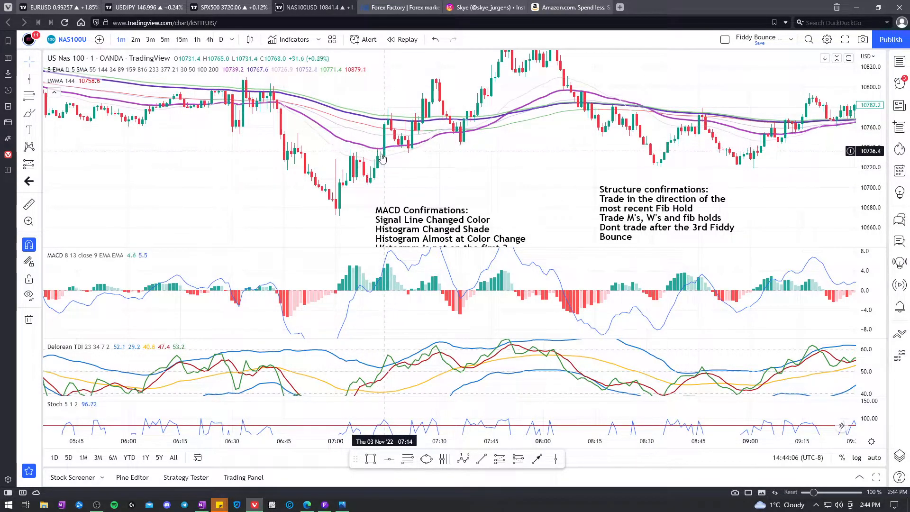
mouse_move(388, 151)
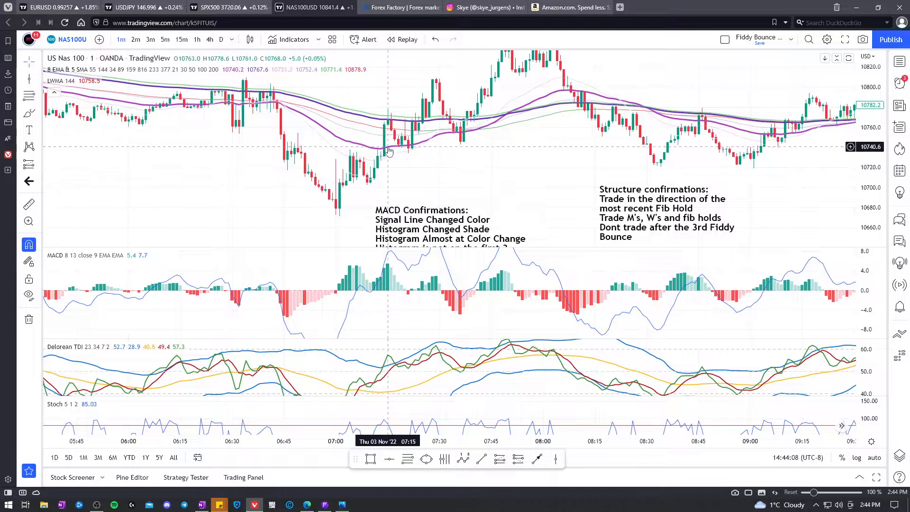
mouse_move(404, 151)
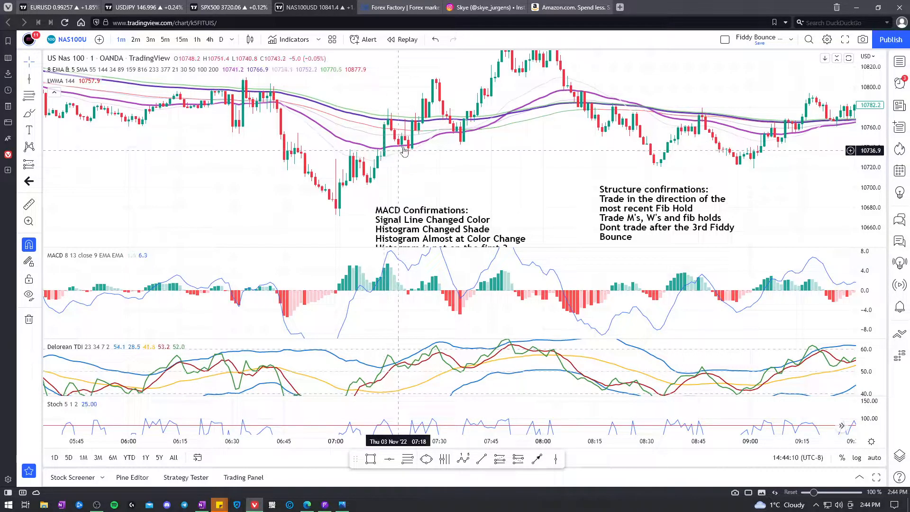
mouse_move(383, 164)
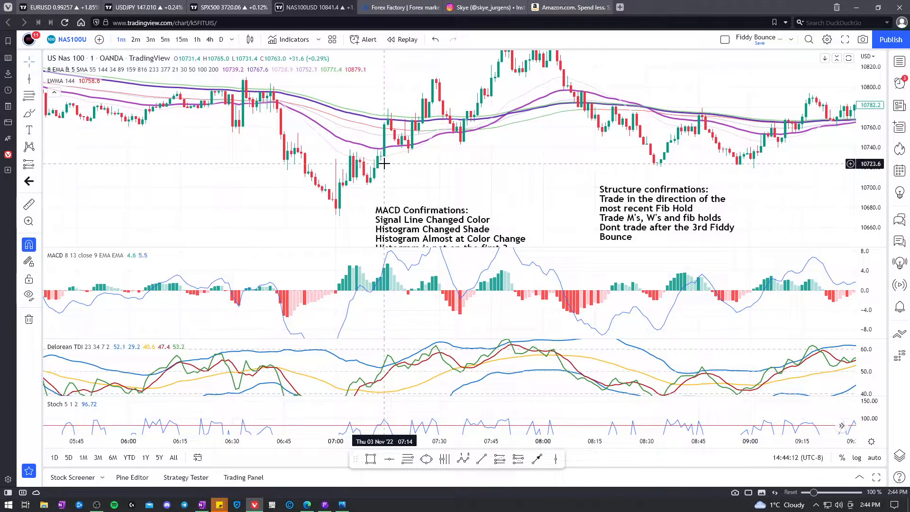
mouse_move(407, 152)
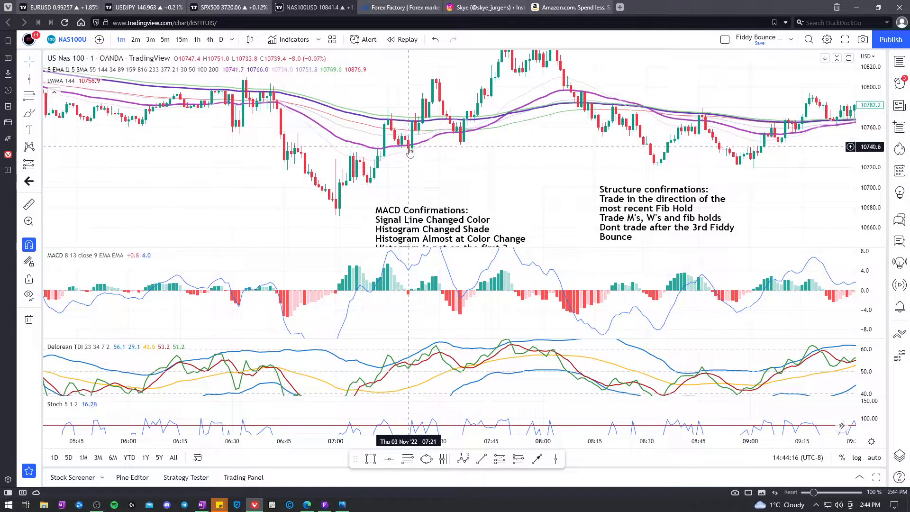
mouse_move(404, 147)
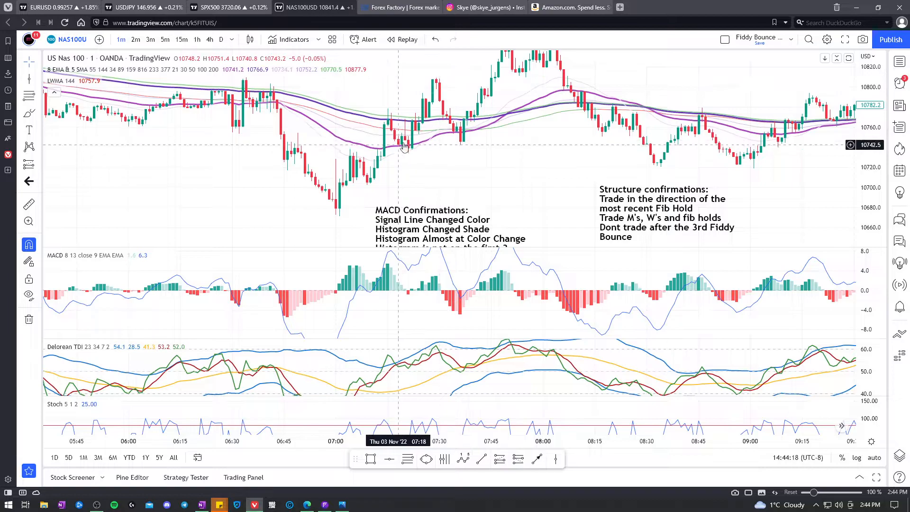
mouse_move(372, 186)
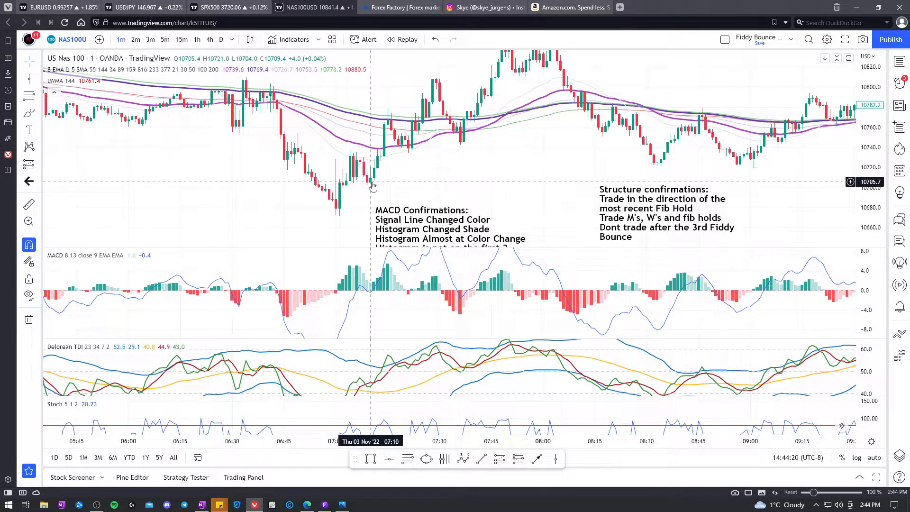
mouse_move(410, 154)
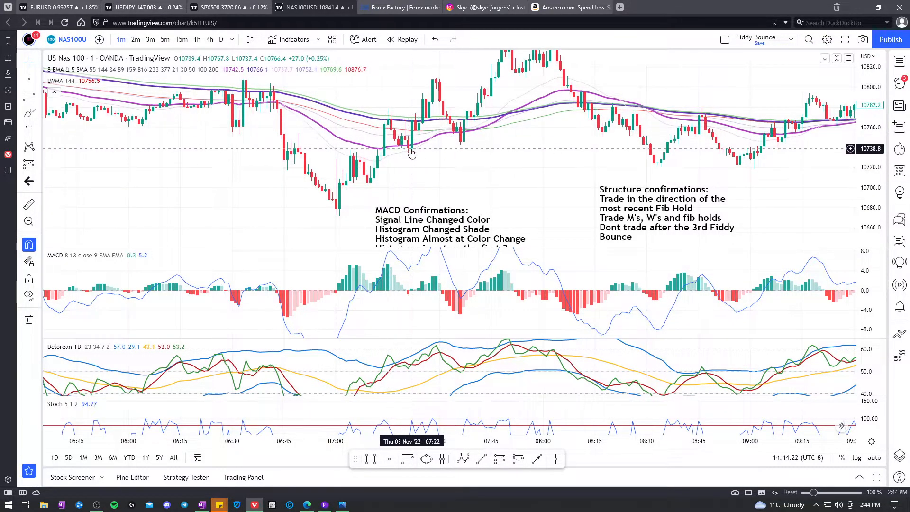
mouse_move(396, 150)
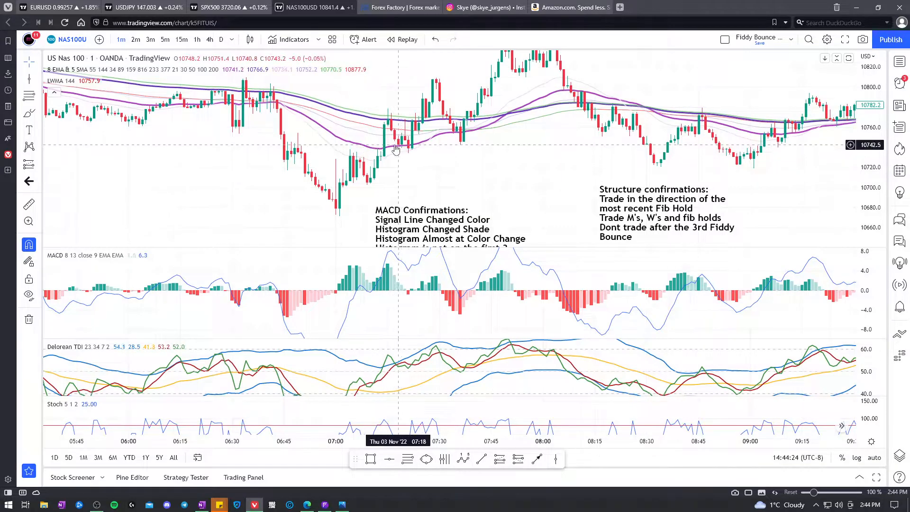
mouse_move(375, 178)
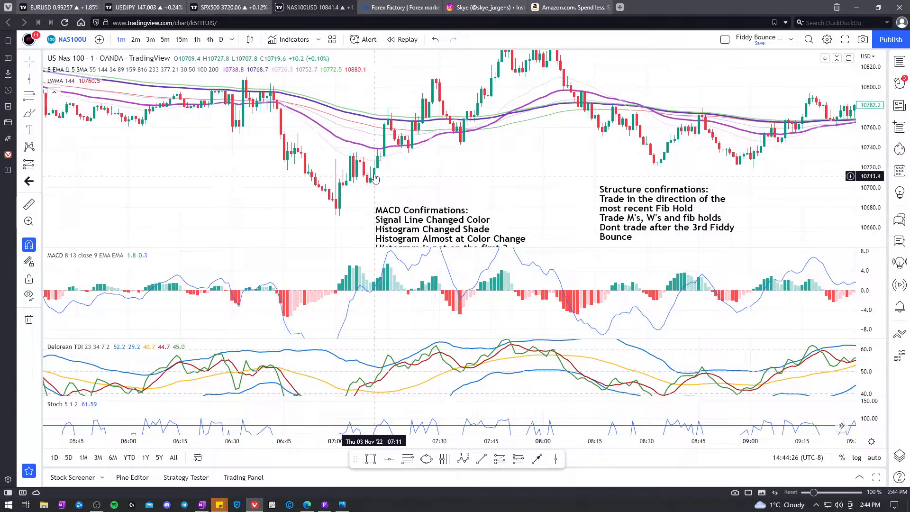
mouse_move(360, 277)
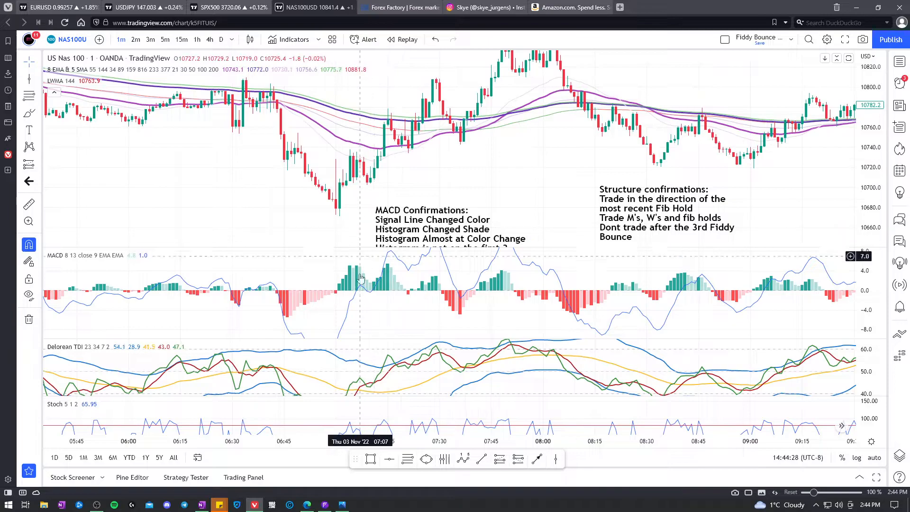
mouse_move(407, 149)
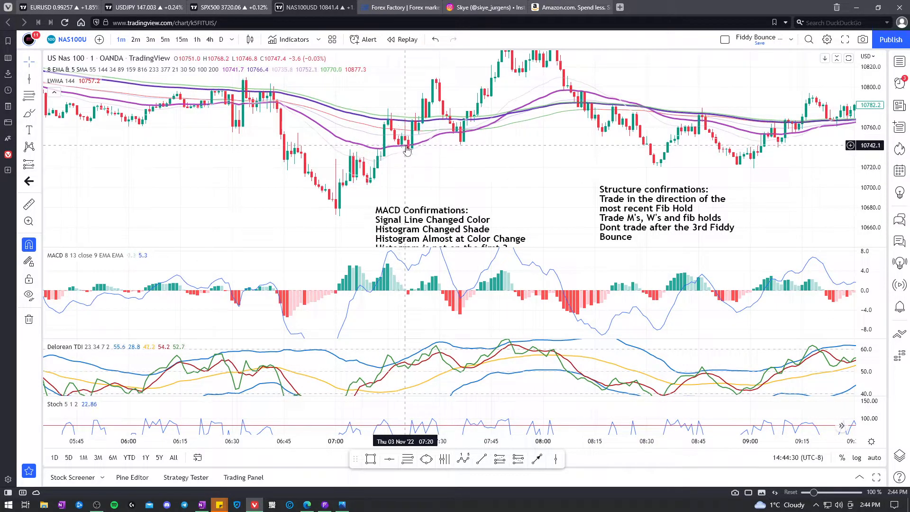
mouse_move(371, 184)
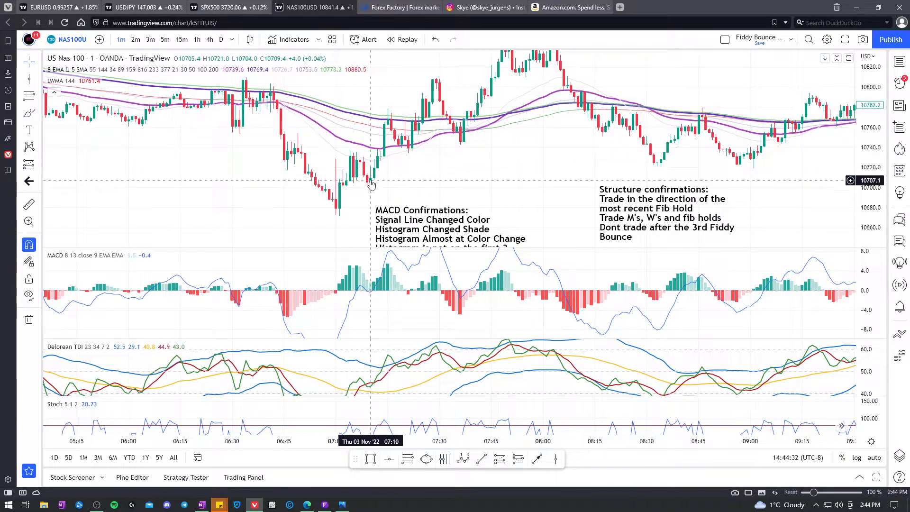
mouse_move(426, 142)
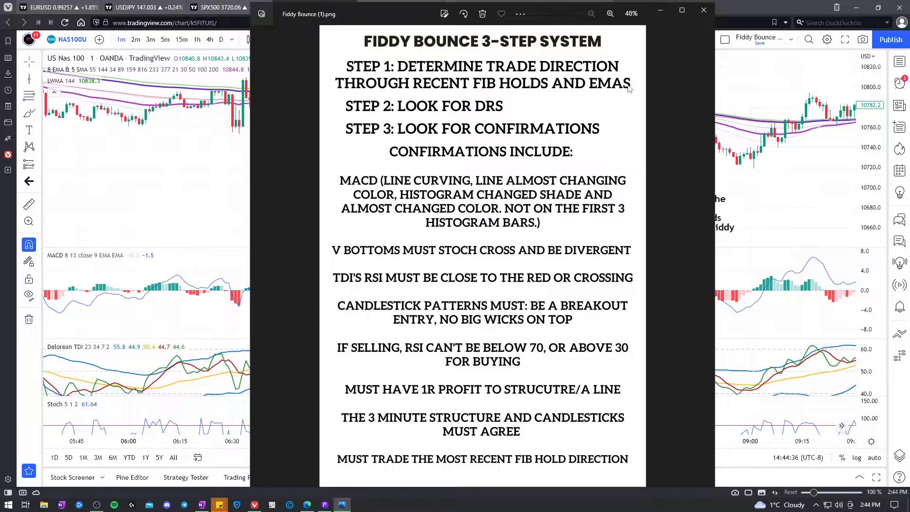
mouse_move(562, 80)
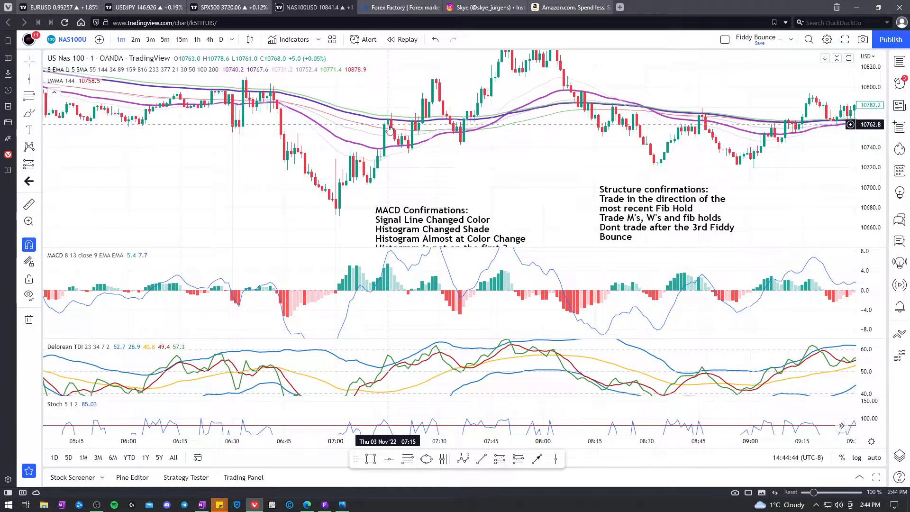
mouse_move(410, 145)
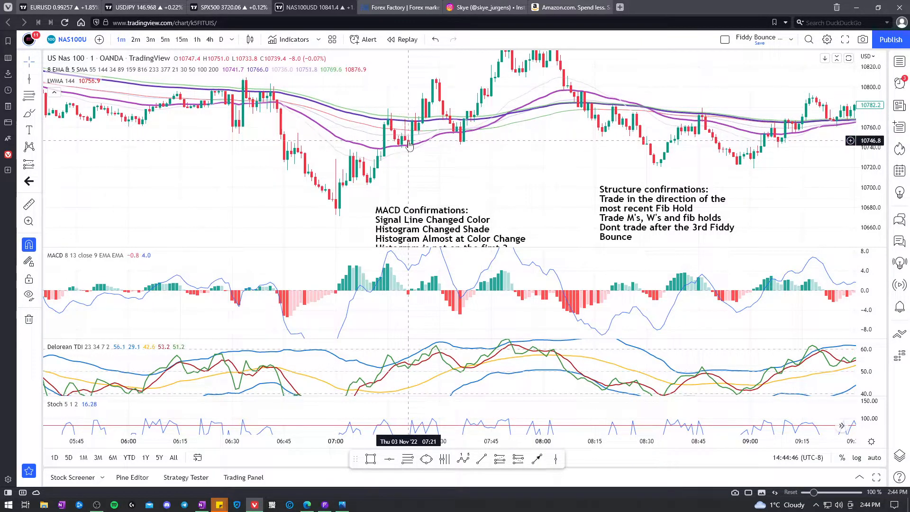
mouse_move(387, 122)
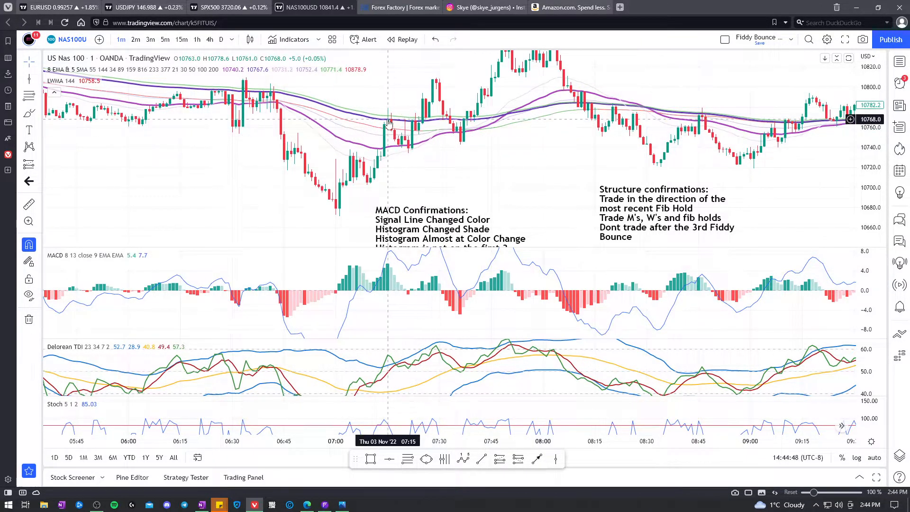
mouse_move(424, 94)
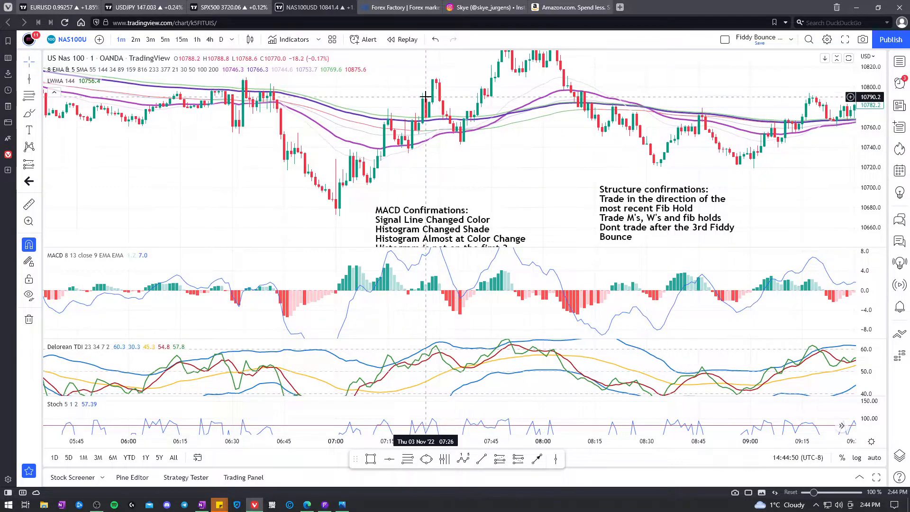
mouse_move(383, 131)
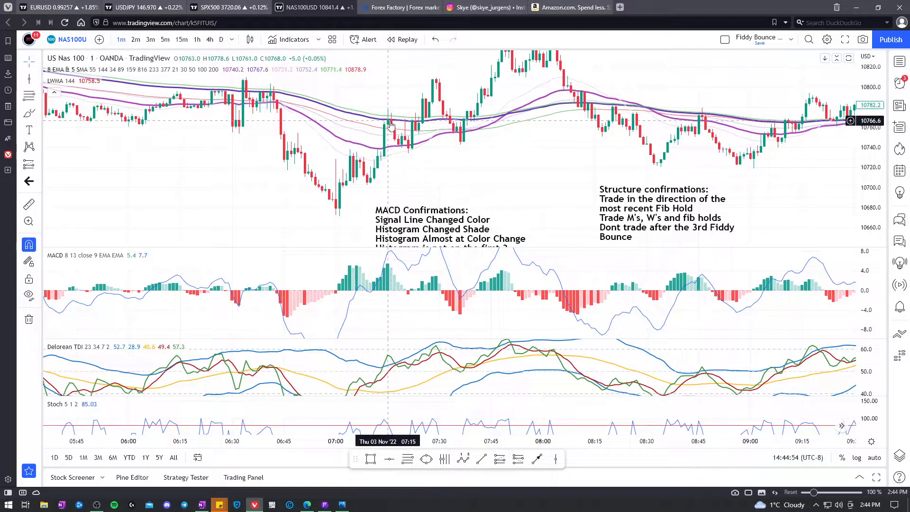
mouse_move(365, 180)
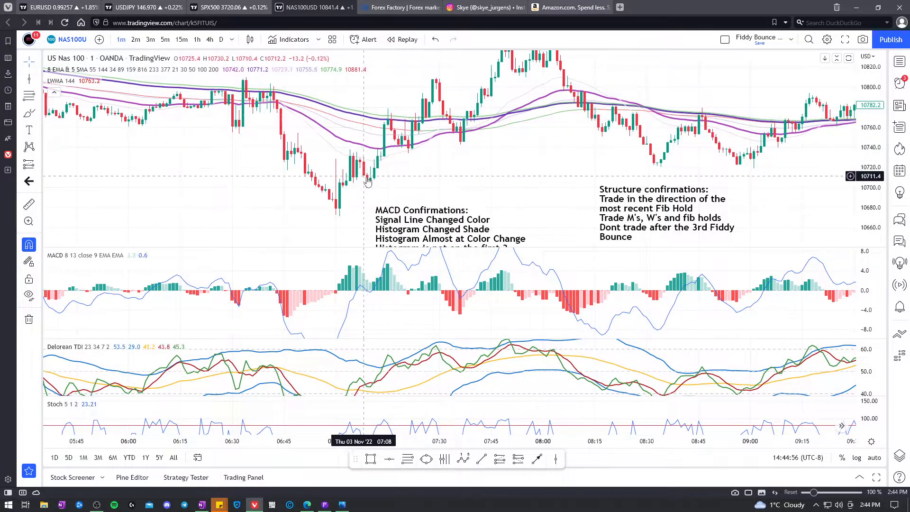
mouse_move(386, 164)
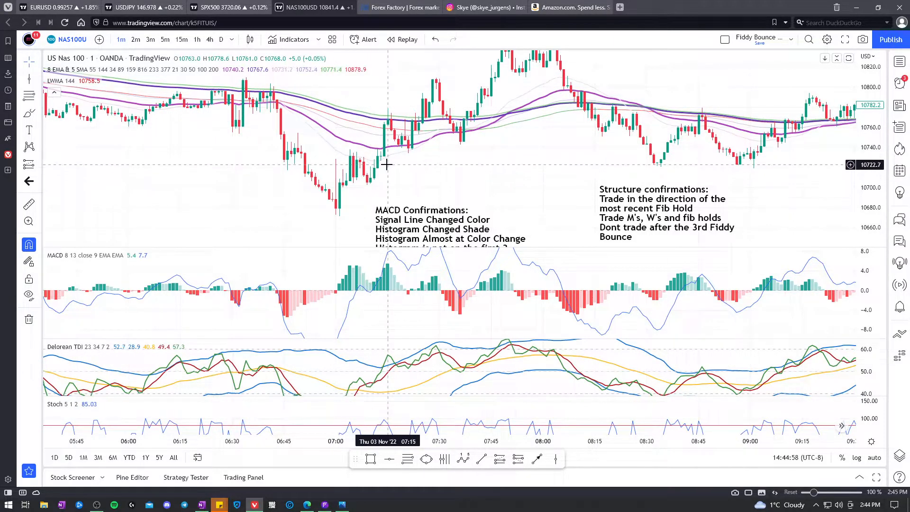
mouse_move(378, 152)
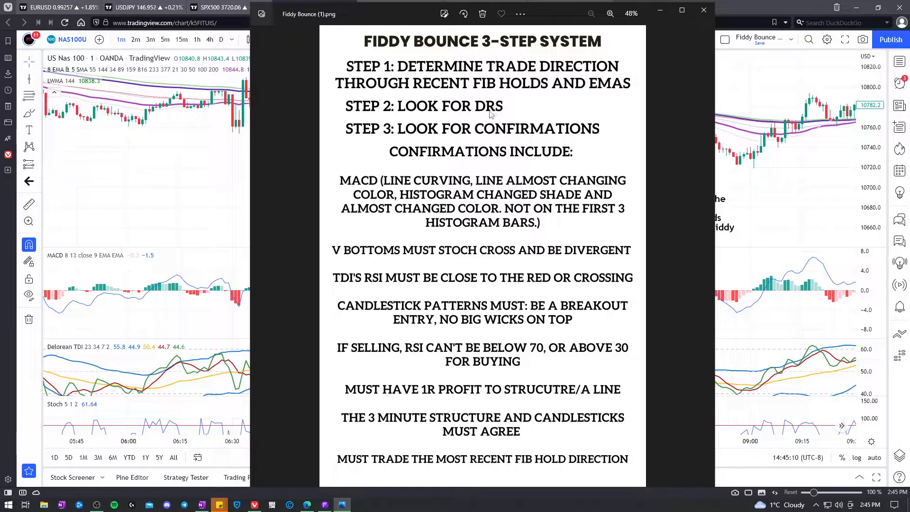
Step: Toggle the checklist image away repeatedly to read the chart's MACD Confirmations note in full
click(702, 10)
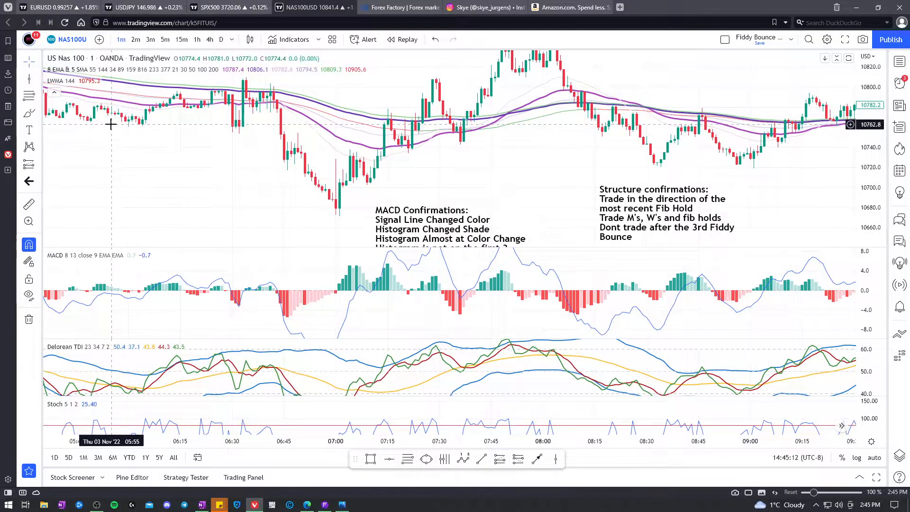
mouse_move(200, 109)
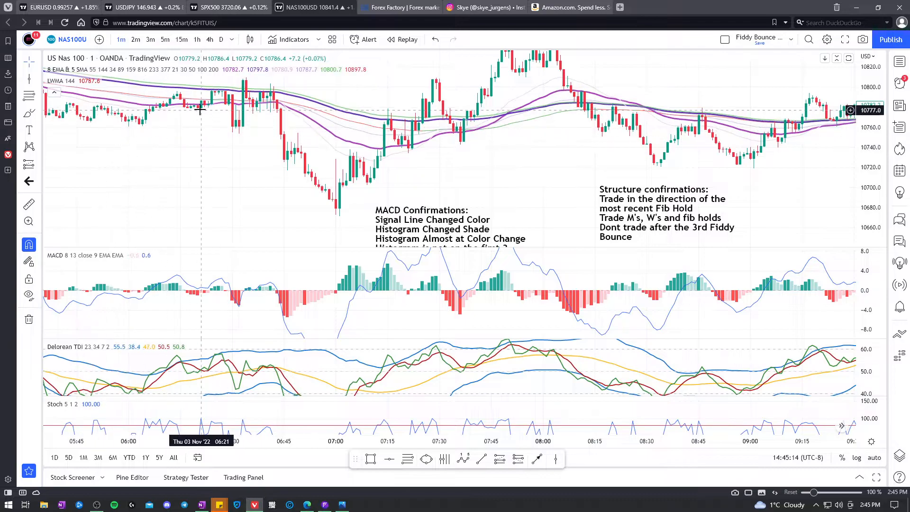
mouse_move(768, 166)
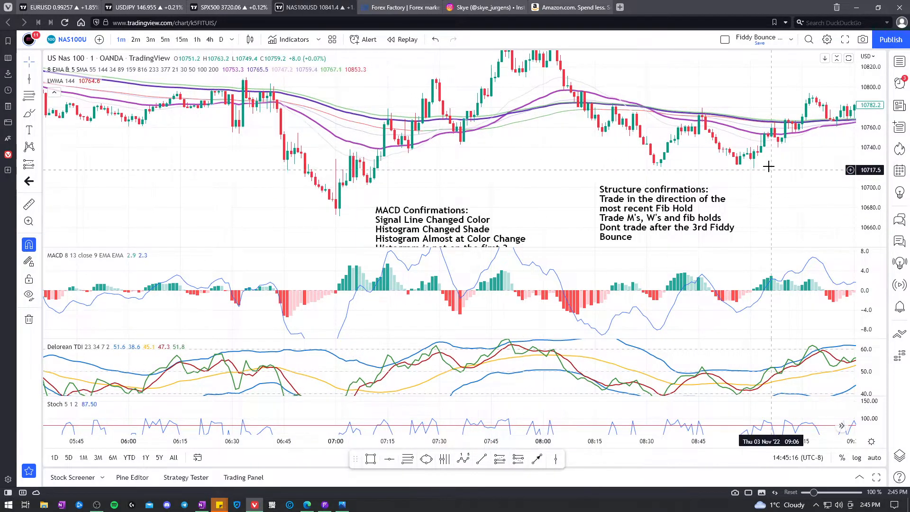
mouse_move(654, 115)
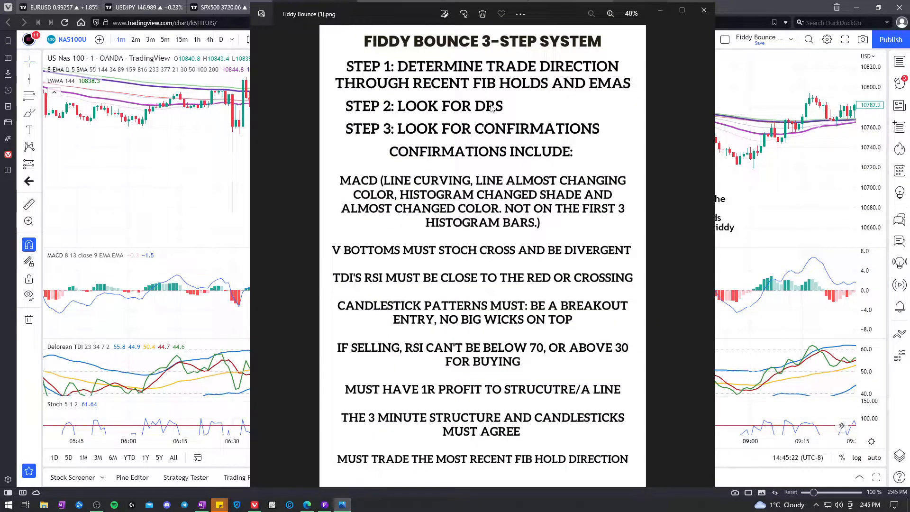
click(704, 10)
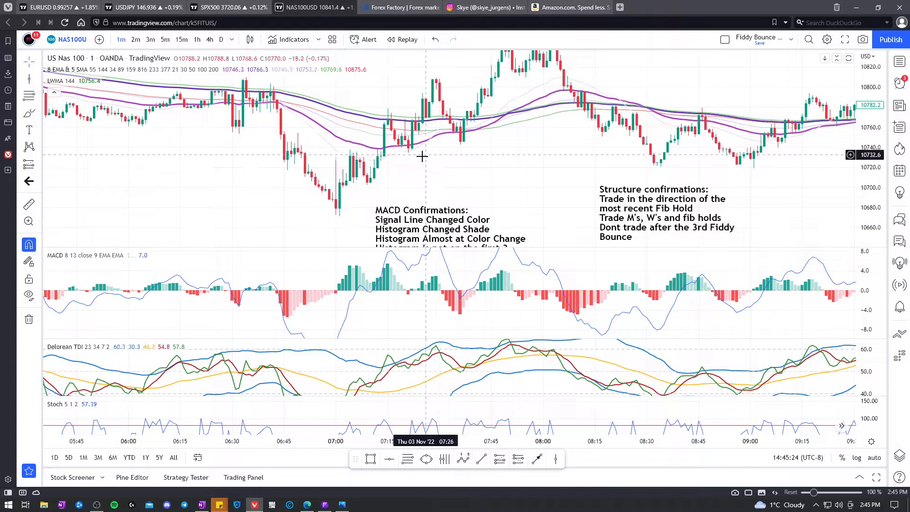
mouse_move(352, 165)
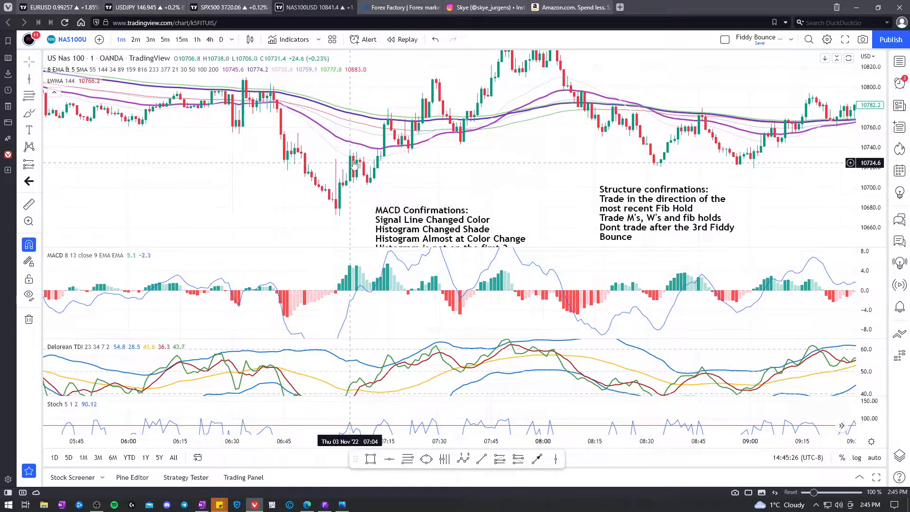
mouse_move(407, 144)
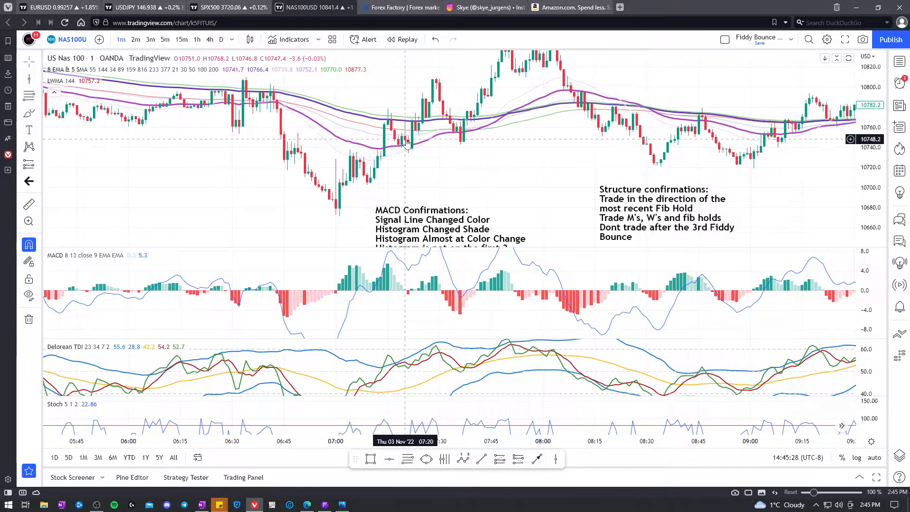
mouse_move(410, 152)
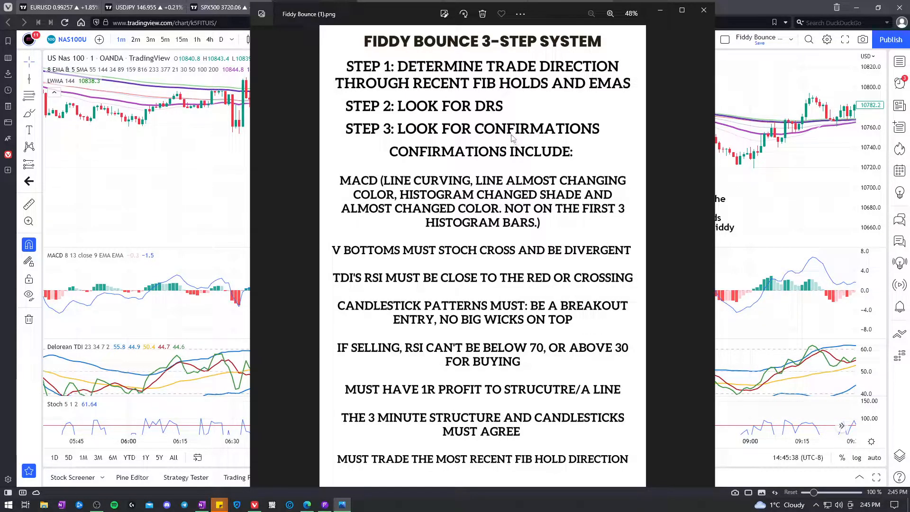
mouse_move(196, 177)
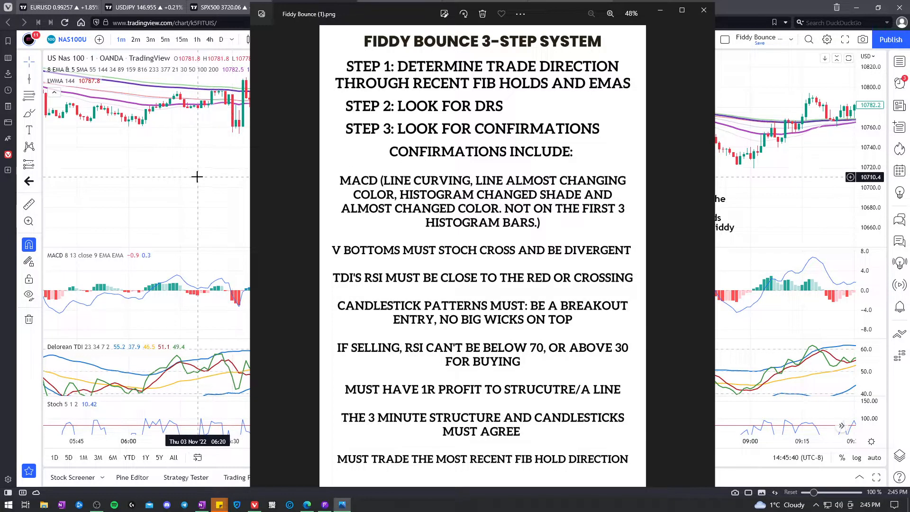
click(702, 10)
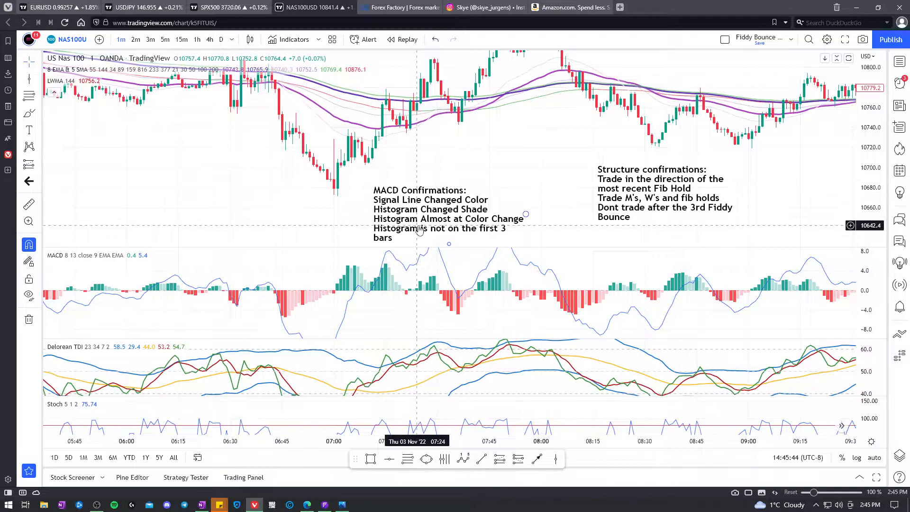
mouse_move(551, 201)
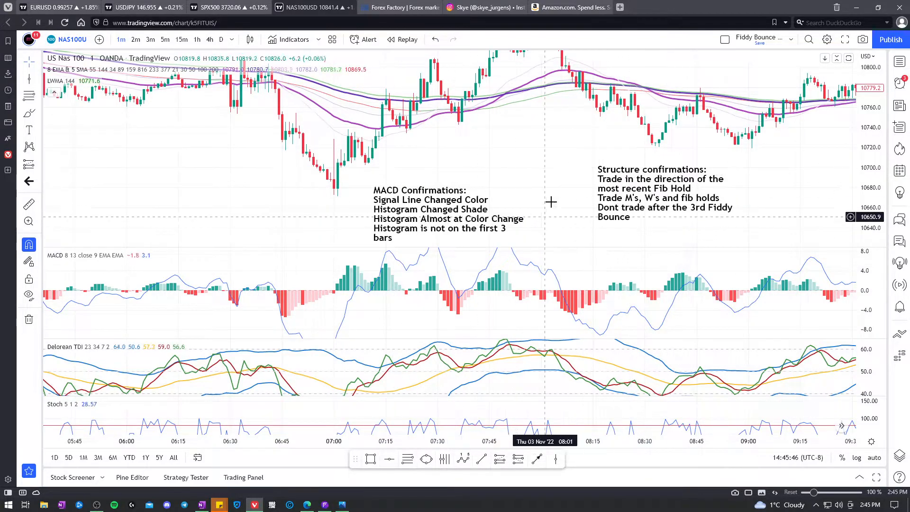
mouse_move(405, 202)
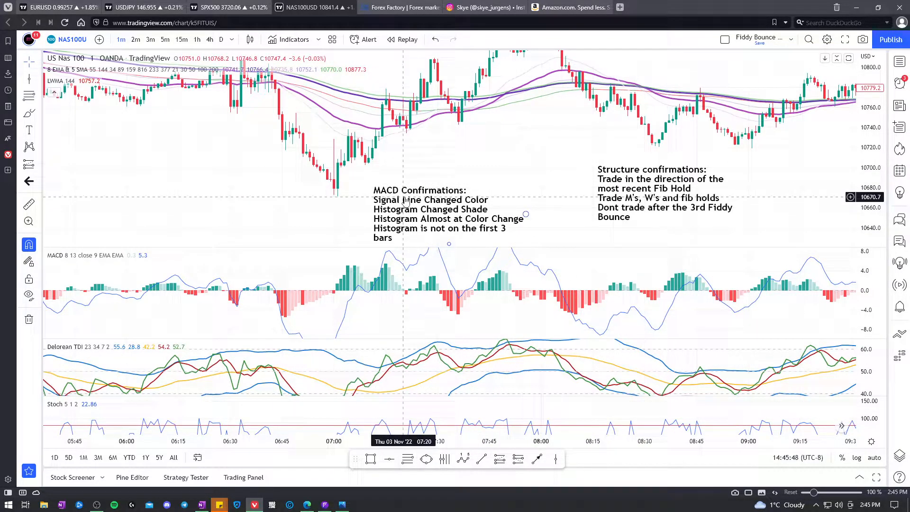
mouse_move(493, 246)
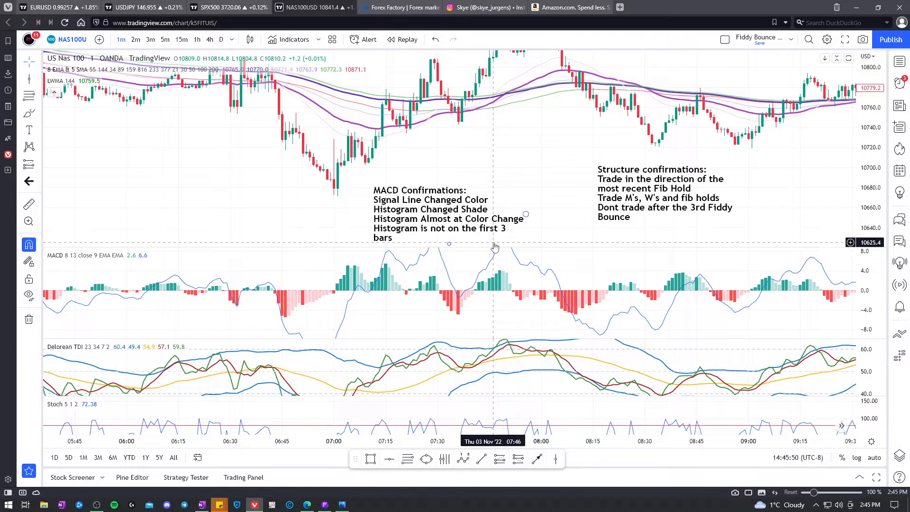
mouse_move(489, 199)
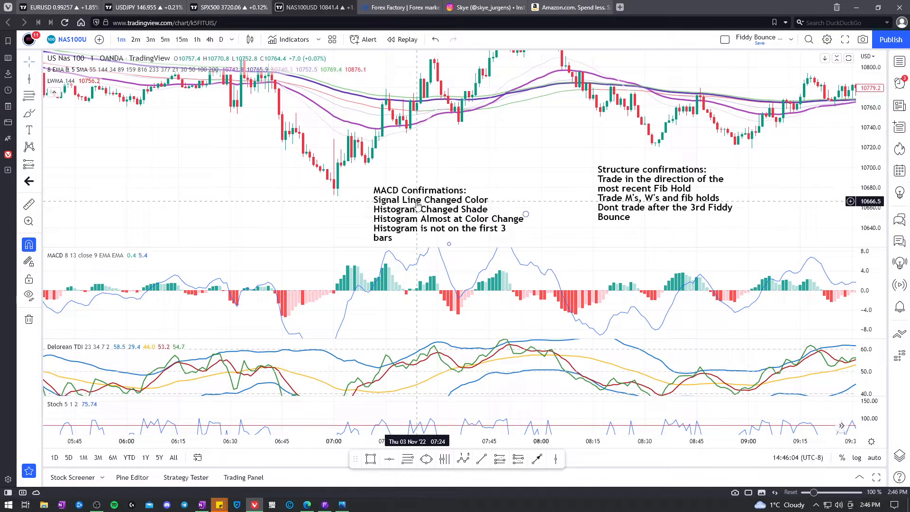
mouse_move(462, 122)
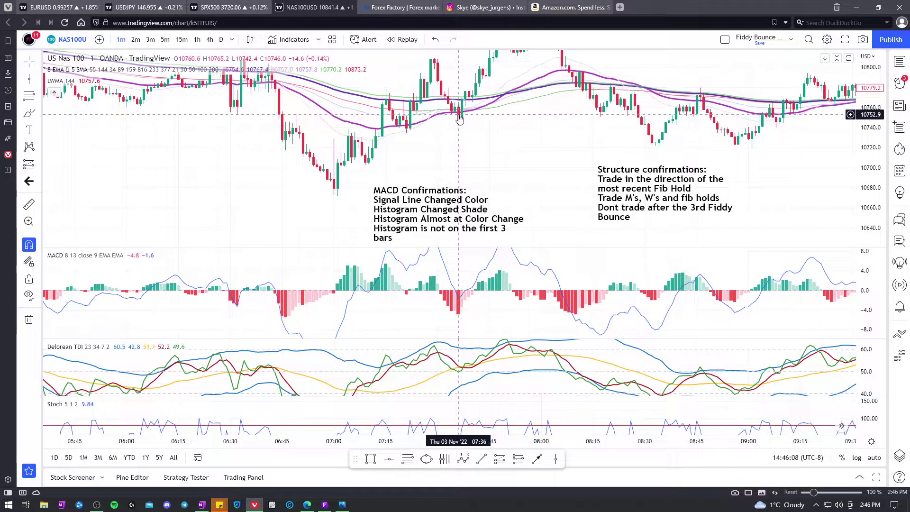
mouse_move(461, 115)
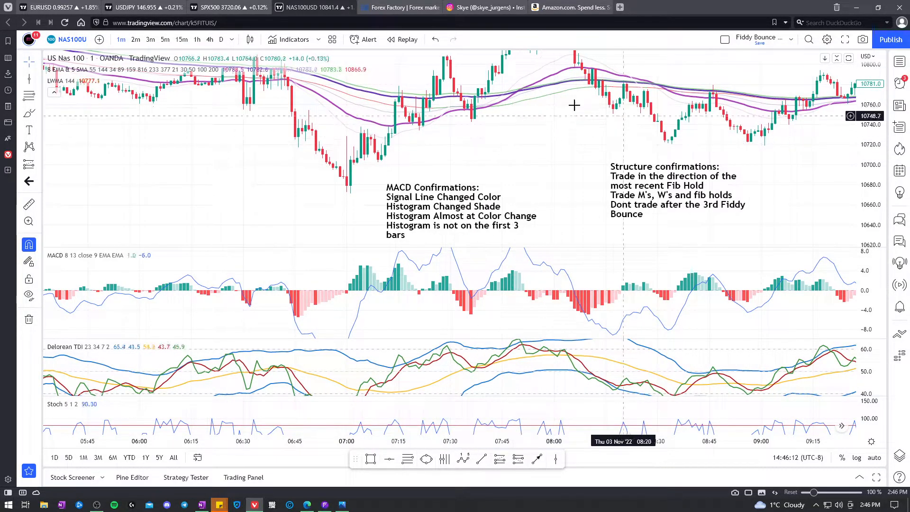
mouse_move(381, 156)
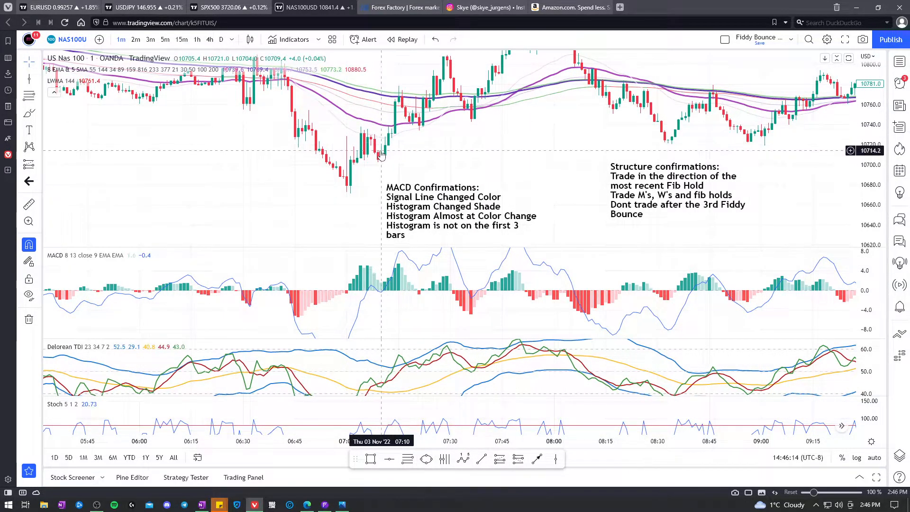
mouse_move(399, 122)
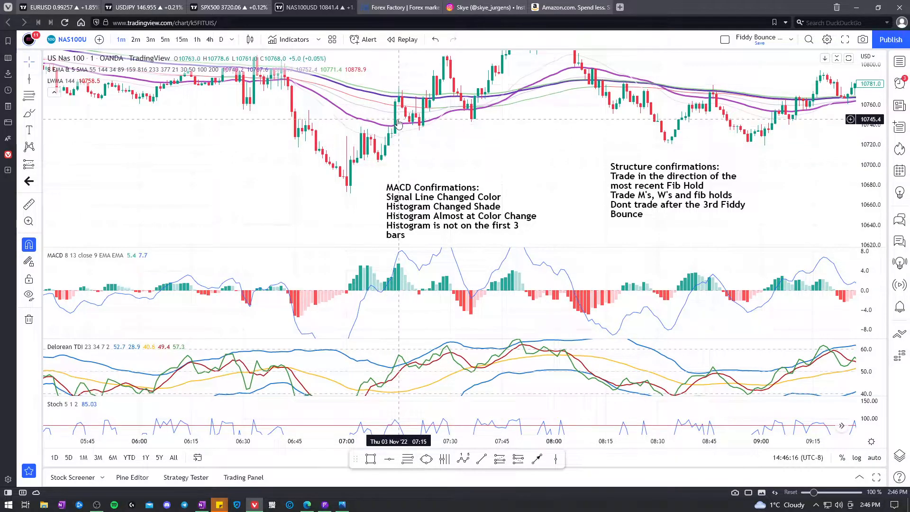
mouse_move(405, 106)
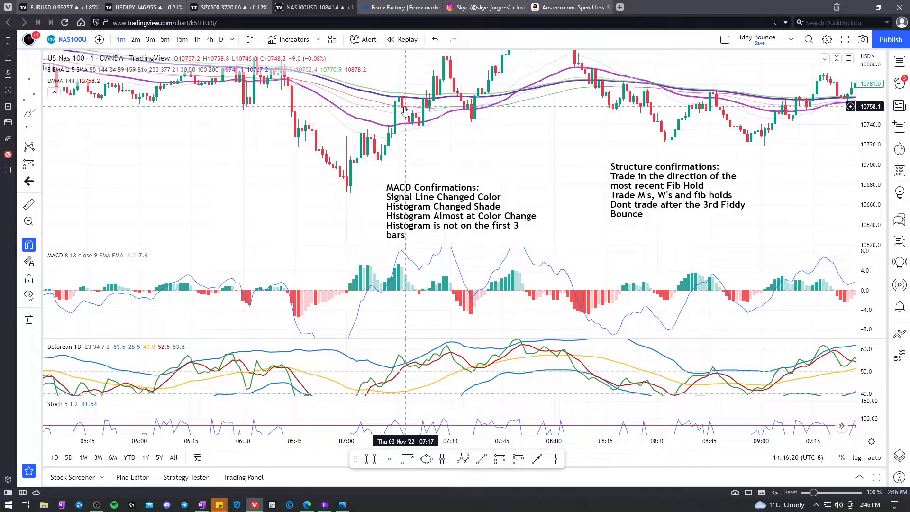
mouse_move(420, 127)
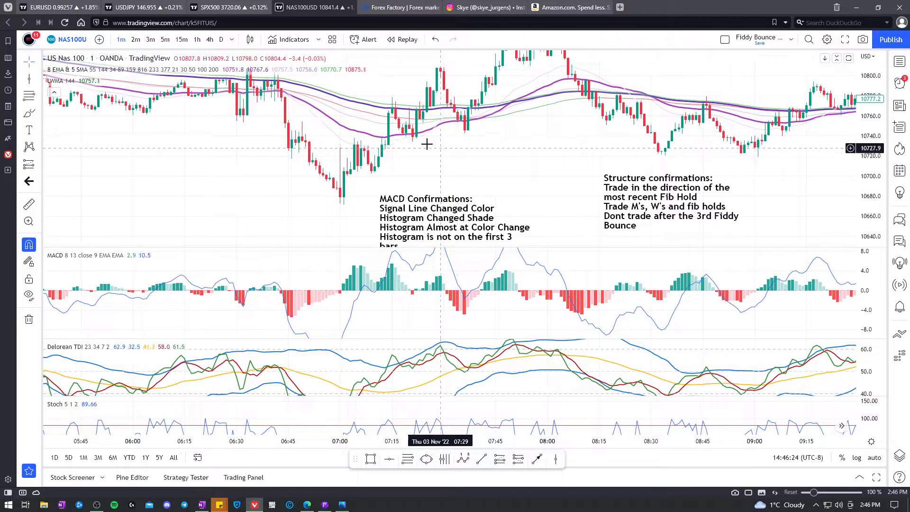
mouse_move(407, 136)
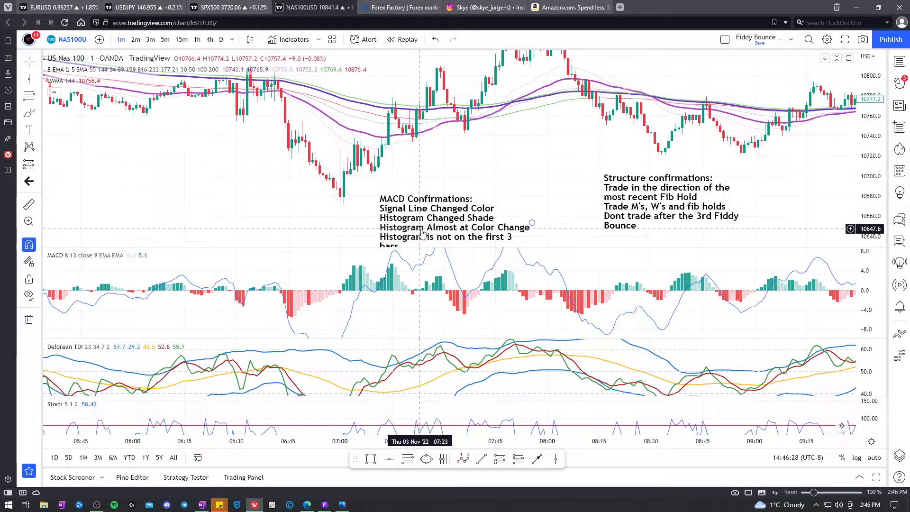
mouse_move(404, 241)
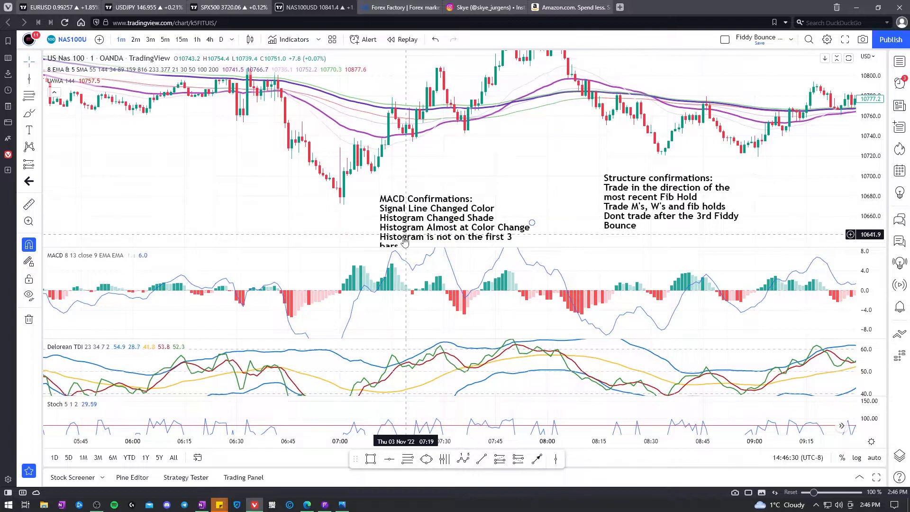
mouse_move(306, 503)
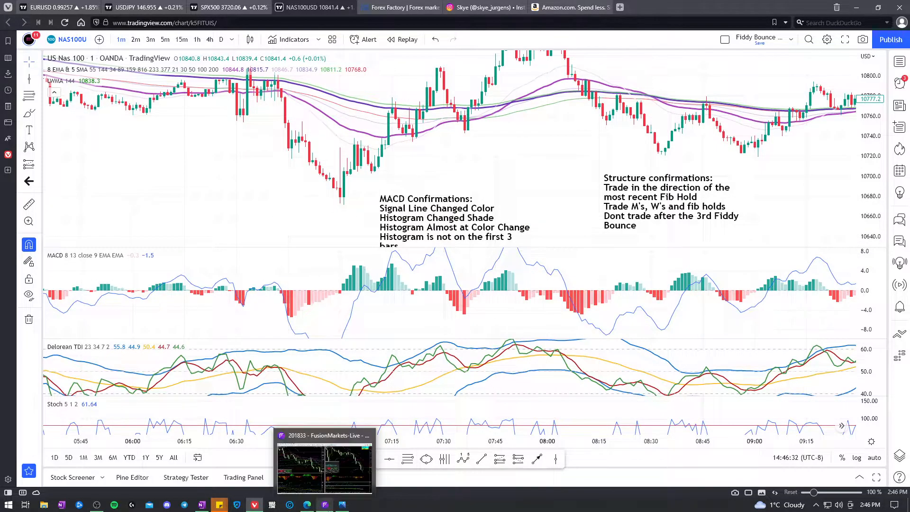
mouse_move(372, 305)
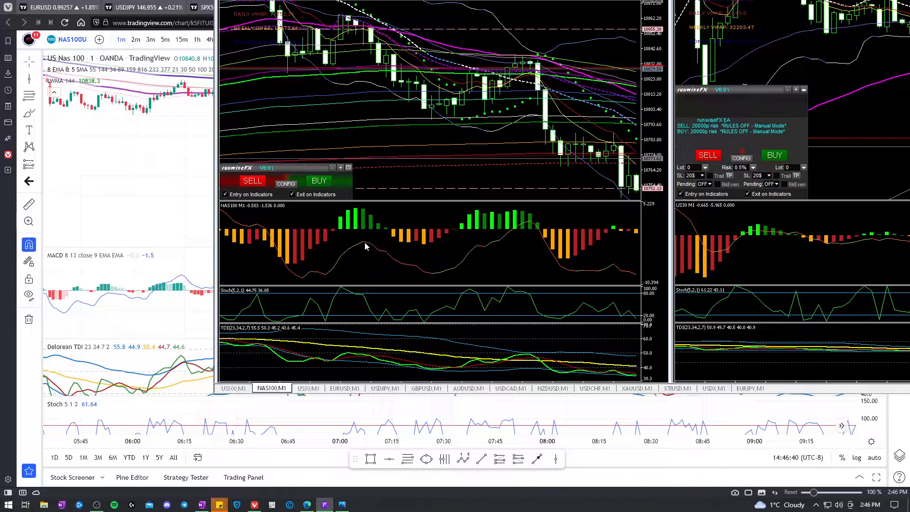
mouse_move(427, 276)
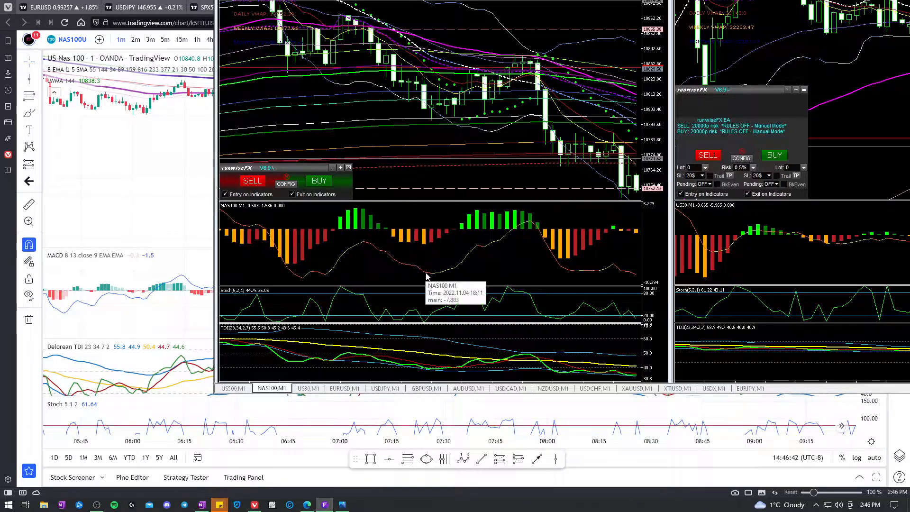
mouse_move(533, 224)
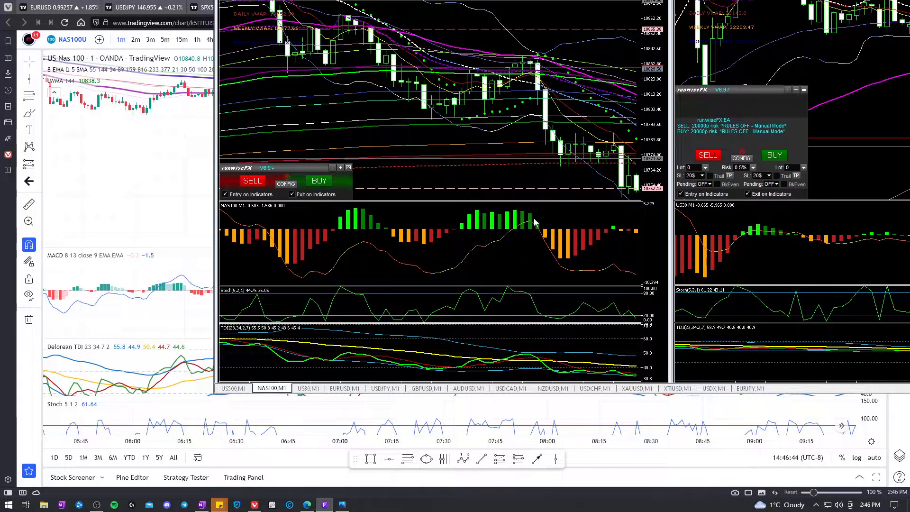
mouse_move(528, 226)
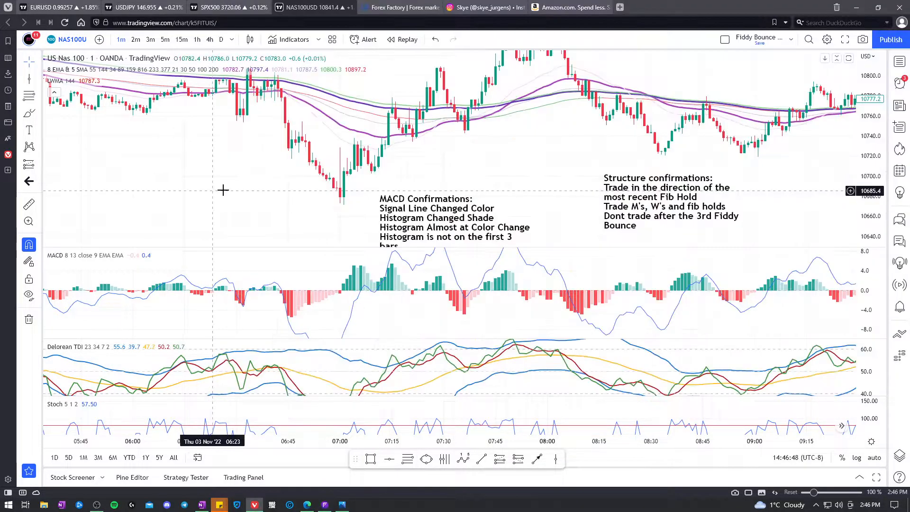
mouse_move(406, 146)
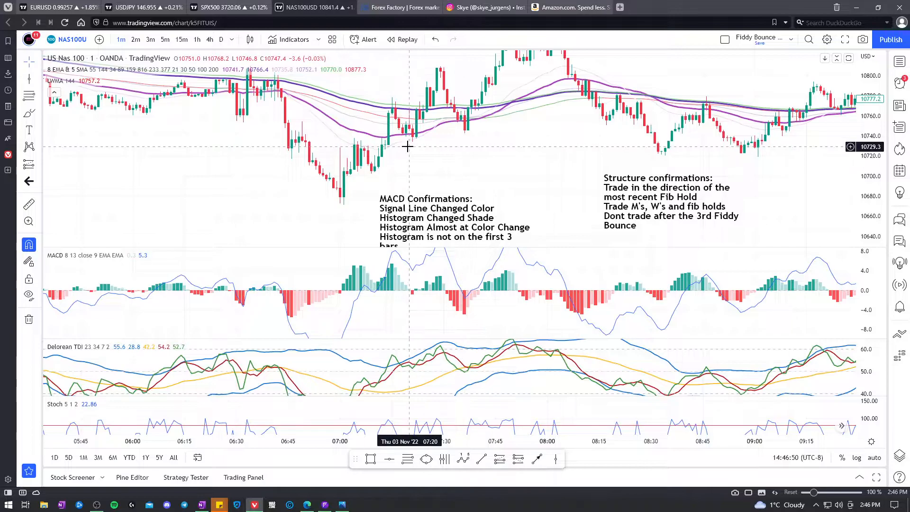
mouse_move(410, 139)
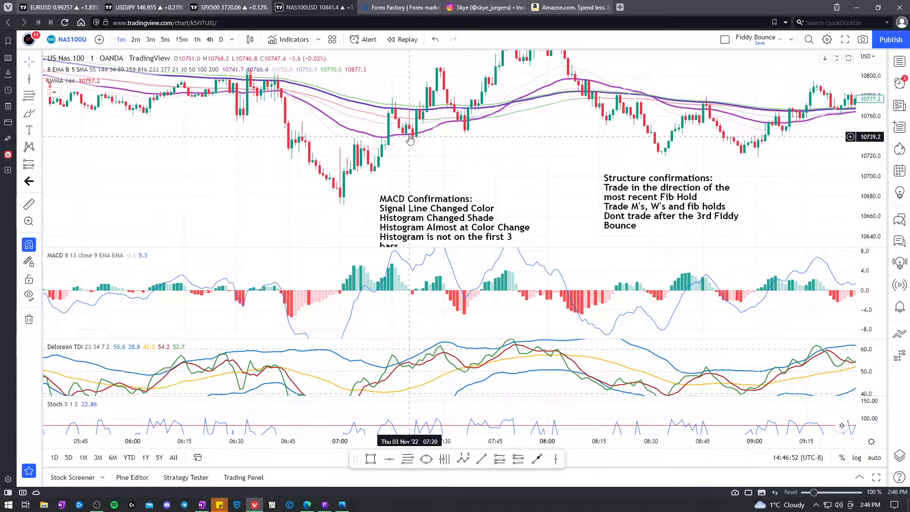
mouse_move(406, 280)
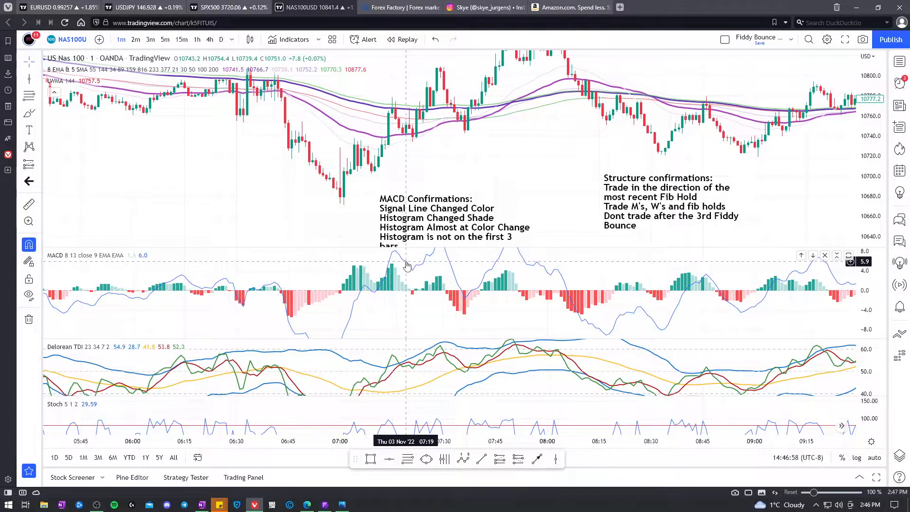
mouse_move(412, 273)
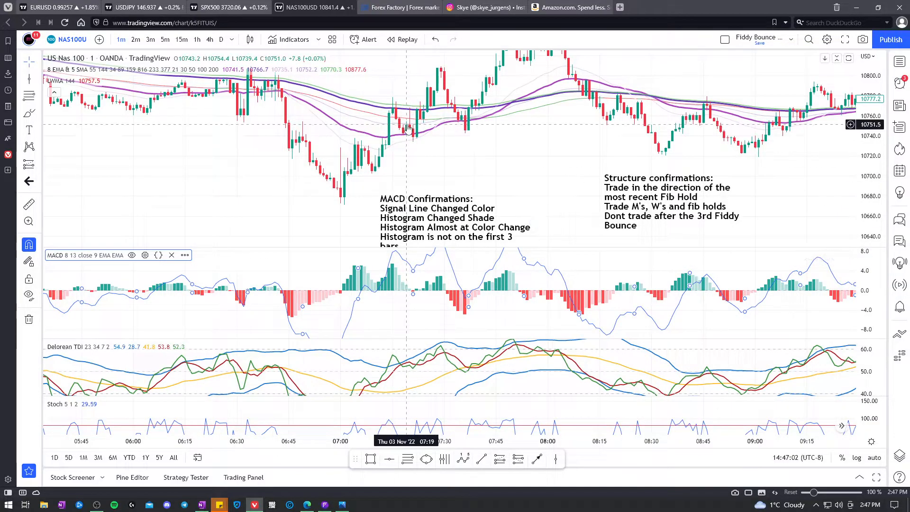
mouse_move(412, 134)
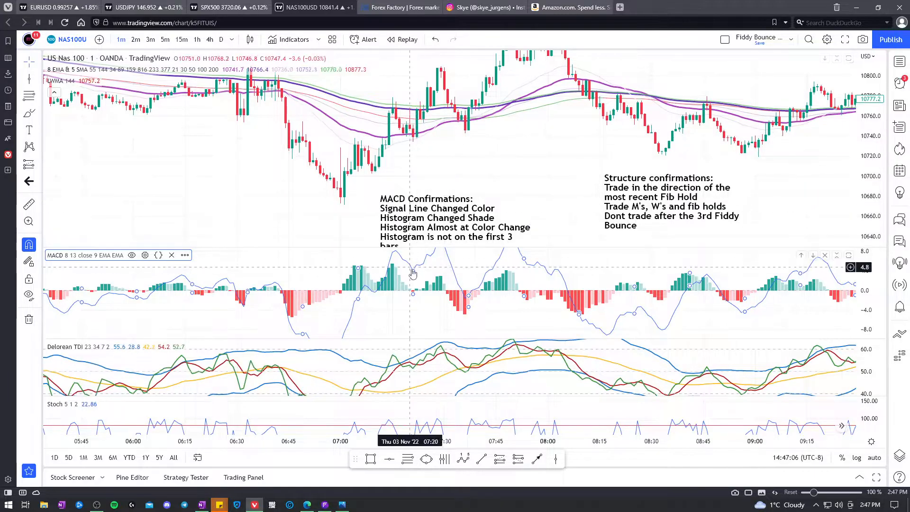
mouse_move(413, 274)
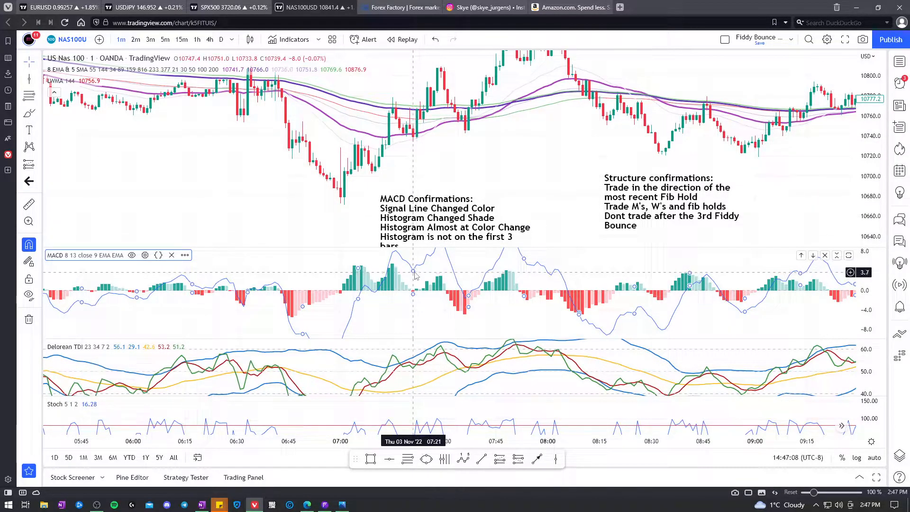
mouse_move(423, 254)
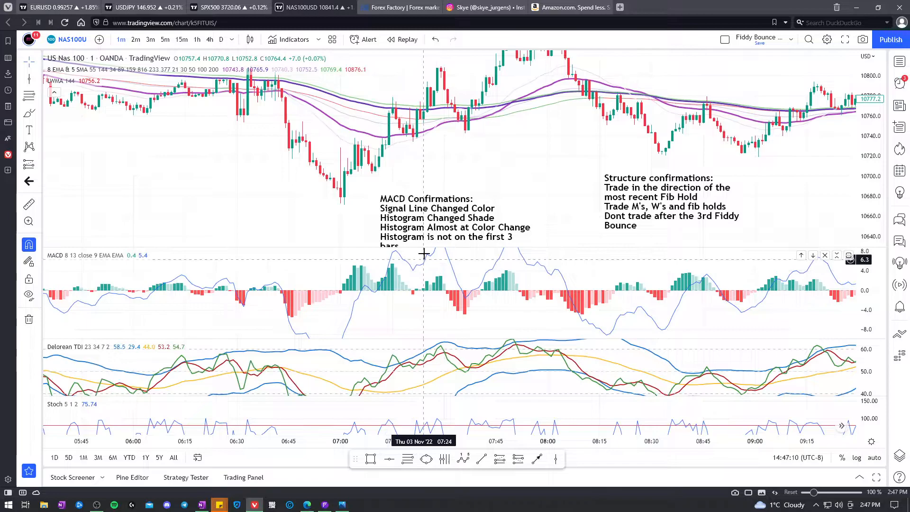
click(430, 208)
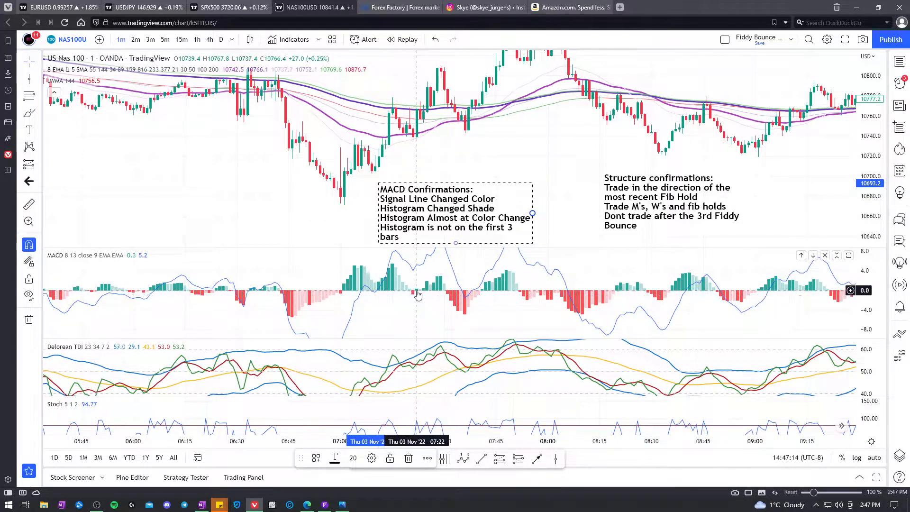
mouse_move(408, 289)
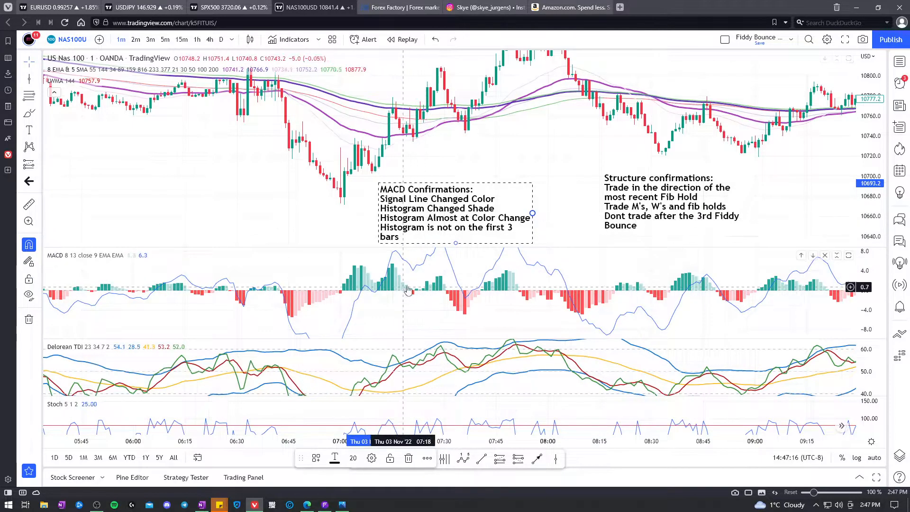
mouse_move(454, 226)
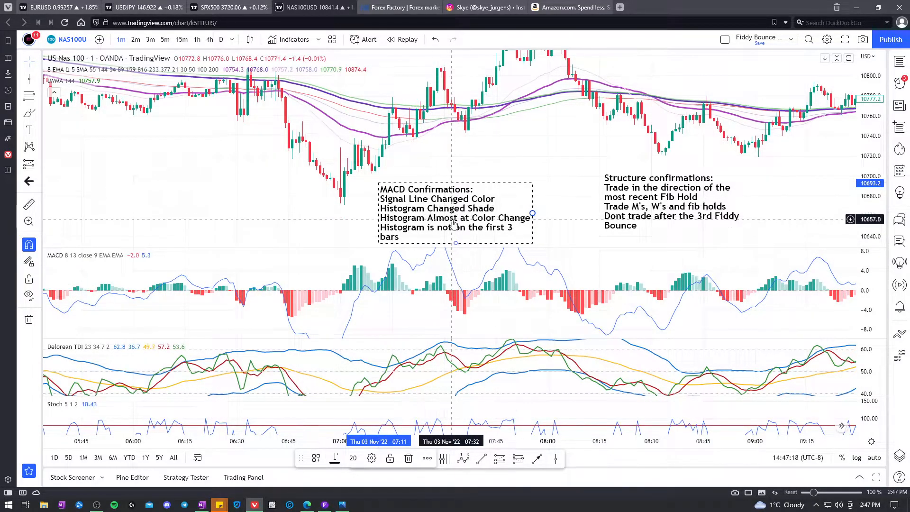
mouse_move(469, 225)
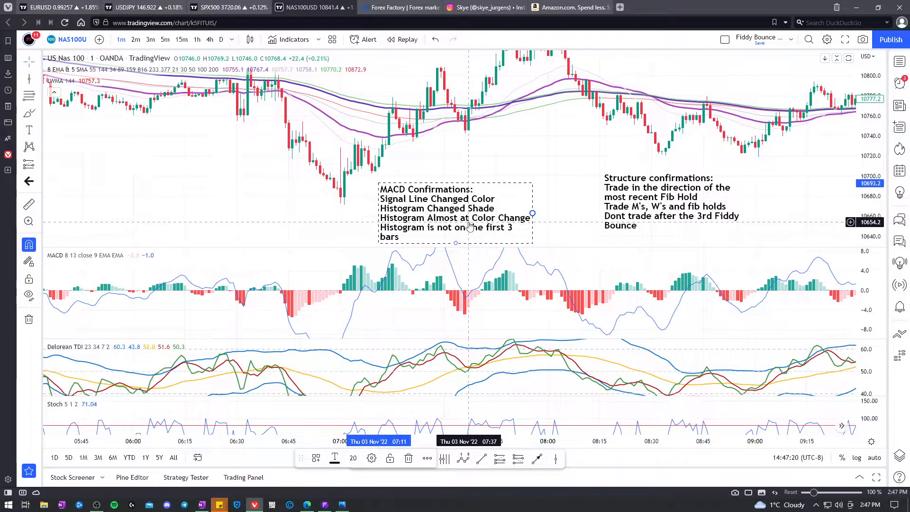
mouse_move(489, 227)
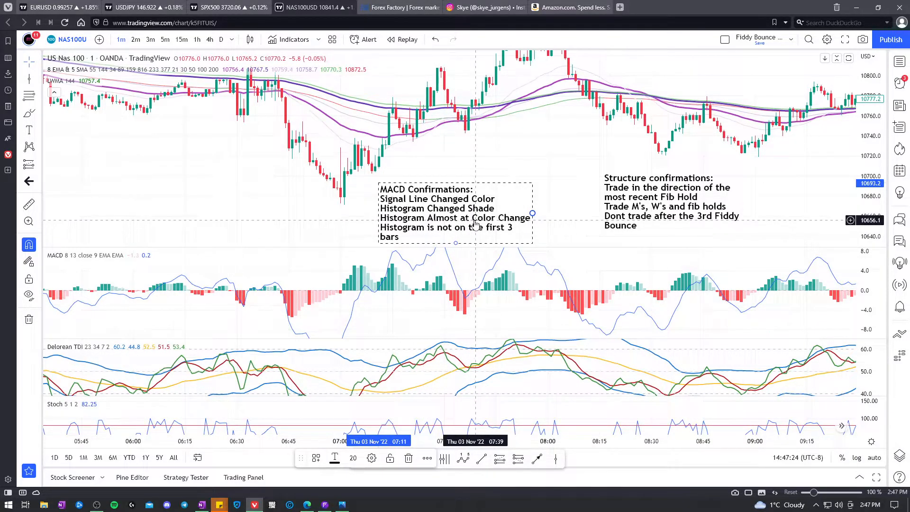
mouse_move(432, 235)
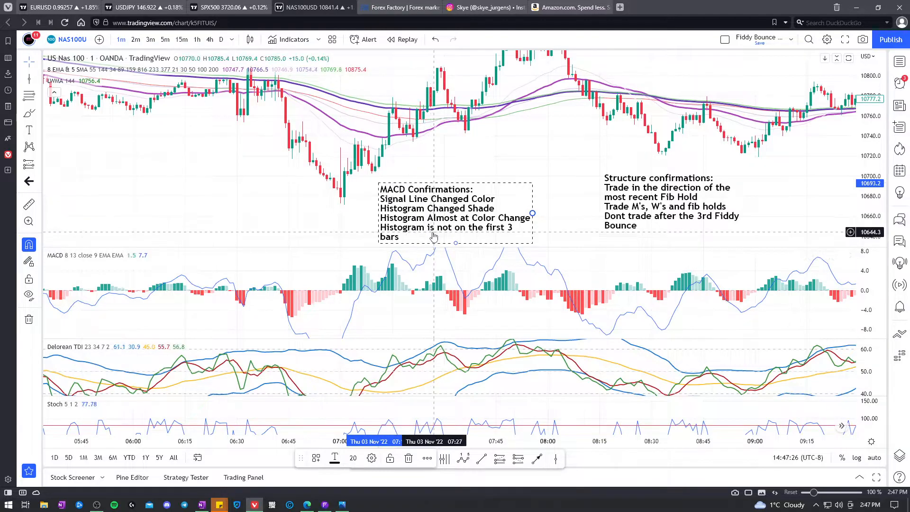
mouse_move(431, 240)
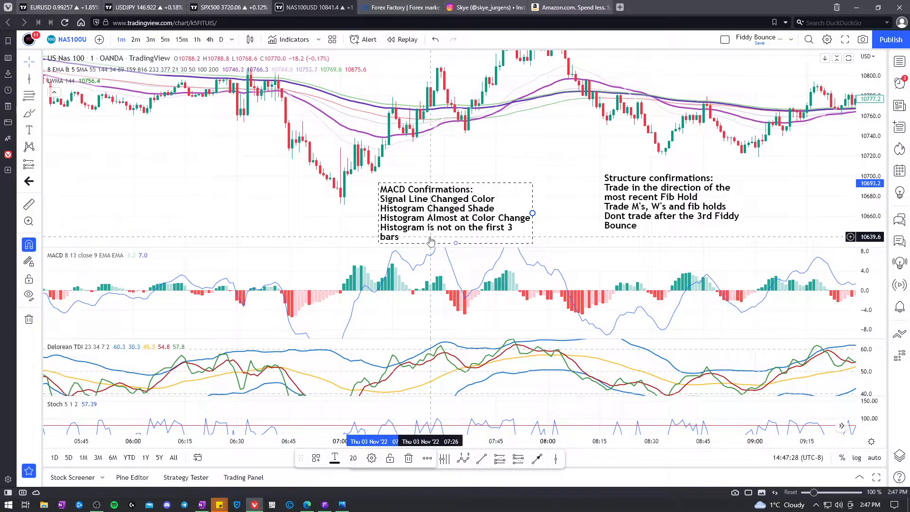
mouse_move(424, 238)
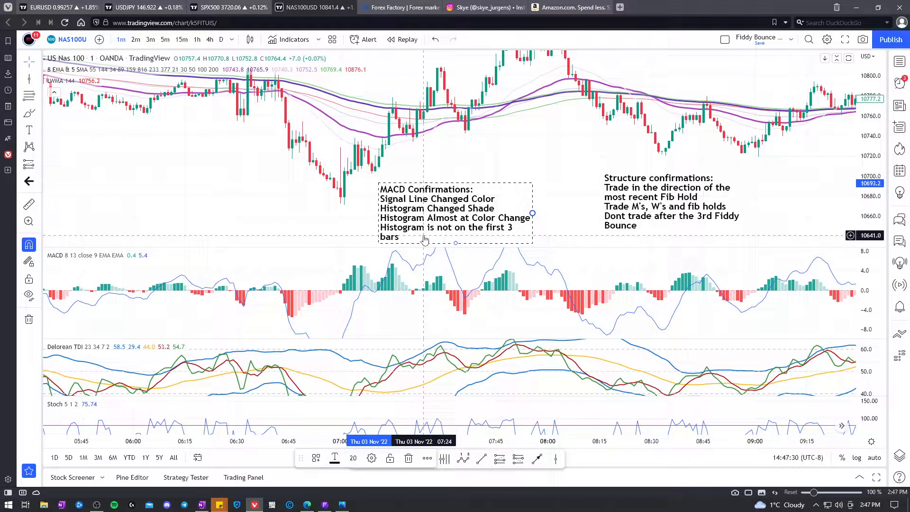
mouse_move(415, 299)
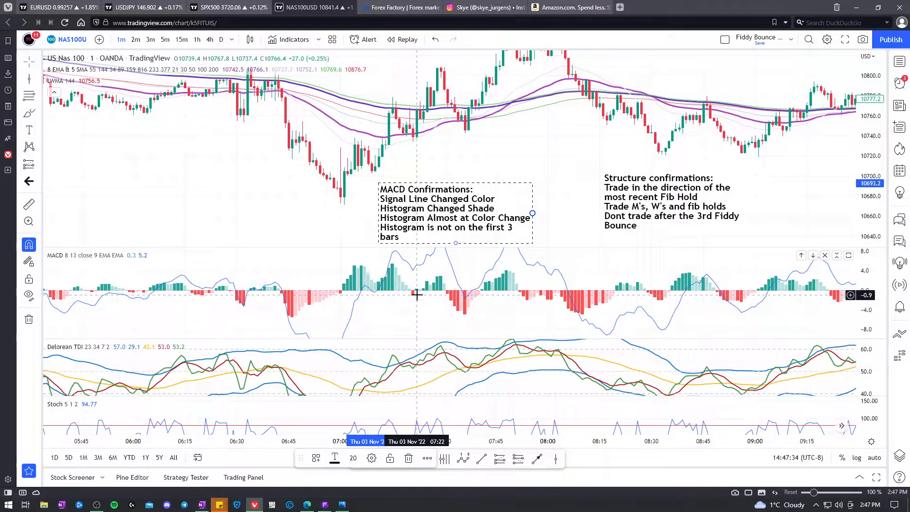
mouse_move(421, 167)
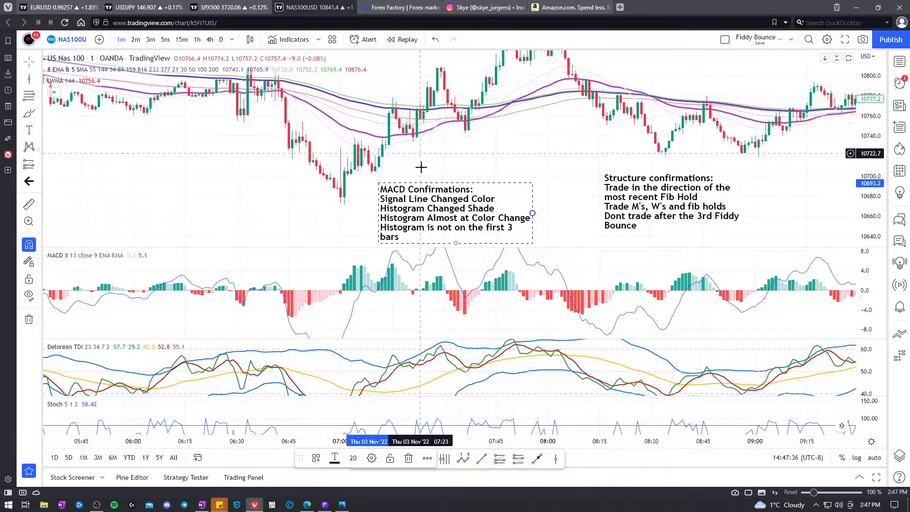
mouse_move(687, 302)
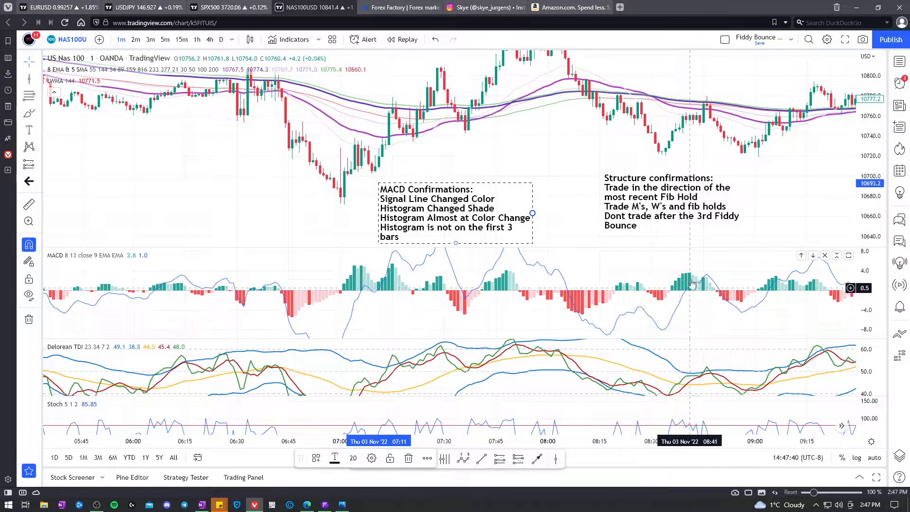
mouse_move(666, 306)
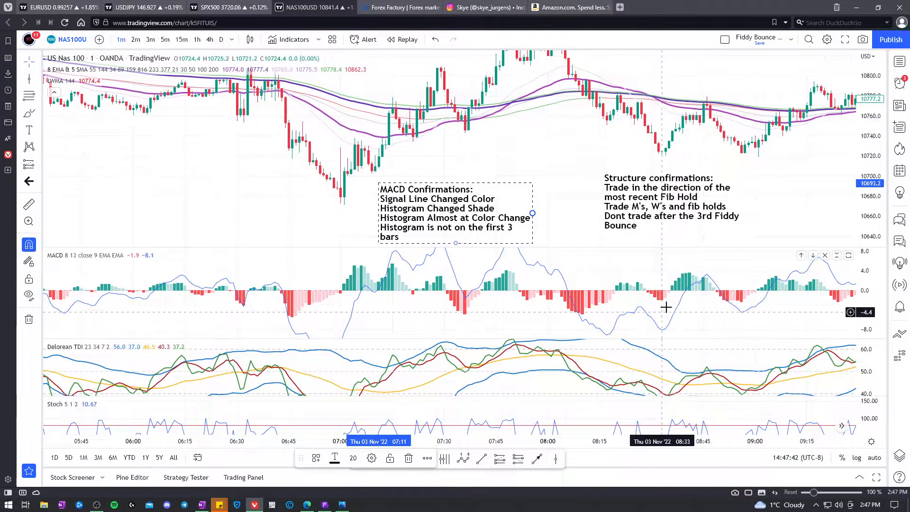
mouse_move(680, 139)
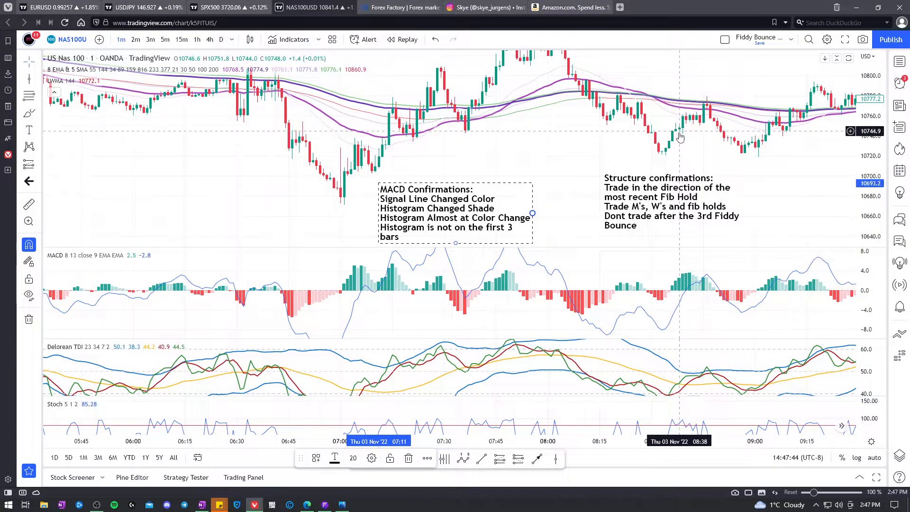
mouse_move(679, 286)
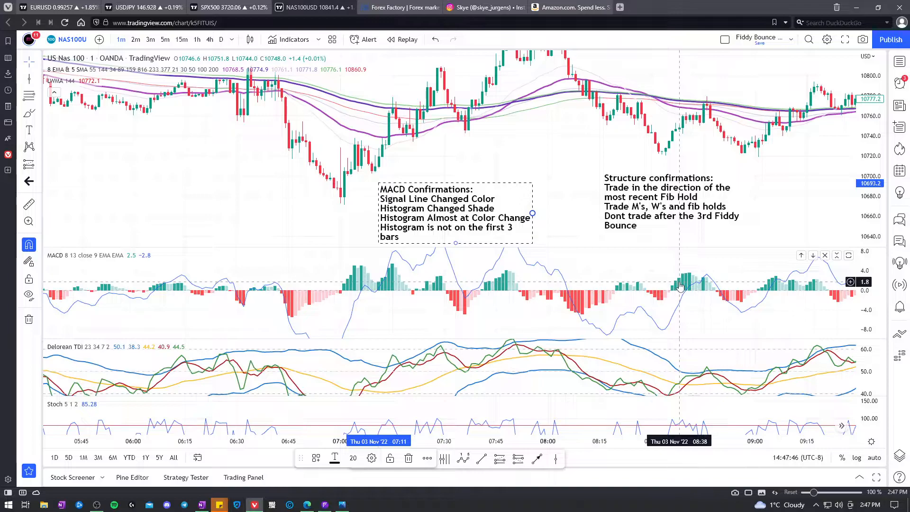
mouse_move(672, 293)
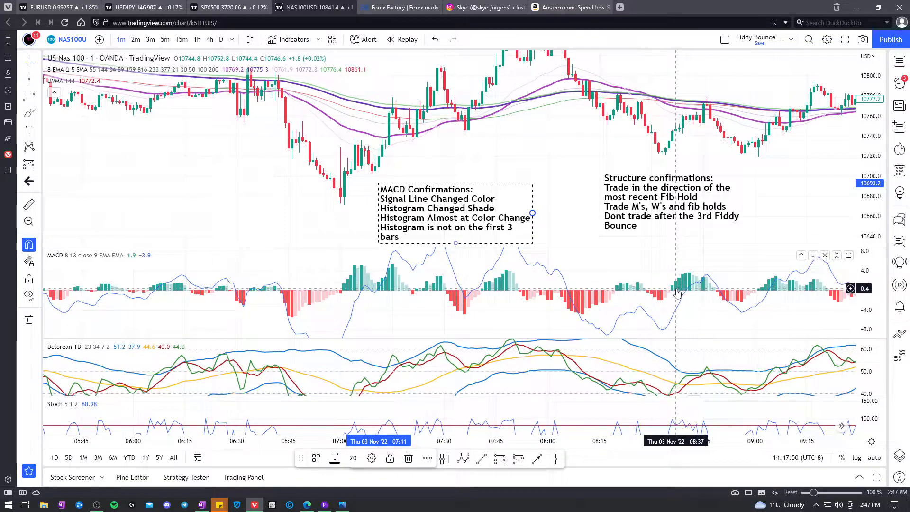
mouse_move(683, 284)
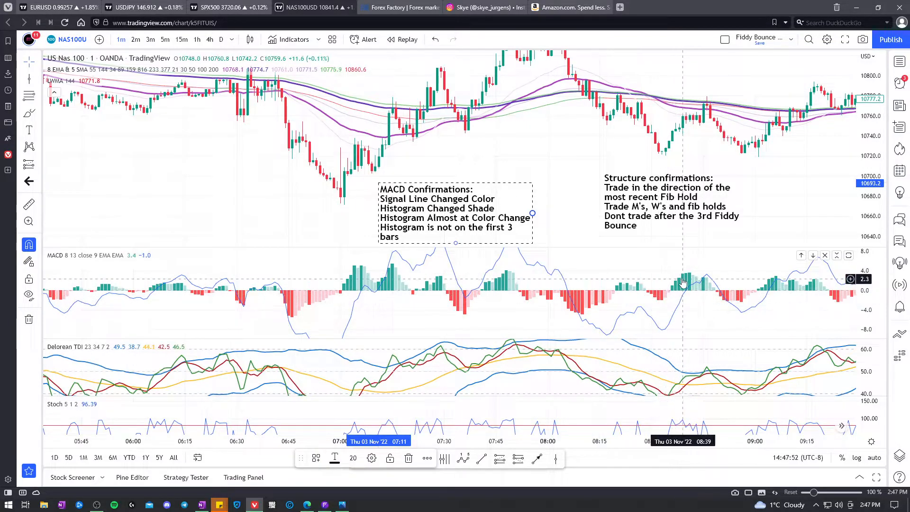
mouse_move(696, 271)
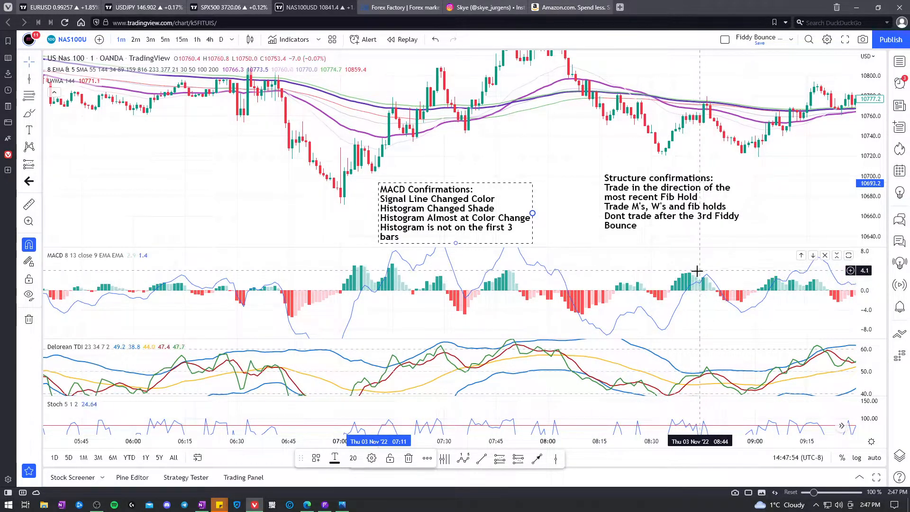
mouse_move(676, 287)
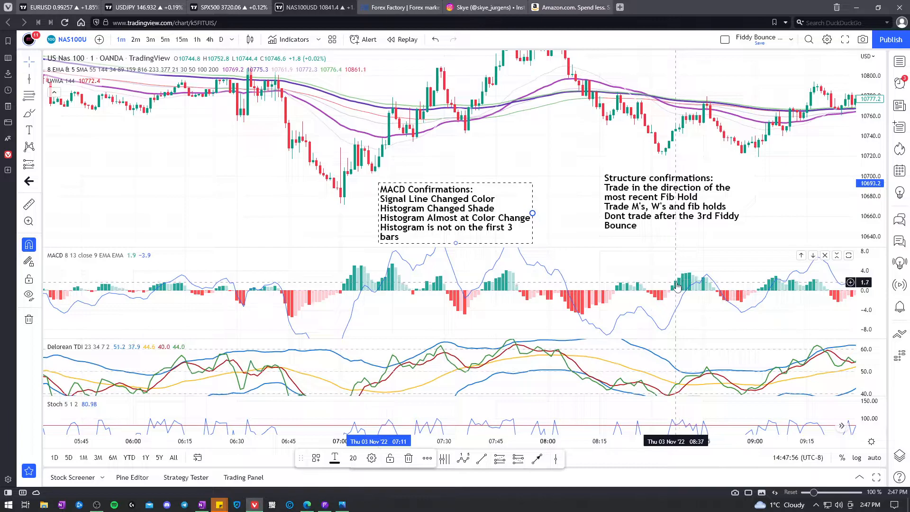
mouse_move(700, 274)
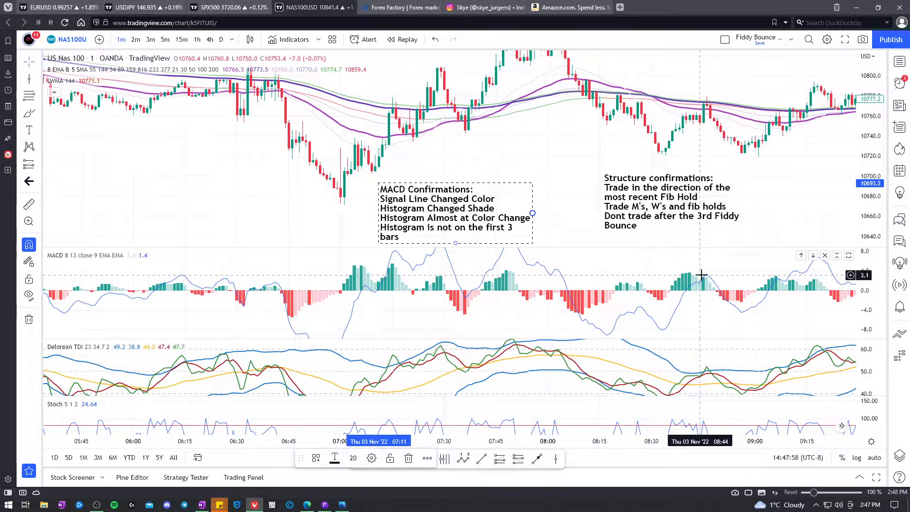
mouse_move(711, 279)
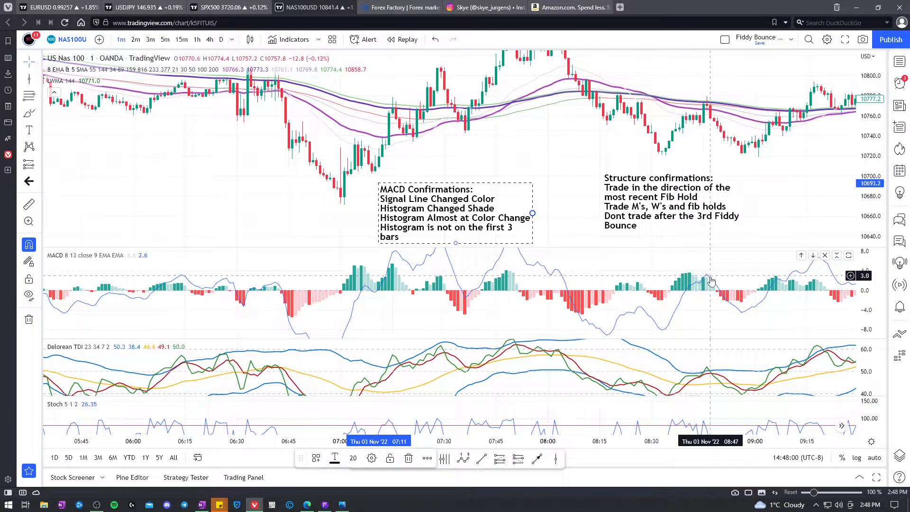
mouse_move(707, 296)
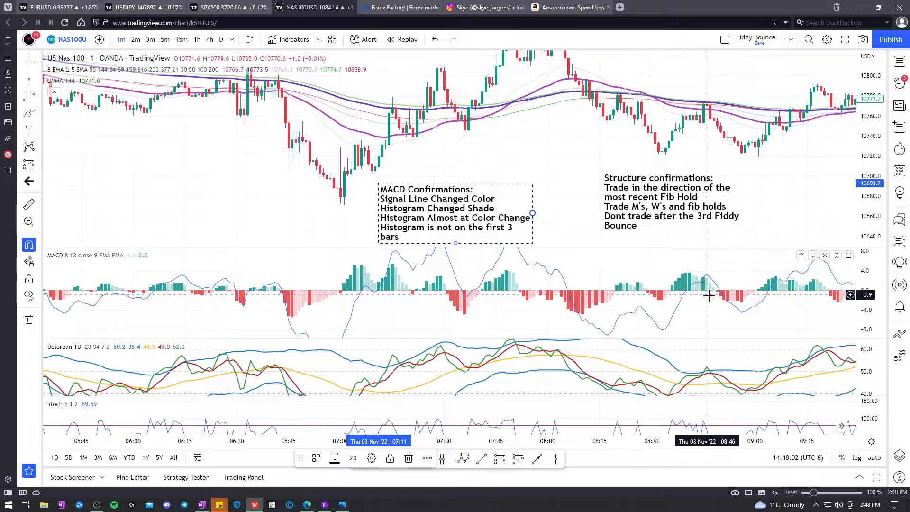
mouse_move(721, 306)
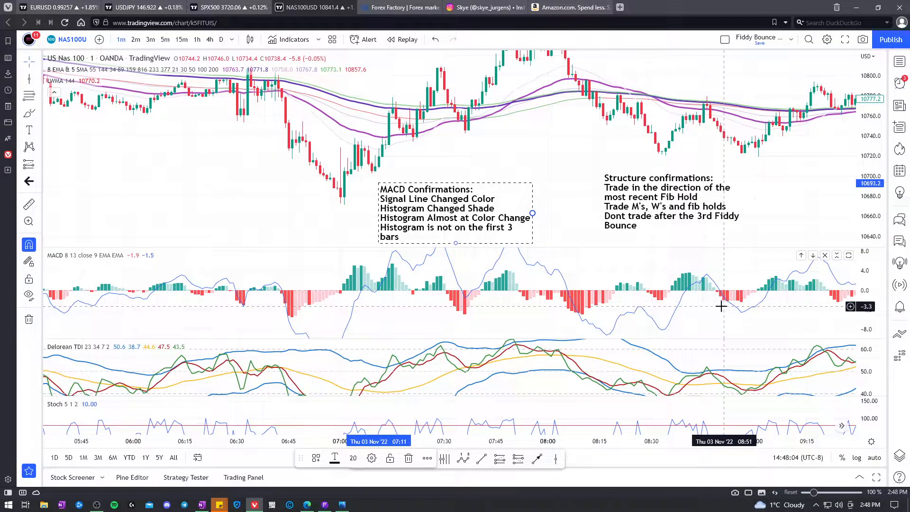
mouse_move(639, 304)
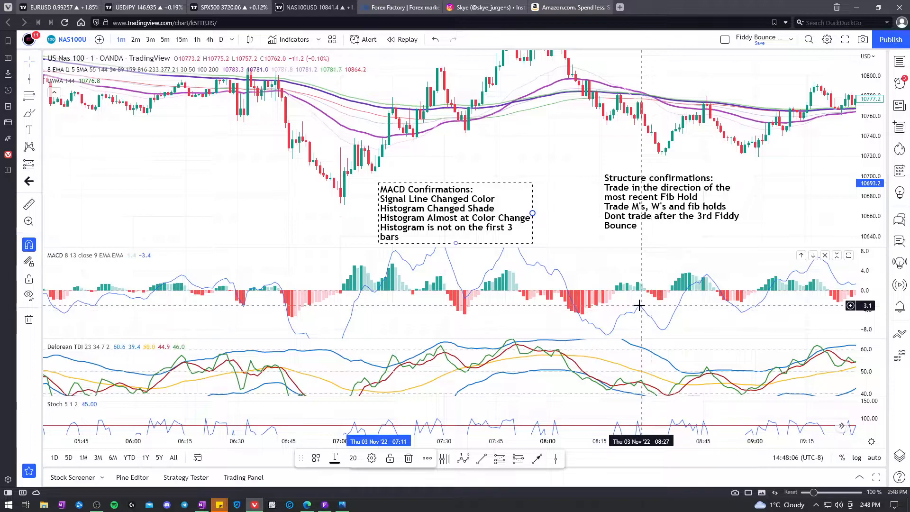
mouse_move(620, 304)
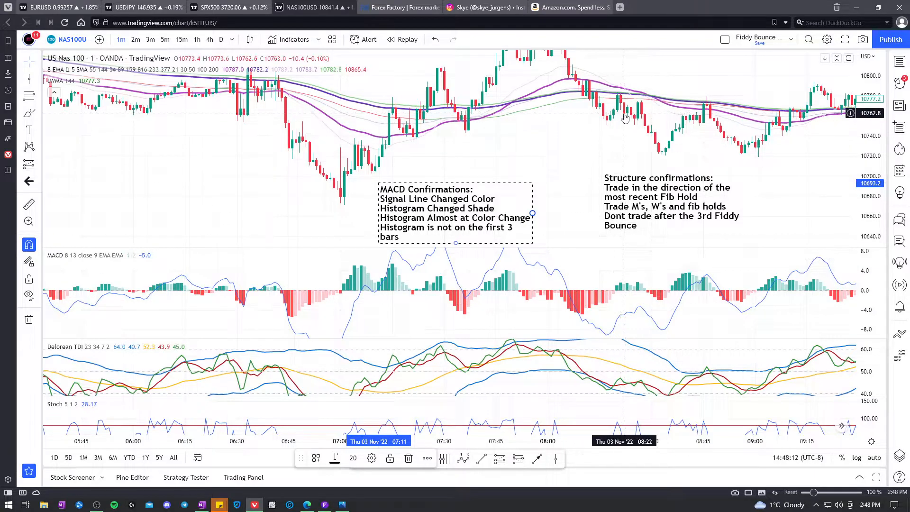
mouse_move(620, 112)
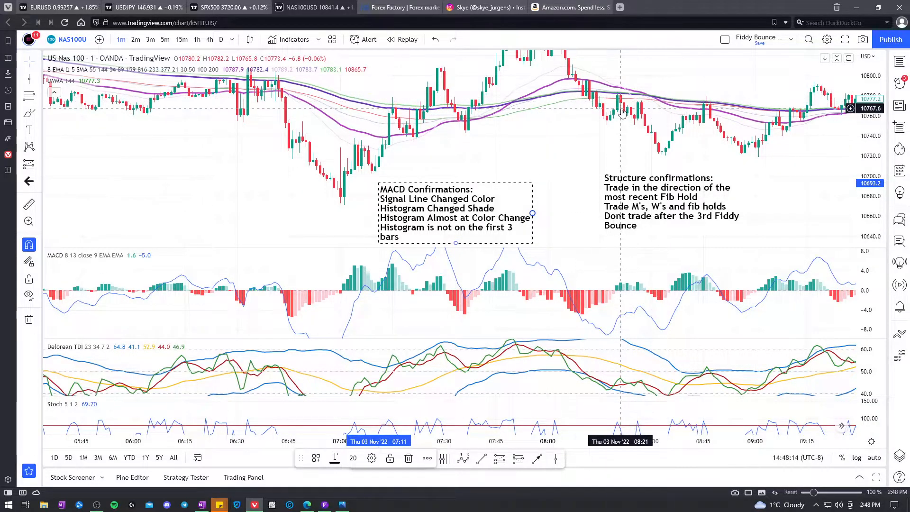
mouse_move(620, 120)
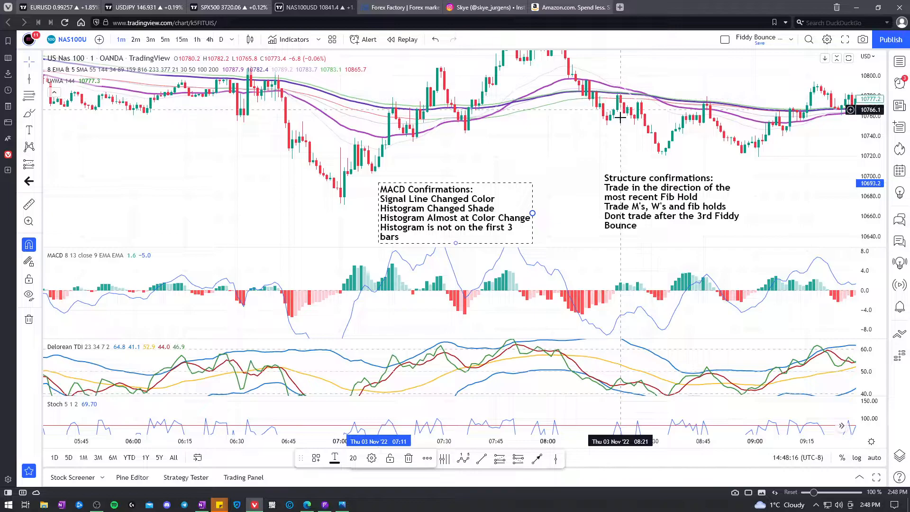
mouse_move(620, 292)
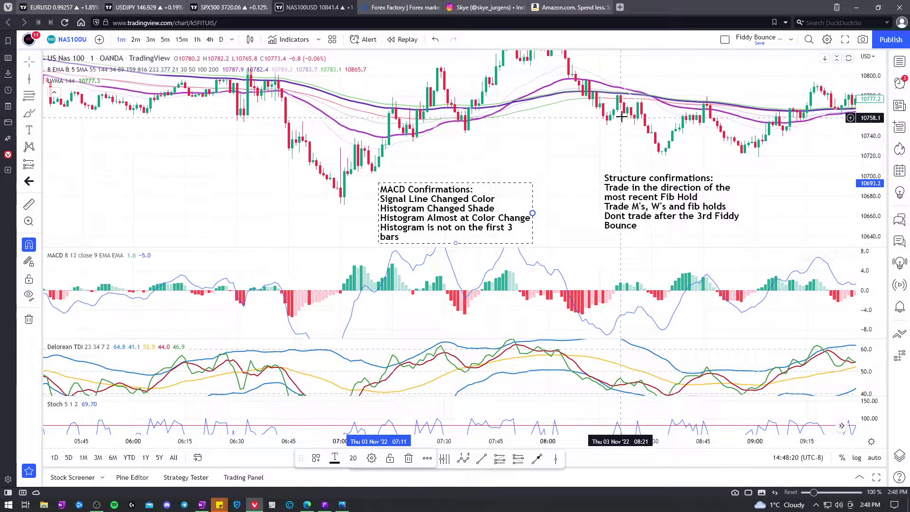
mouse_move(635, 105)
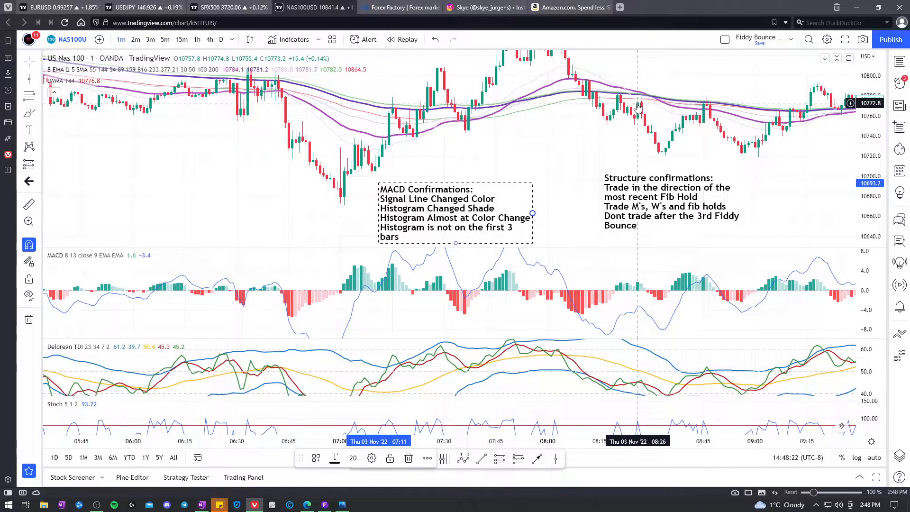
mouse_move(639, 107)
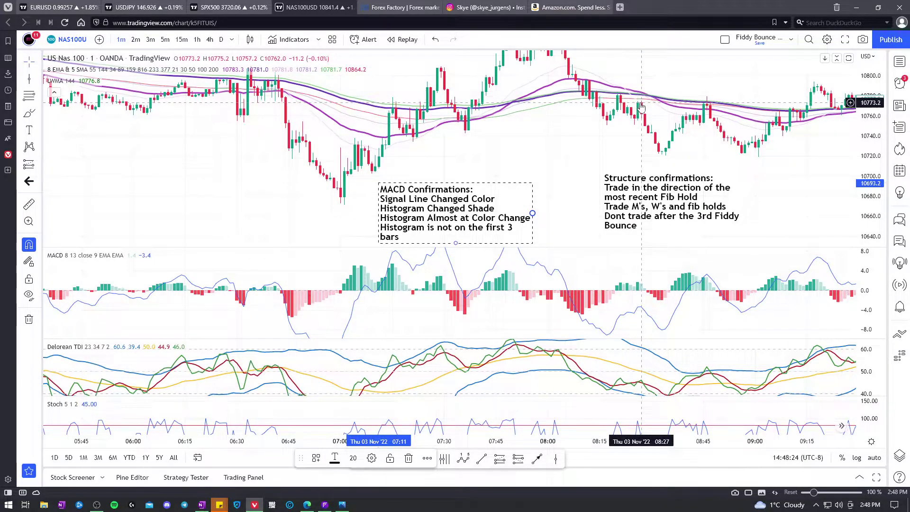
mouse_move(621, 108)
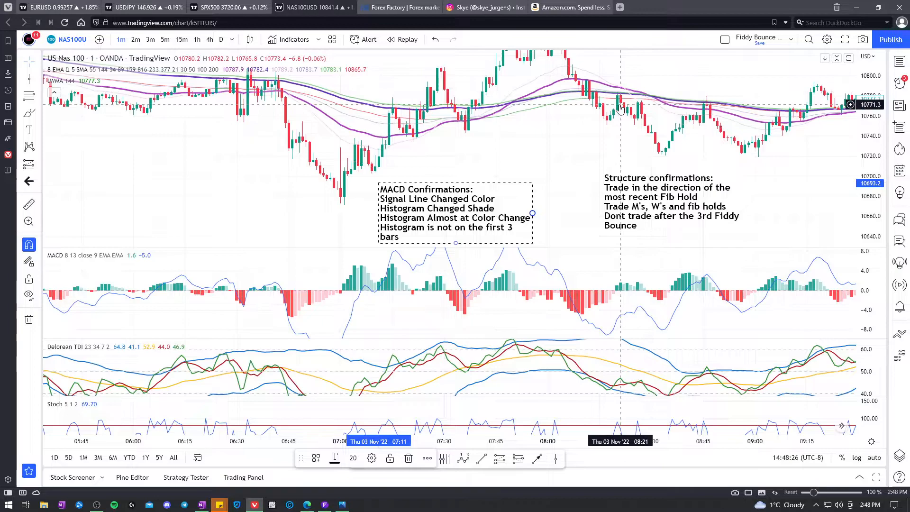
mouse_move(633, 106)
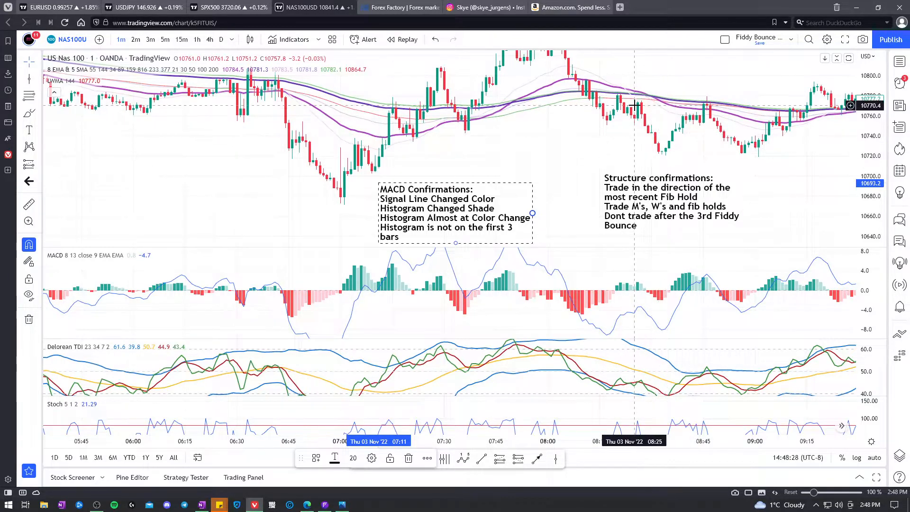
mouse_move(525, 212)
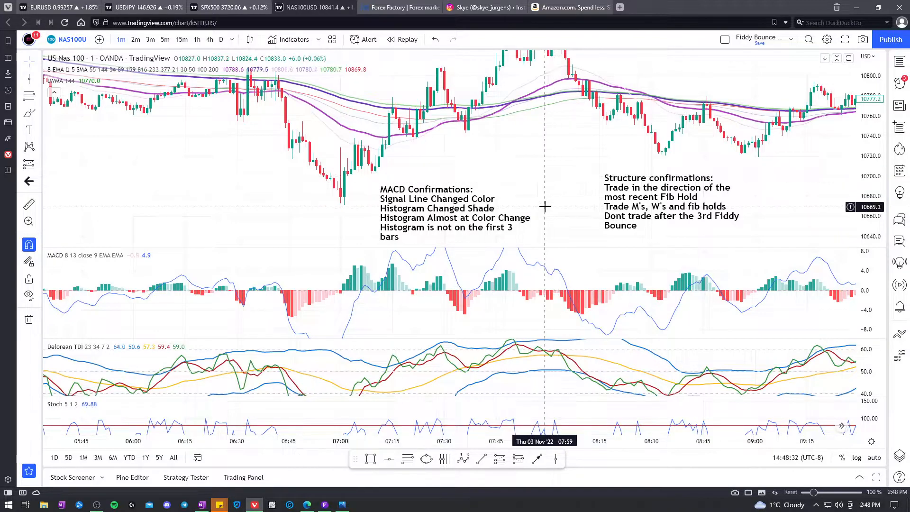
mouse_move(508, 178)
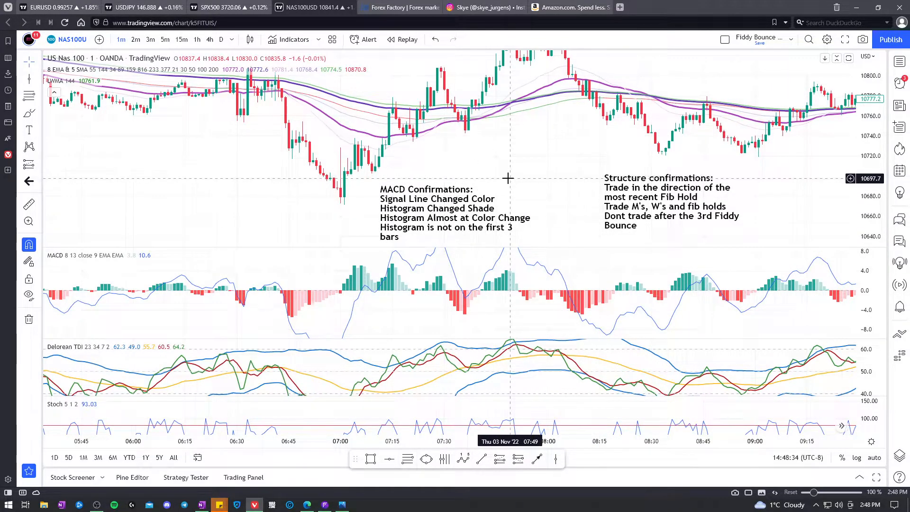
mouse_move(524, 265)
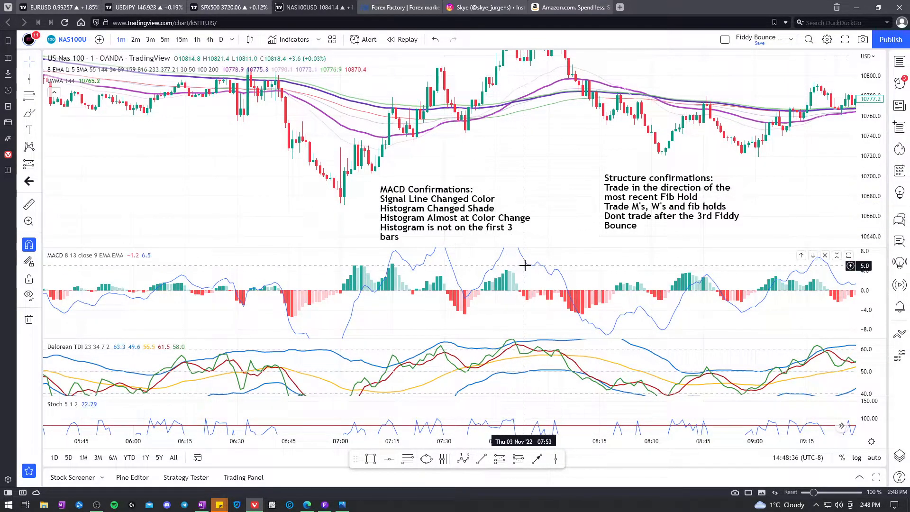
mouse_move(532, 254)
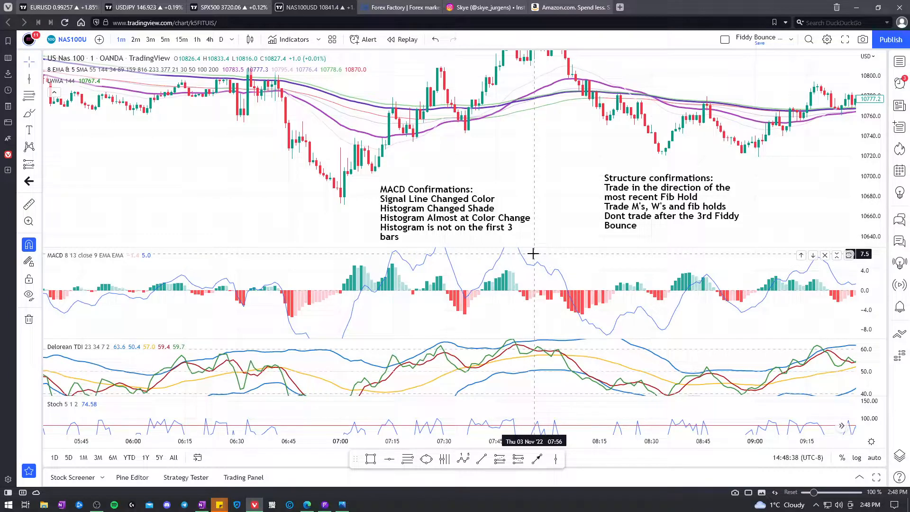
mouse_move(567, 189)
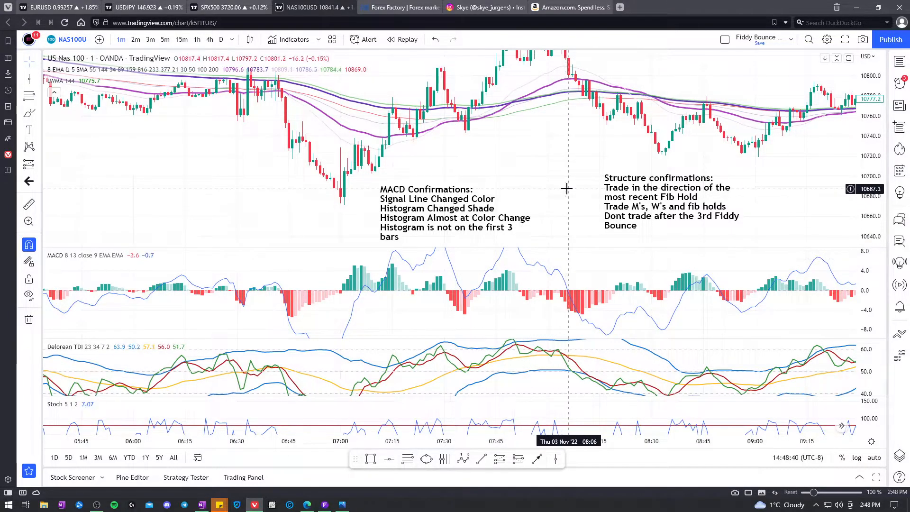
Step: Bring up the Fiddy Bounce checklist image briefly, then return to the NAS100 chart
click(341, 503)
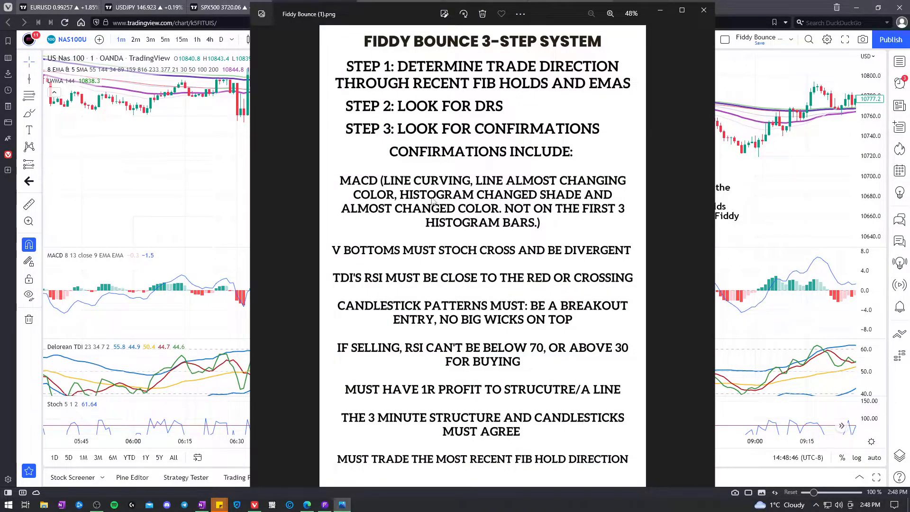
click(704, 10)
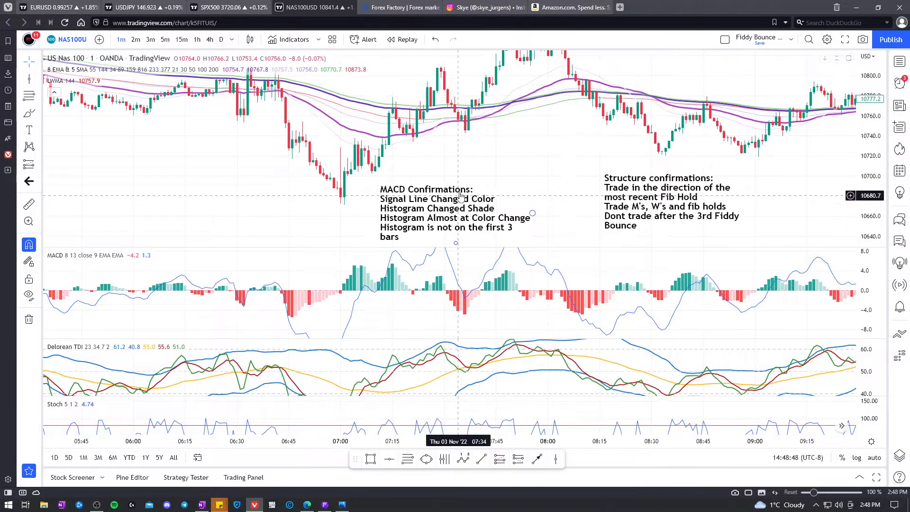
mouse_move(417, 268)
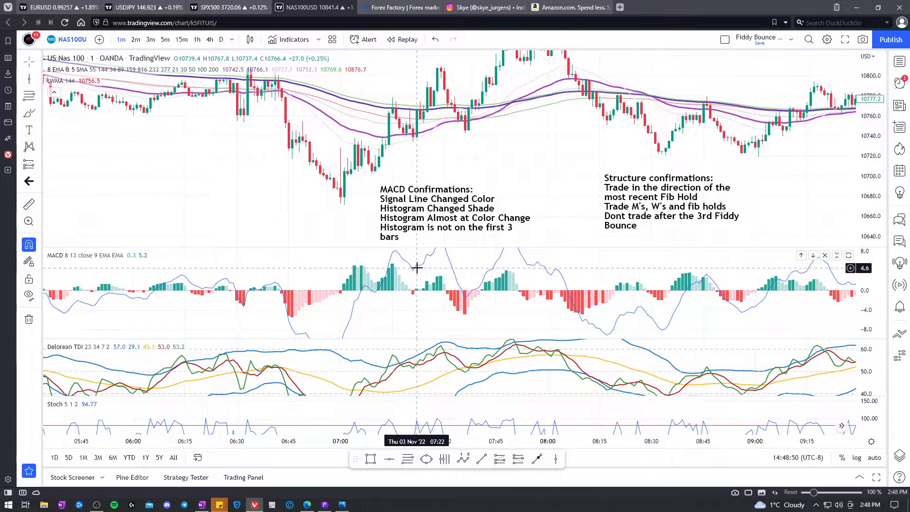
mouse_move(407, 277)
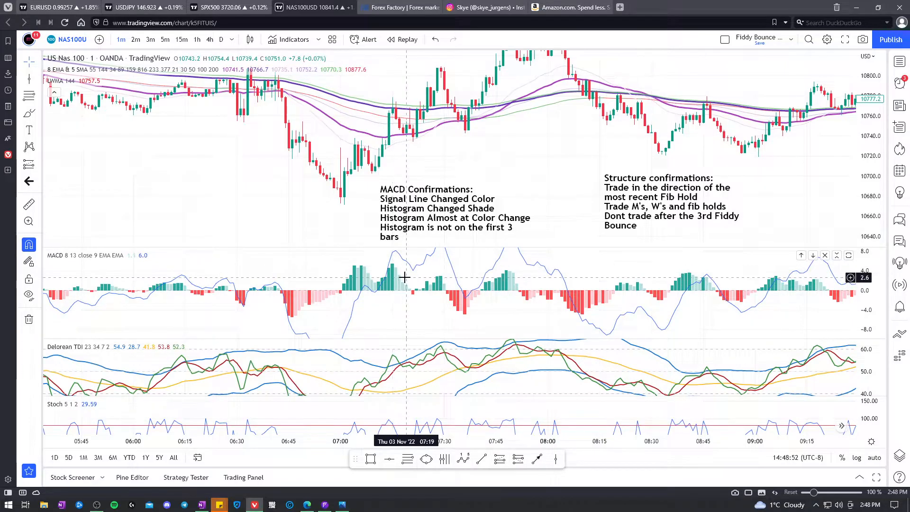
mouse_move(439, 231)
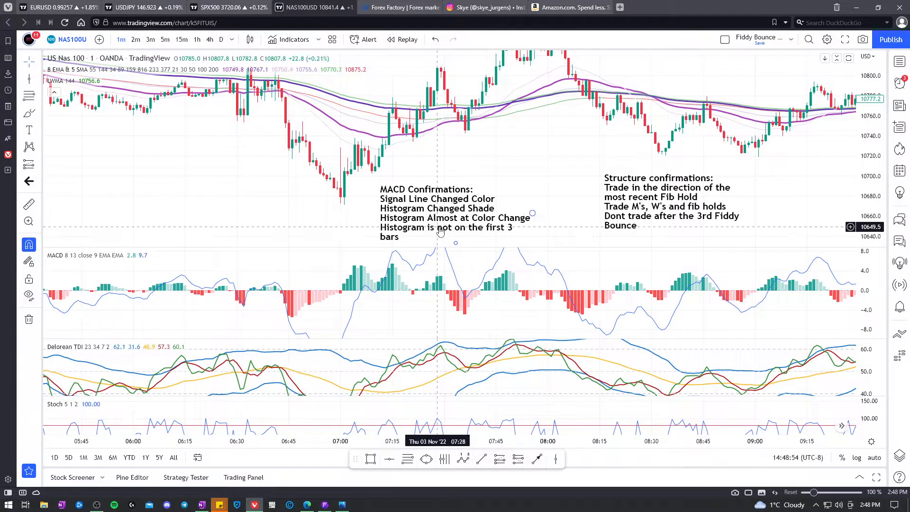
mouse_move(415, 295)
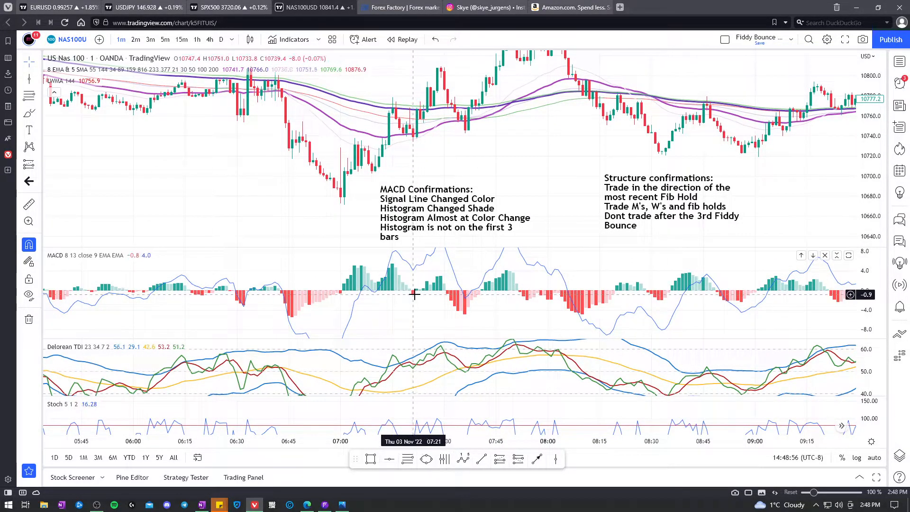
mouse_move(414, 276)
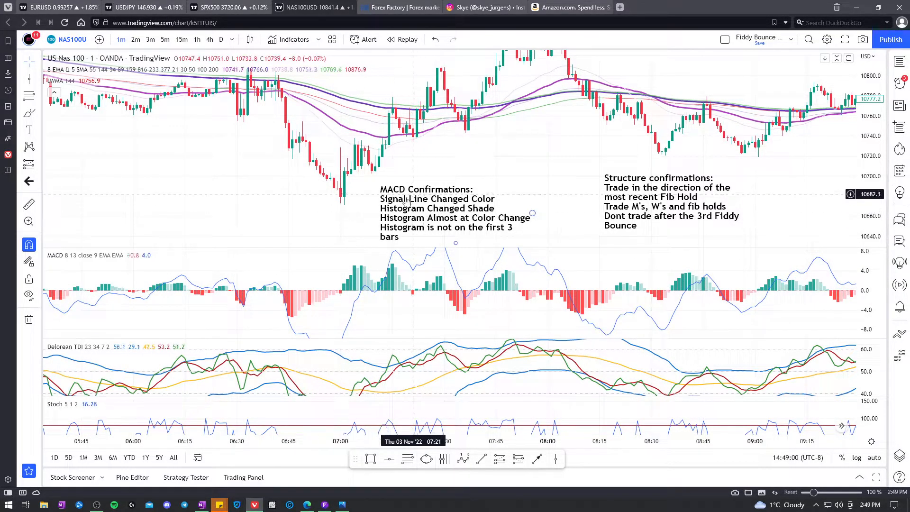
mouse_move(421, 226)
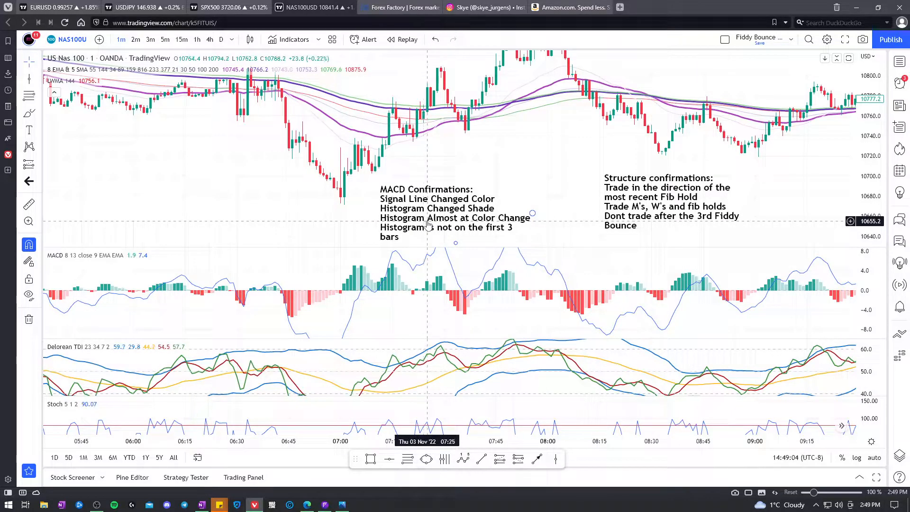
mouse_move(591, 181)
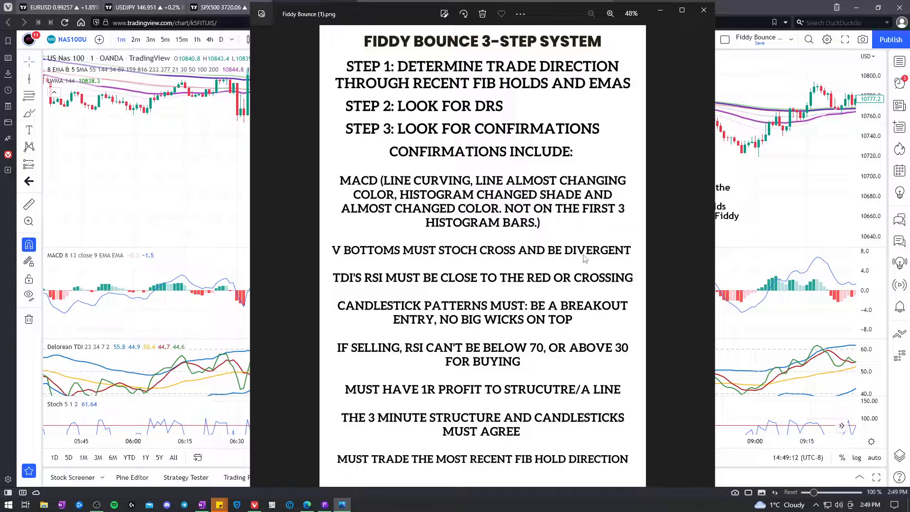
Step: Dismiss the checklist image so the full NAS100 one-minute chart is visible again
click(704, 11)
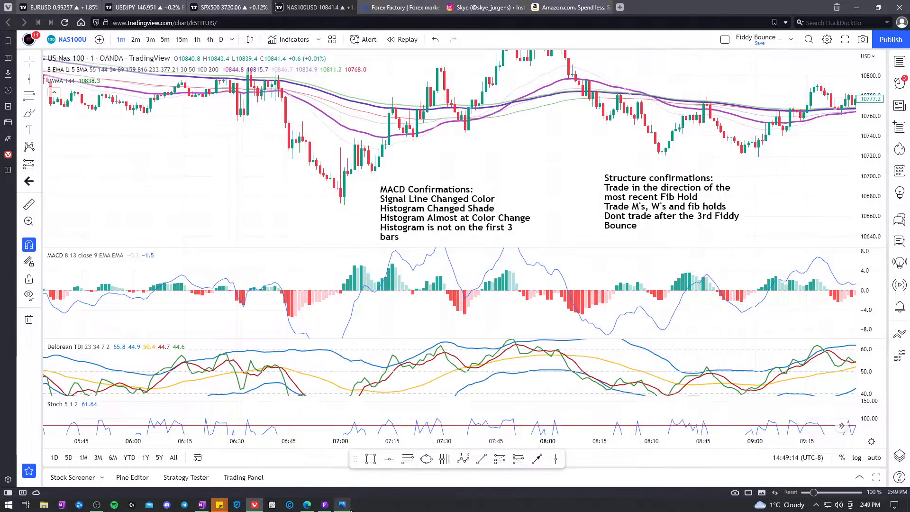
mouse_move(465, 136)
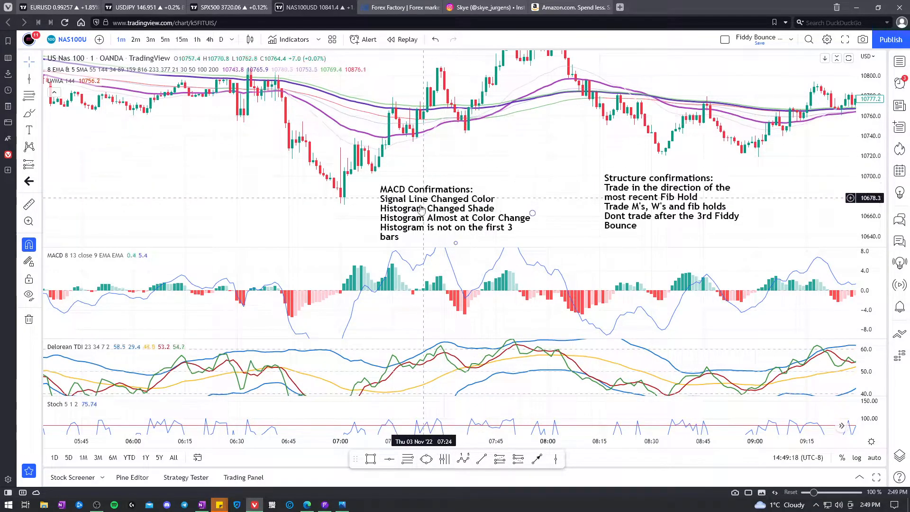
mouse_move(371, 185)
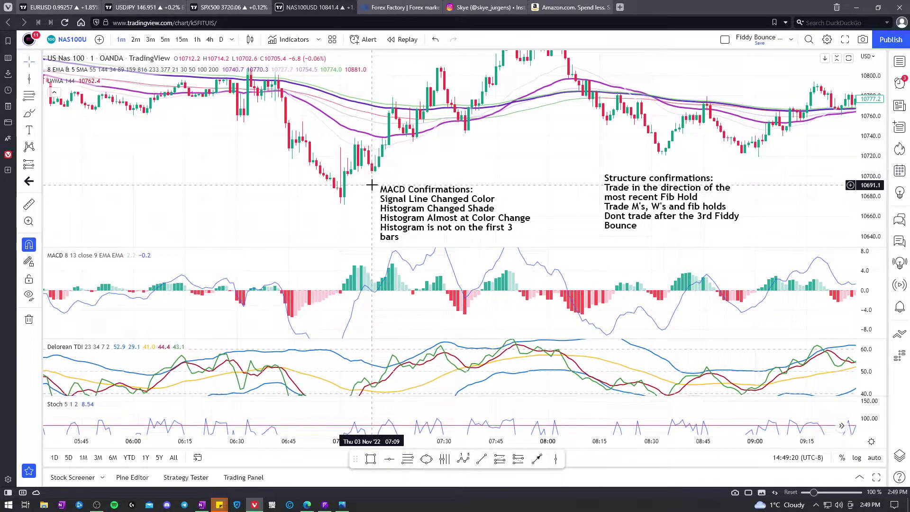
mouse_move(341, 208)
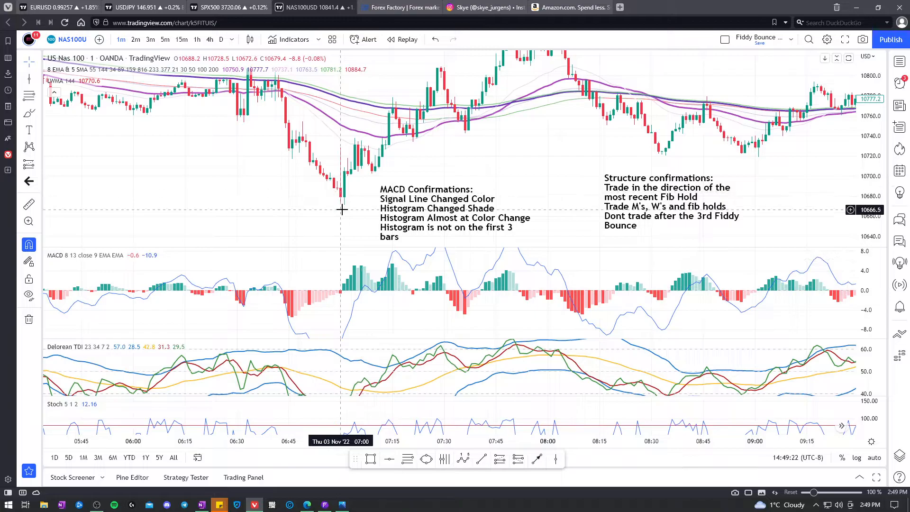
mouse_move(269, 172)
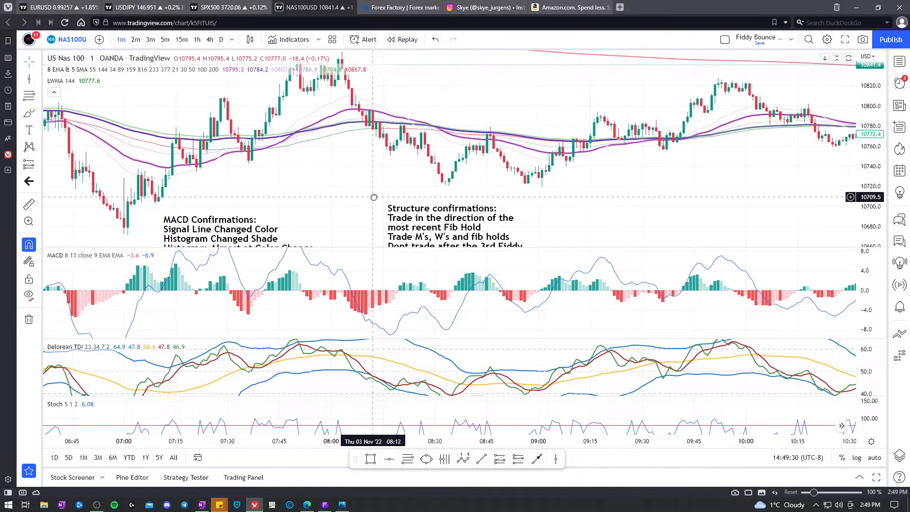
mouse_move(412, 252)
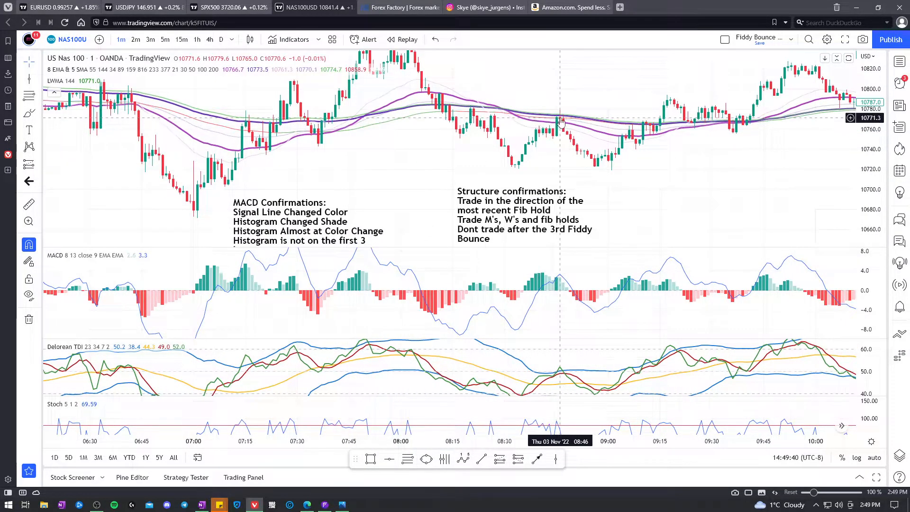
mouse_move(559, 126)
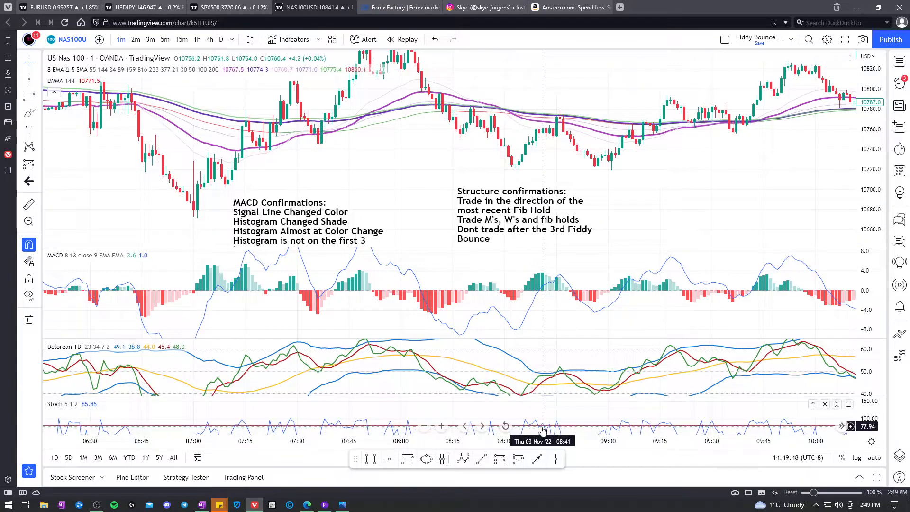
mouse_move(557, 426)
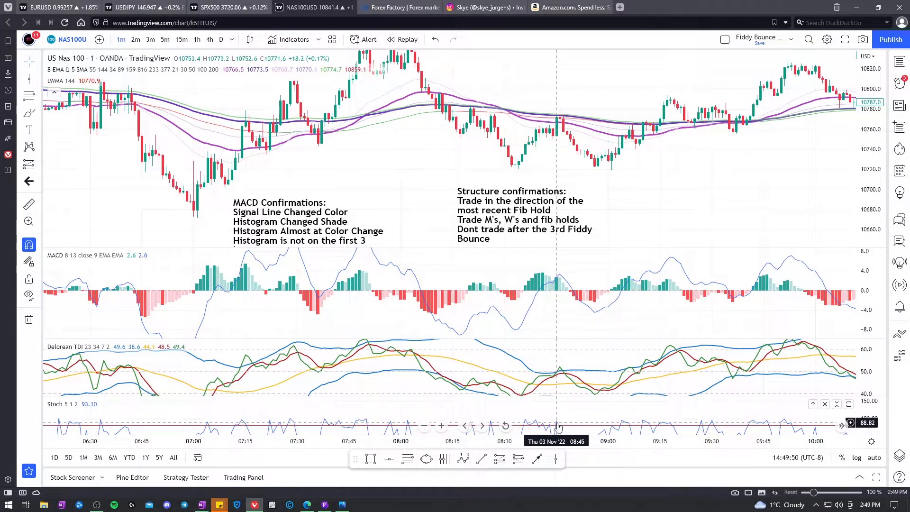
mouse_move(402, 192)
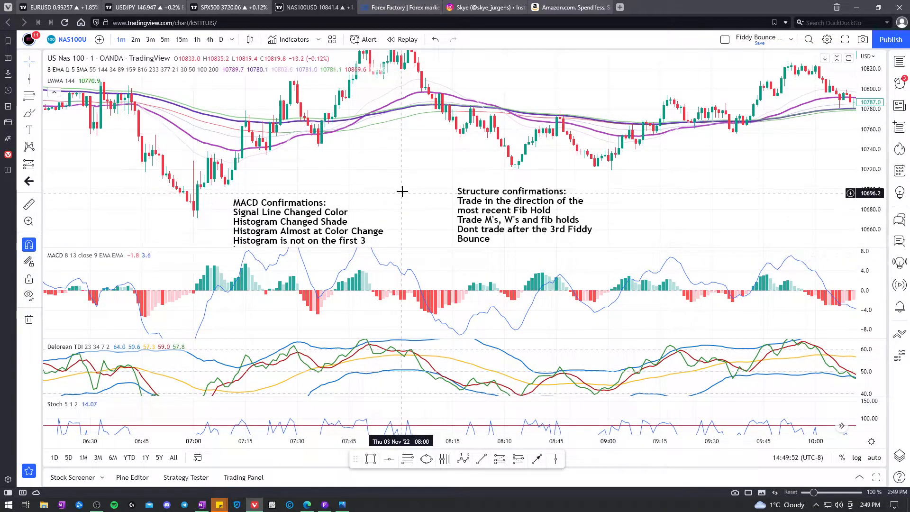
mouse_move(757, 154)
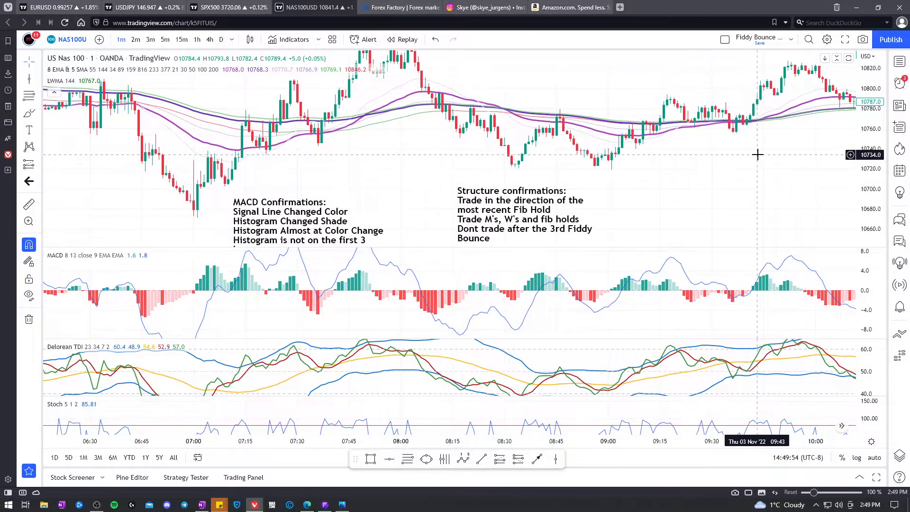
mouse_move(746, 129)
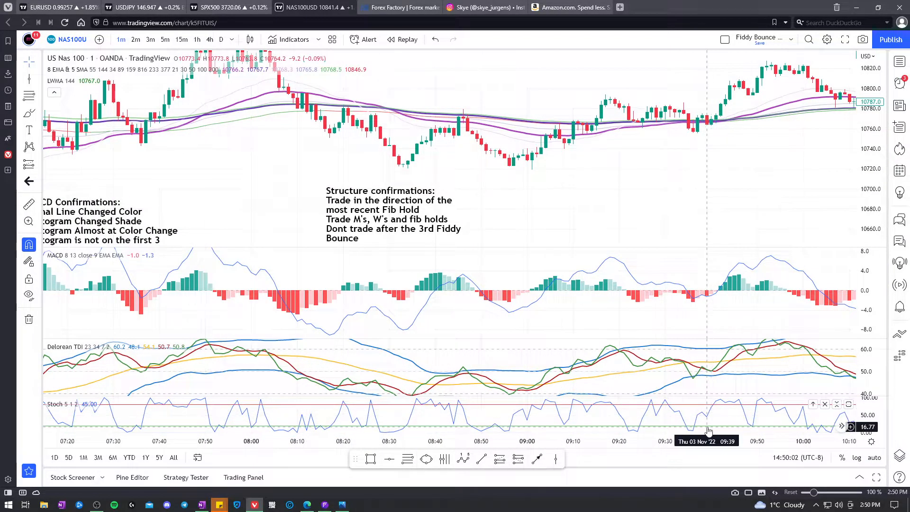
mouse_move(696, 136)
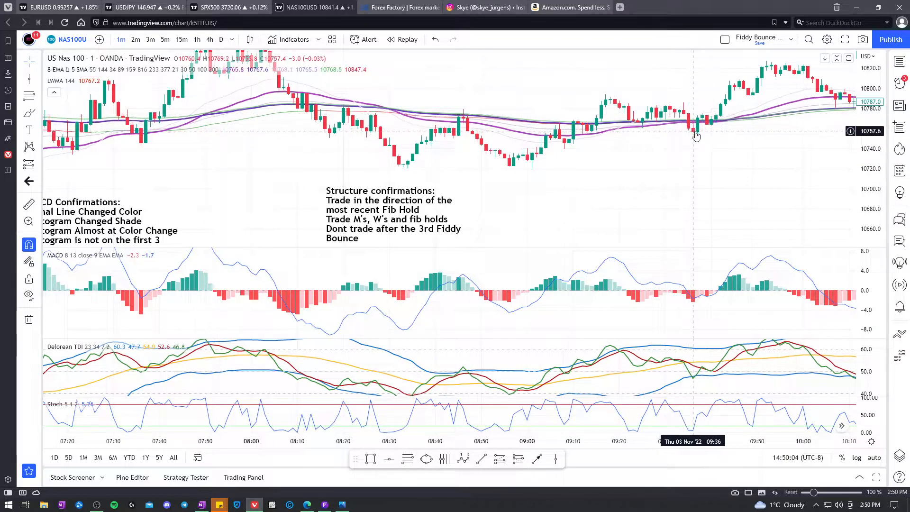
mouse_move(701, 110)
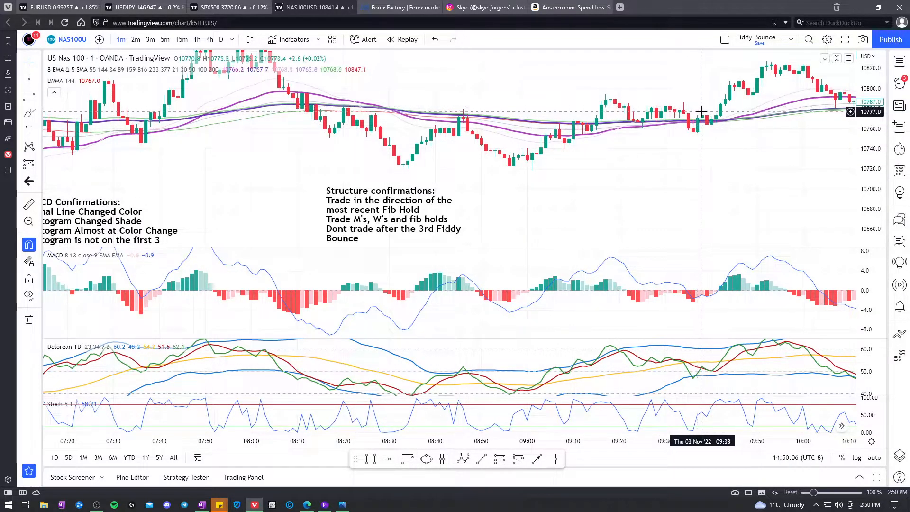
mouse_move(725, 109)
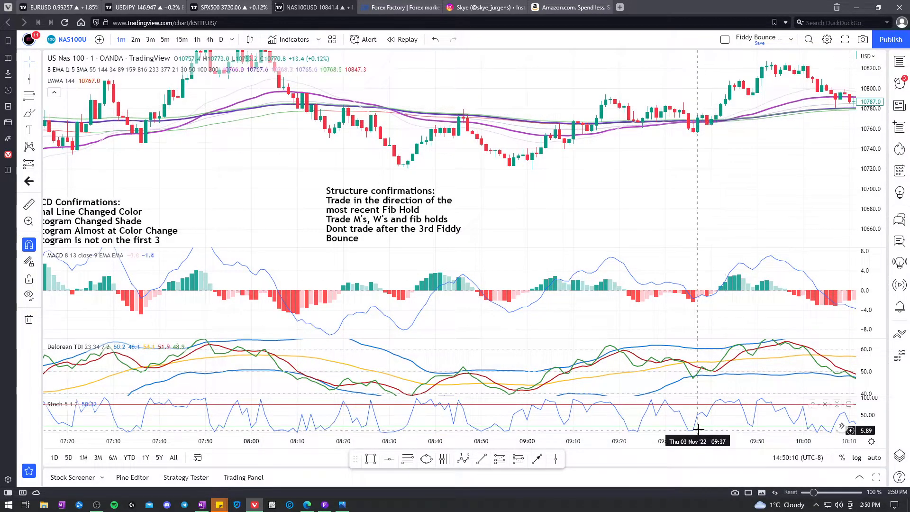
mouse_move(706, 431)
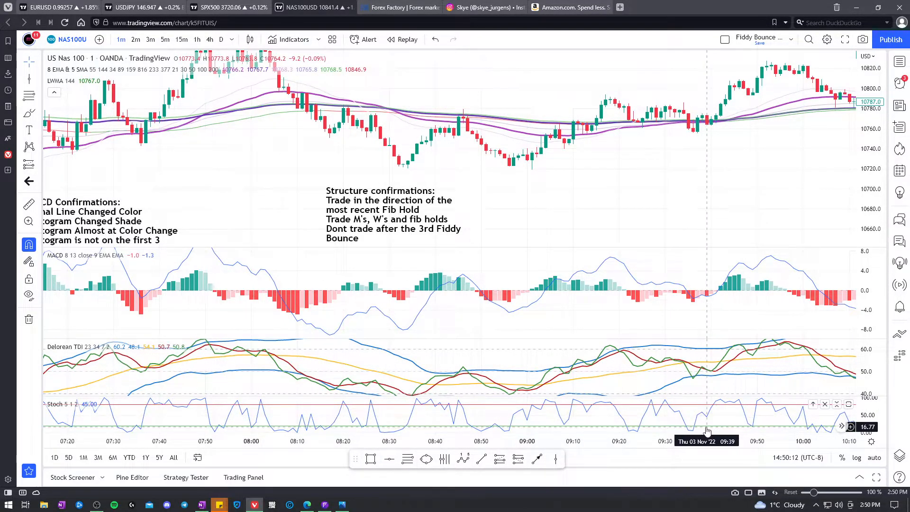
mouse_move(713, 129)
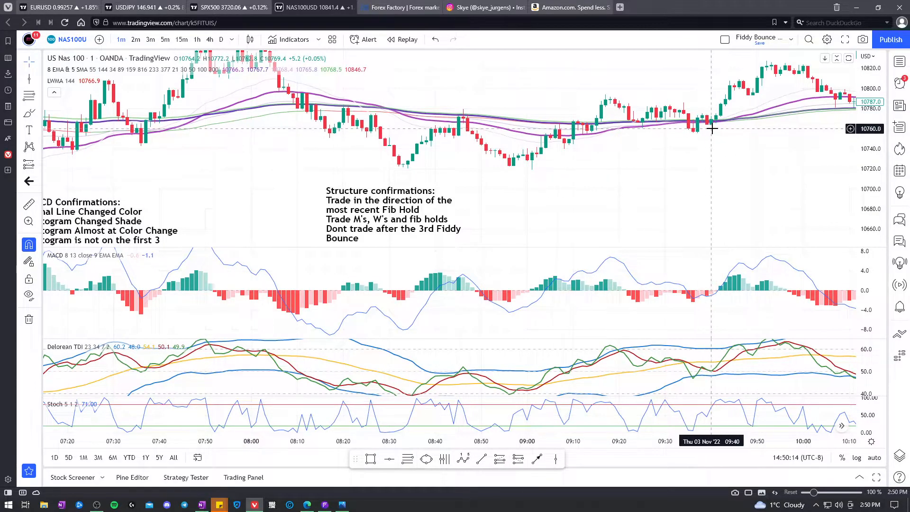
mouse_move(712, 128)
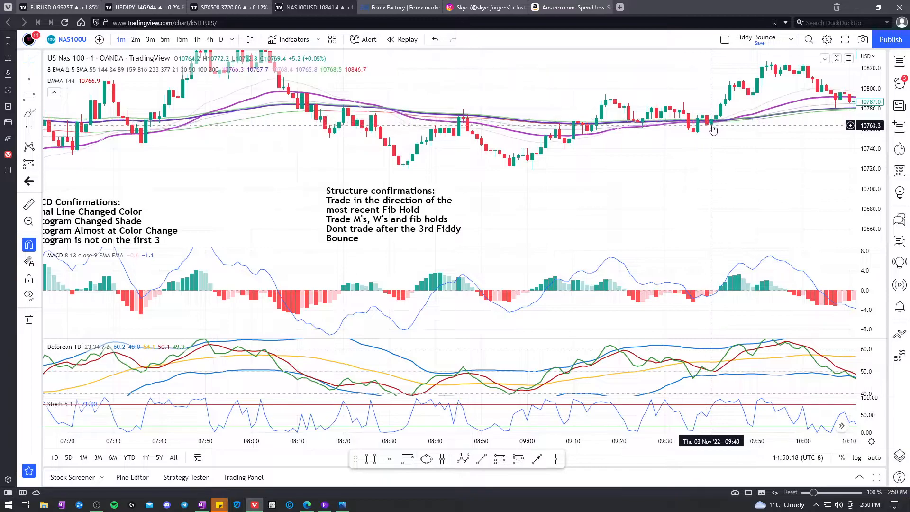
mouse_move(692, 138)
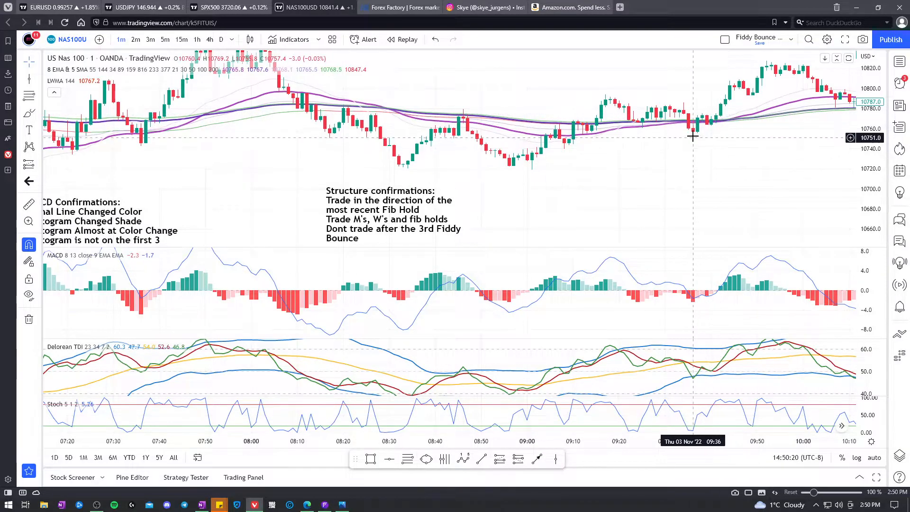
mouse_move(706, 126)
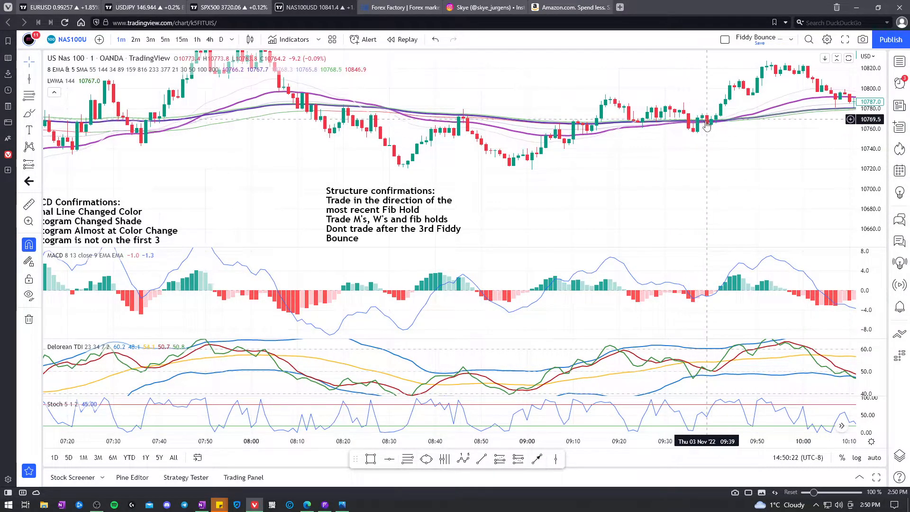
mouse_move(696, 134)
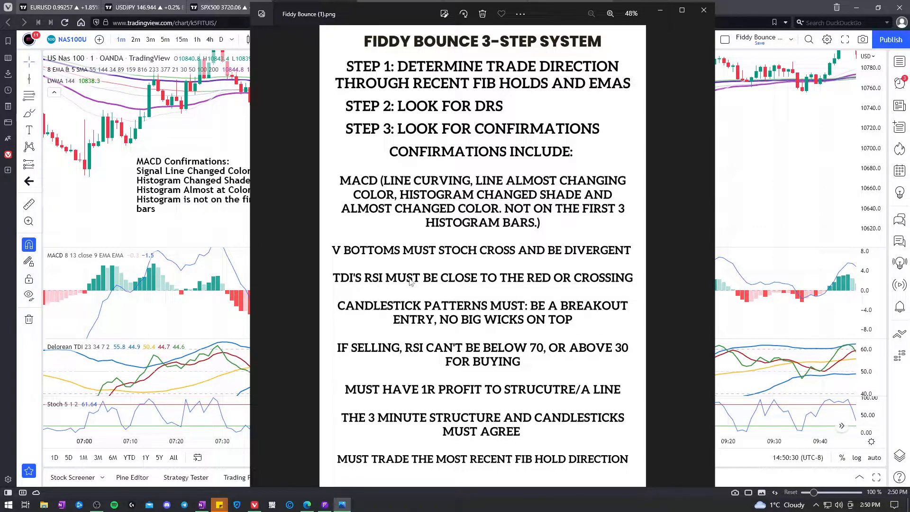
mouse_move(598, 285)
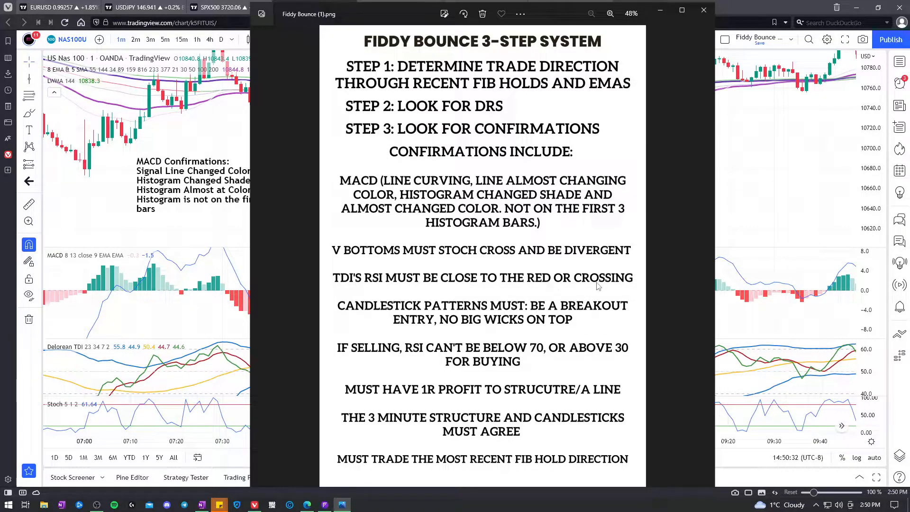
Step: Switch back from the checklist image to the NAS100 chart around the 07:37 dip
click(704, 9)
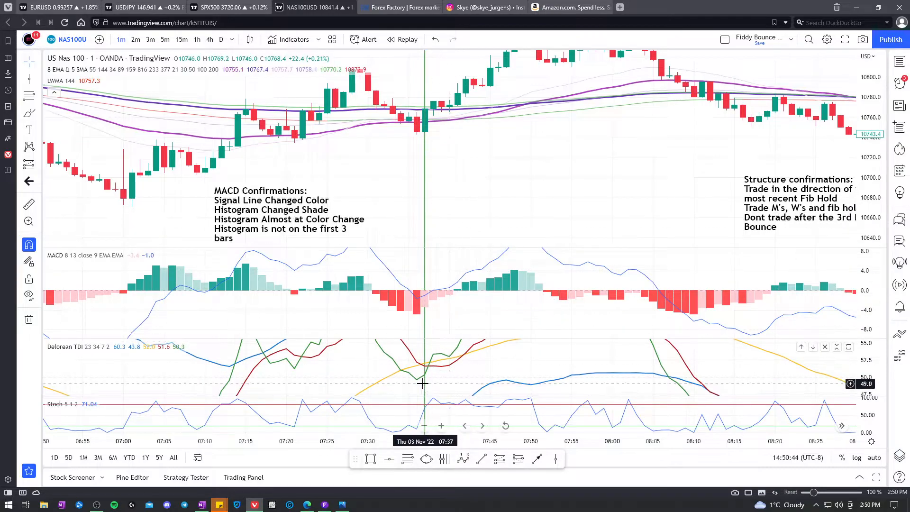
mouse_move(417, 383)
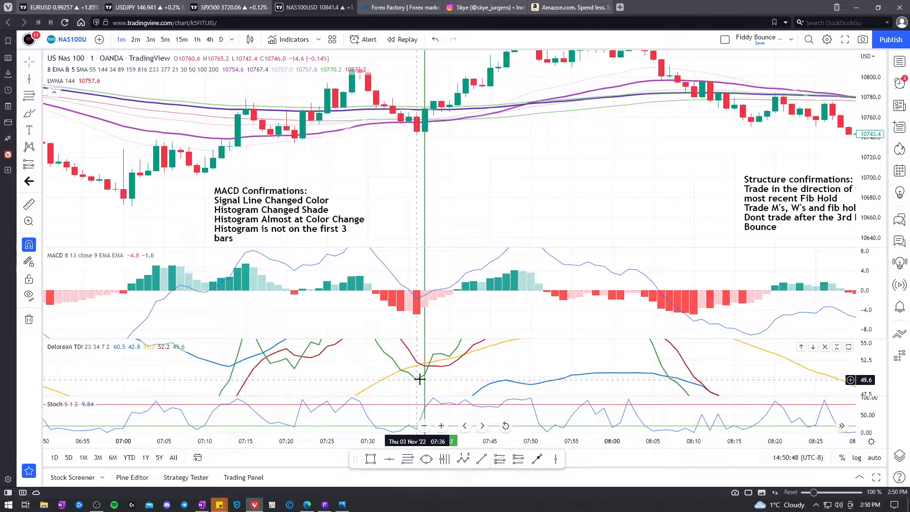
mouse_move(419, 383)
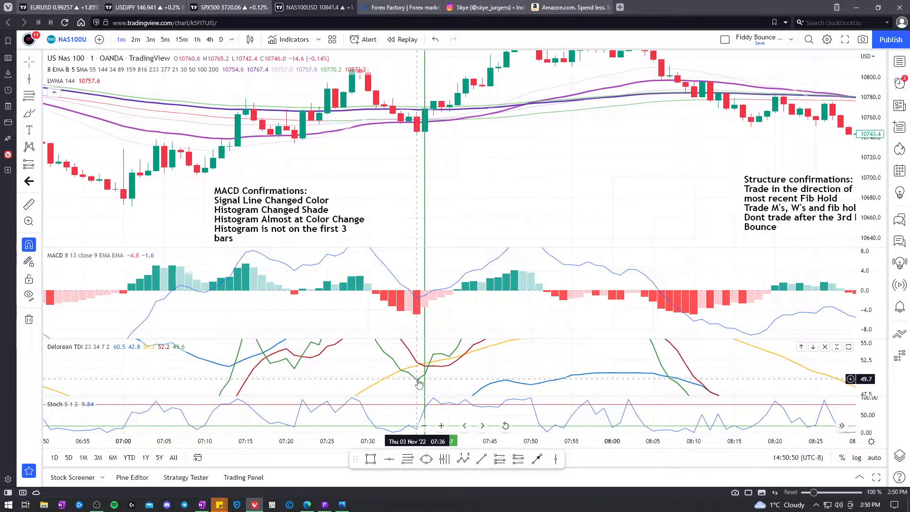
mouse_move(276, 133)
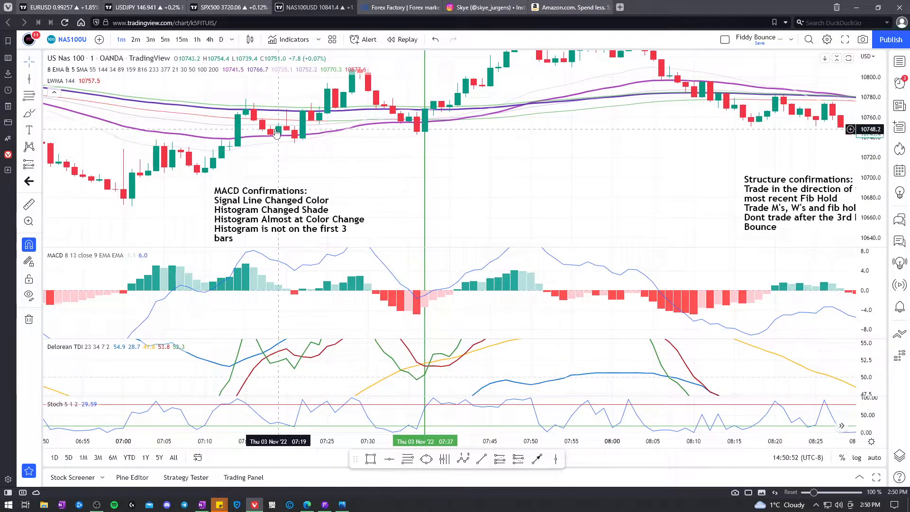
mouse_move(285, 265)
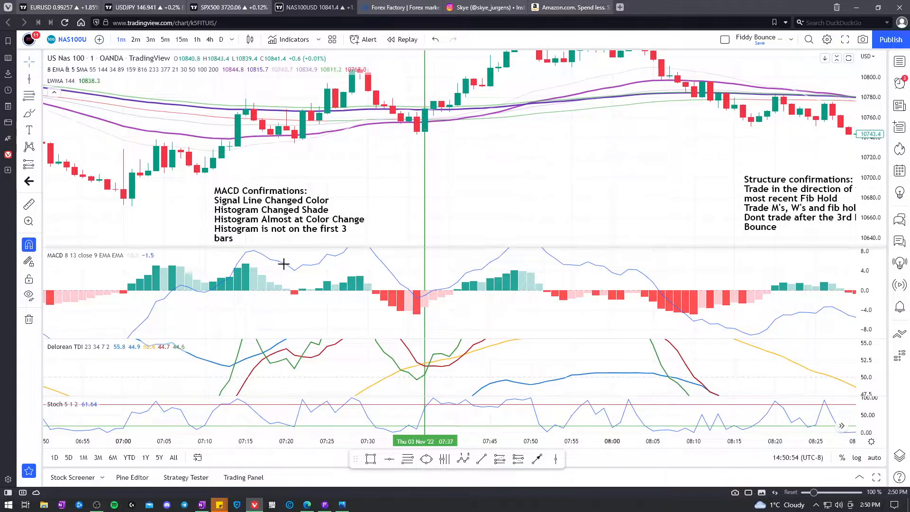
mouse_move(276, 368)
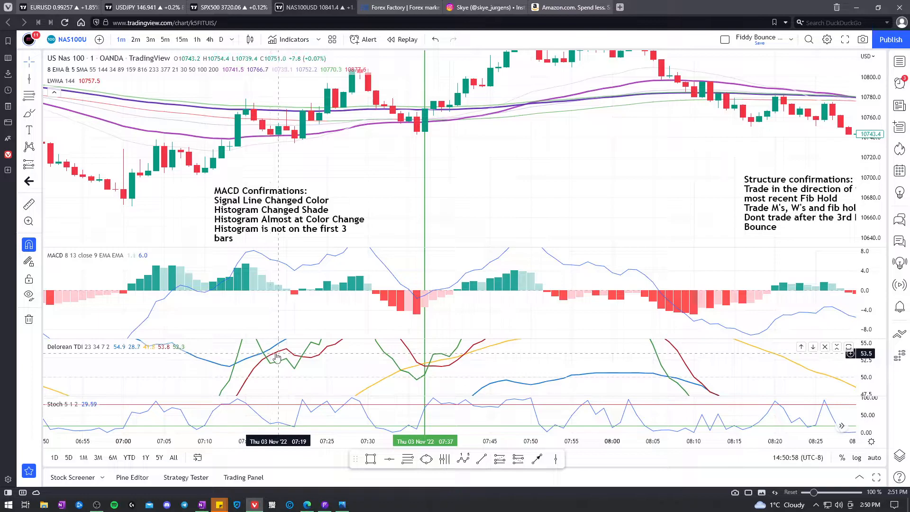
mouse_move(280, 347)
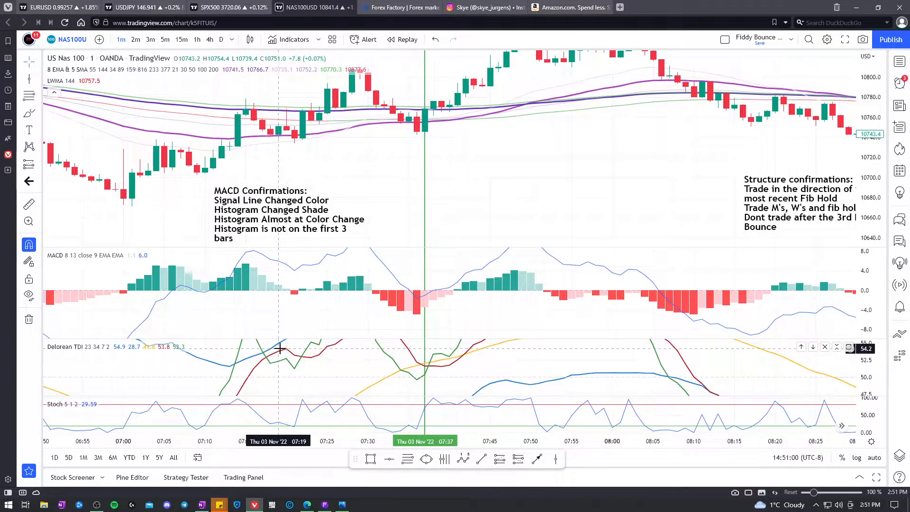
mouse_move(284, 356)
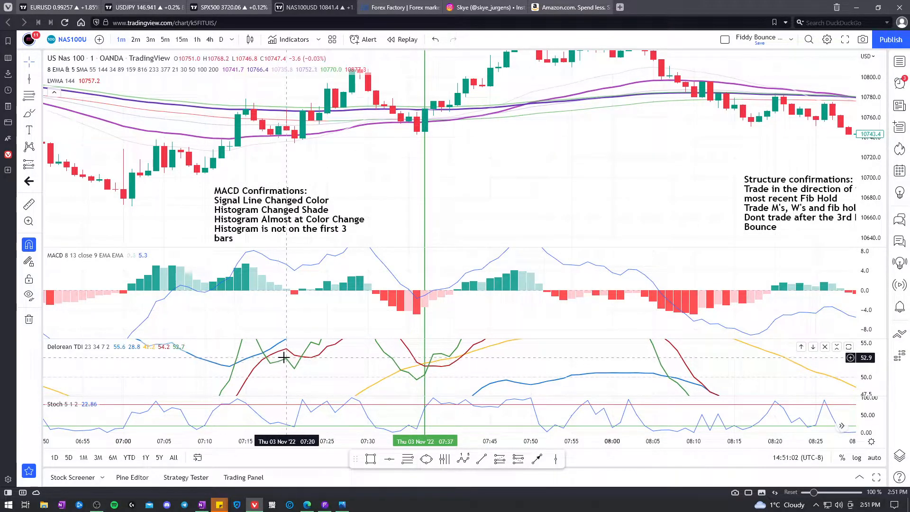
mouse_move(418, 385)
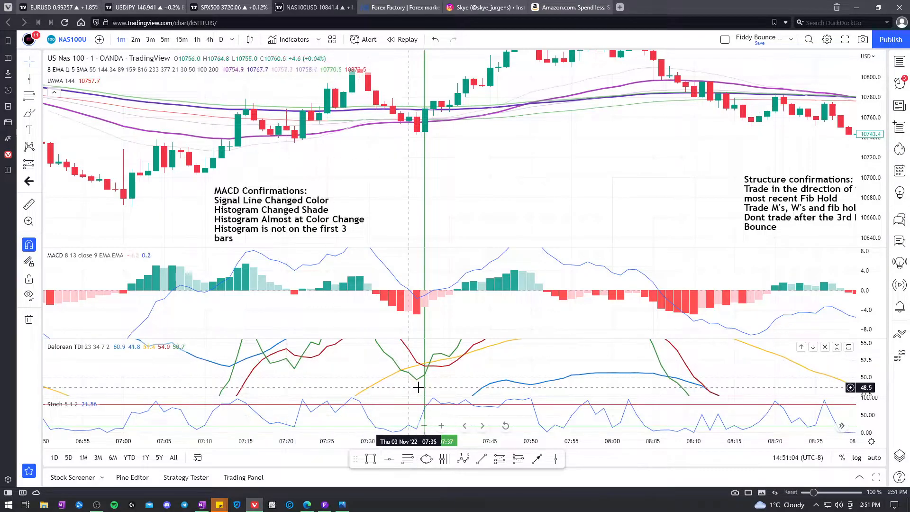
mouse_move(419, 368)
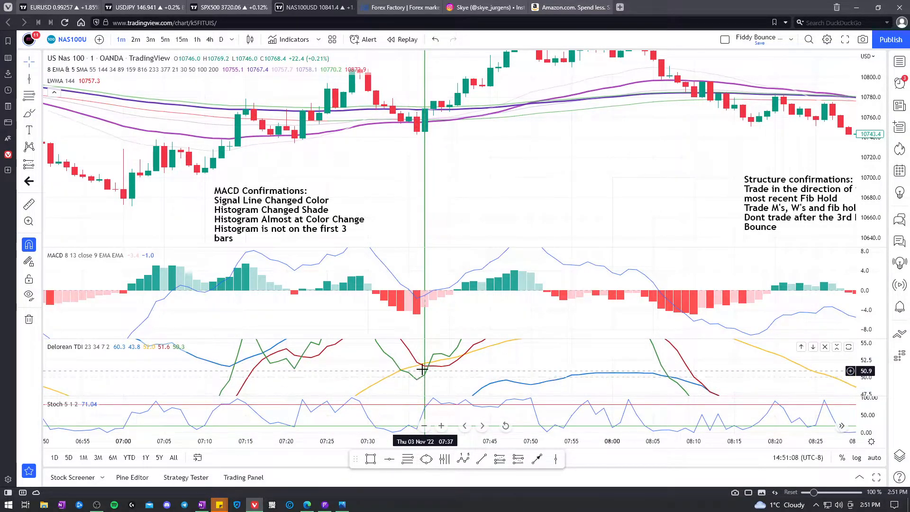
mouse_move(418, 366)
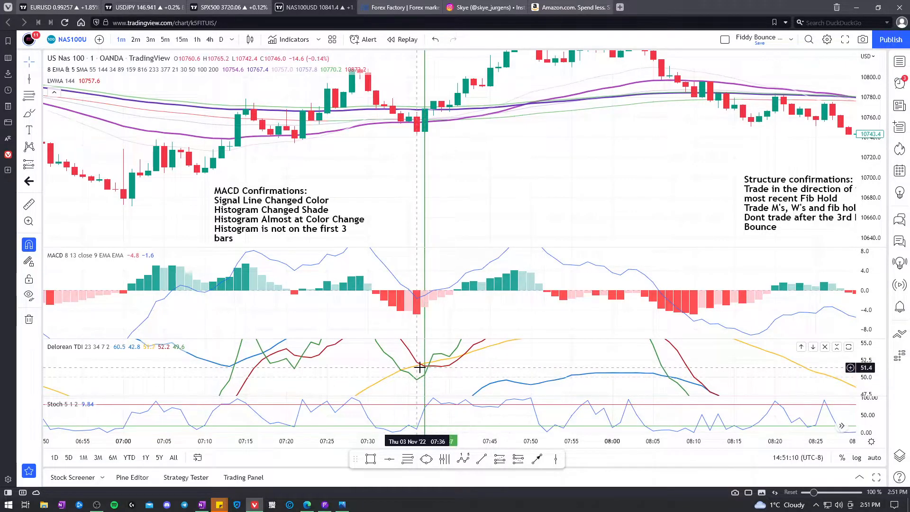
mouse_move(424, 366)
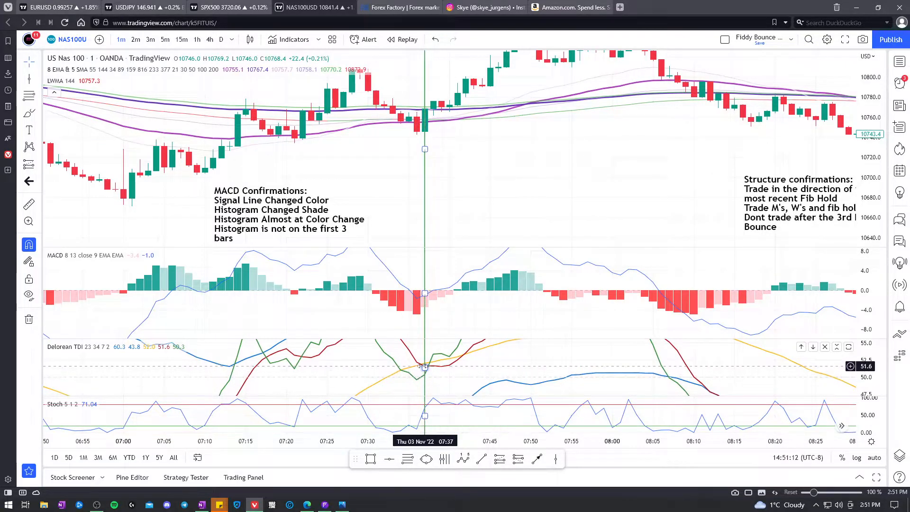
mouse_move(447, 375)
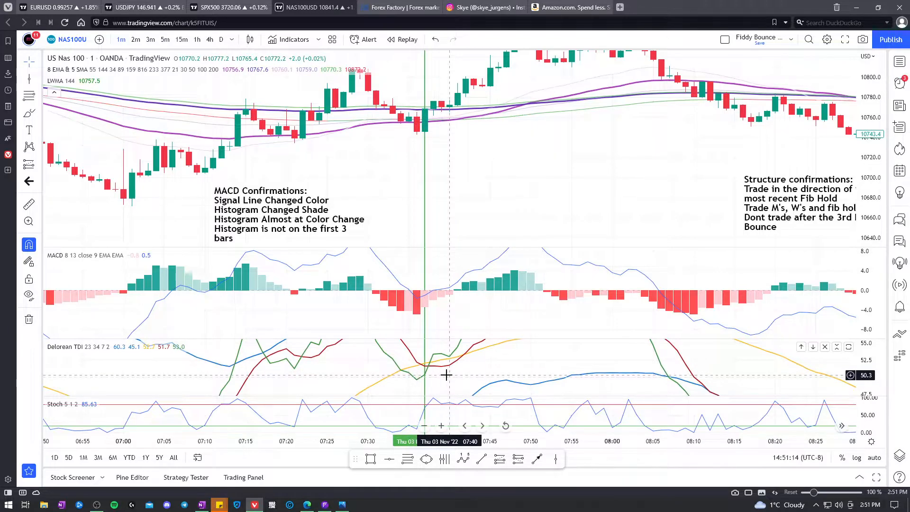
mouse_move(424, 369)
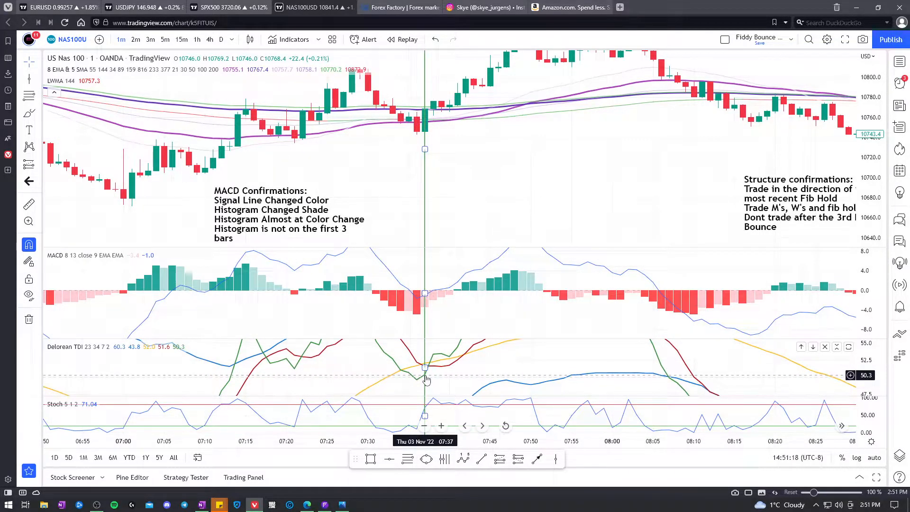
mouse_move(416, 382)
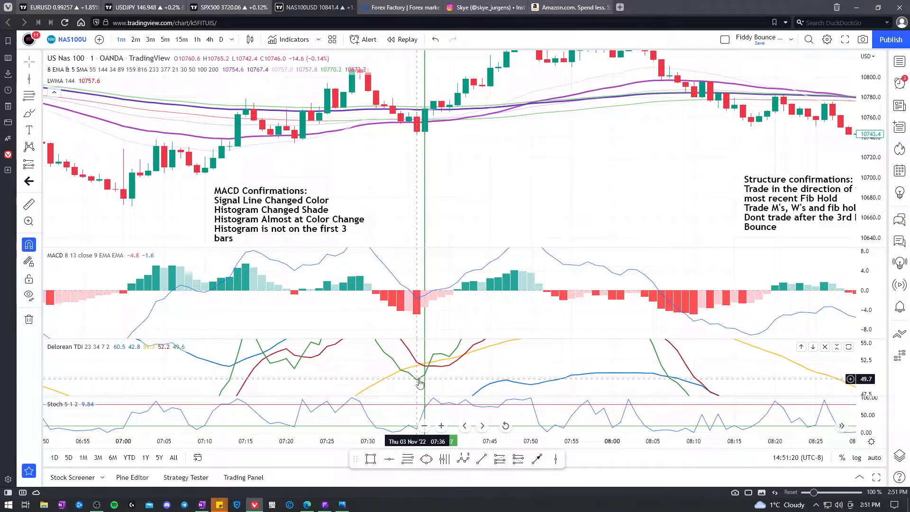
mouse_move(419, 369)
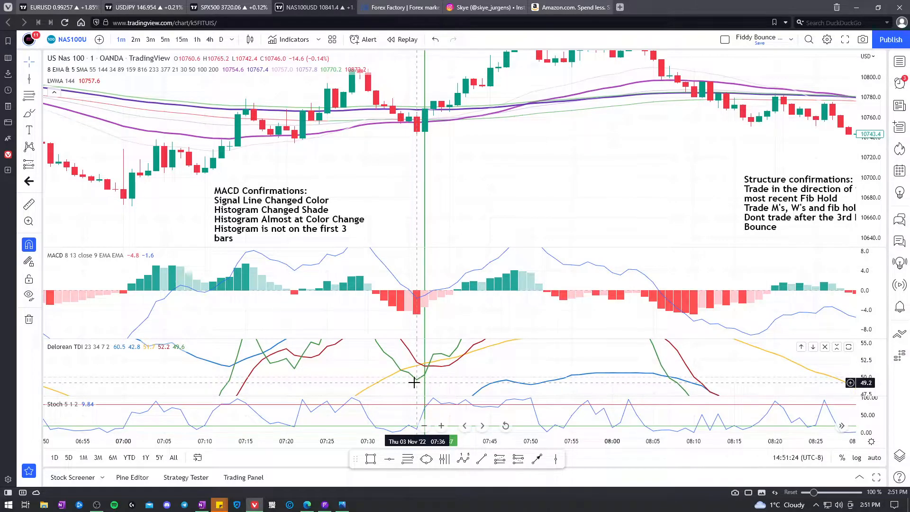
mouse_move(481, 371)
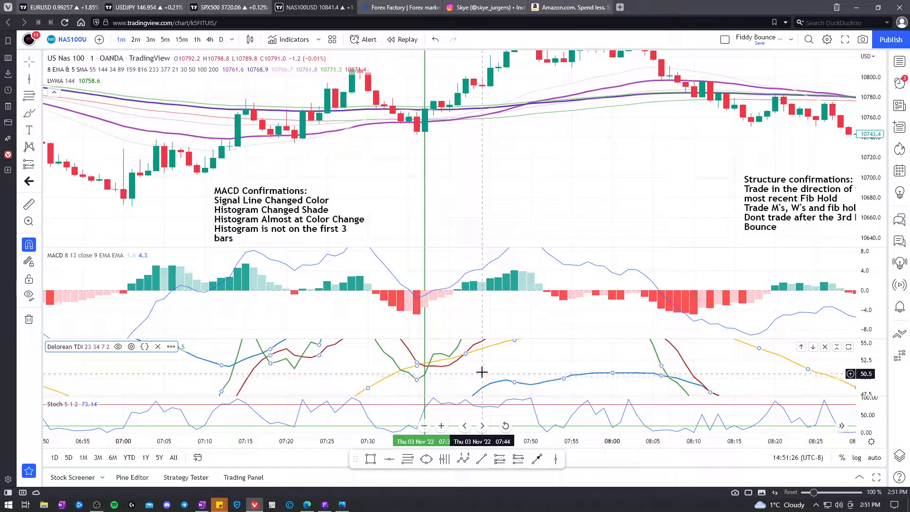
mouse_move(425, 225)
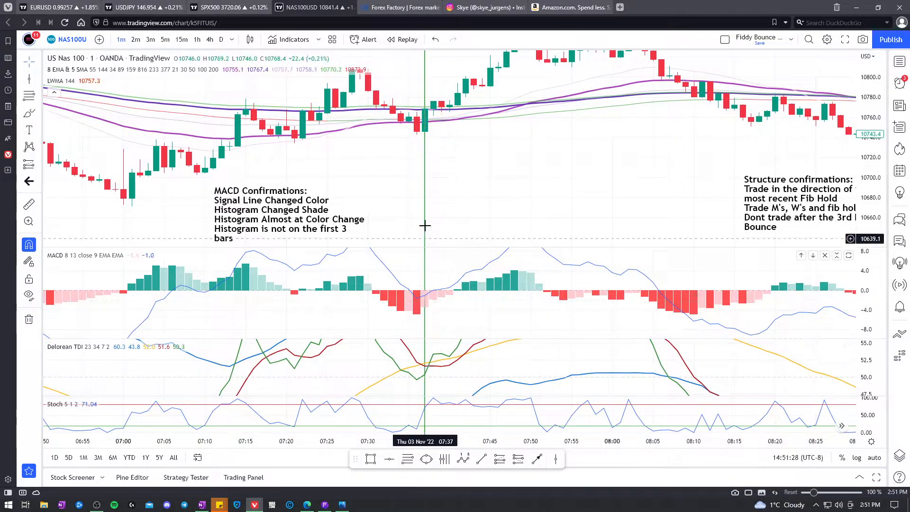
mouse_move(276, 343)
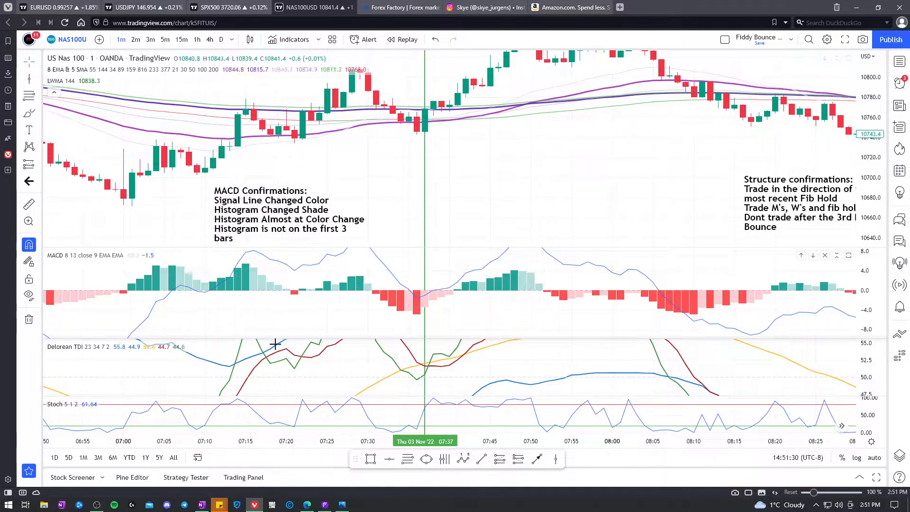
mouse_move(283, 140)
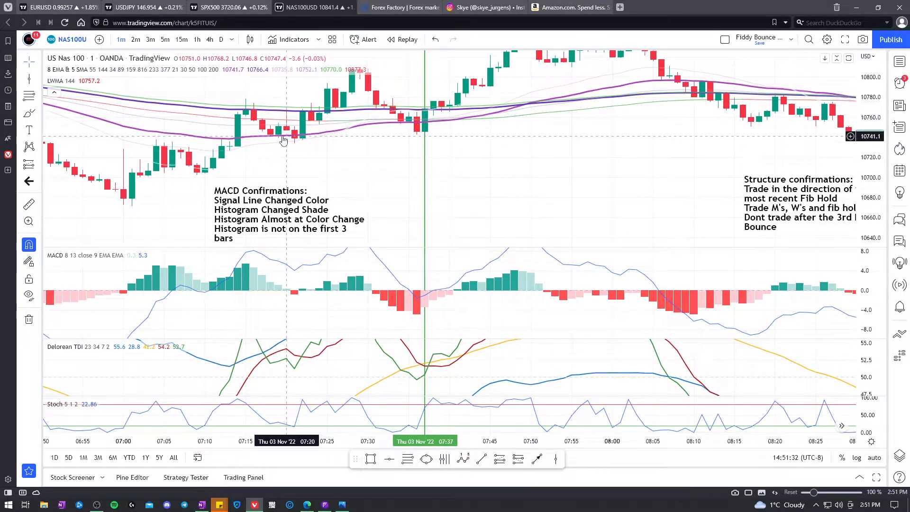
mouse_move(292, 147)
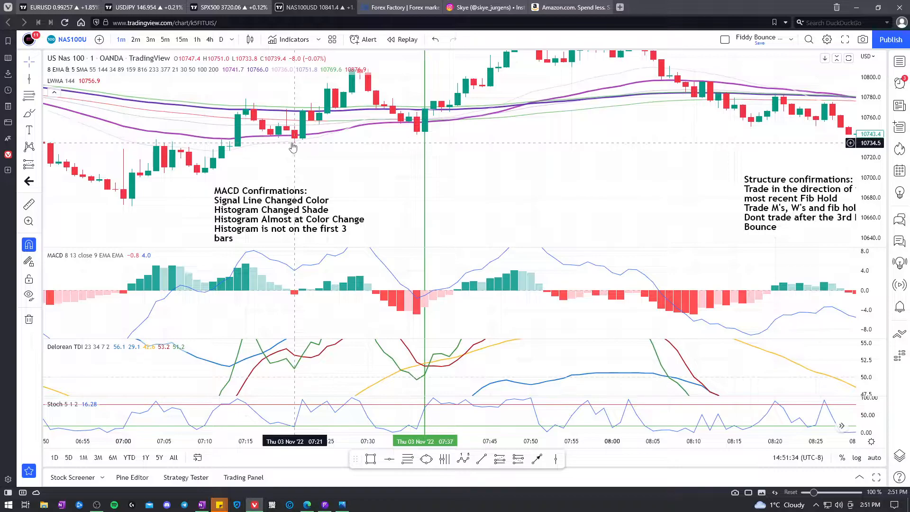
mouse_move(400, 383)
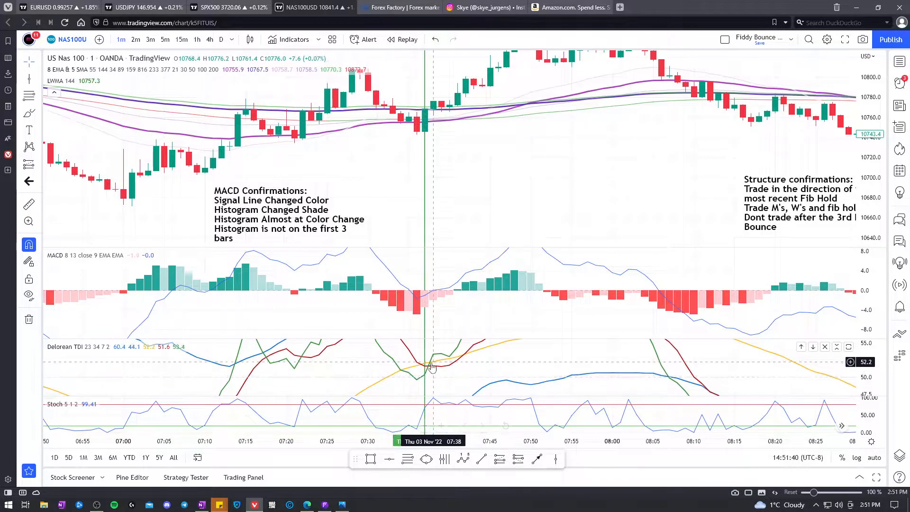
mouse_move(429, 370)
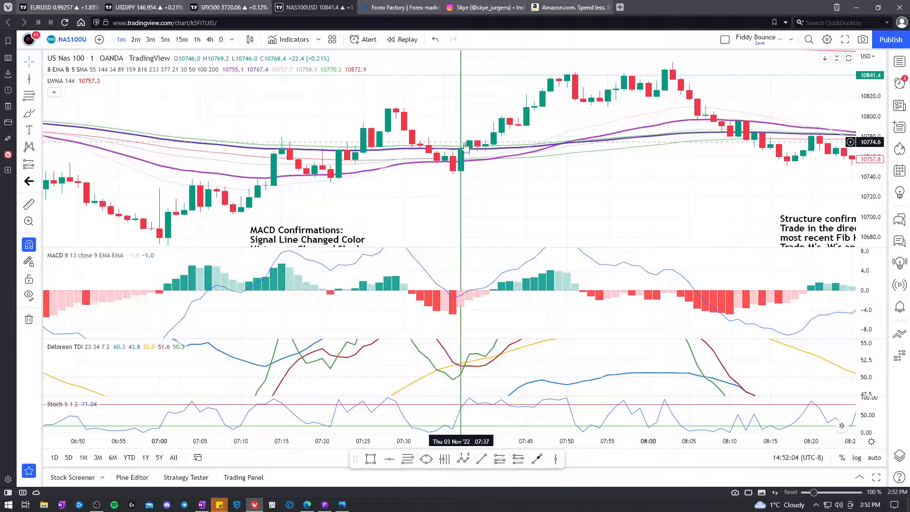
mouse_move(464, 147)
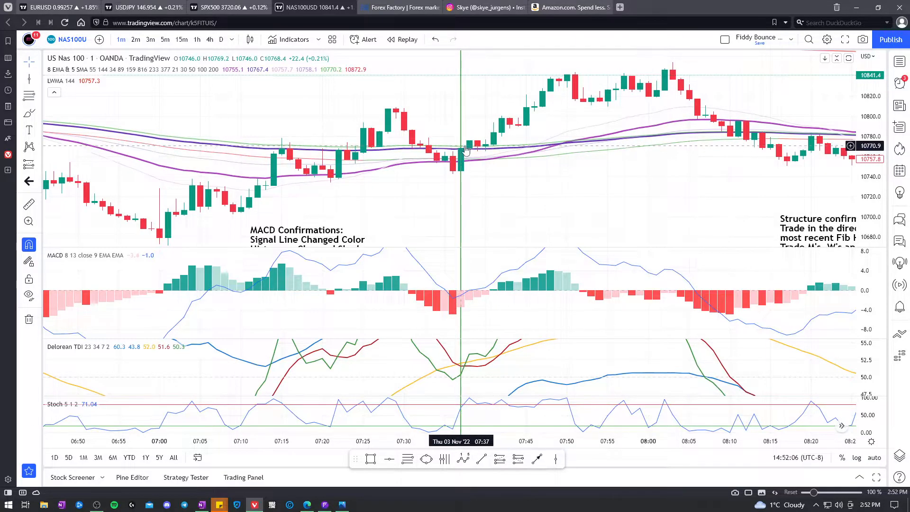
mouse_move(377, 397)
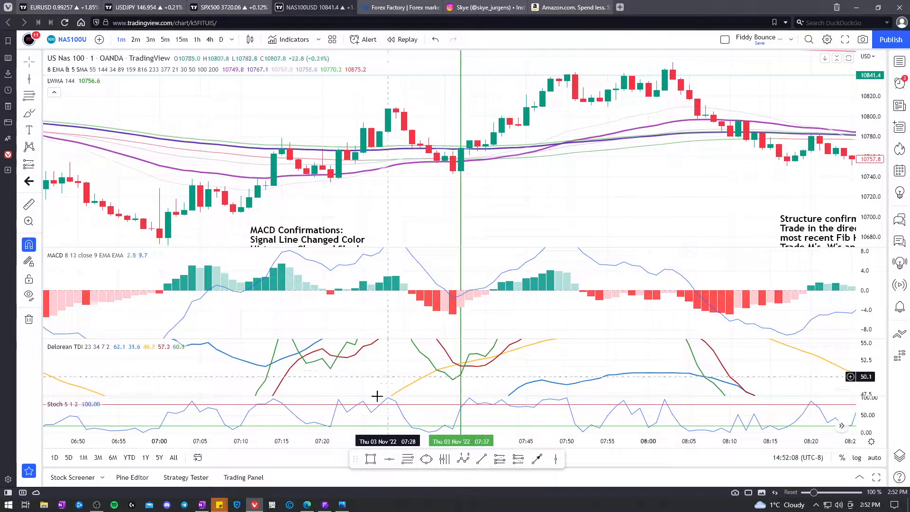
click(341, 503)
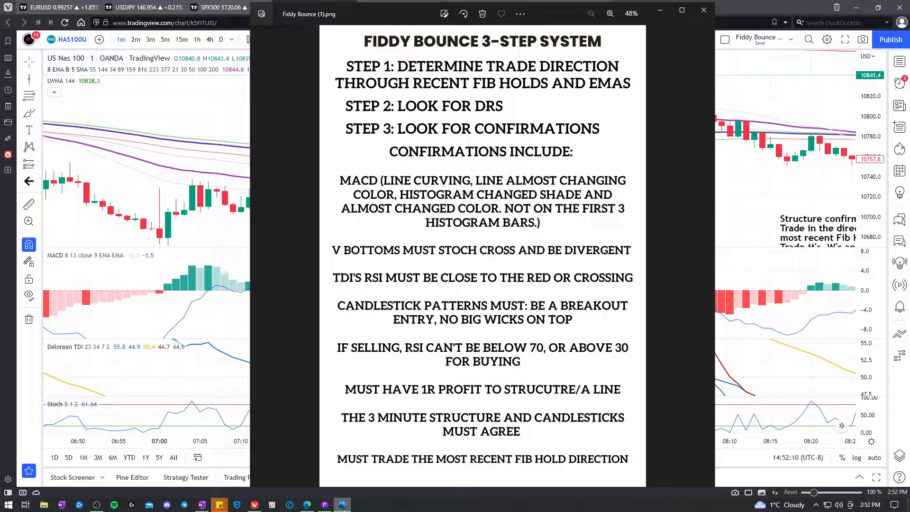
click(703, 9)
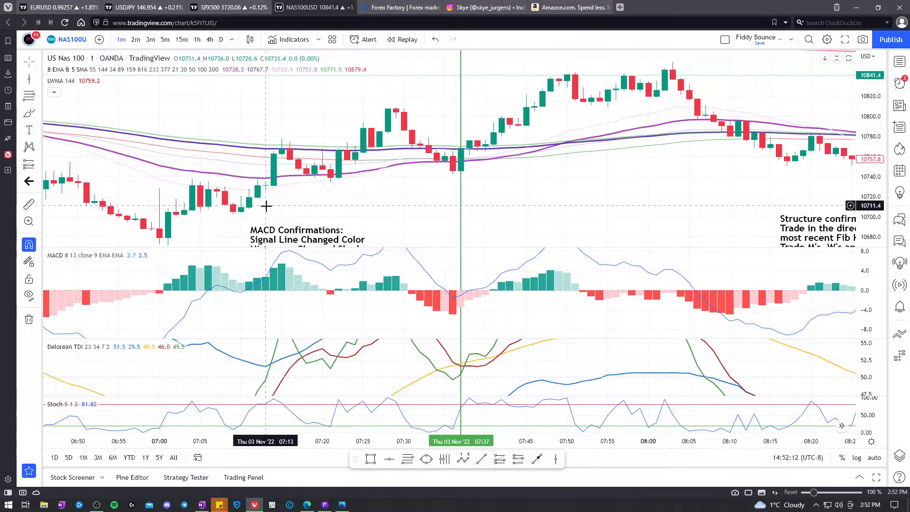
mouse_move(227, 204)
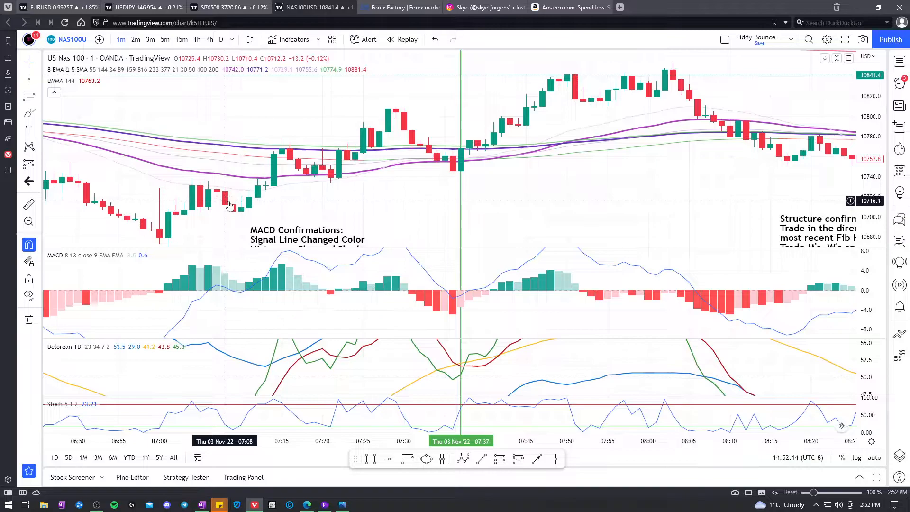
mouse_move(226, 191)
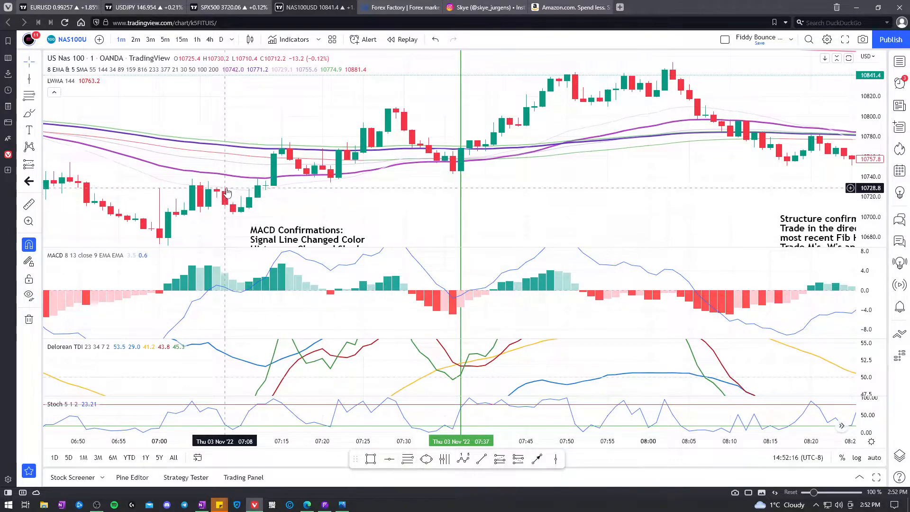
mouse_move(231, 207)
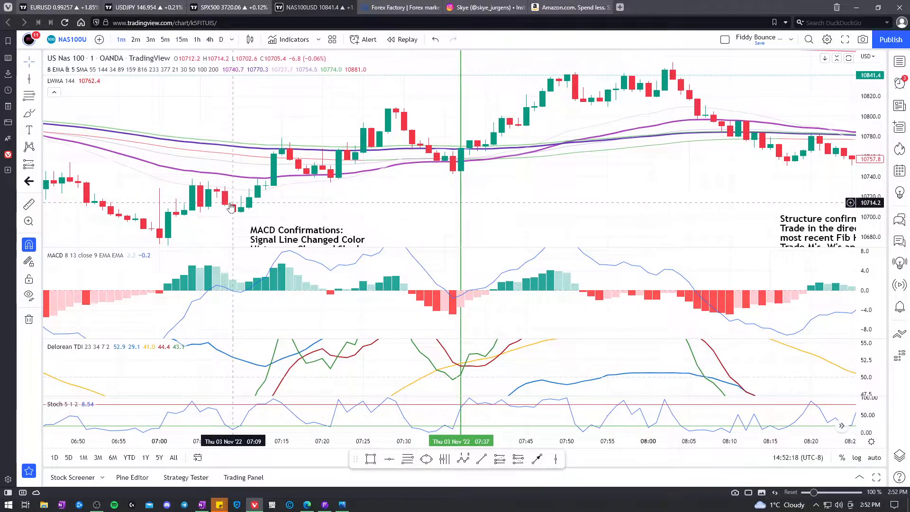
mouse_move(241, 204)
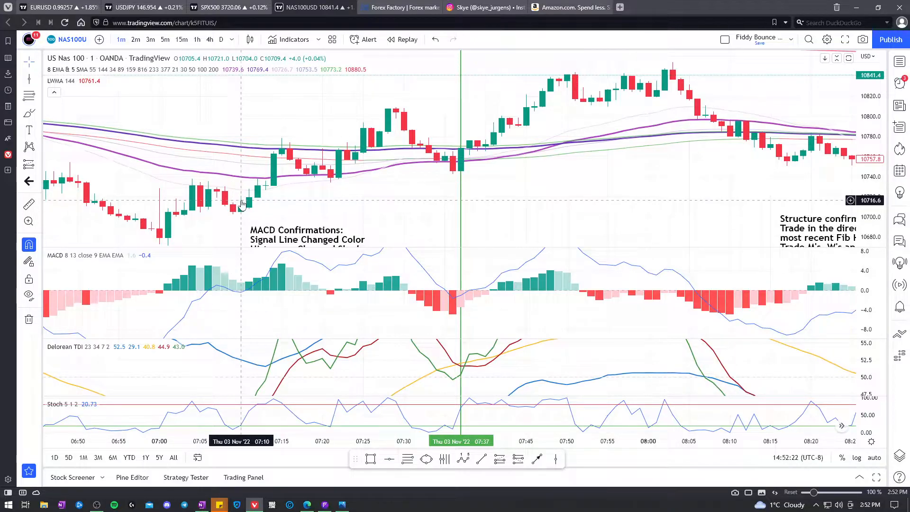
mouse_move(242, 212)
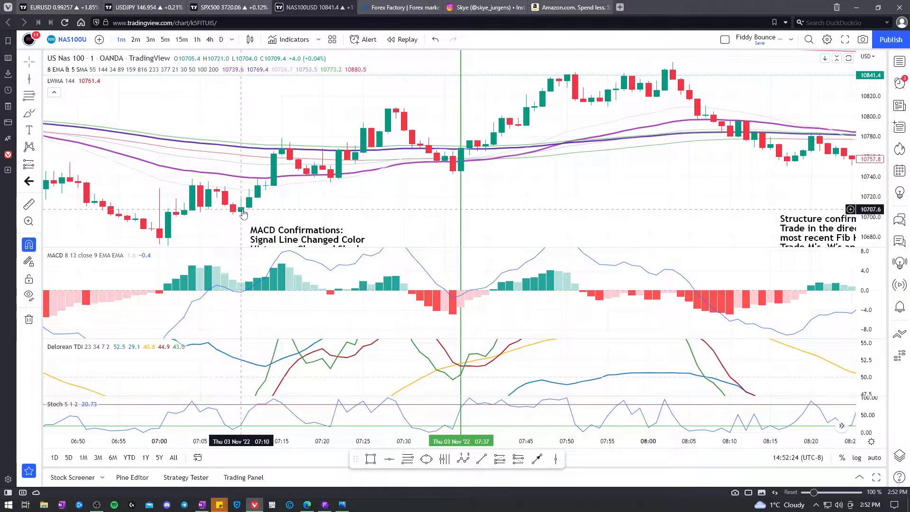
mouse_move(481, 208)
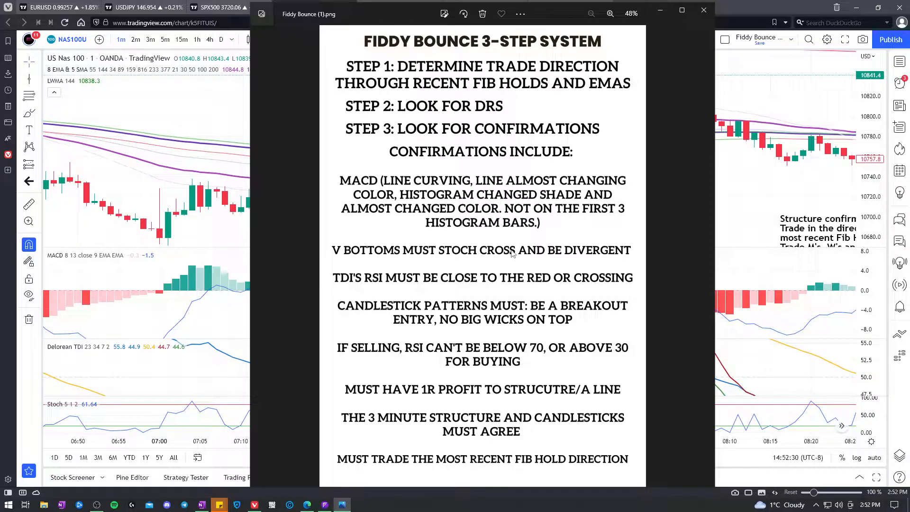
mouse_move(571, 326)
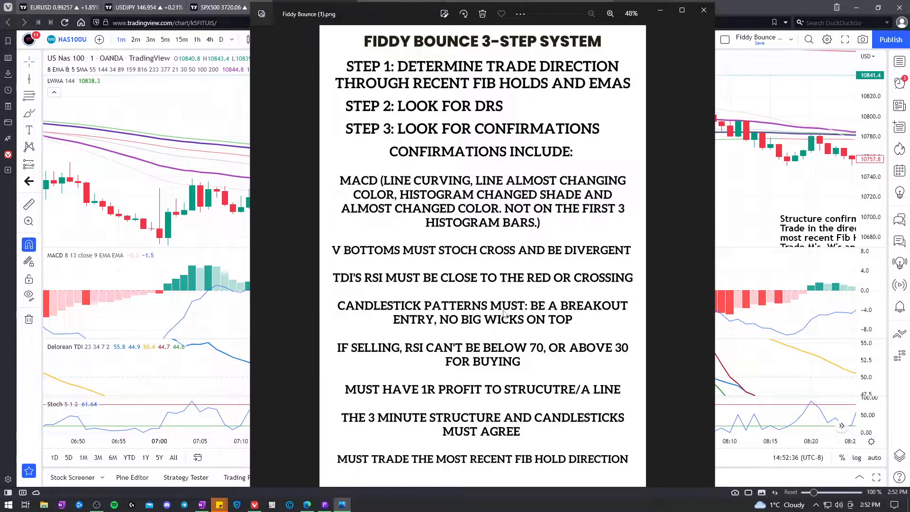
click(704, 9)
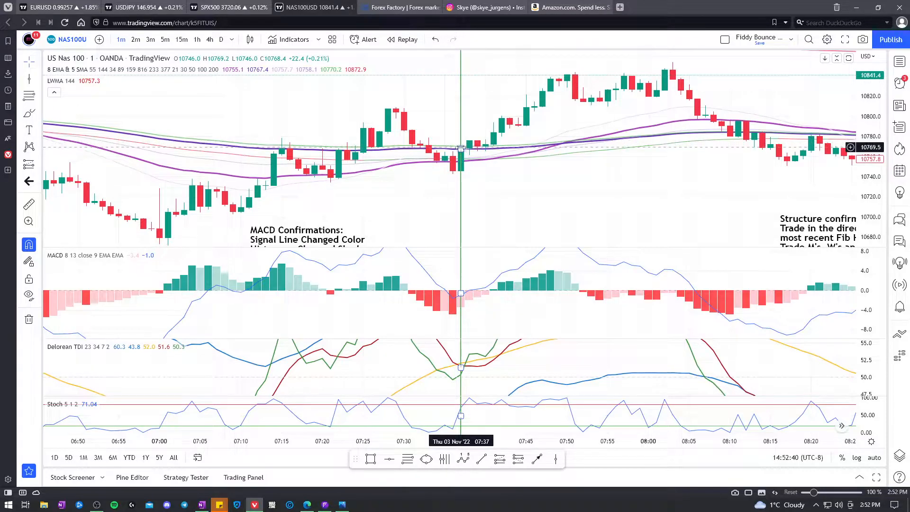
mouse_move(470, 139)
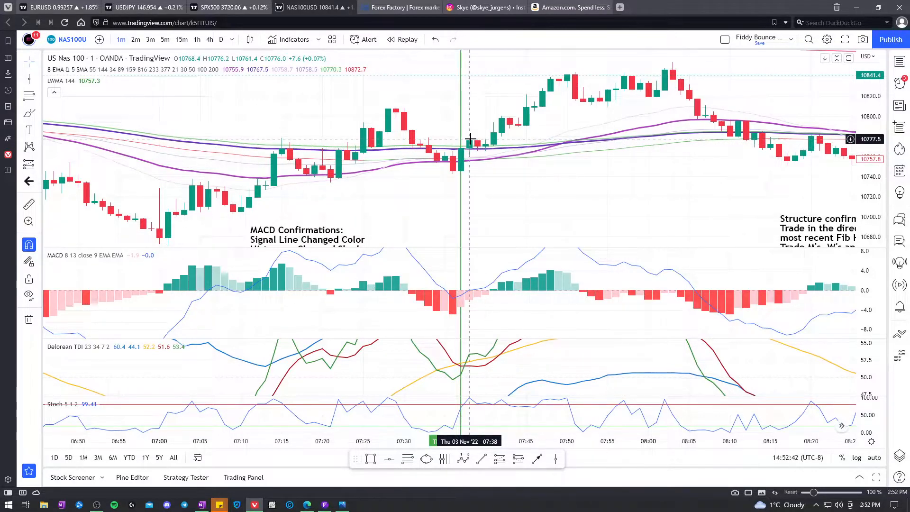
mouse_move(510, 161)
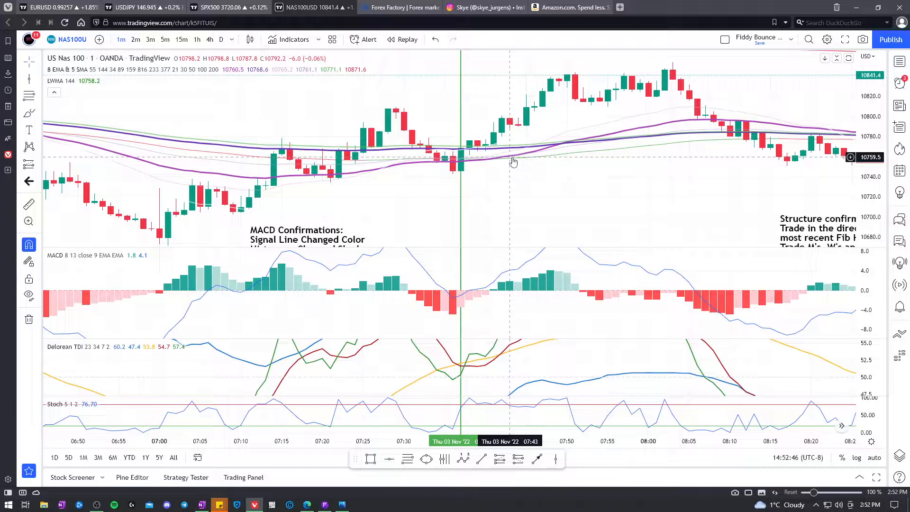
mouse_move(461, 196)
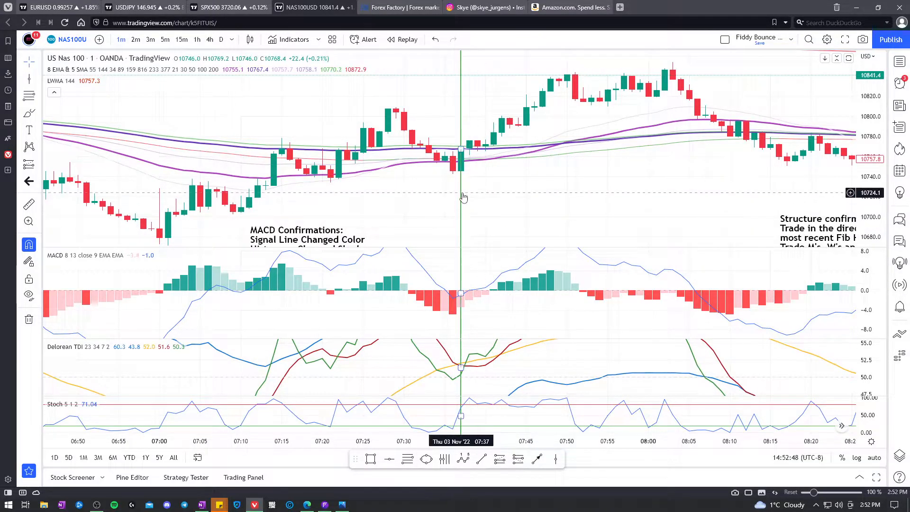
mouse_move(476, 147)
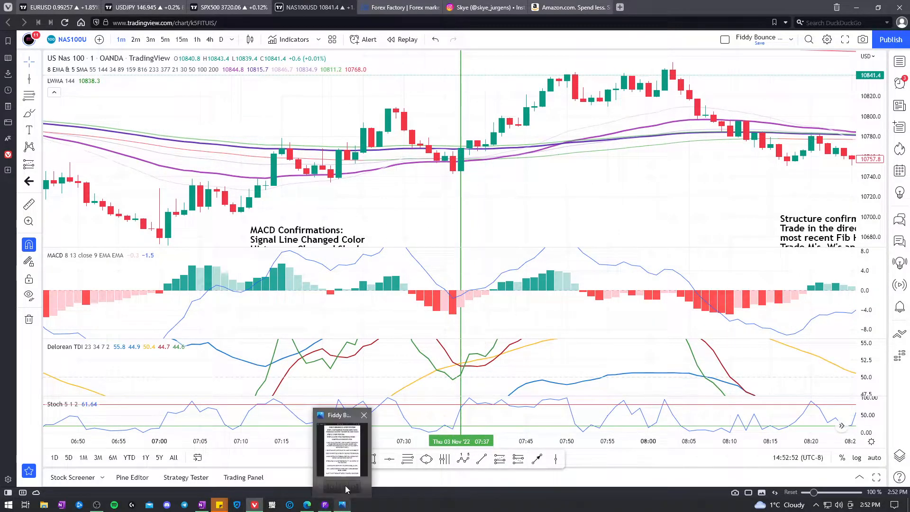
click(342, 459)
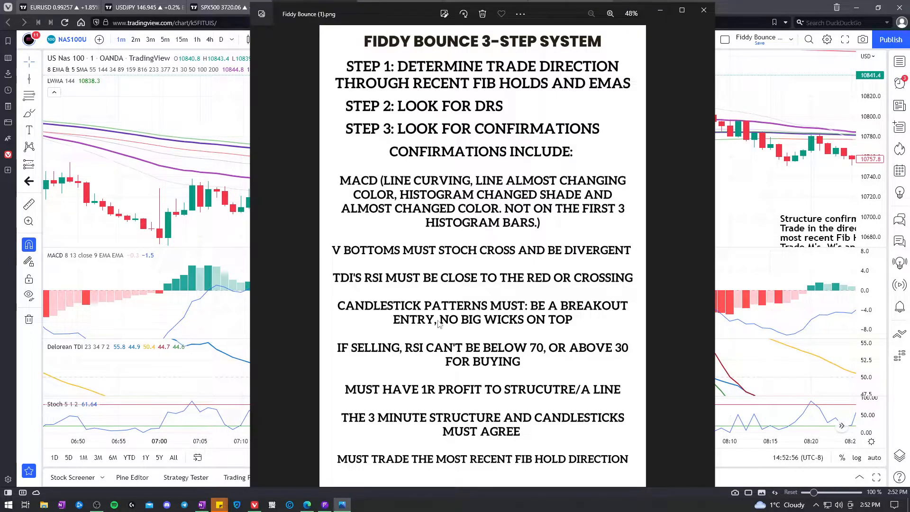
mouse_move(495, 331)
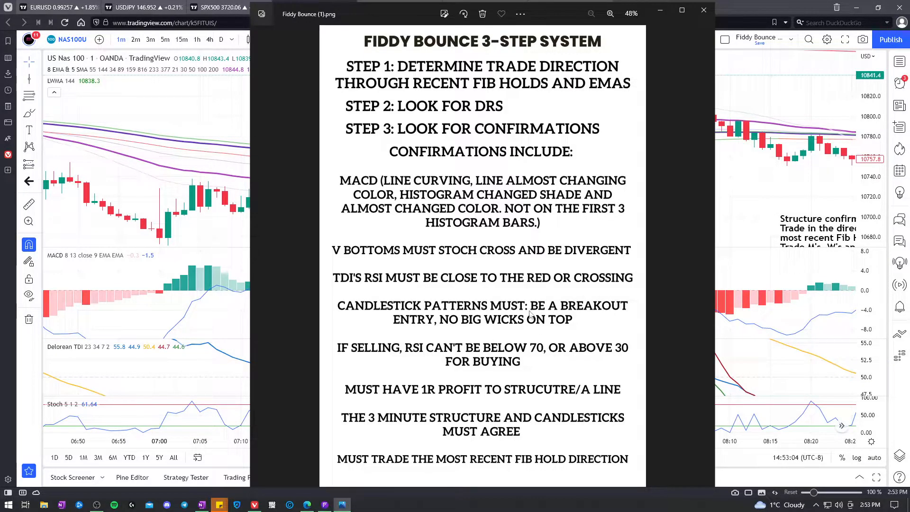
click(704, 10)
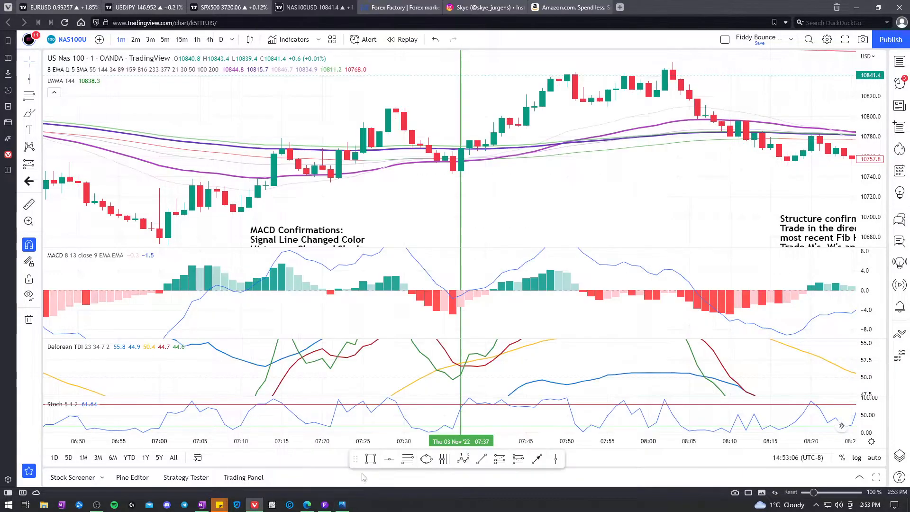
mouse_move(461, 141)
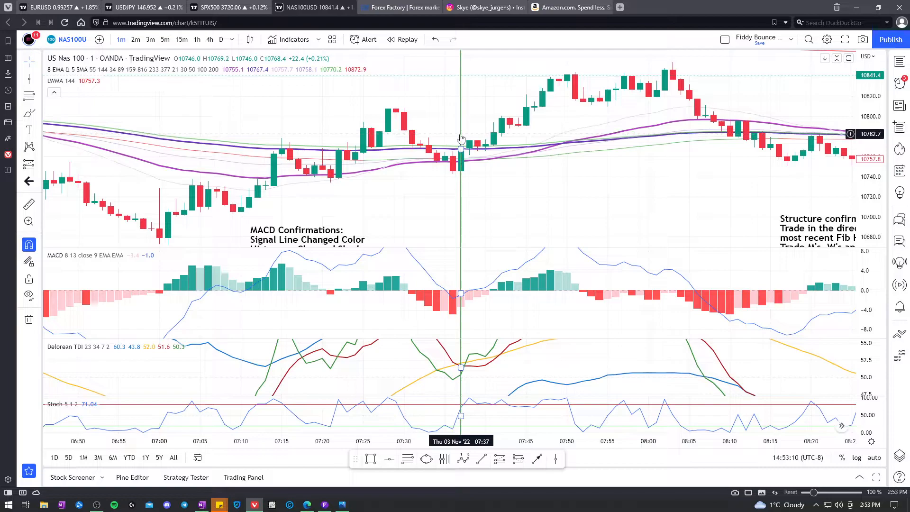
mouse_move(462, 131)
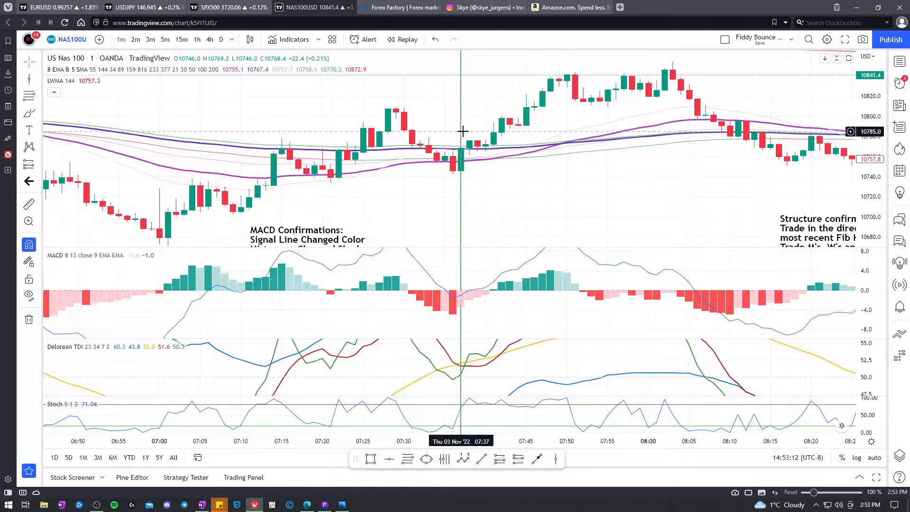
mouse_move(464, 158)
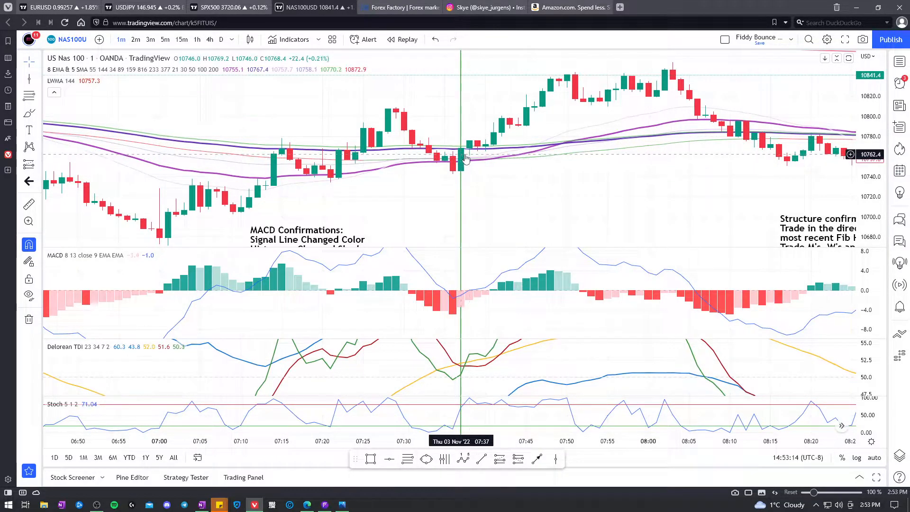
mouse_move(467, 122)
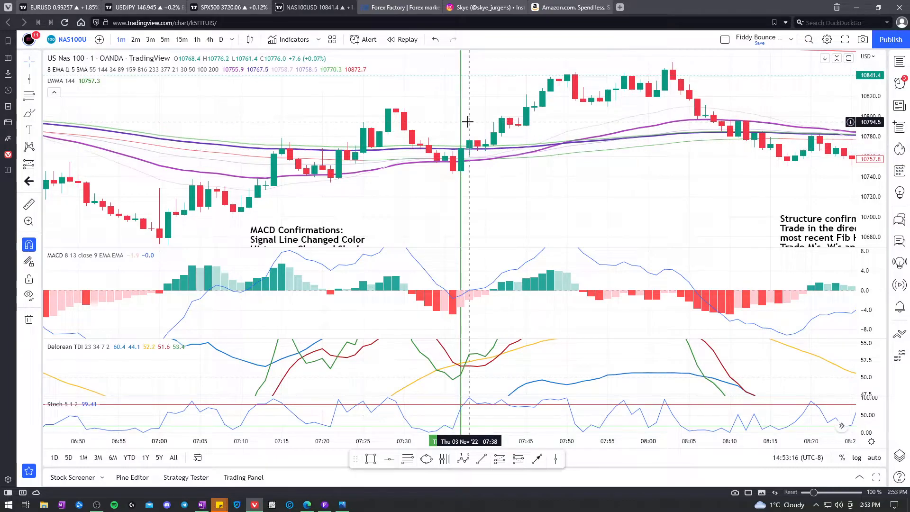
mouse_move(460, 149)
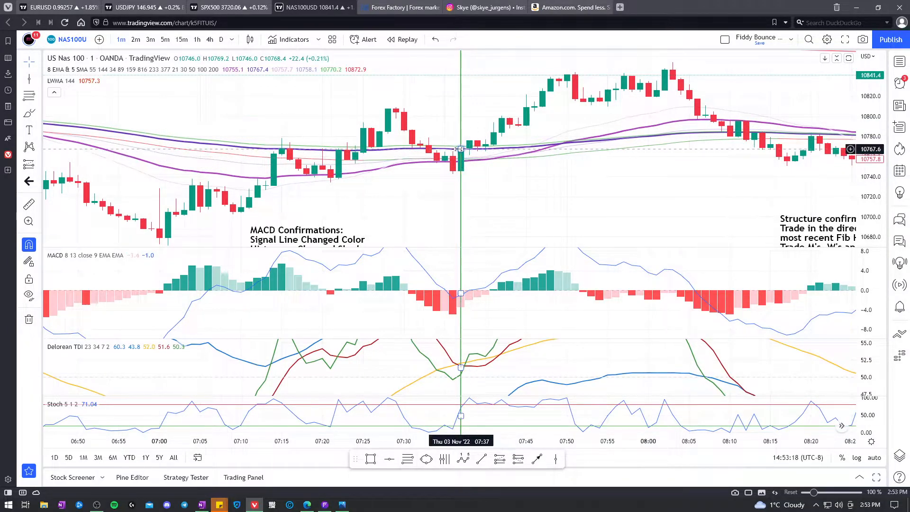
mouse_move(324, 503)
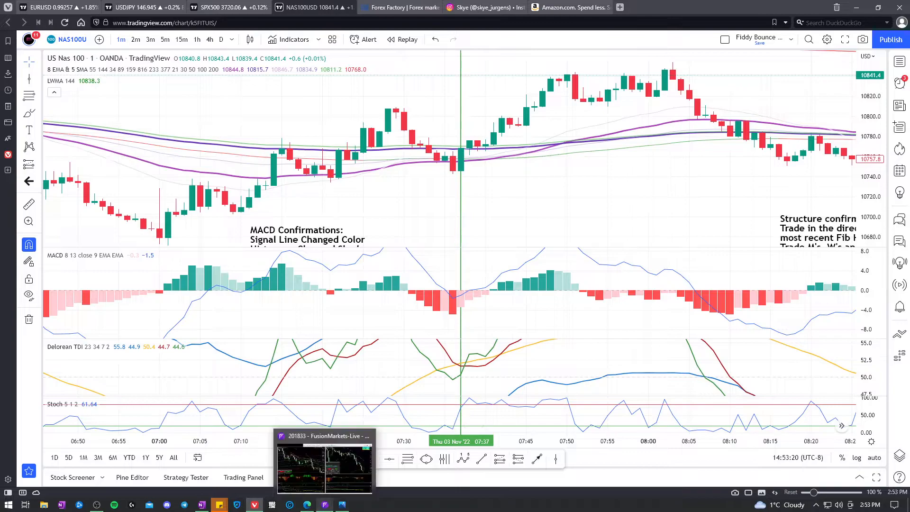
mouse_move(438, 159)
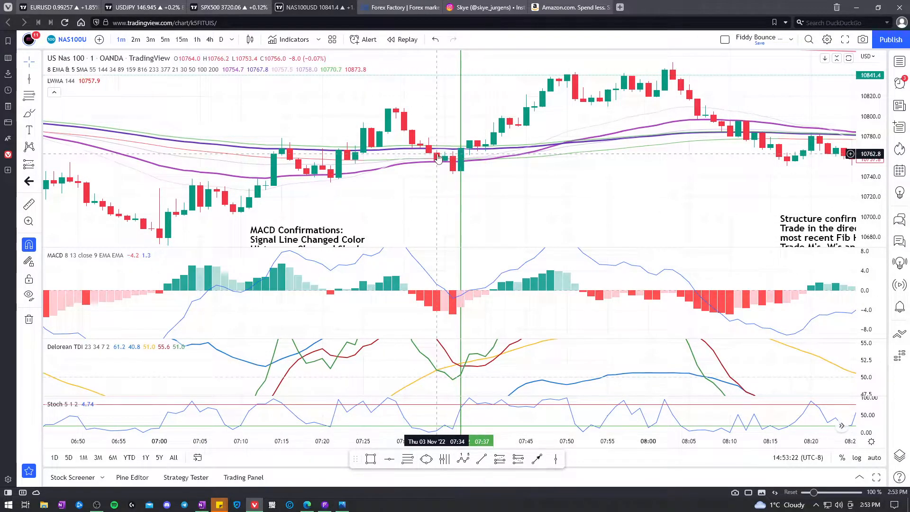
mouse_move(399, 112)
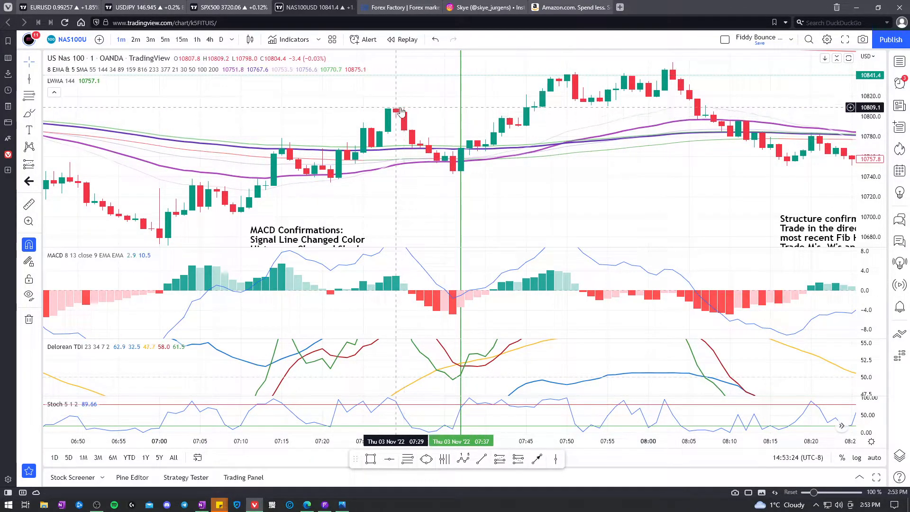
mouse_move(451, 162)
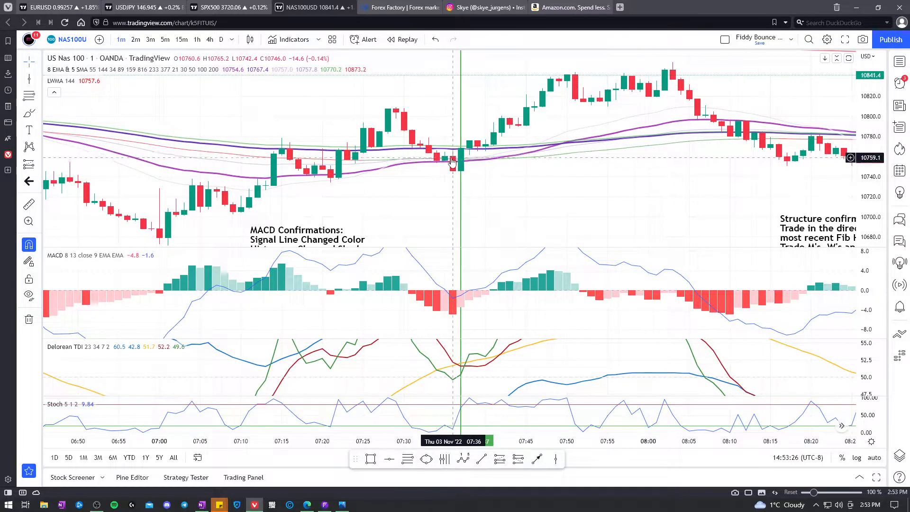
mouse_move(460, 161)
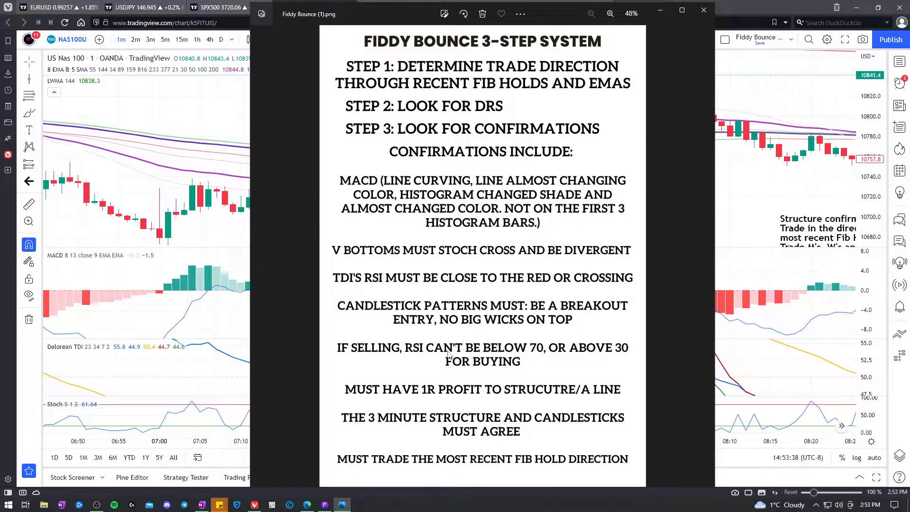
mouse_move(528, 352)
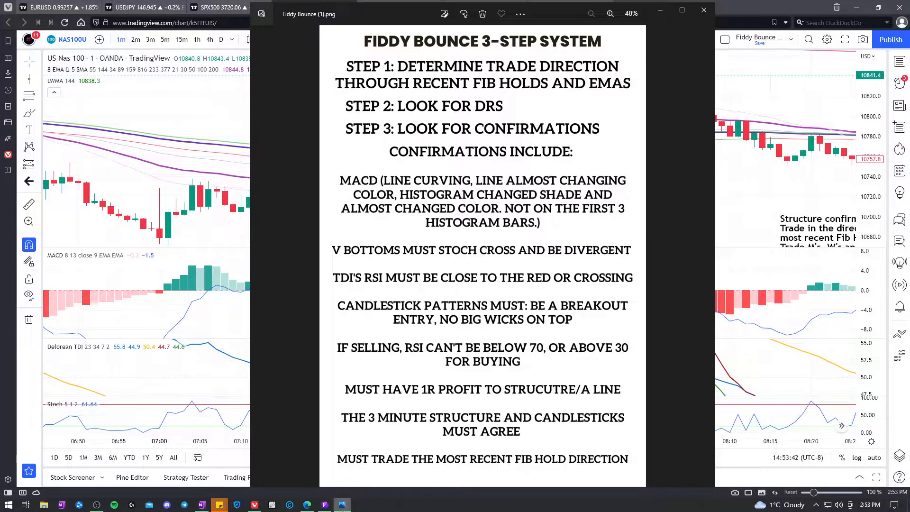
click(702, 10)
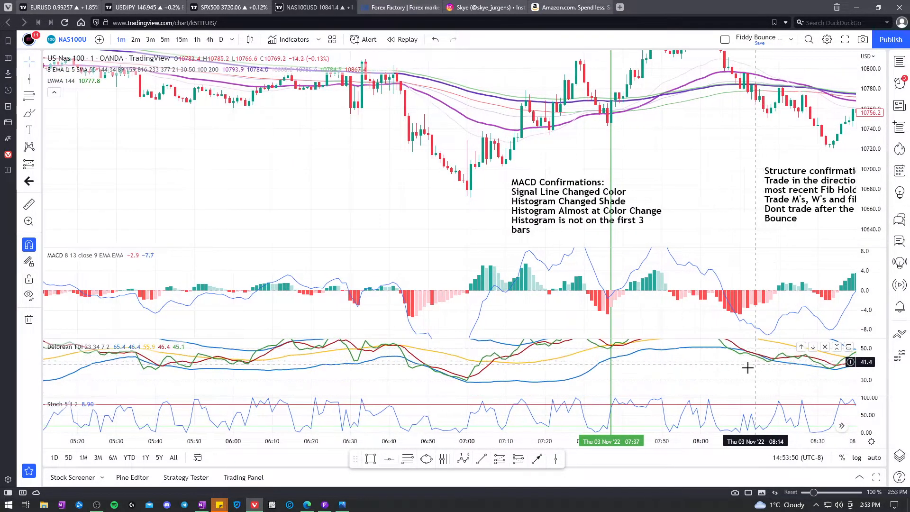
mouse_move(468, 385)
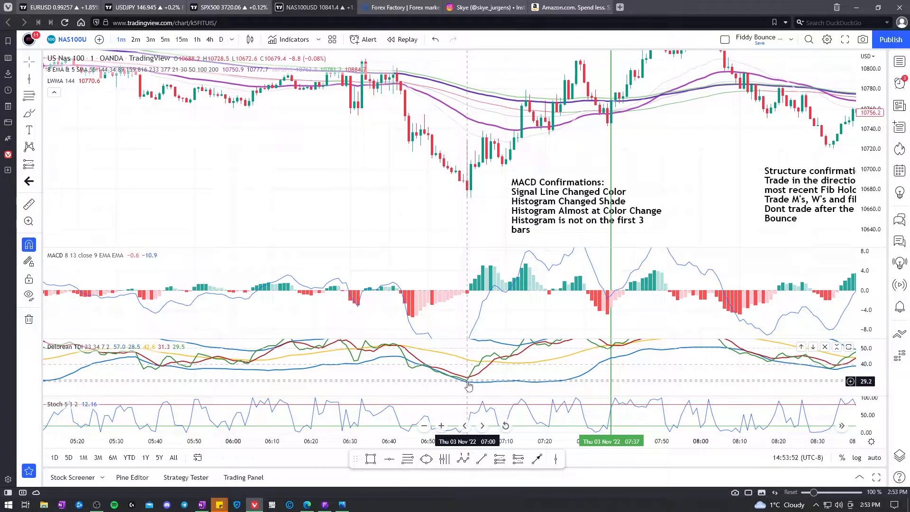
mouse_move(470, 199)
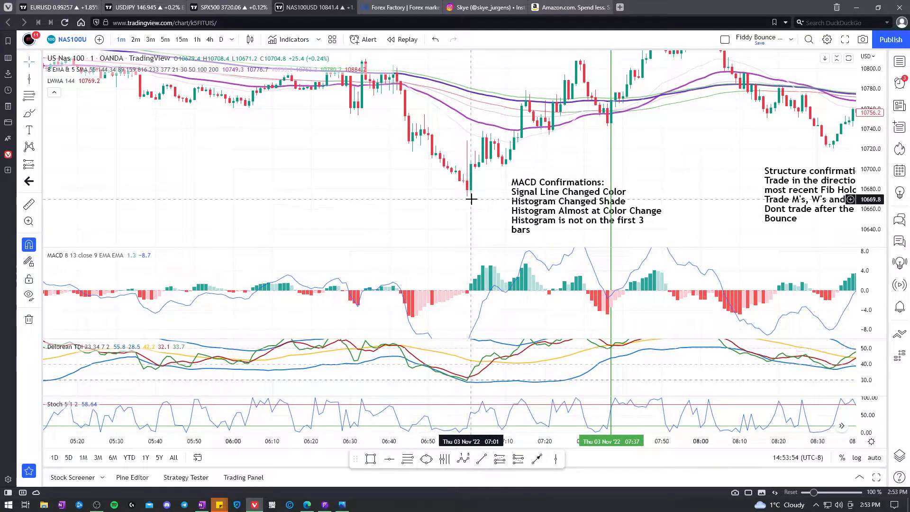
mouse_move(478, 187)
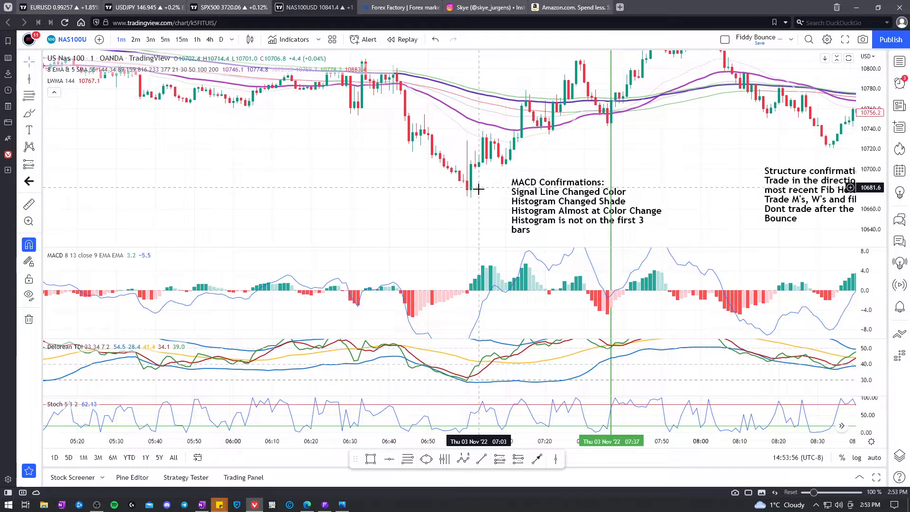
mouse_move(481, 173)
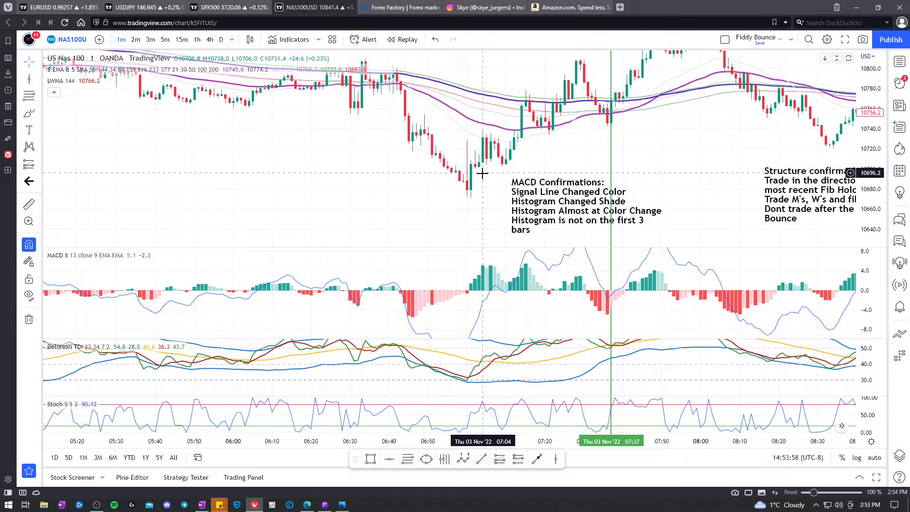
mouse_move(472, 386)
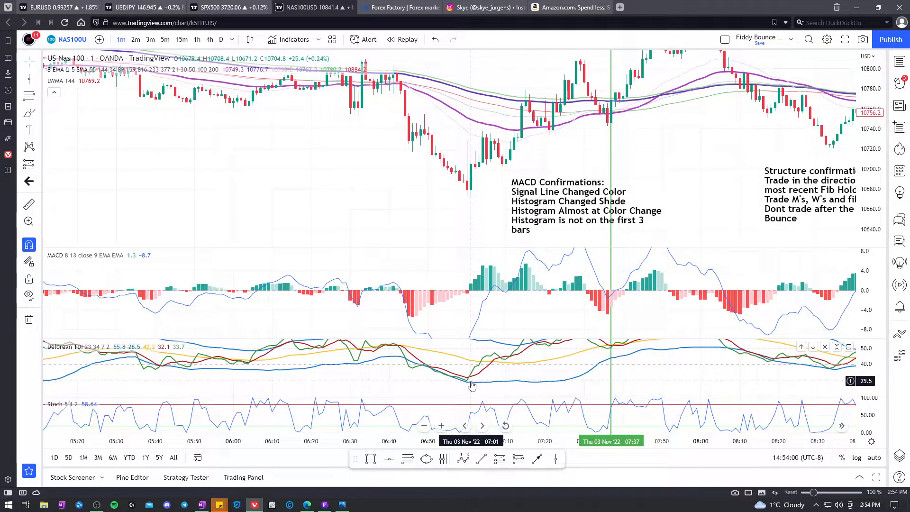
mouse_move(392, 97)
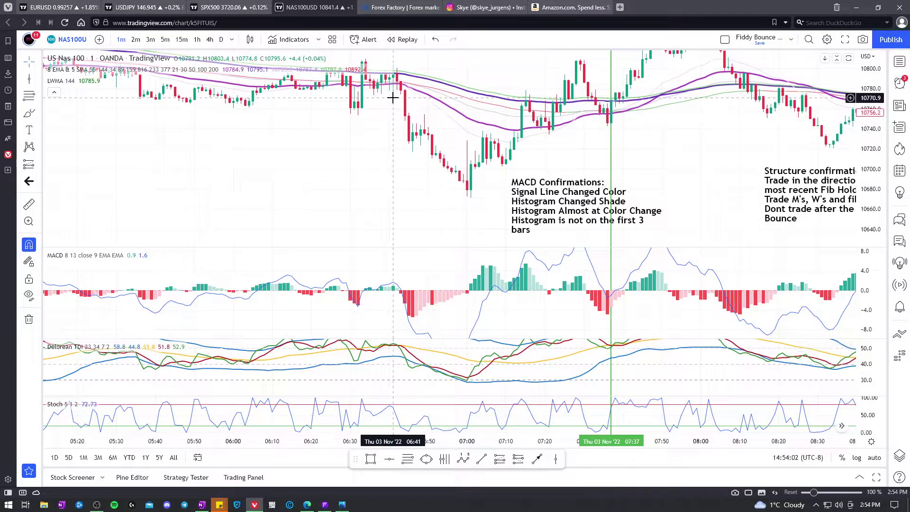
mouse_move(487, 240)
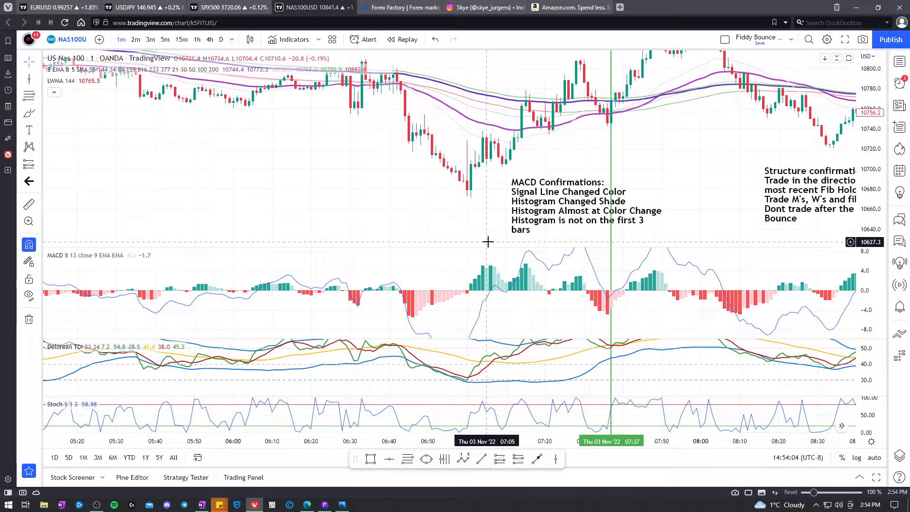
mouse_move(546, 113)
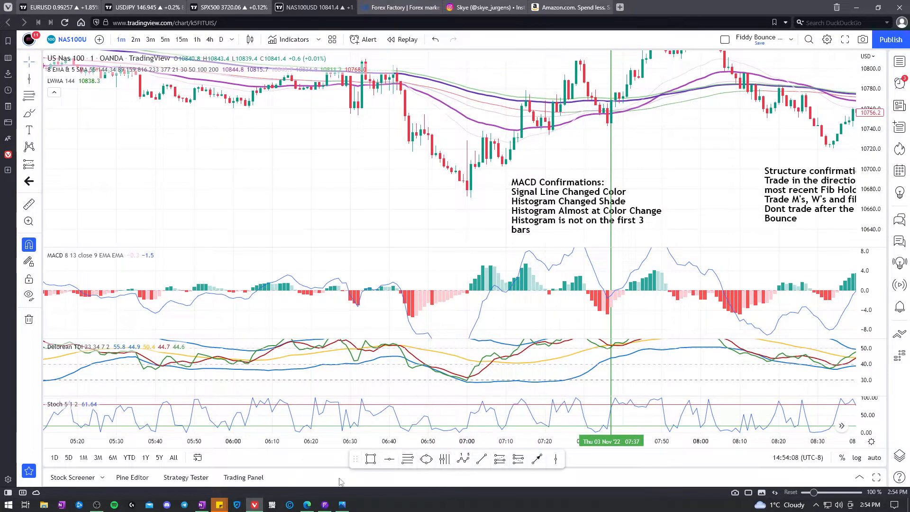
Step: Bring the Fiddy Bounce 3-step checklist image up over the zoomed-out chart
click(341, 503)
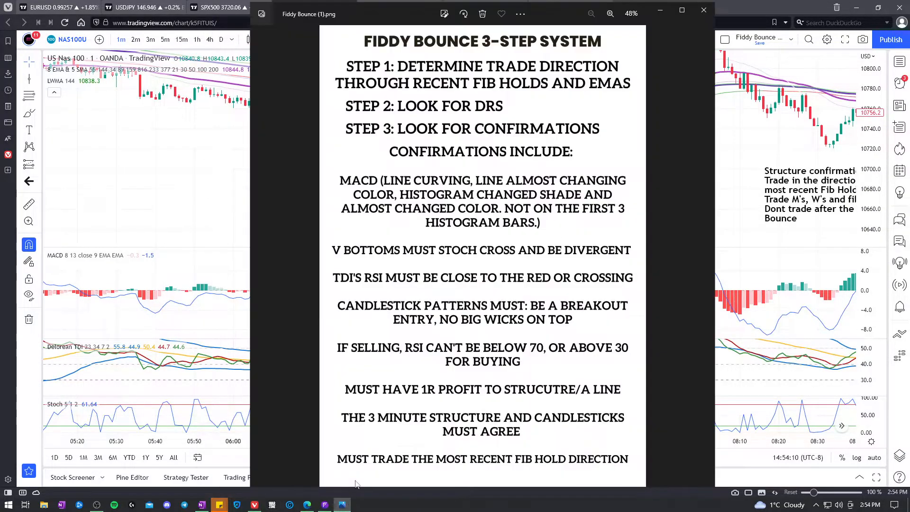
mouse_move(459, 375)
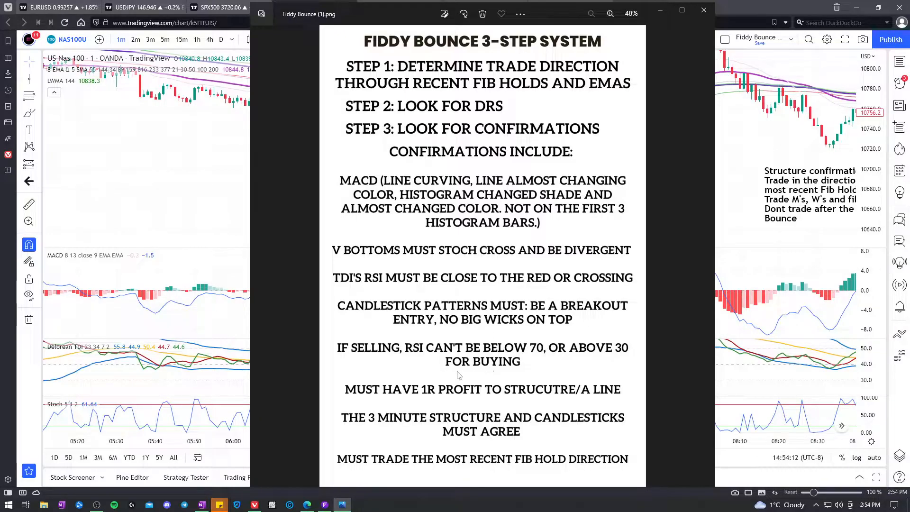
mouse_move(546, 398)
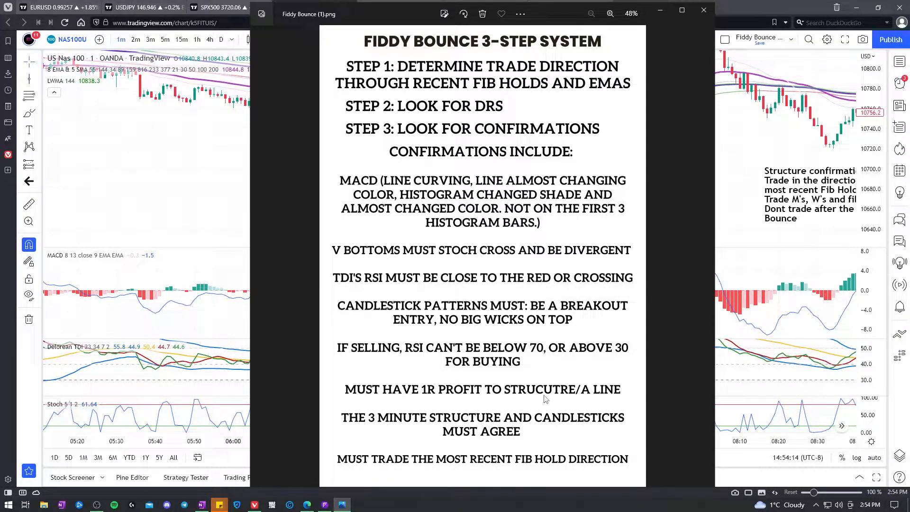
Step: Review the checklist image, then hide it to reveal the chart around the 07:36 entry line
click(704, 11)
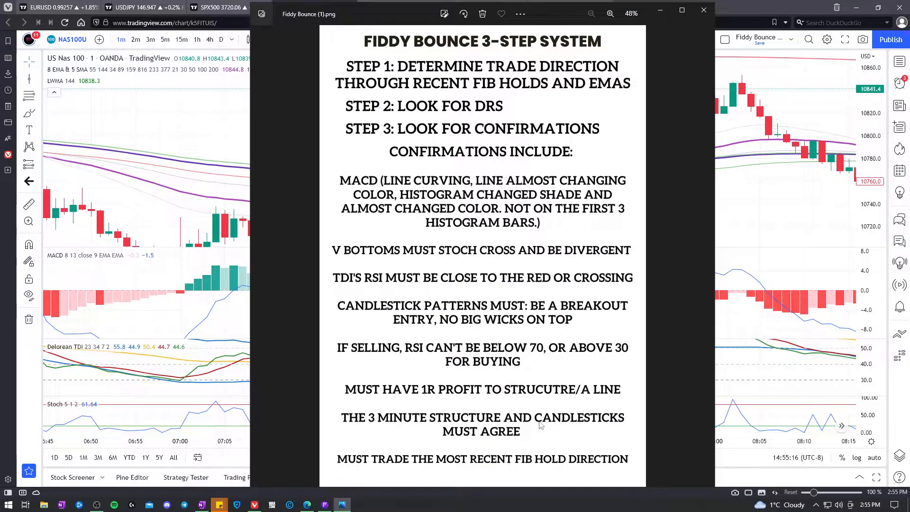
mouse_move(749, 190)
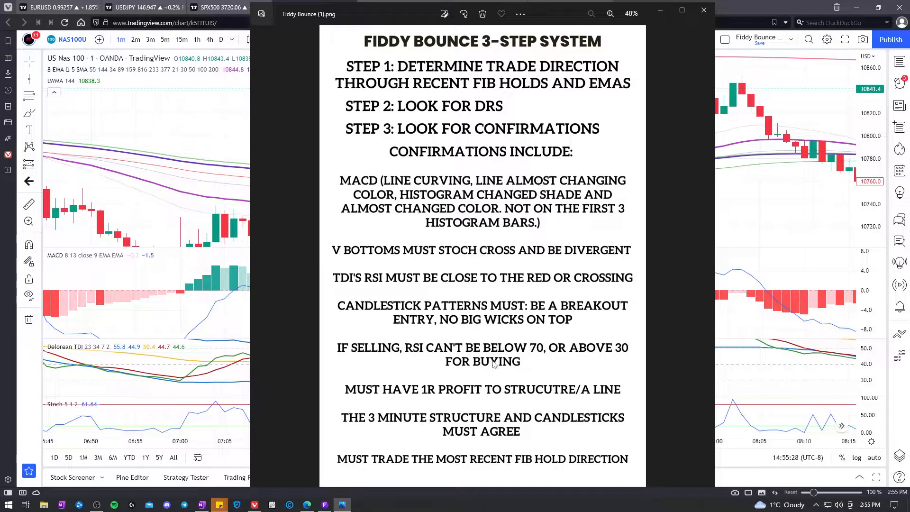
mouse_move(424, 423)
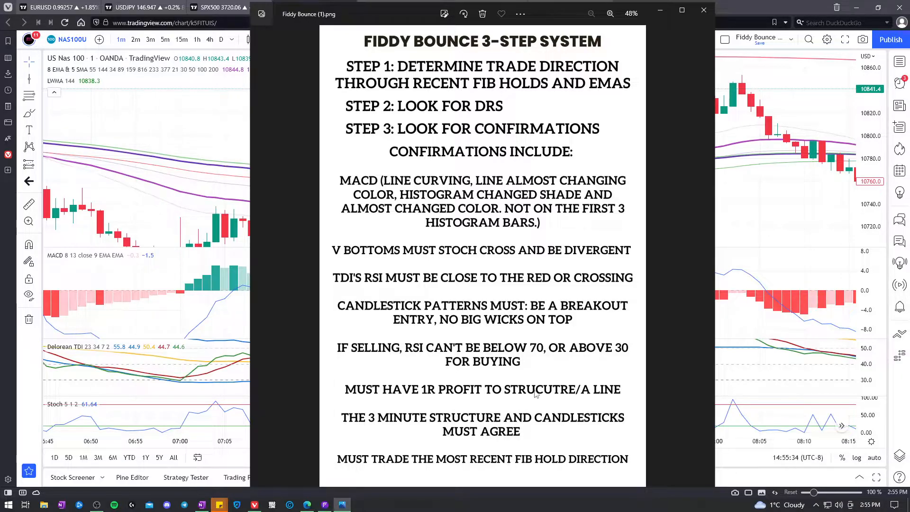
click(704, 9)
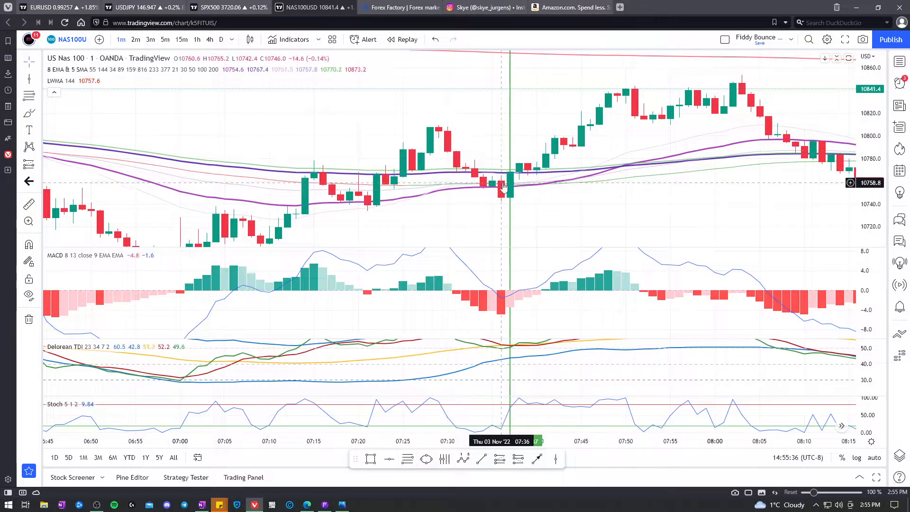
mouse_move(546, 155)
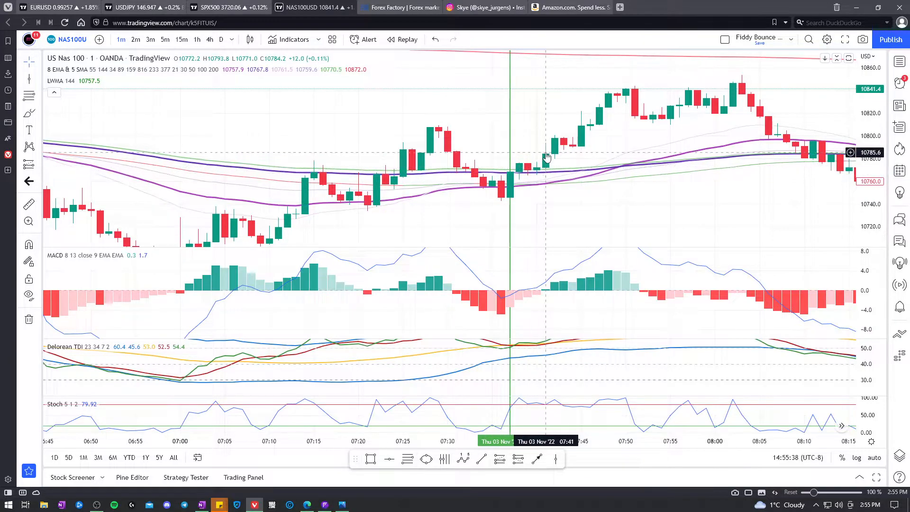
mouse_move(502, 183)
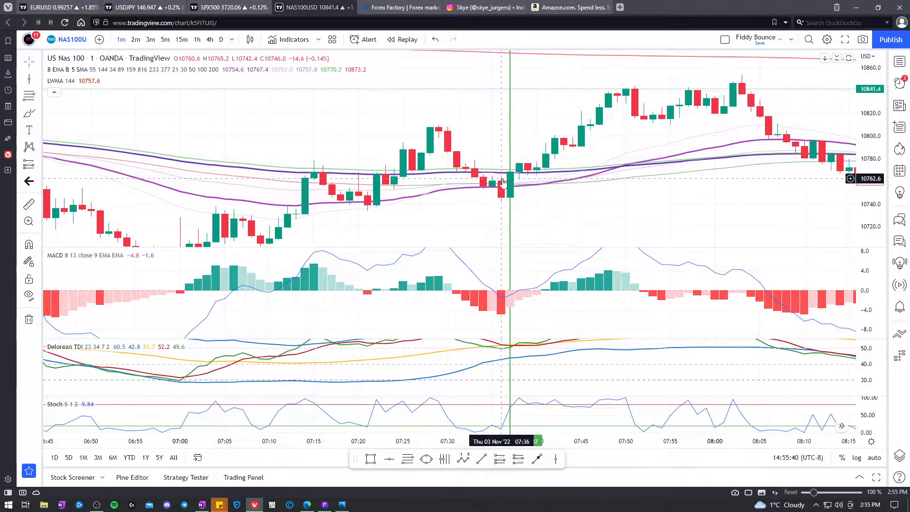
mouse_move(578, 177)
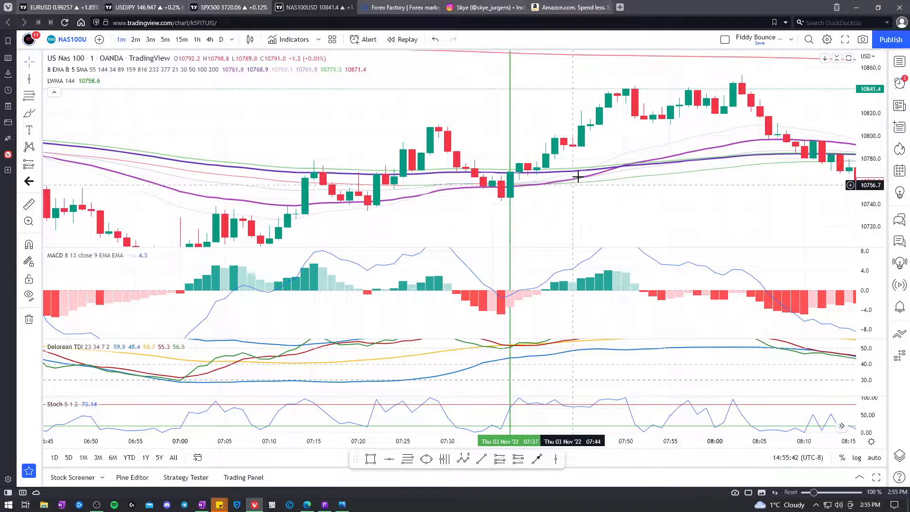
mouse_move(490, 191)
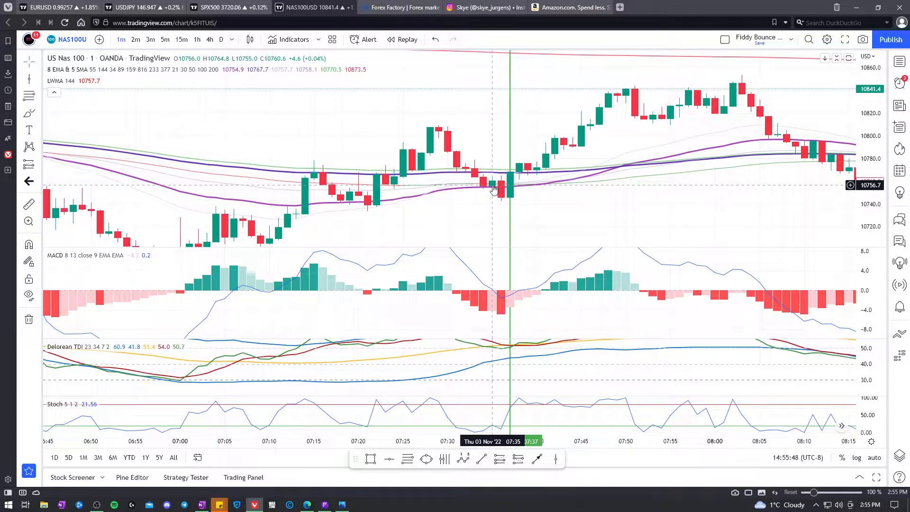
mouse_move(500, 189)
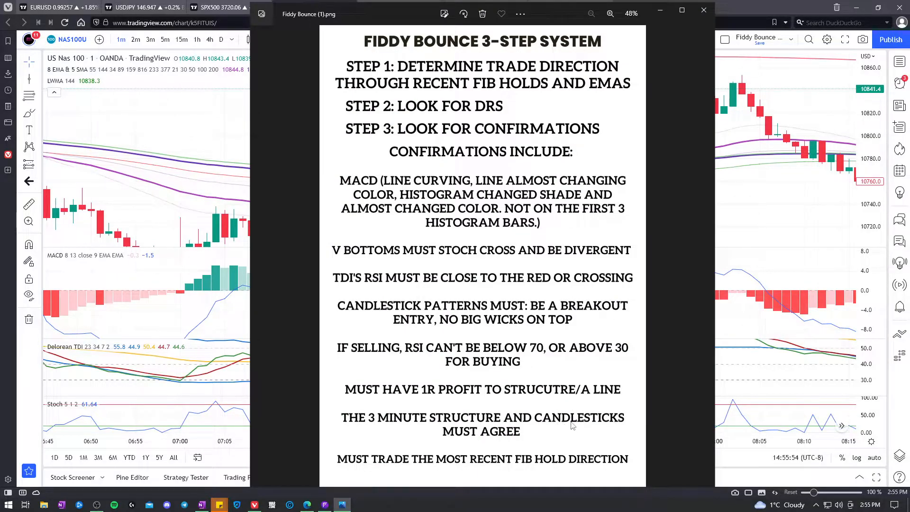
mouse_move(342, 503)
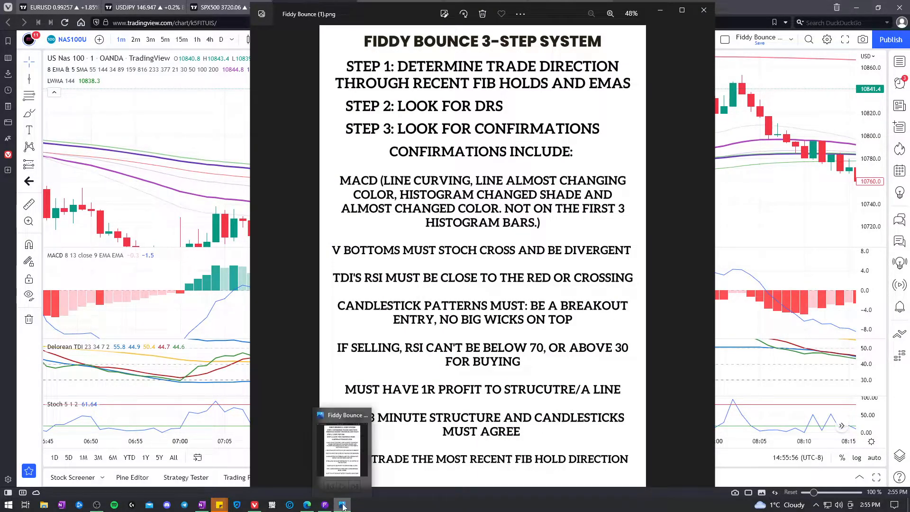
Step: Put the checklist away to view the 07:37 entry line and notes, then reopen the checklist
click(704, 9)
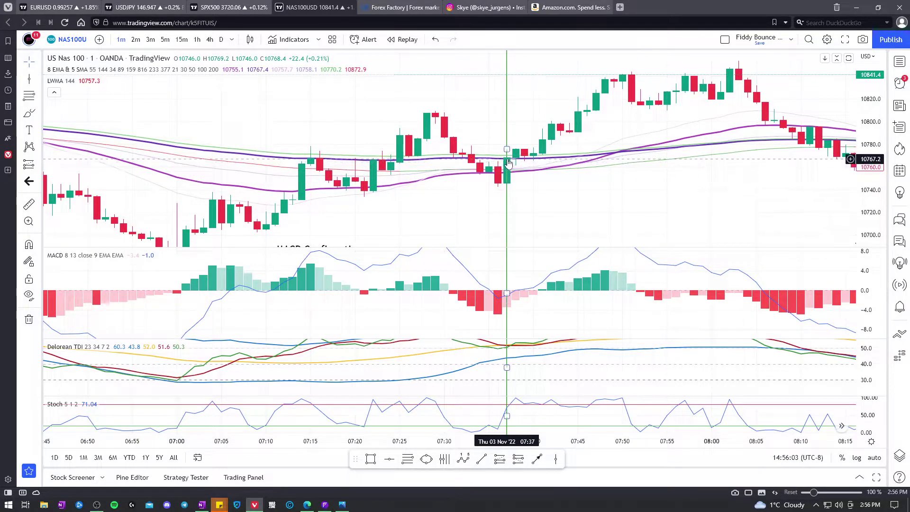
mouse_move(505, 186)
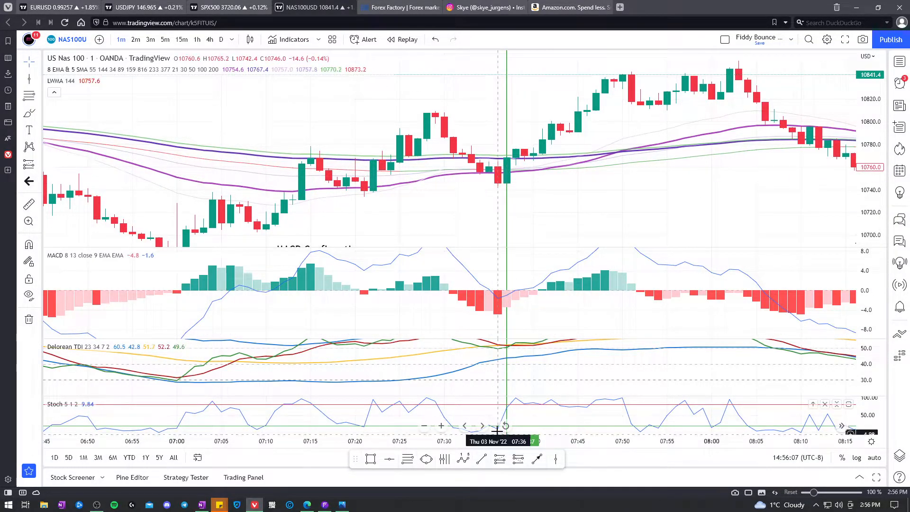
mouse_move(505, 397)
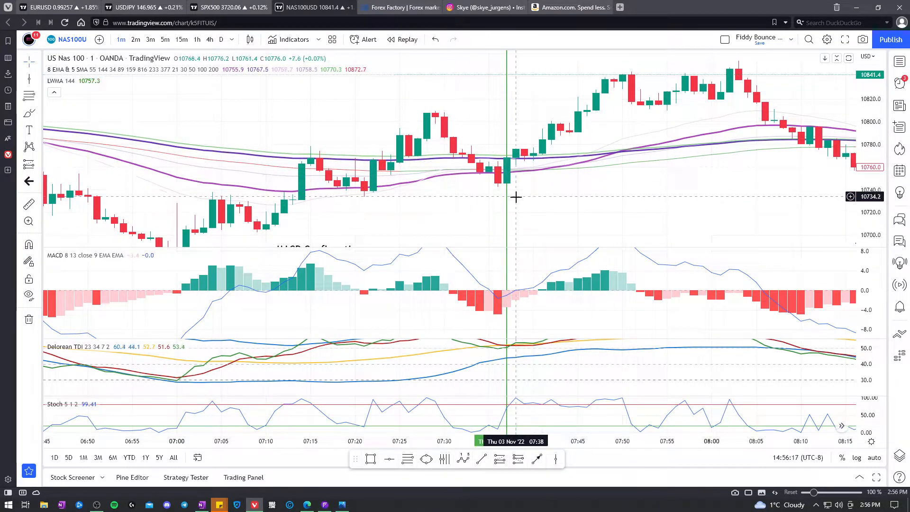
mouse_move(550, 210)
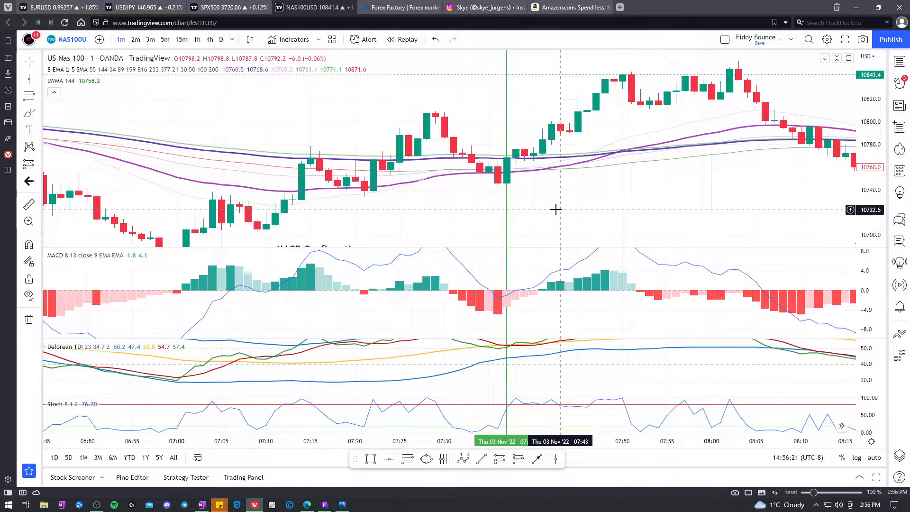
mouse_move(508, 162)
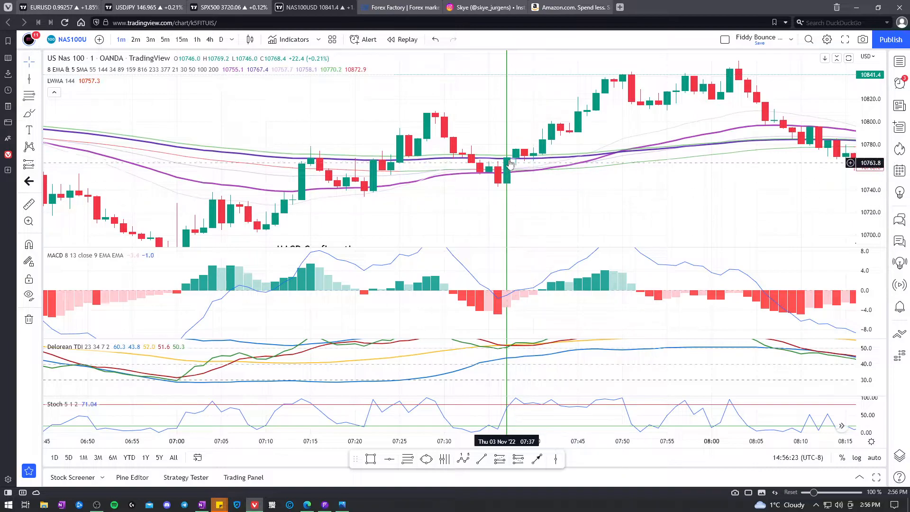
mouse_move(566, 201)
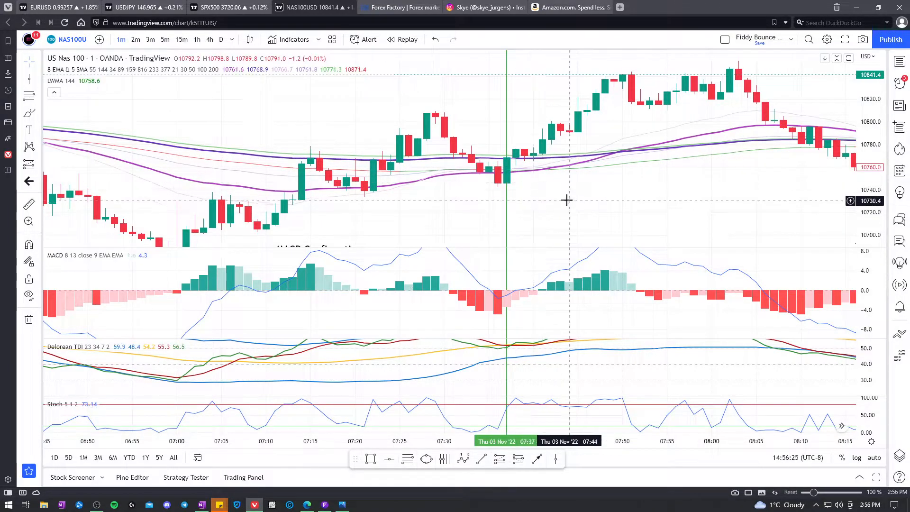
mouse_move(547, 188)
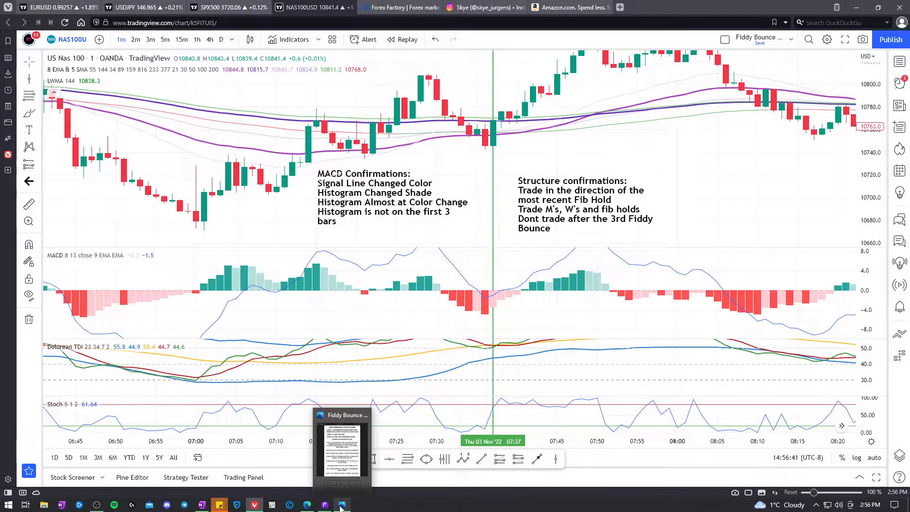
click(342, 453)
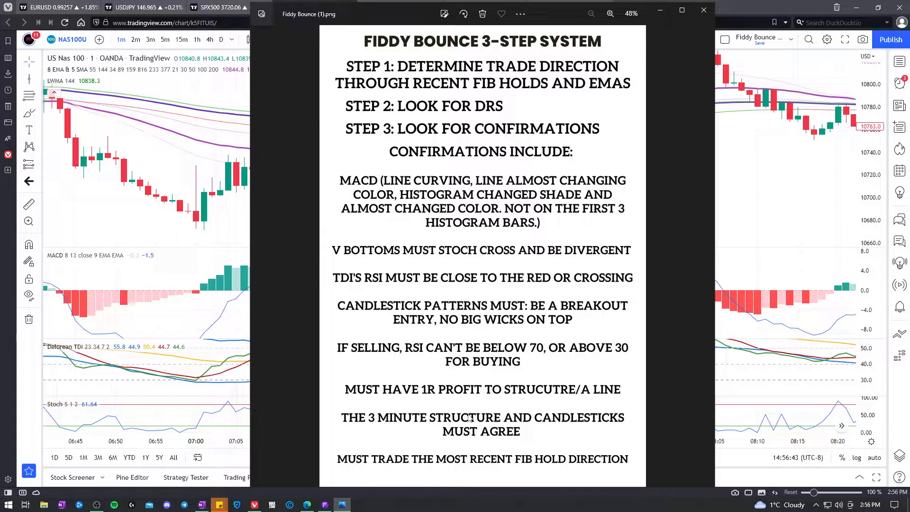
mouse_move(461, 467)
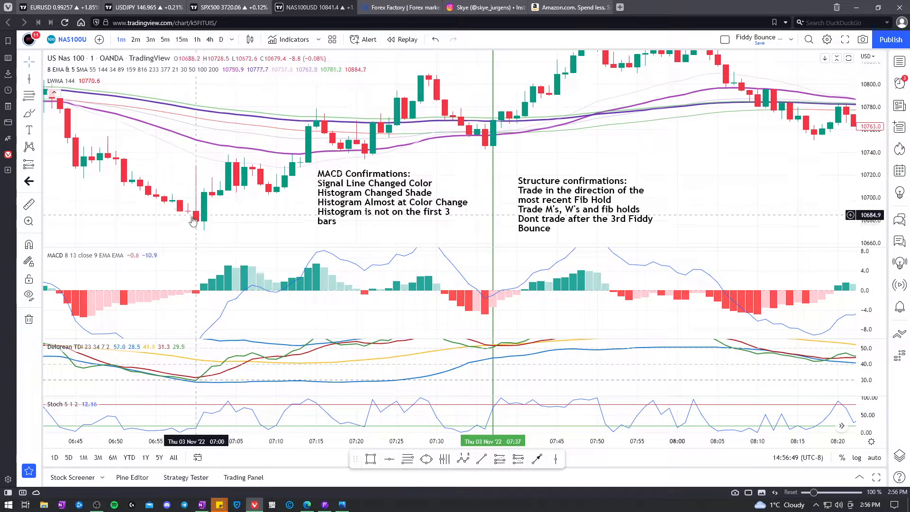
mouse_move(492, 145)
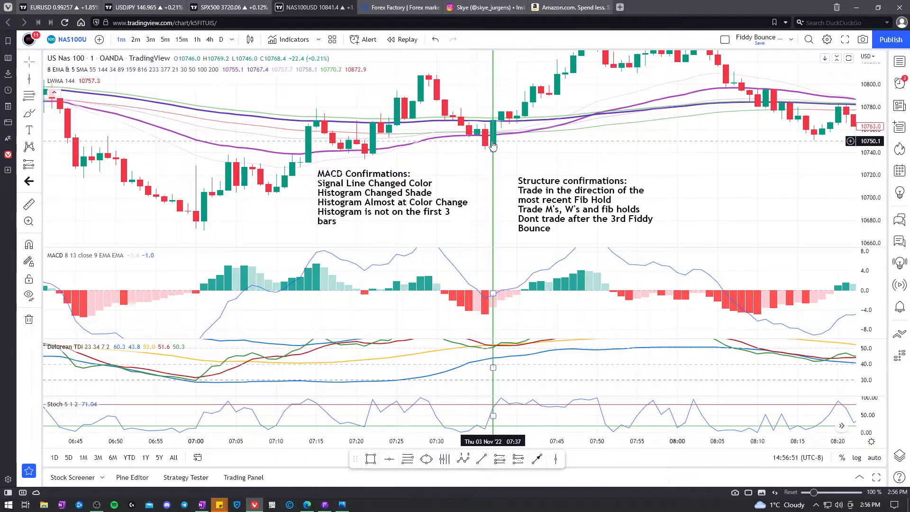
mouse_move(670, 152)
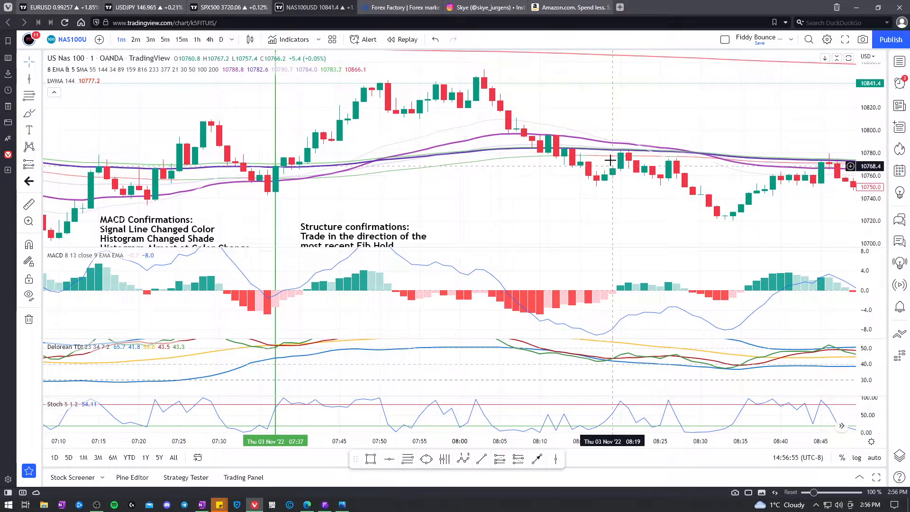
mouse_move(626, 158)
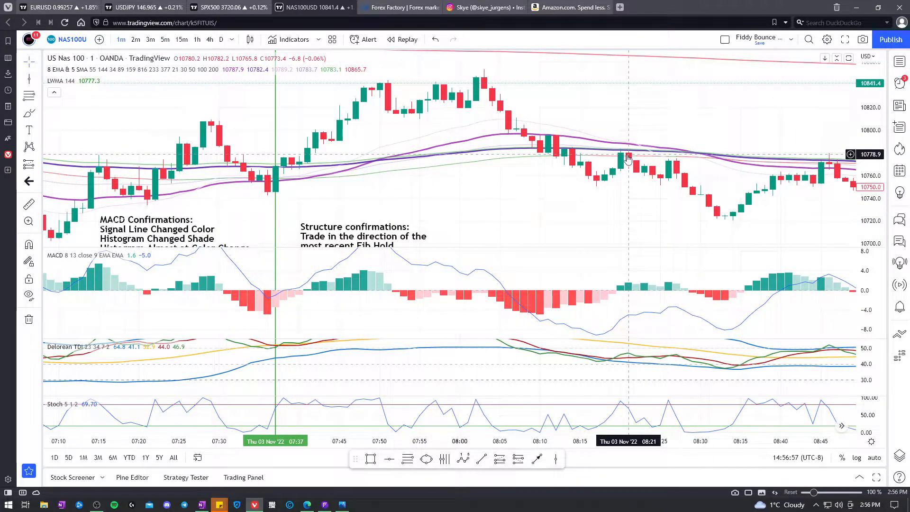
mouse_move(679, 180)
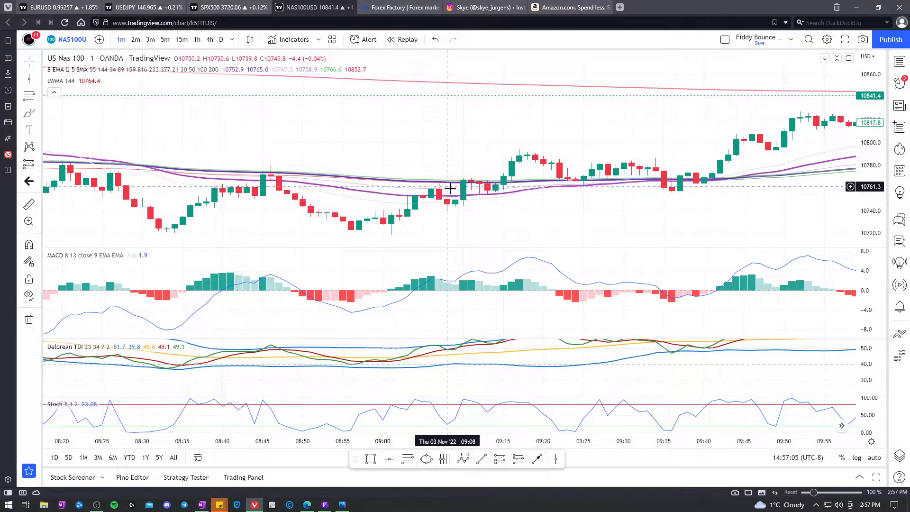
mouse_move(468, 182)
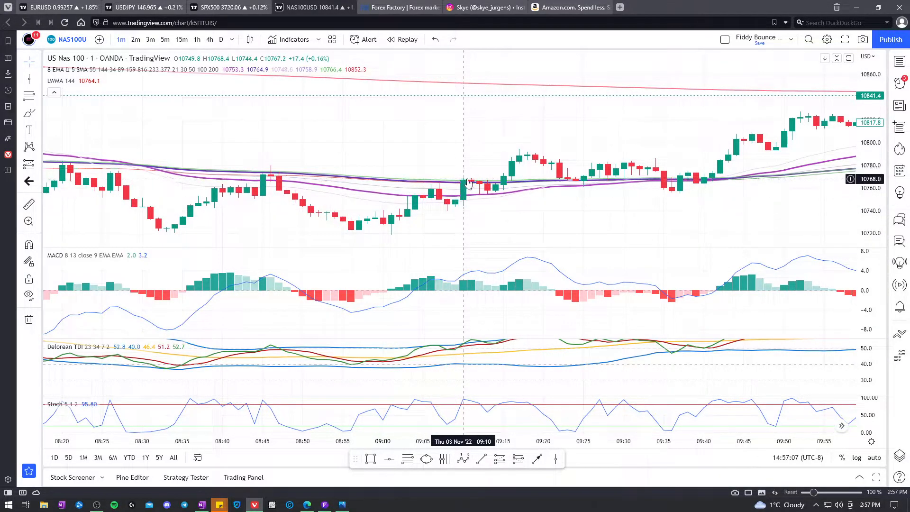
mouse_move(489, 197)
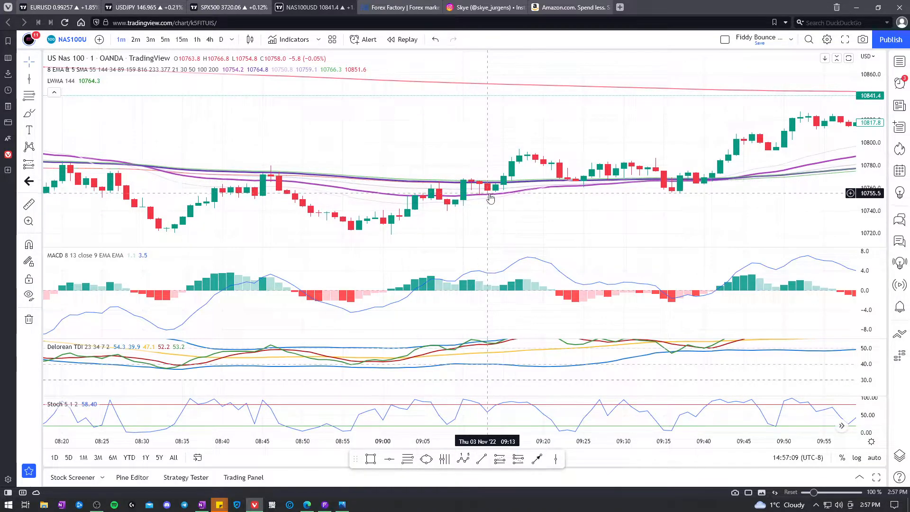
mouse_move(489, 191)
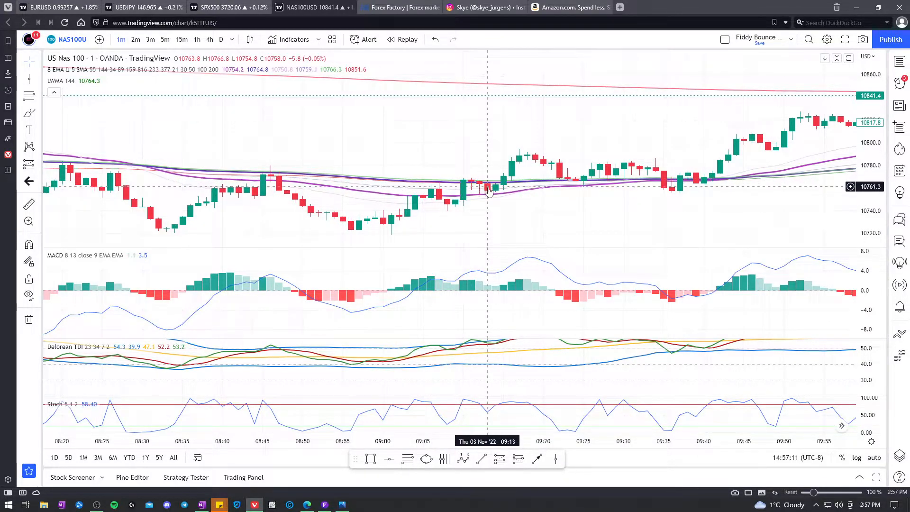
mouse_move(515, 167)
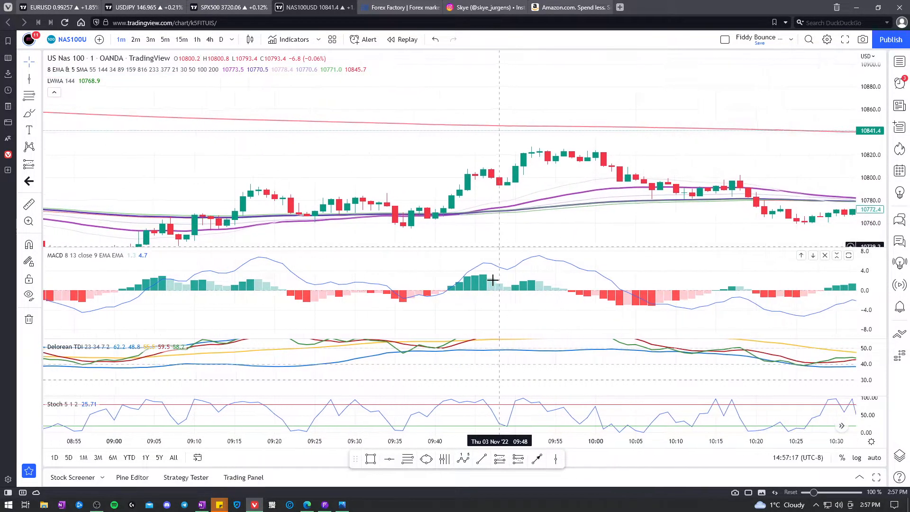
Step: Scroll the chart forward past the entry to the Fibonacci retracement near 10:00–11:00 and back
scroll(right, 3)
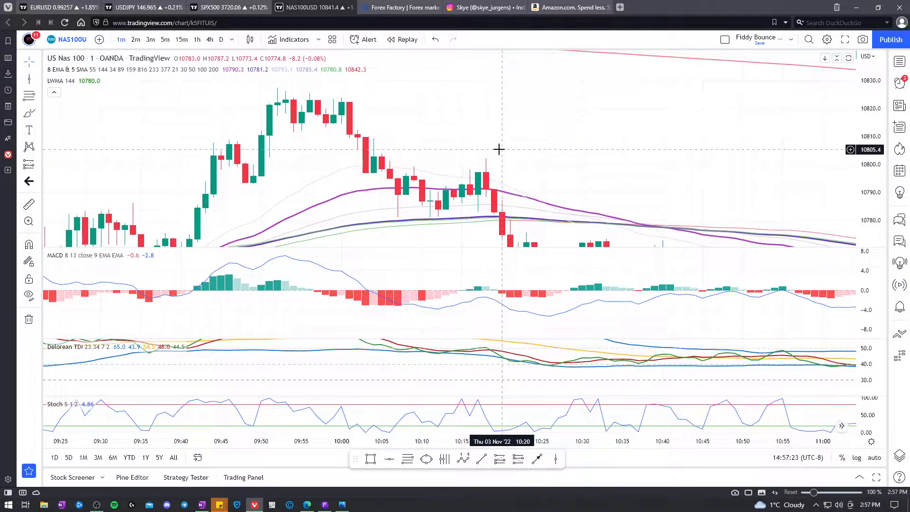
mouse_move(339, 104)
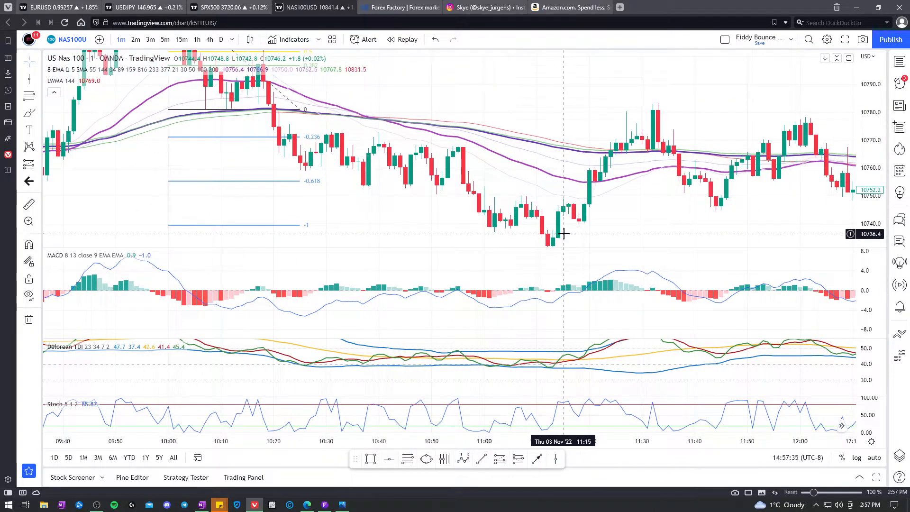
mouse_move(593, 168)
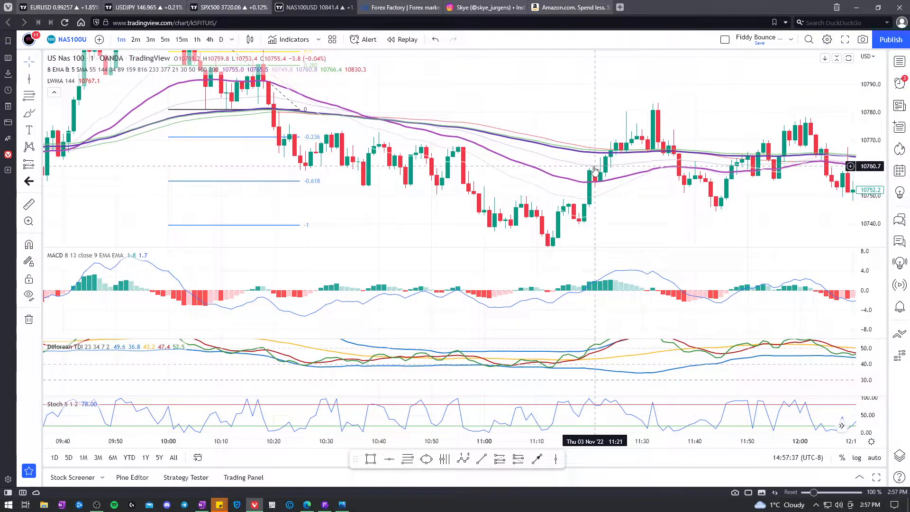
mouse_move(700, 136)
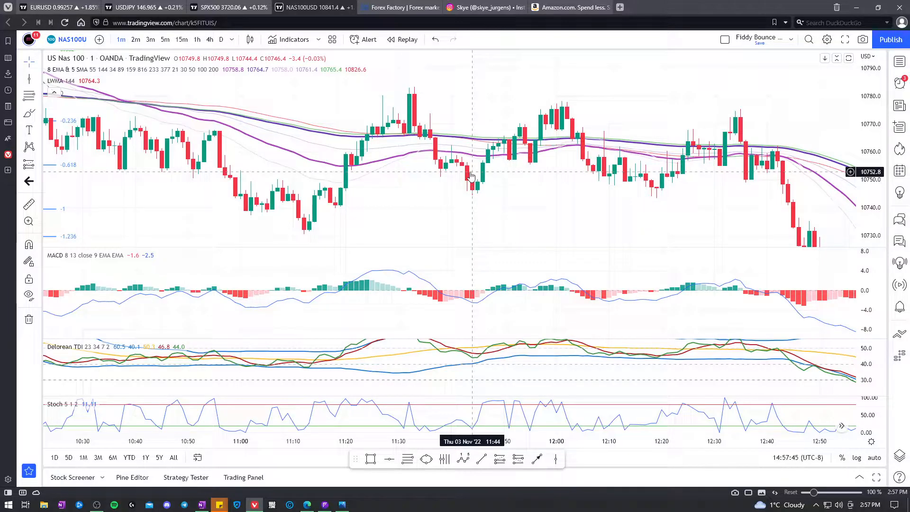
scroll(left, 3)
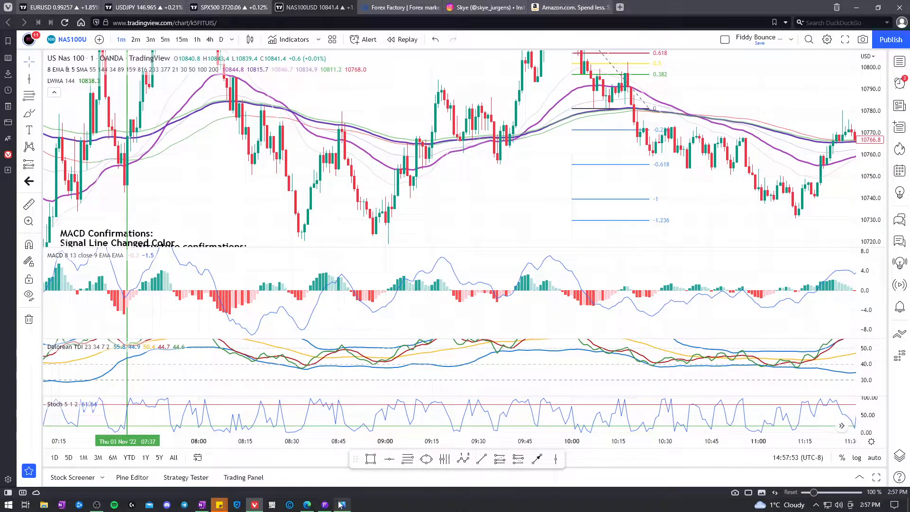
click(341, 503)
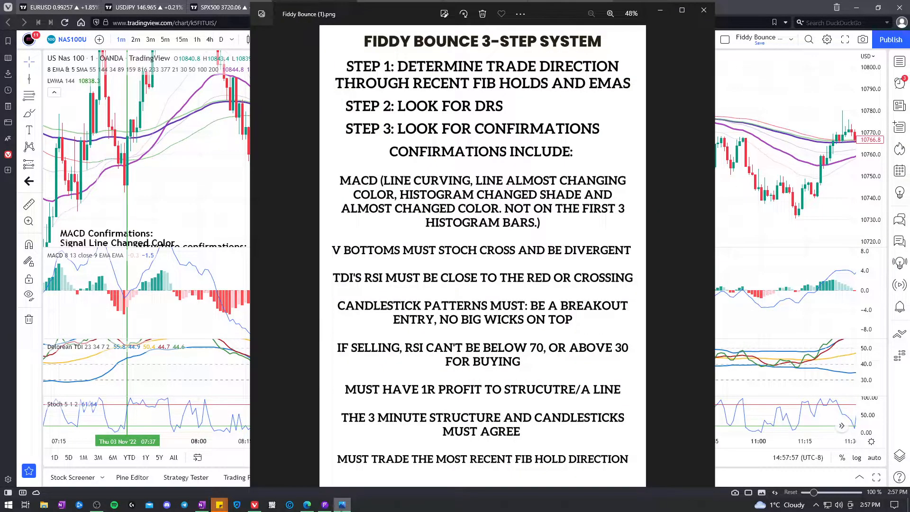
click(704, 9)
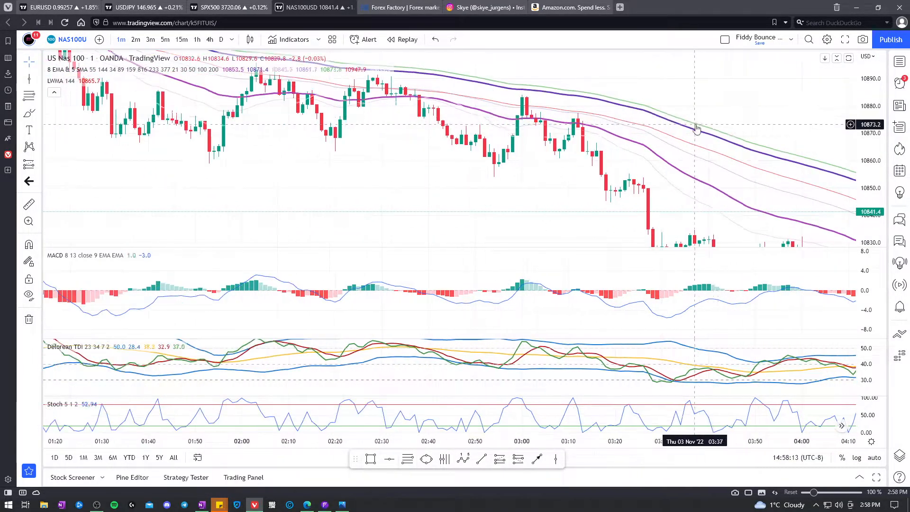
Step: Shift the chart slightly later to cover roughly 01:40–04:30 of the sell-off
scroll(right, 3)
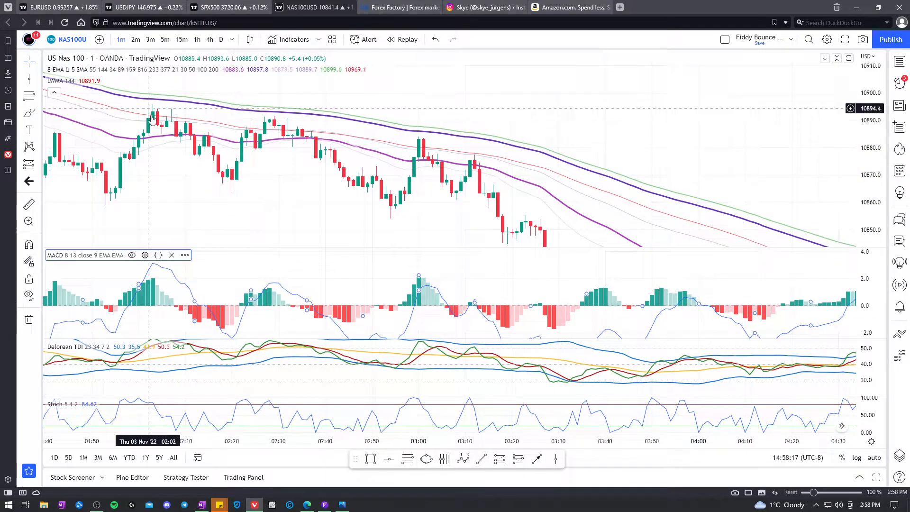
mouse_move(425, 158)
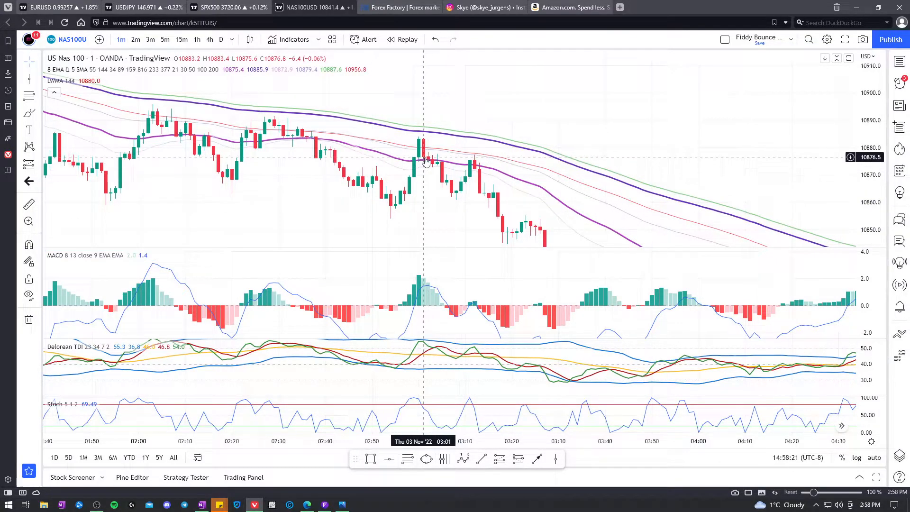
mouse_move(426, 285)
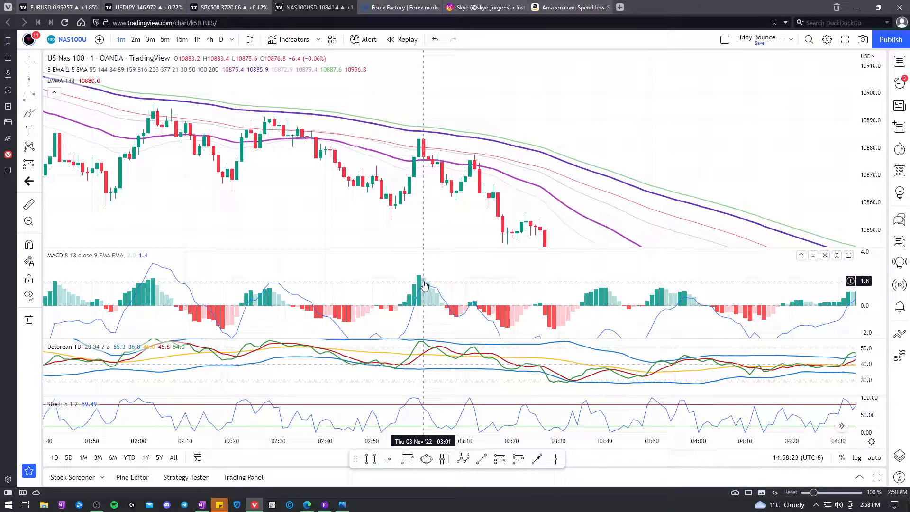
mouse_move(418, 292)
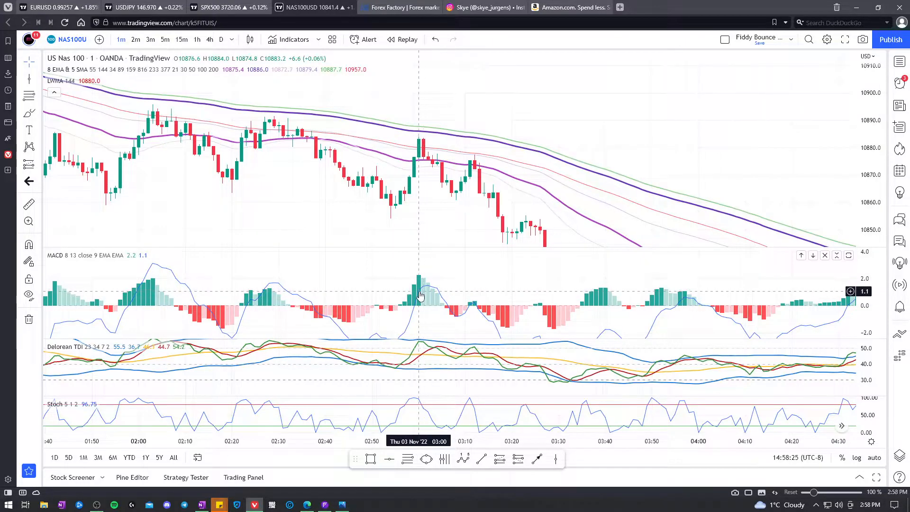
mouse_move(419, 295)
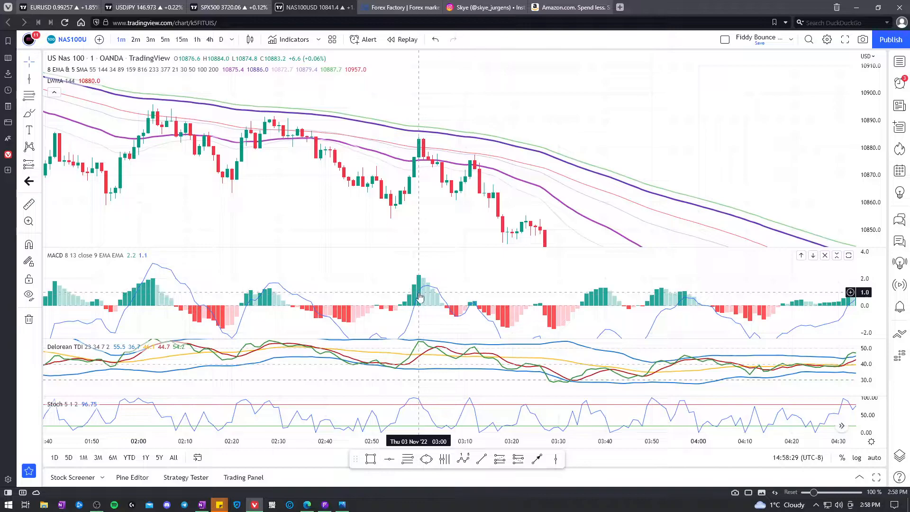
mouse_move(424, 291)
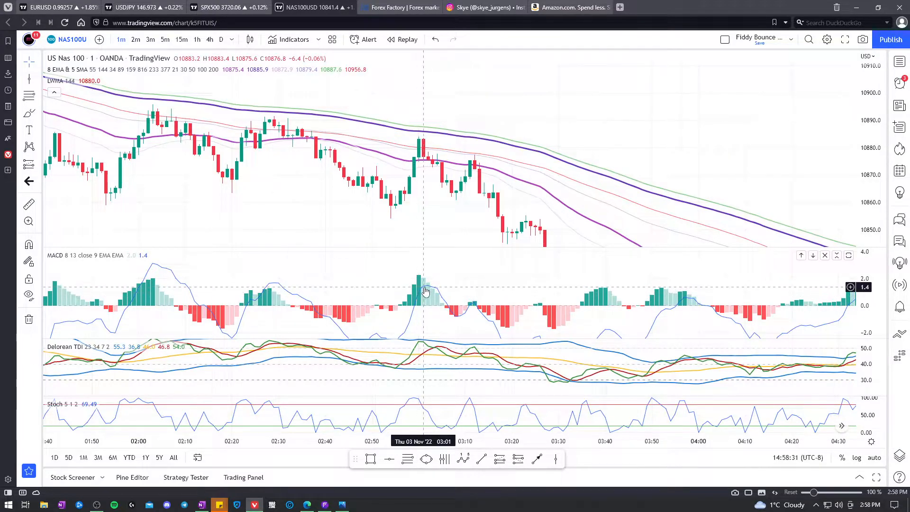
mouse_move(429, 353)
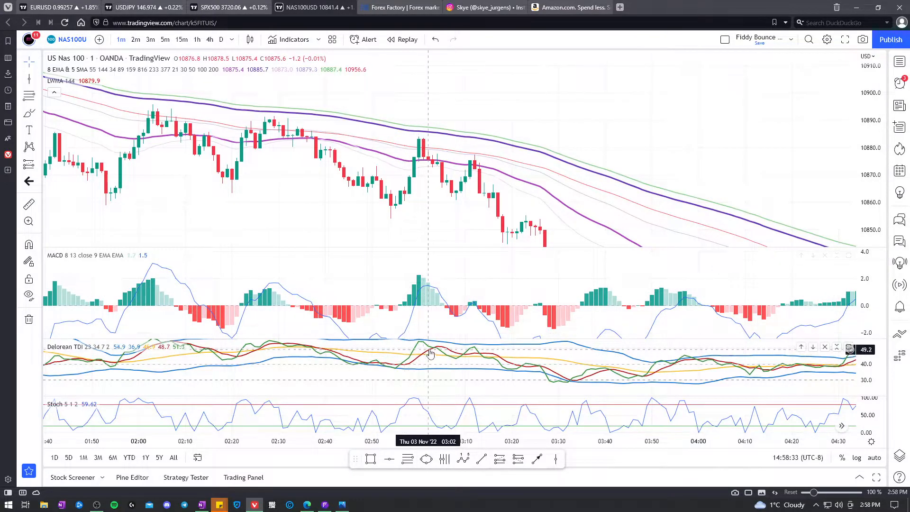
mouse_move(423, 345)
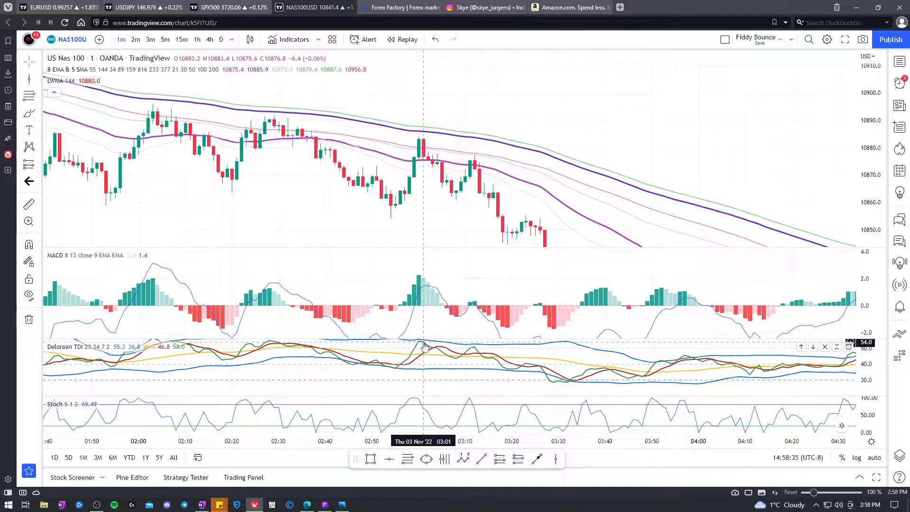
mouse_move(426, 353)
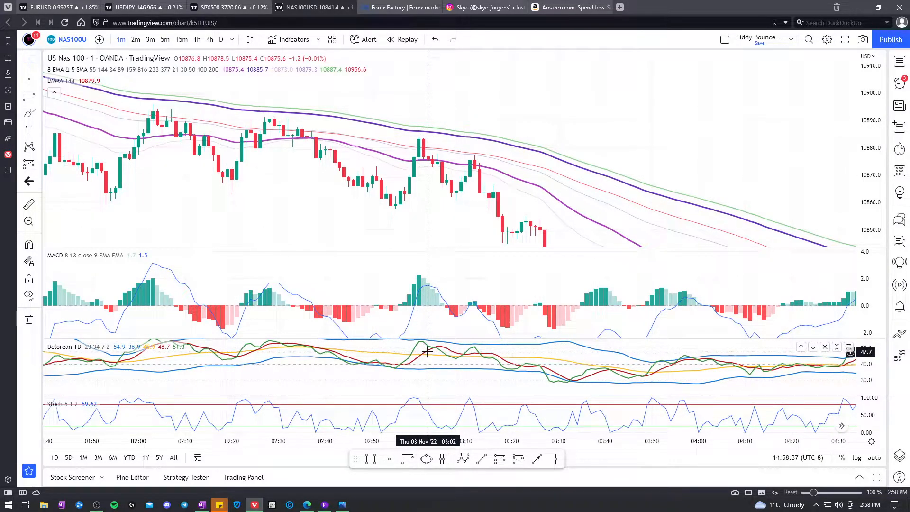
mouse_move(432, 352)
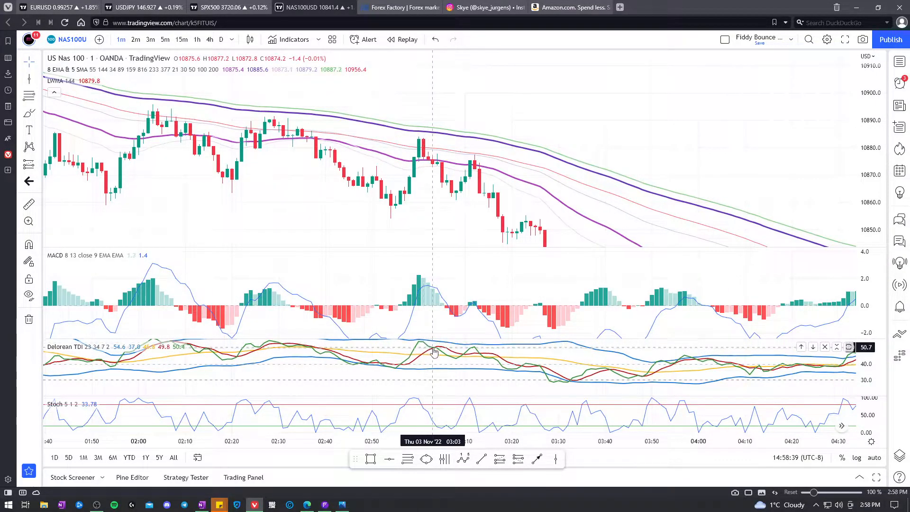
mouse_move(423, 348)
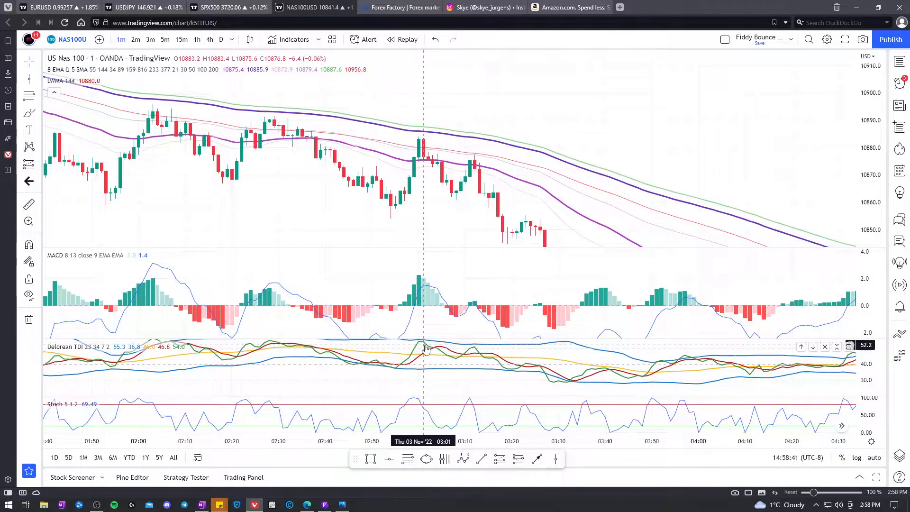
mouse_move(425, 297)
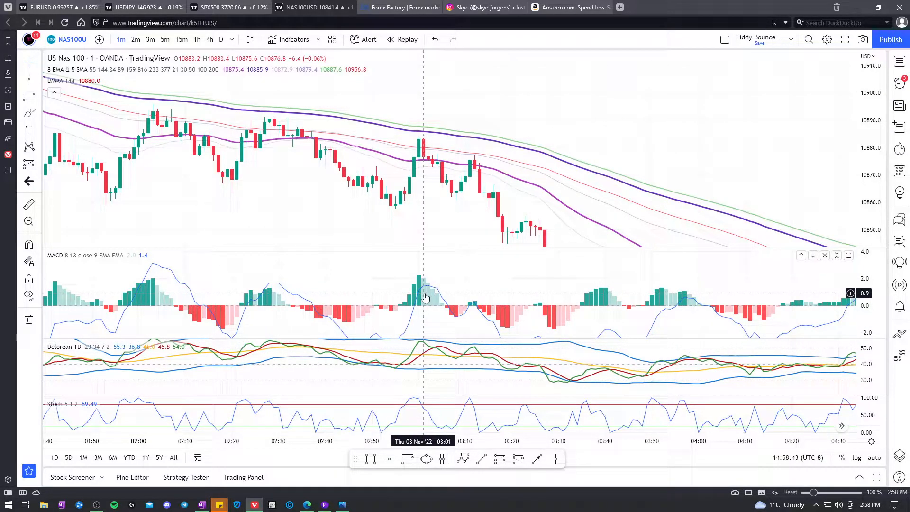
mouse_move(410, 374)
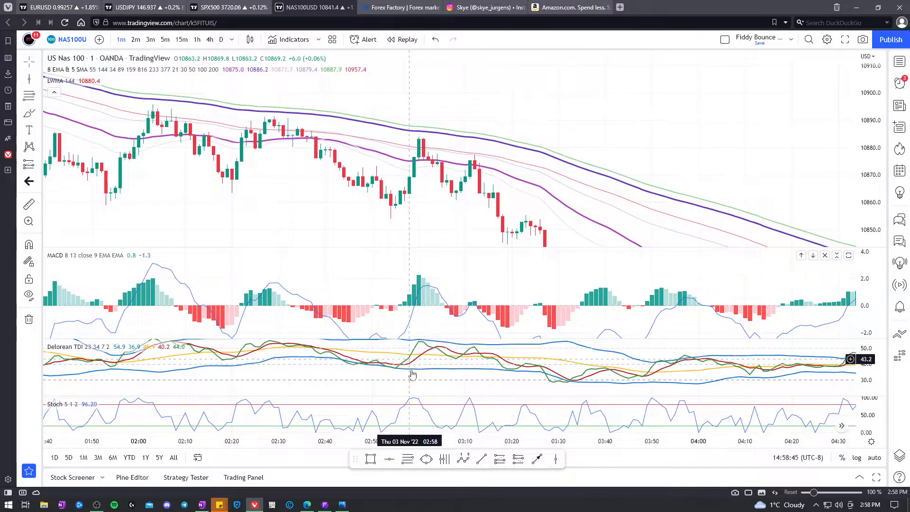
mouse_move(423, 128)
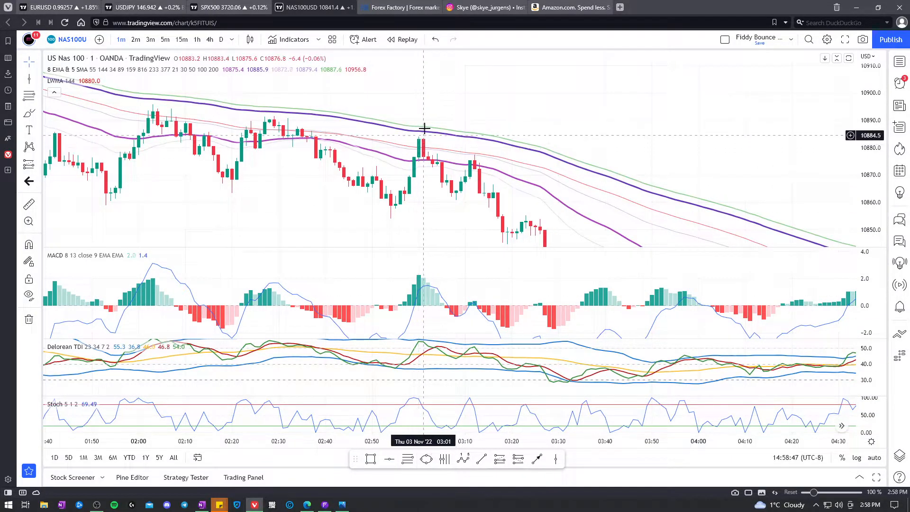
mouse_move(424, 180)
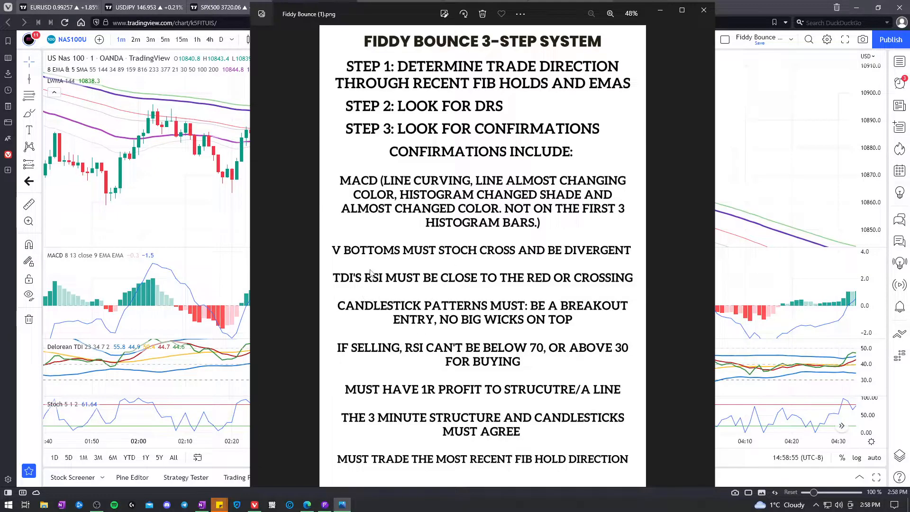
Step: Dismiss the checklist image to return to the NAS100 chart at the 03:00 sell-off
click(703, 9)
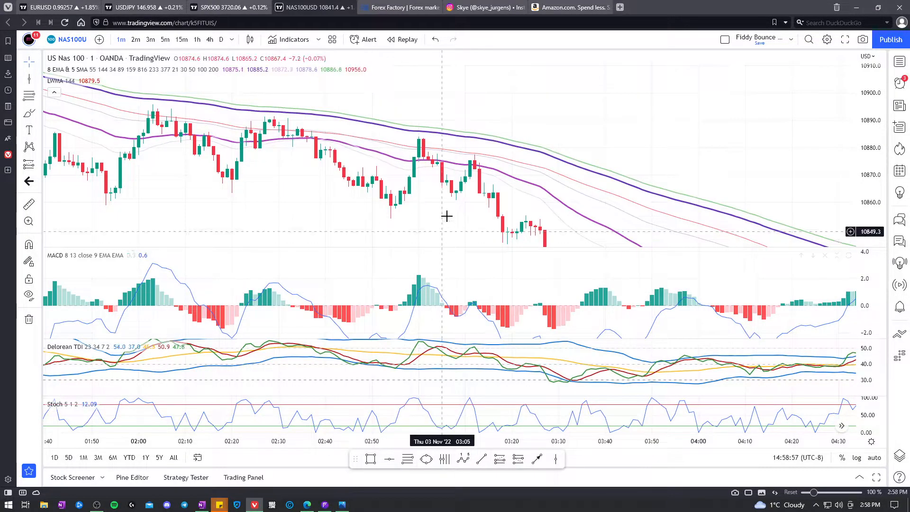
mouse_move(426, 164)
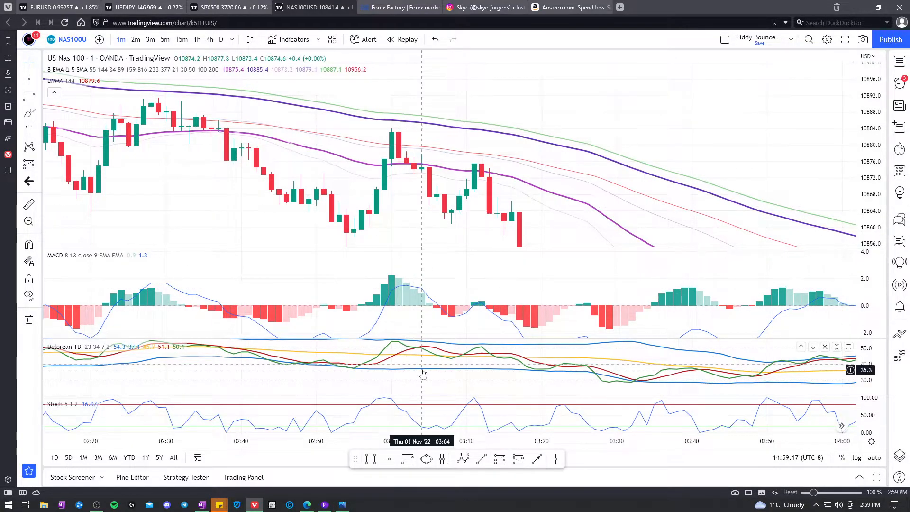
mouse_move(397, 348)
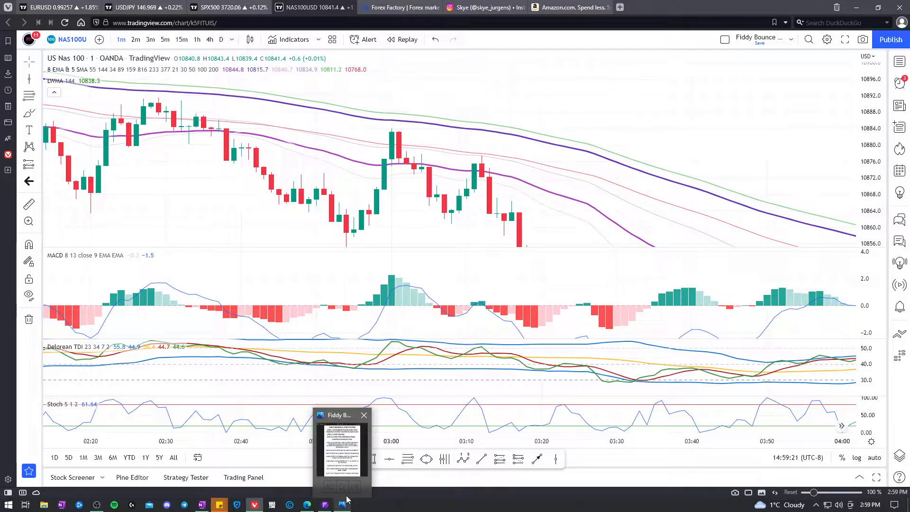
Step: Reopen the Fiddy Bounce checklist image from the taskbar over the 02:20–04:00 chart view
click(342, 452)
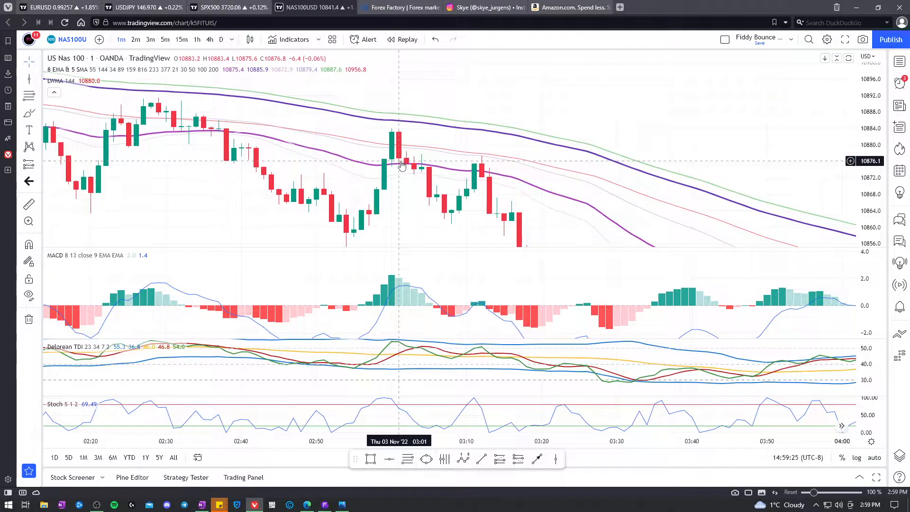
mouse_move(398, 126)
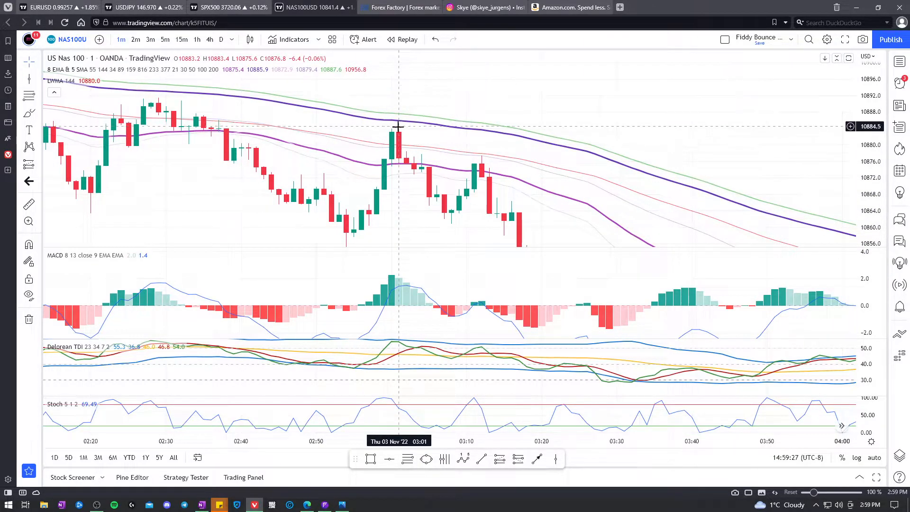
click(341, 503)
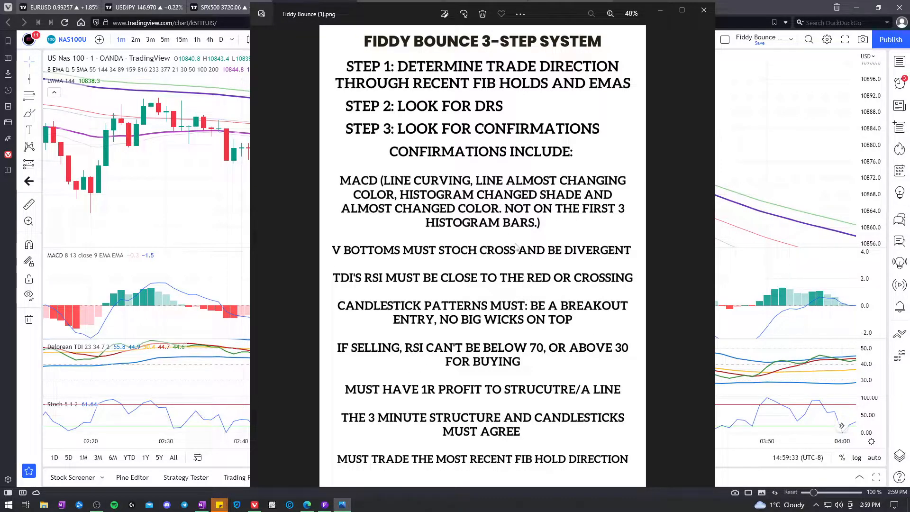
Step: Close the checklist and select the vertical entry line at 02:57 on the 3-minute chart
click(703, 10)
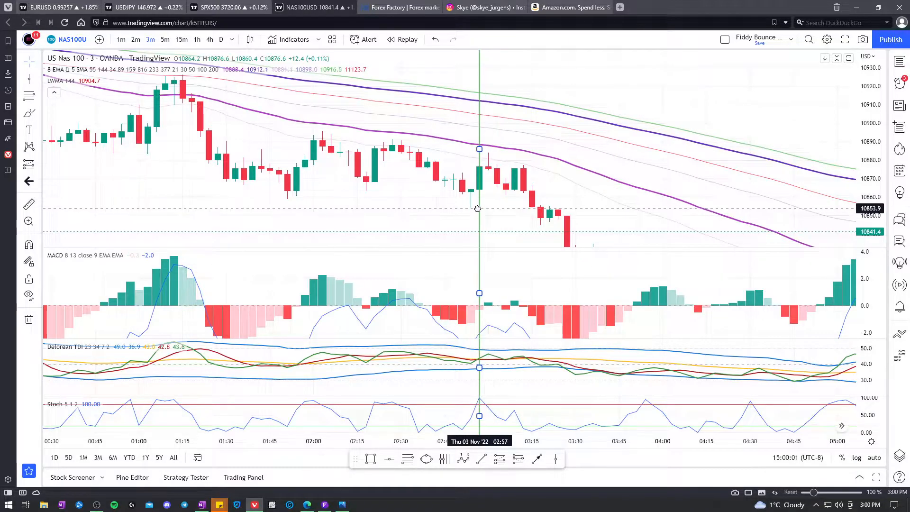
click(478, 189)
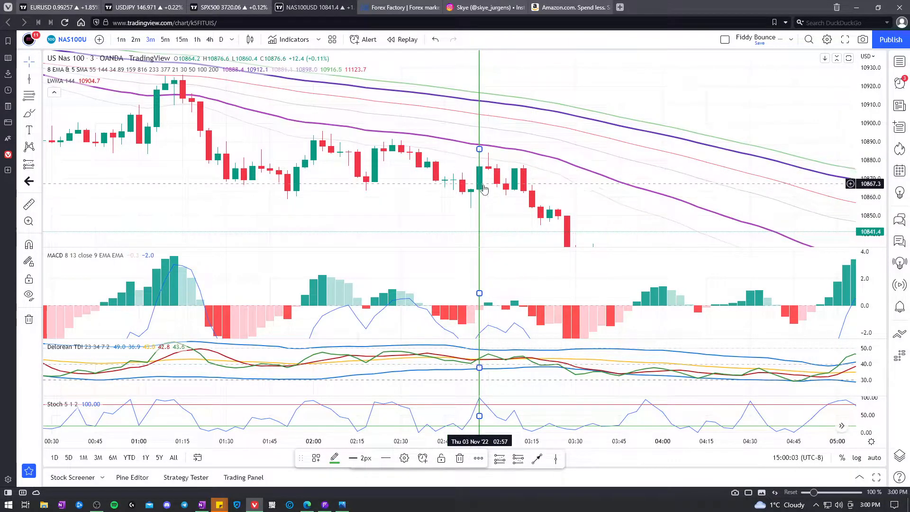
mouse_move(486, 175)
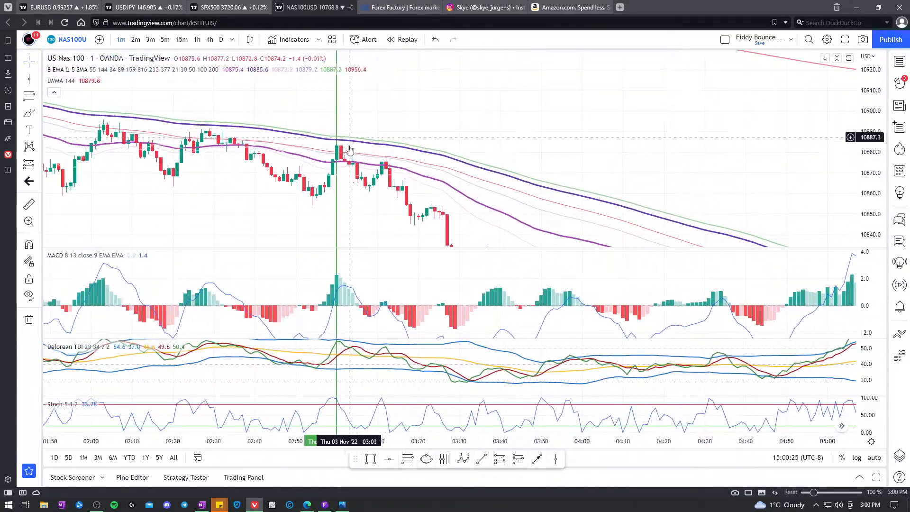
mouse_move(348, 182)
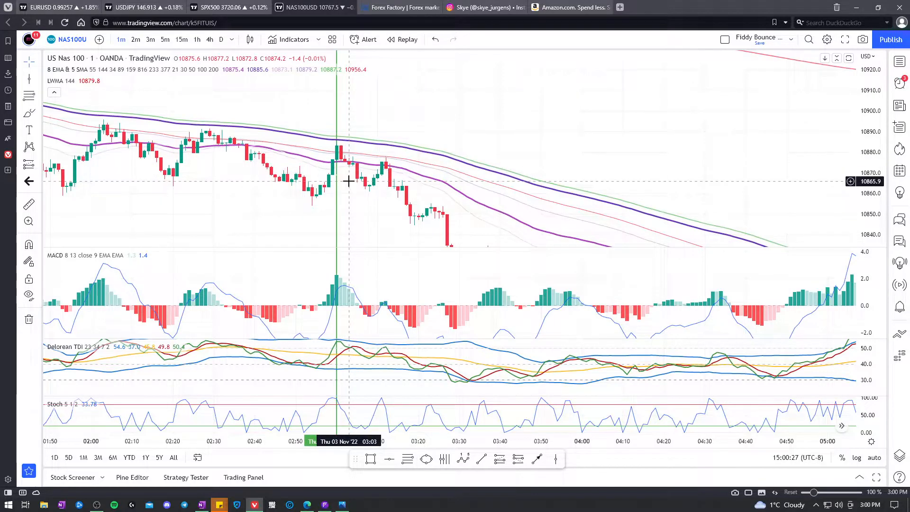
mouse_move(349, 169)
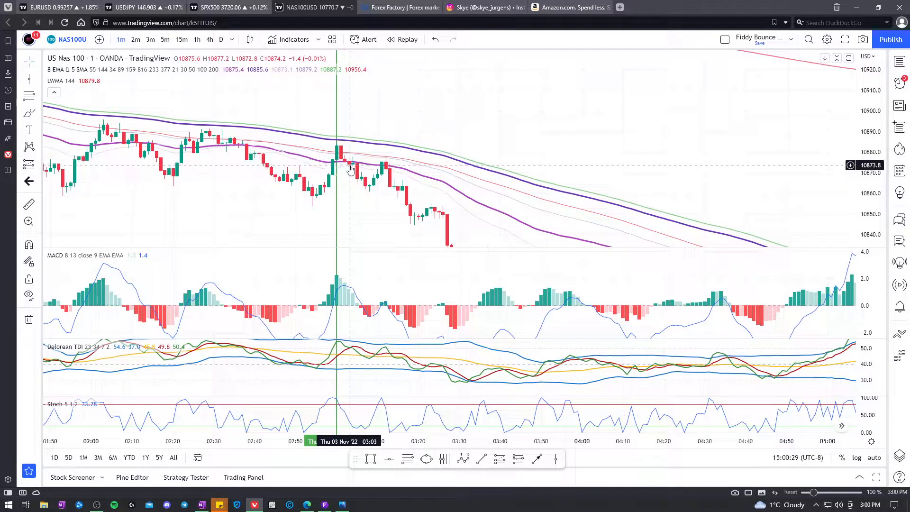
mouse_move(342, 161)
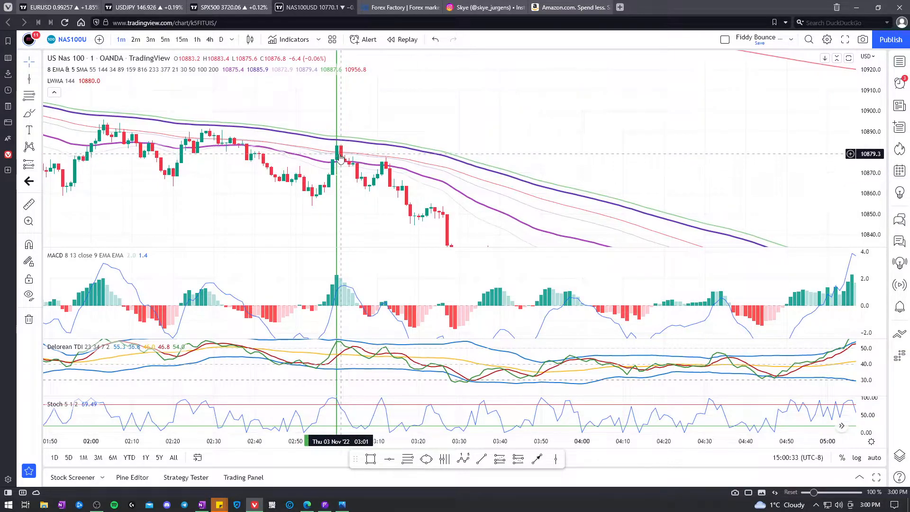
mouse_move(348, 168)
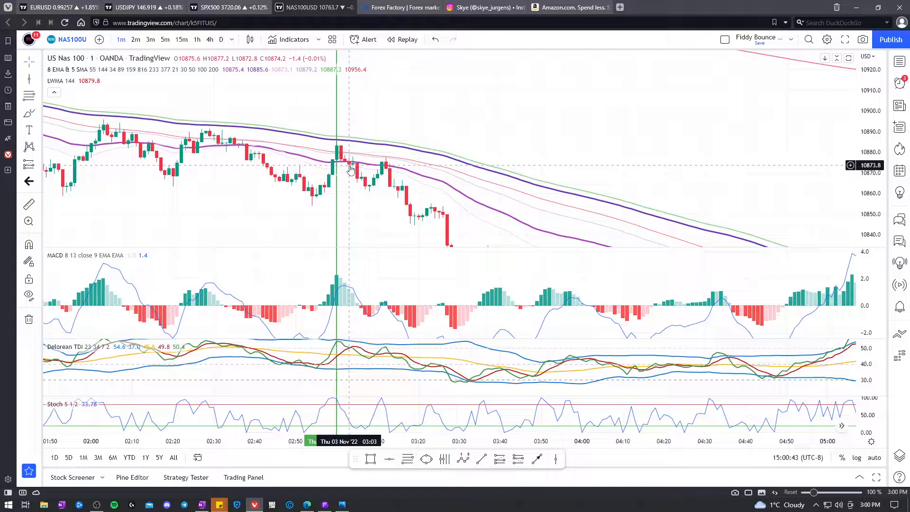
mouse_move(334, 180)
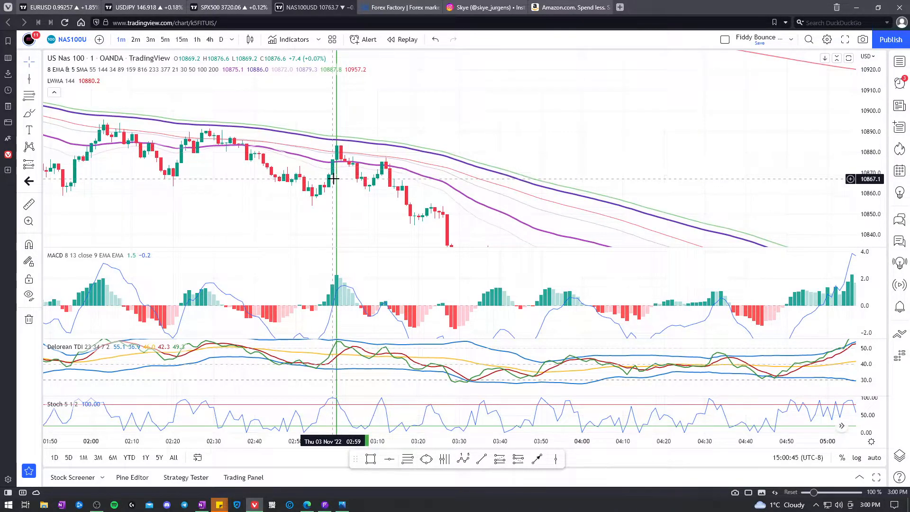
mouse_move(333, 143)
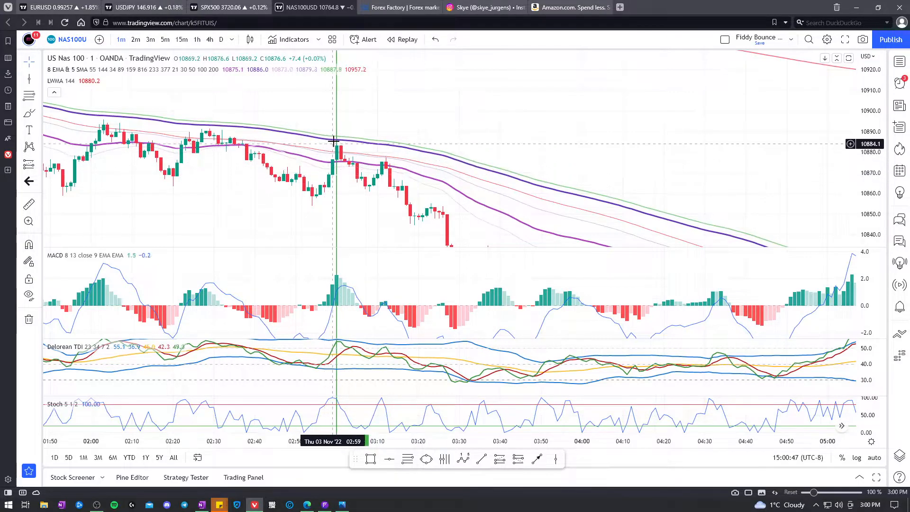
mouse_move(339, 148)
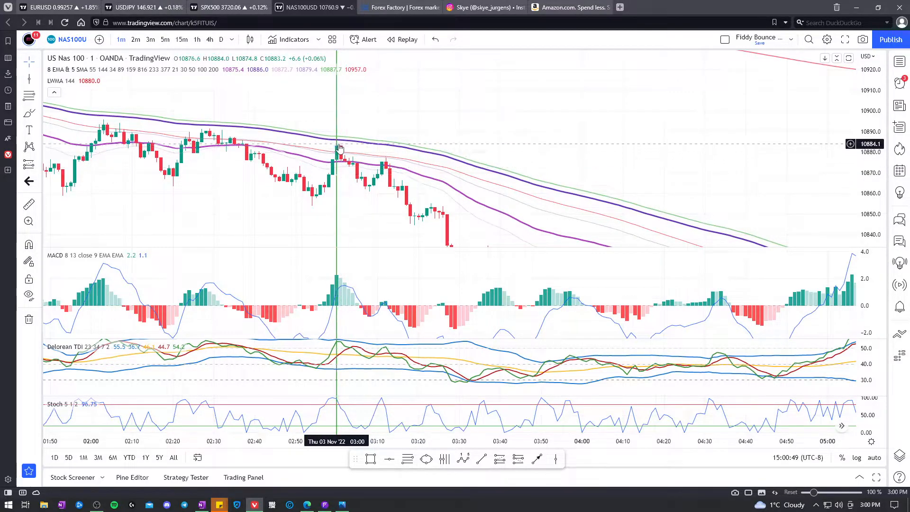
mouse_move(337, 161)
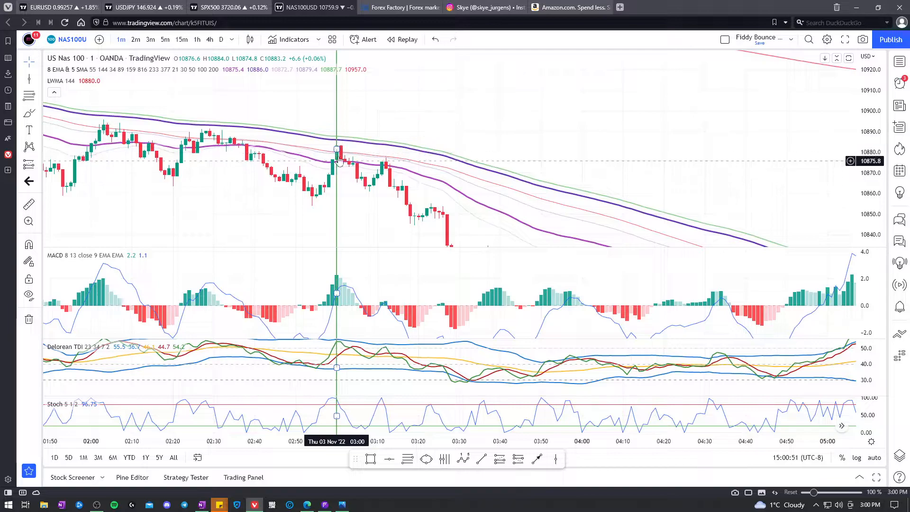
mouse_move(224, 146)
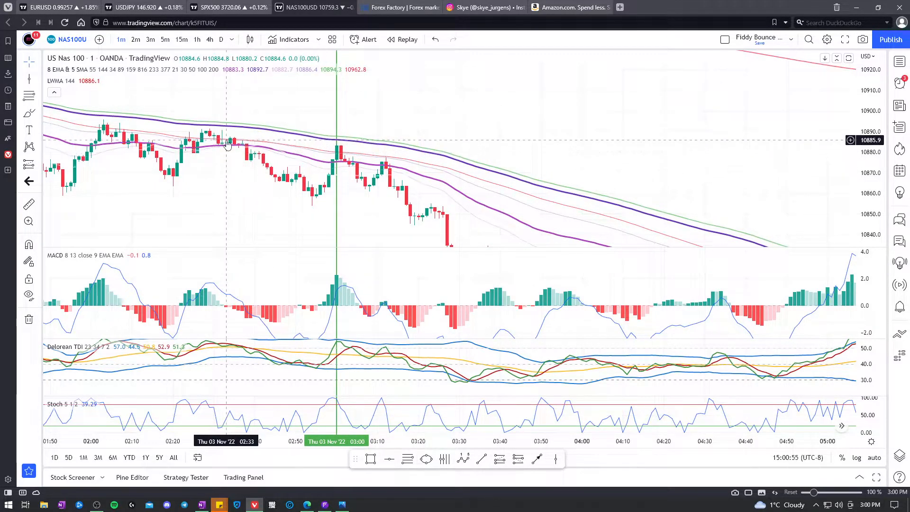
mouse_move(357, 178)
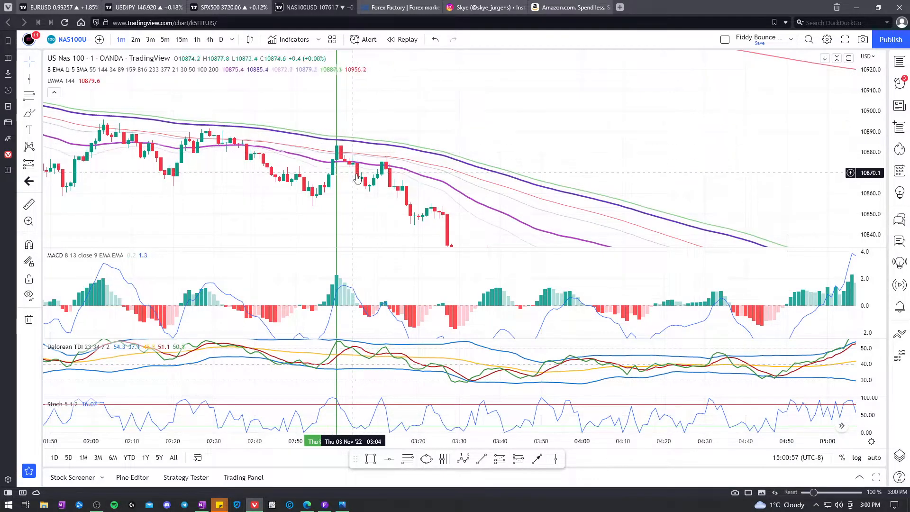
mouse_move(337, 200)
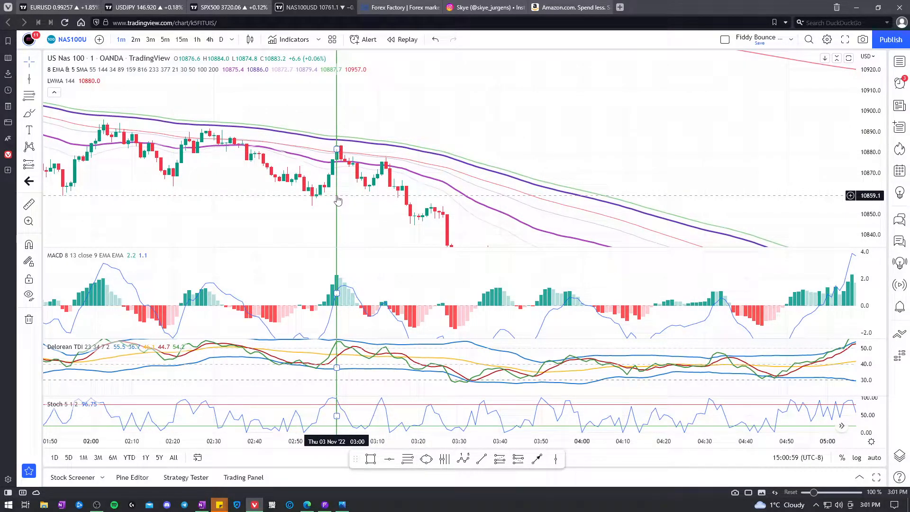
Step: Select the green vertical entry line at 03:00 on the 1-minute chart
click(336, 149)
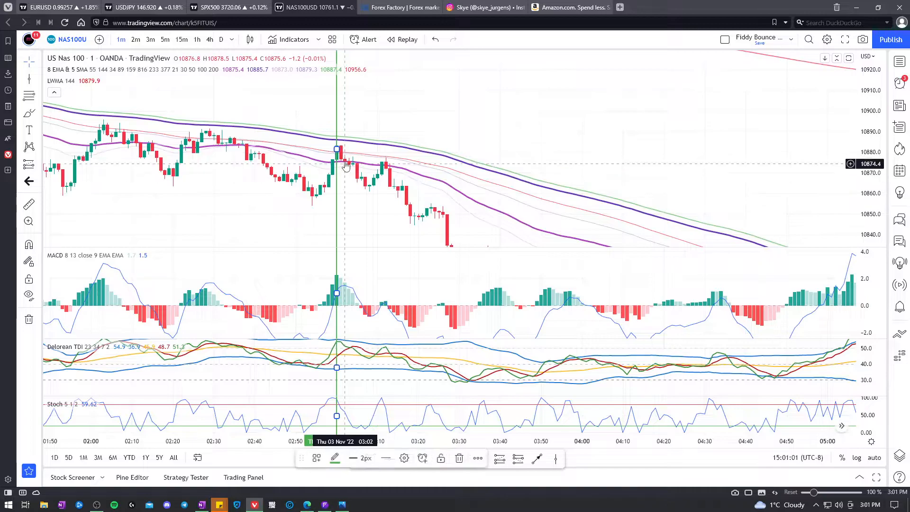
click(342, 503)
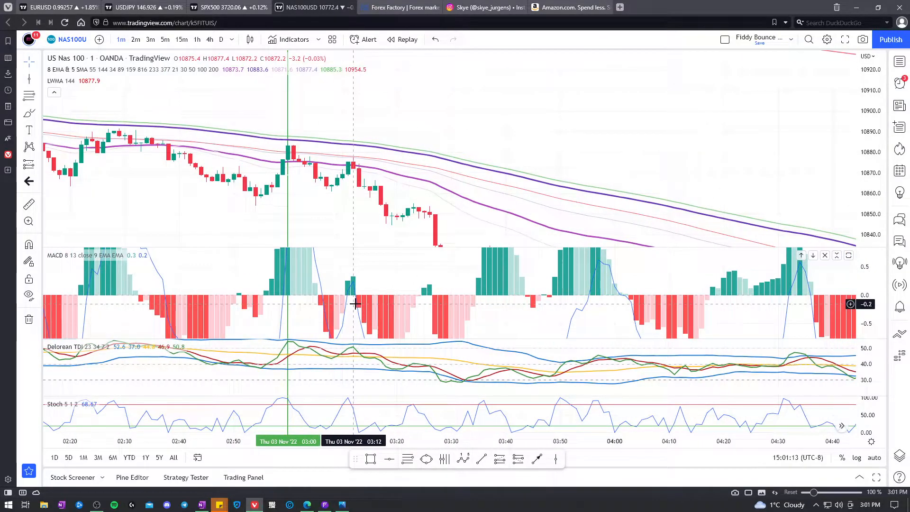
mouse_move(352, 290)
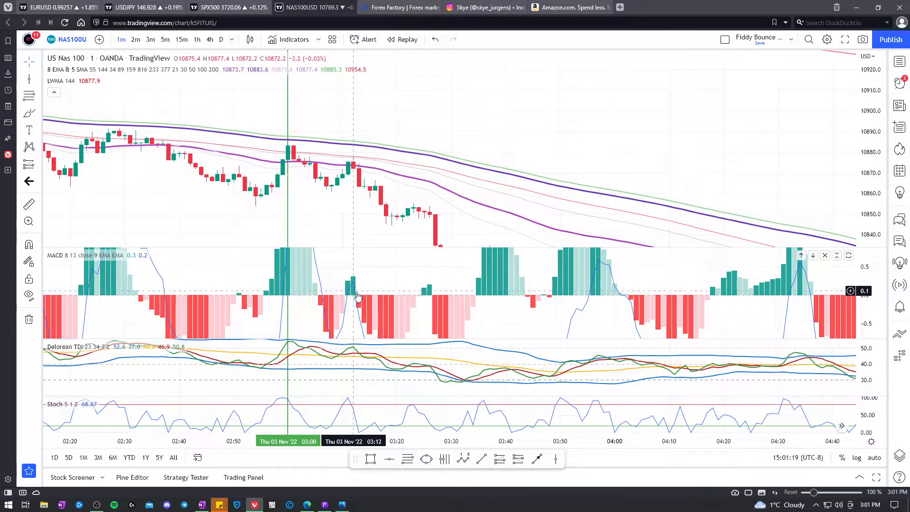
mouse_move(340, 284)
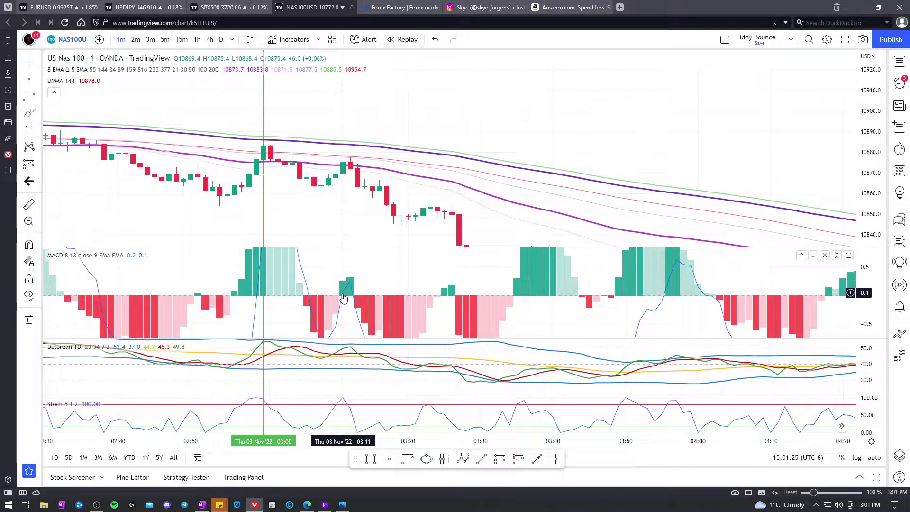
mouse_move(355, 215)
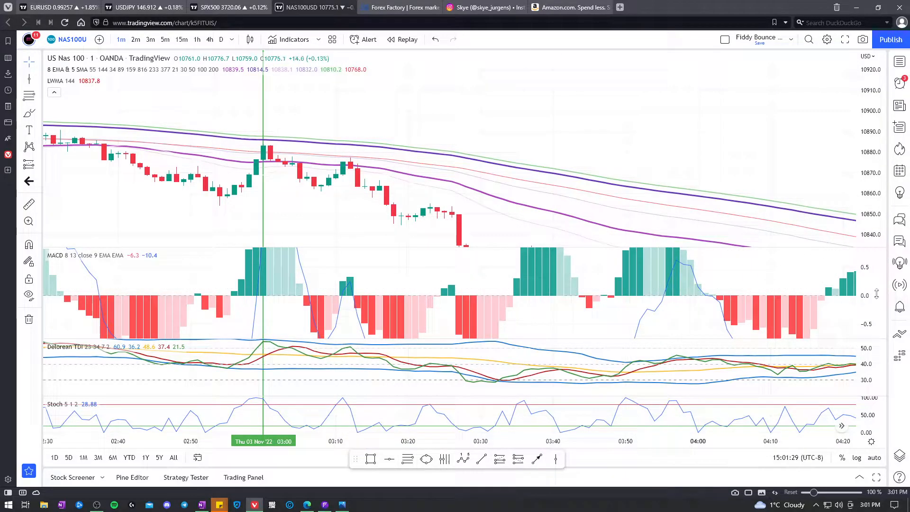
mouse_move(348, 204)
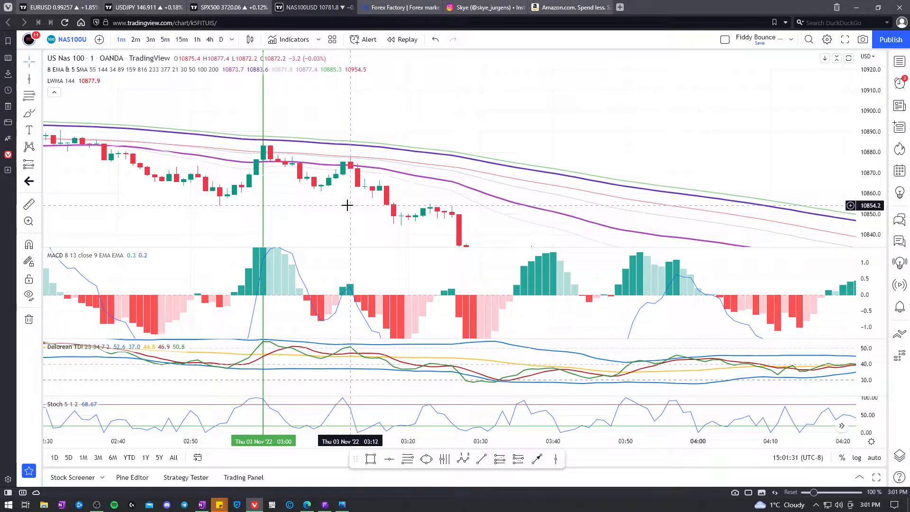
mouse_move(344, 352)
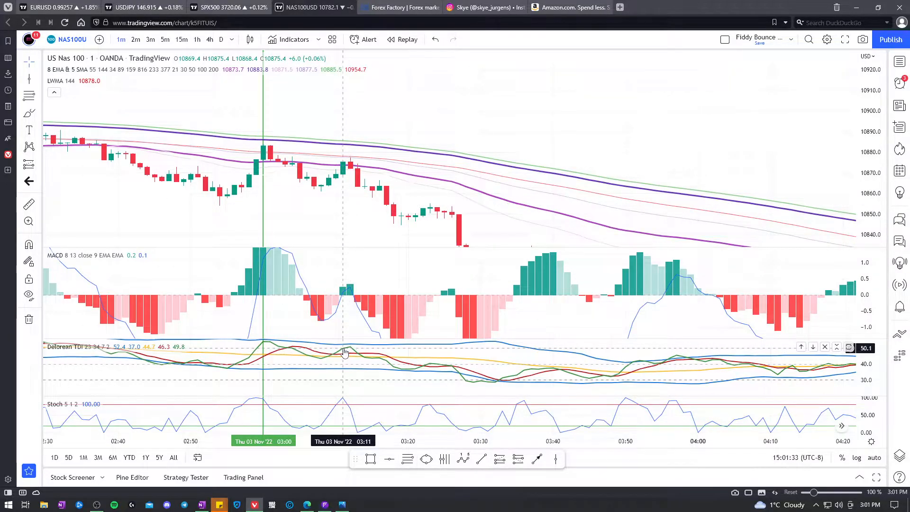
mouse_move(366, 262)
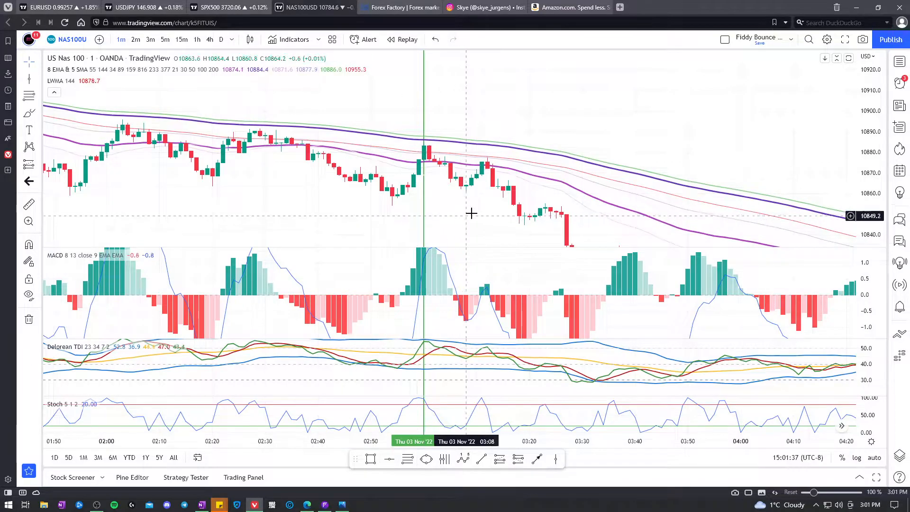
mouse_move(489, 204)
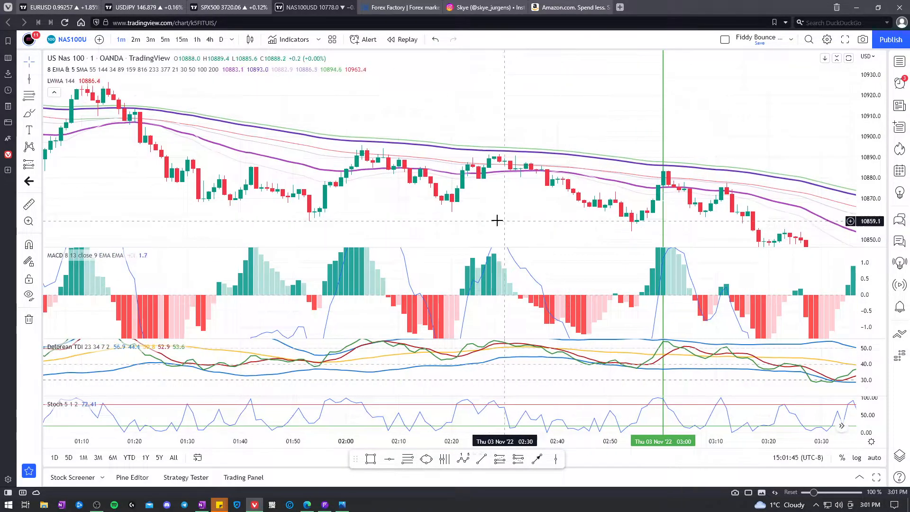
Step: Scroll back through the chart and bring up the Fiddy Bounce (1).png checklist image
scroll(right, 3)
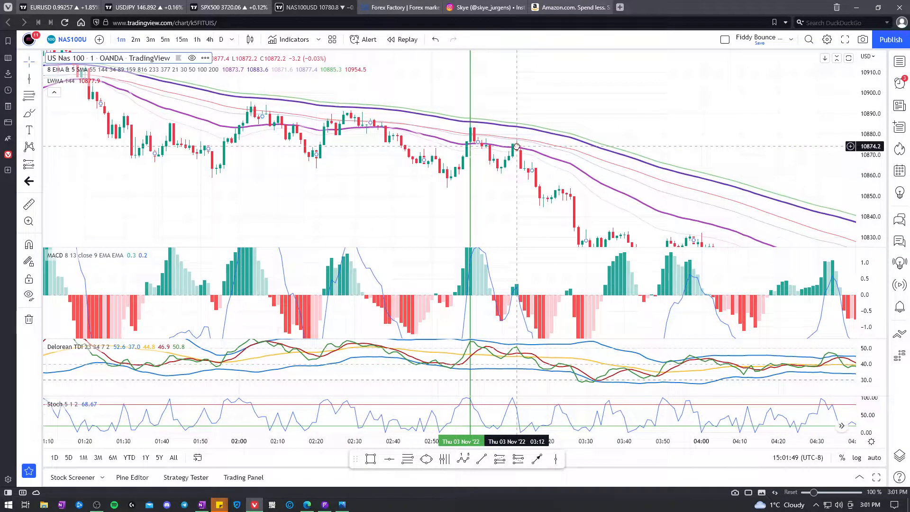
mouse_move(512, 193)
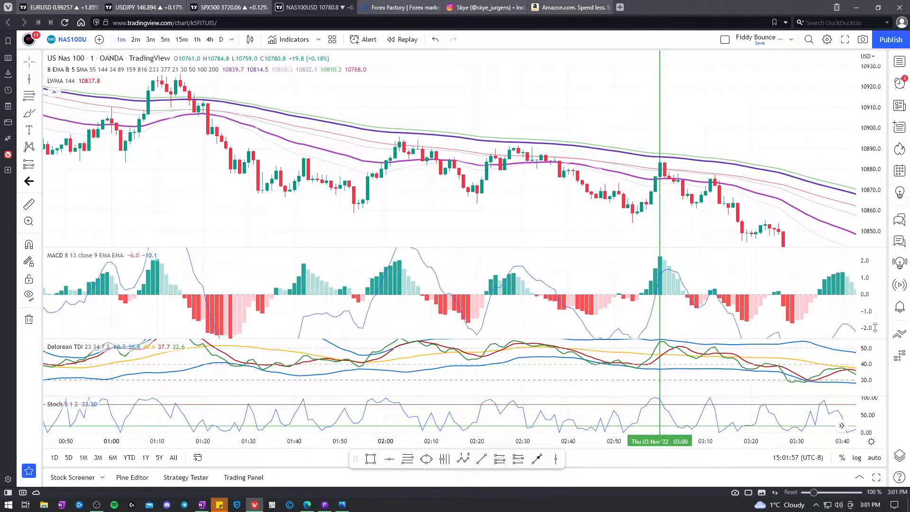
mouse_move(401, 231)
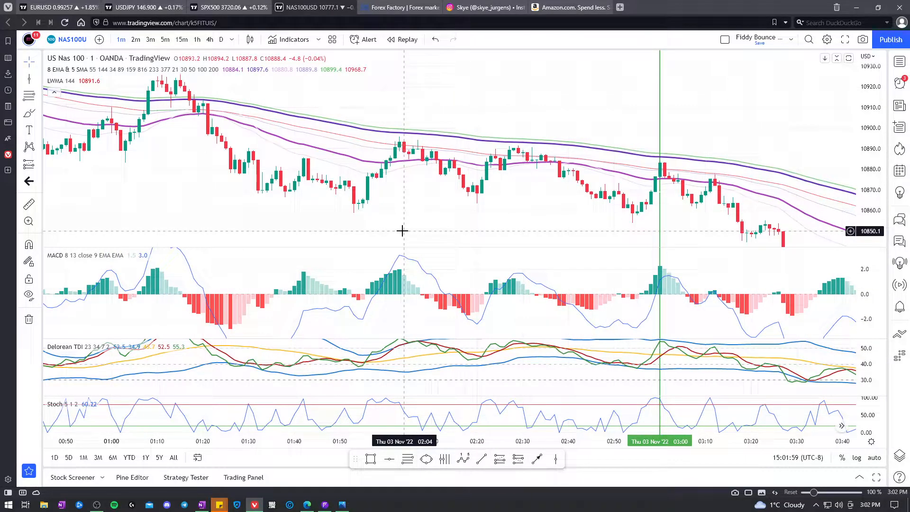
mouse_move(405, 261)
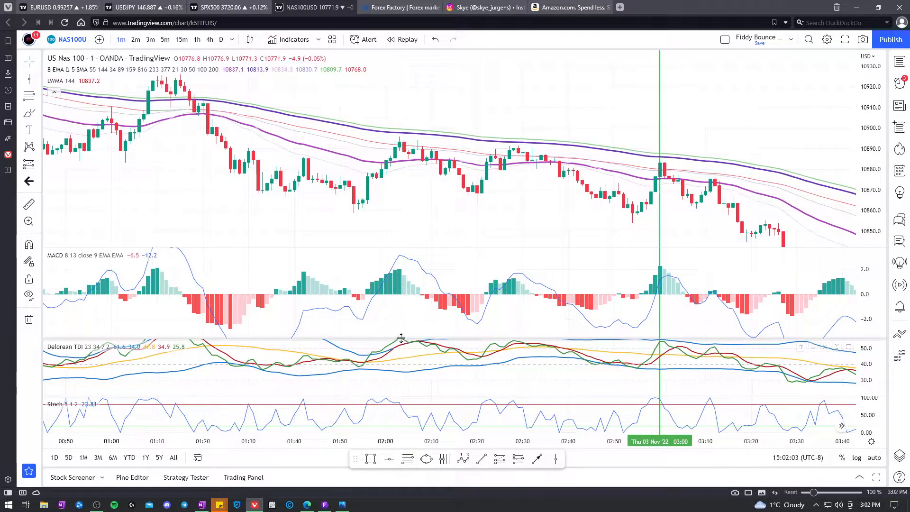
mouse_move(405, 348)
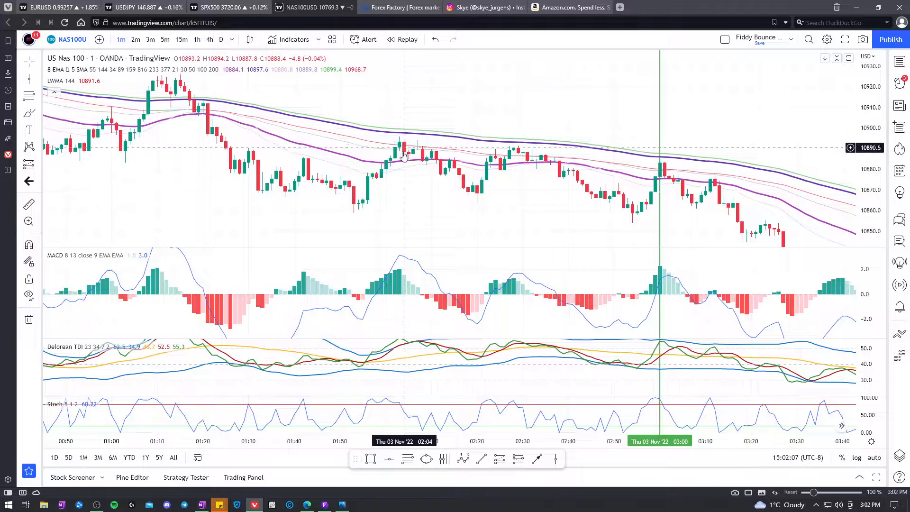
mouse_move(366, 208)
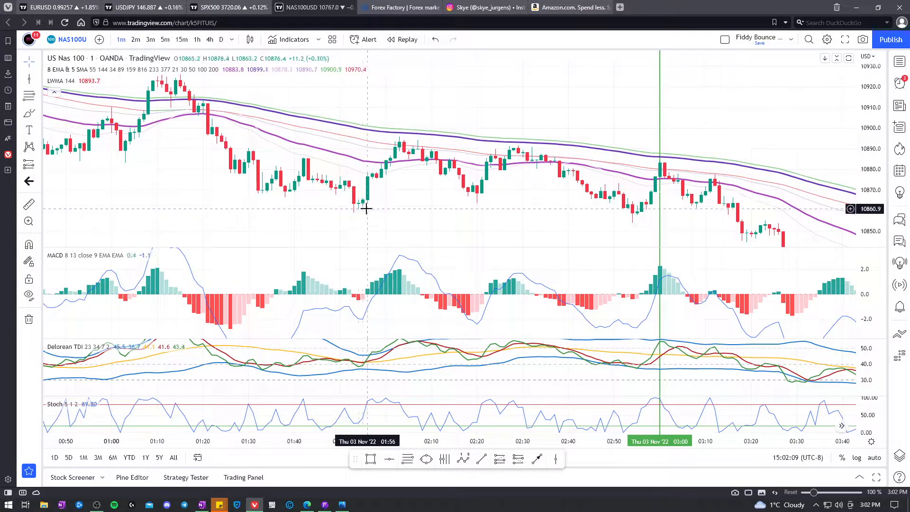
mouse_move(462, 183)
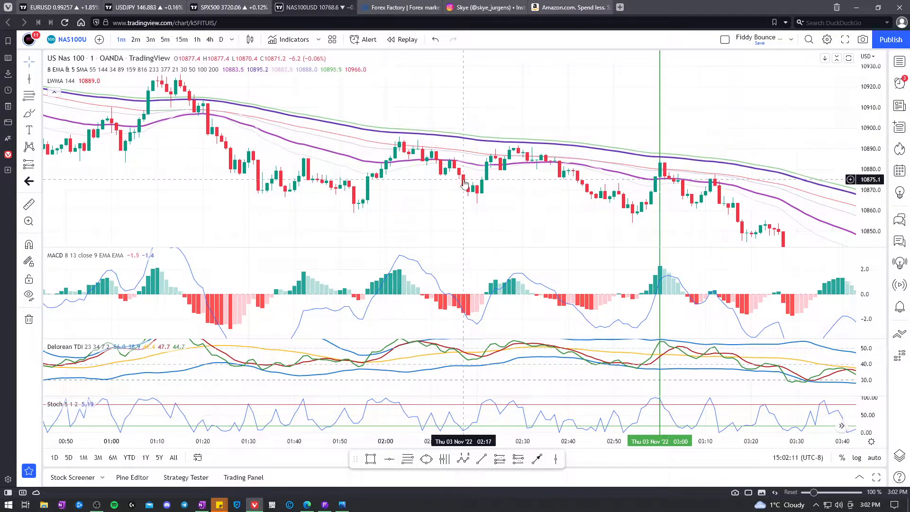
mouse_move(405, 155)
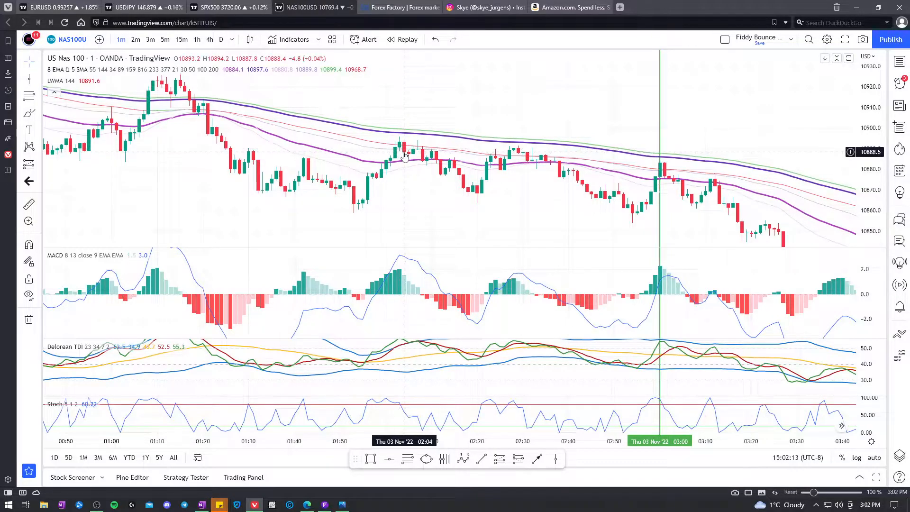
mouse_move(404, 294)
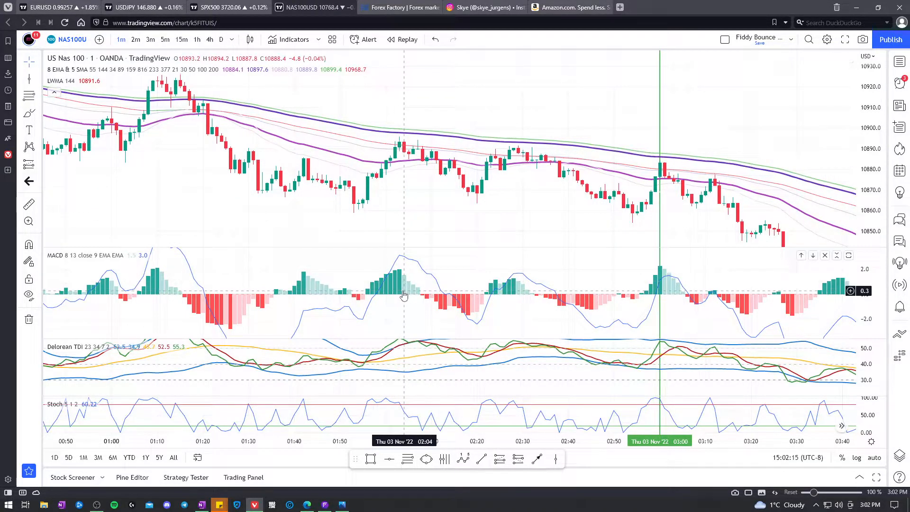
mouse_move(401, 273)
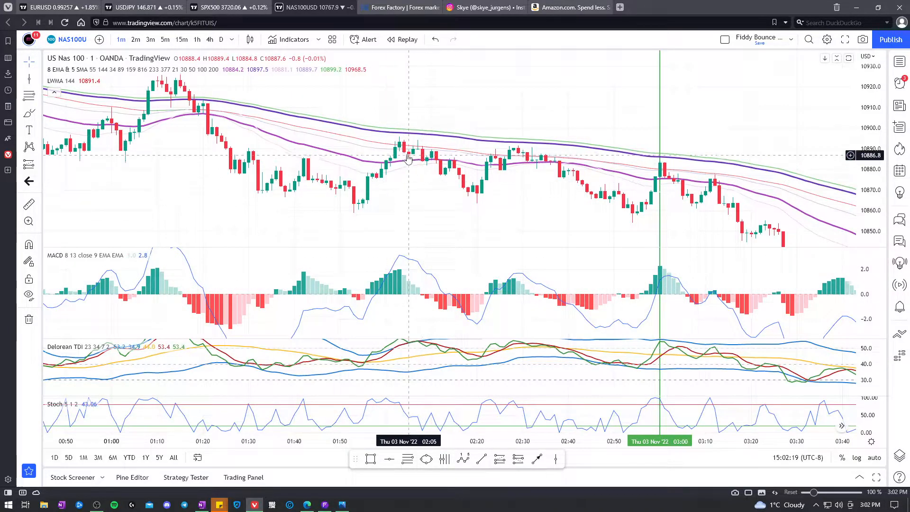
mouse_move(443, 181)
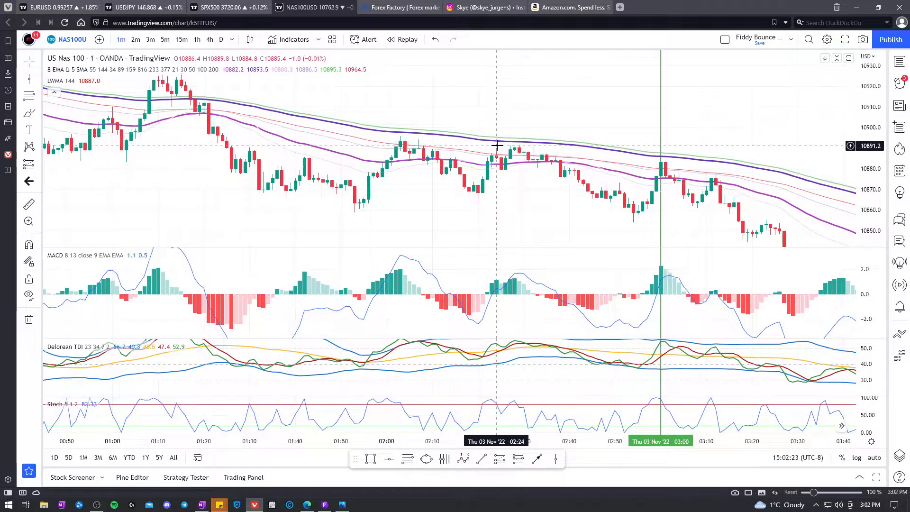
mouse_move(429, 170)
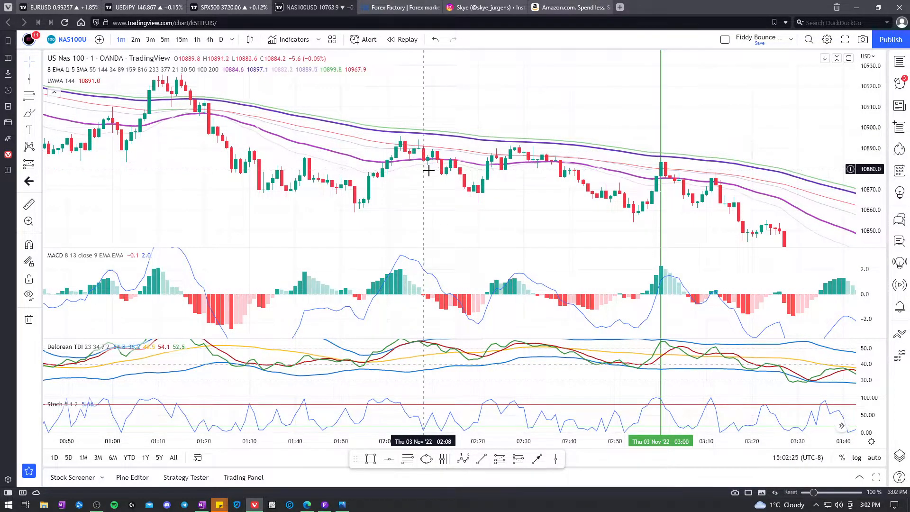
click(342, 503)
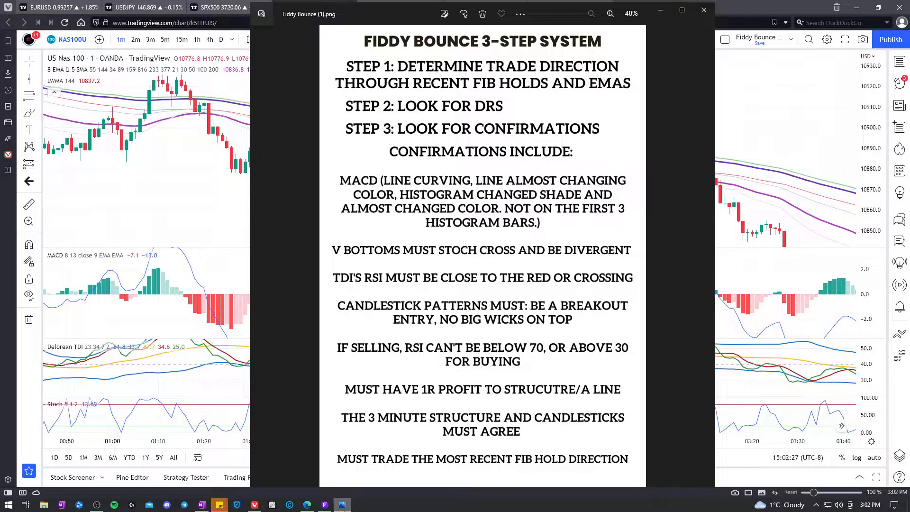
click(704, 10)
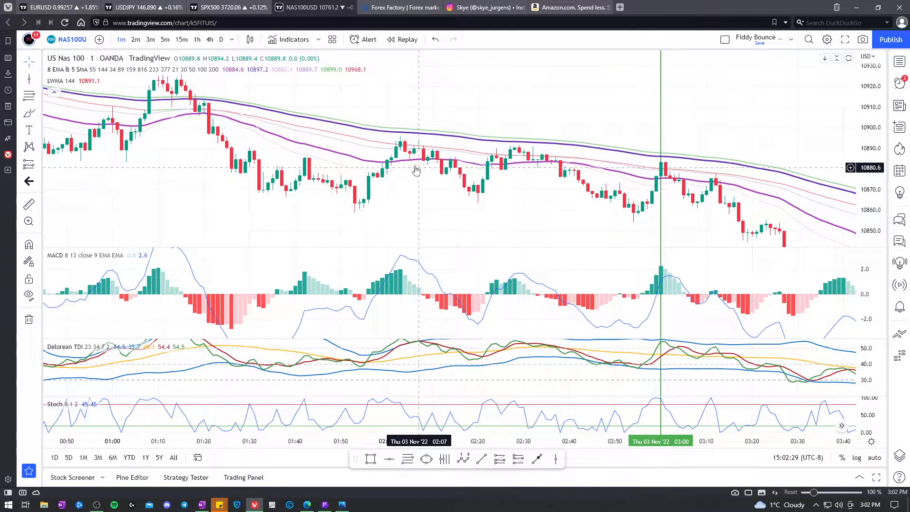
mouse_move(431, 185)
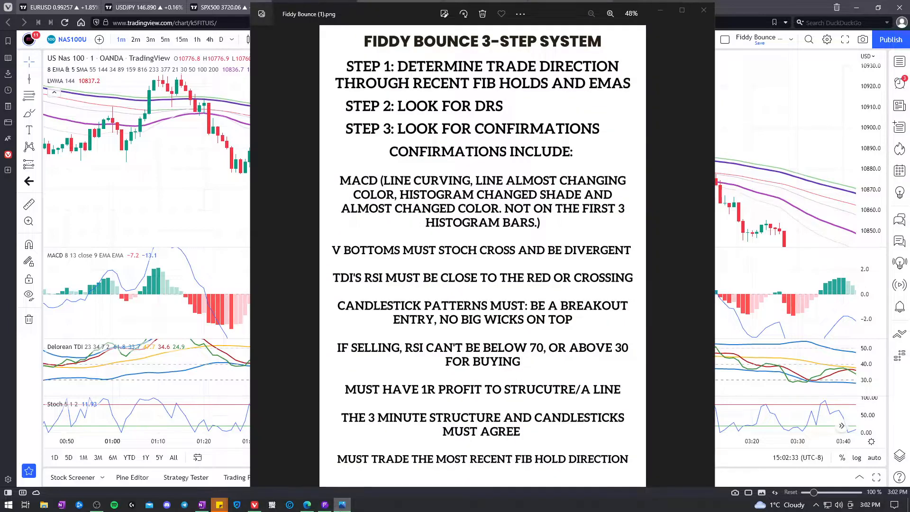
click(703, 10)
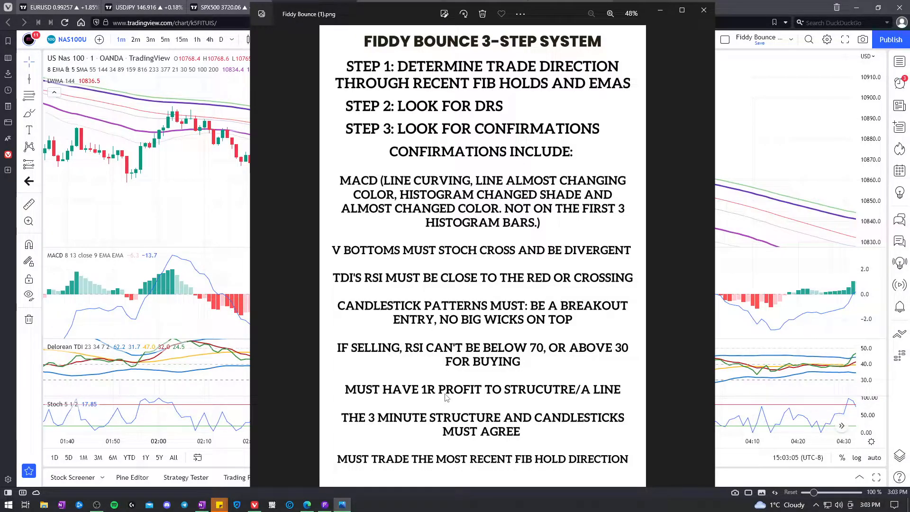
mouse_move(415, 377)
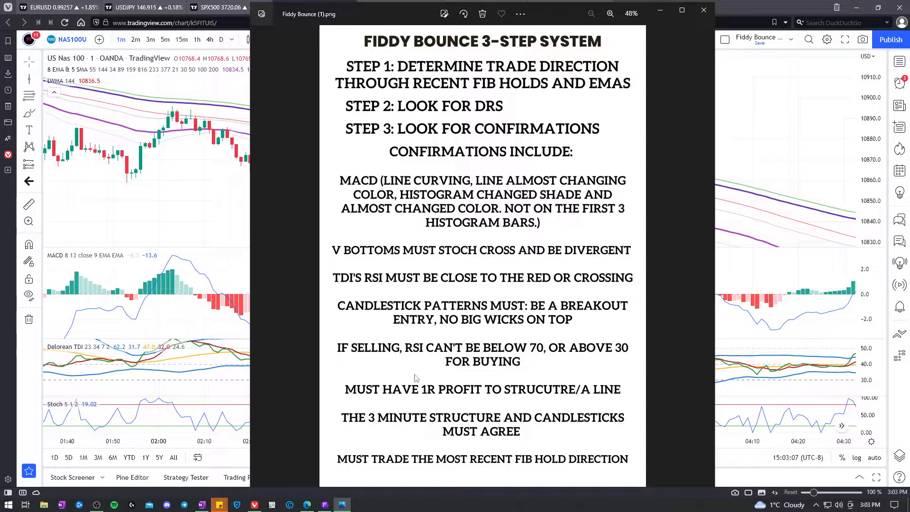